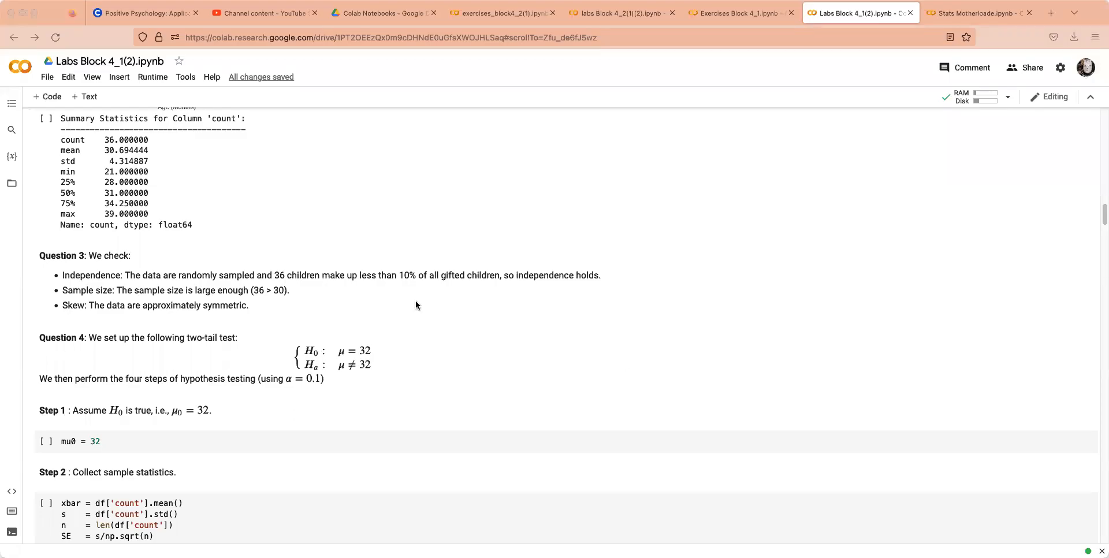
{"action": "mouse_move", "coordinate": [142, 544]}
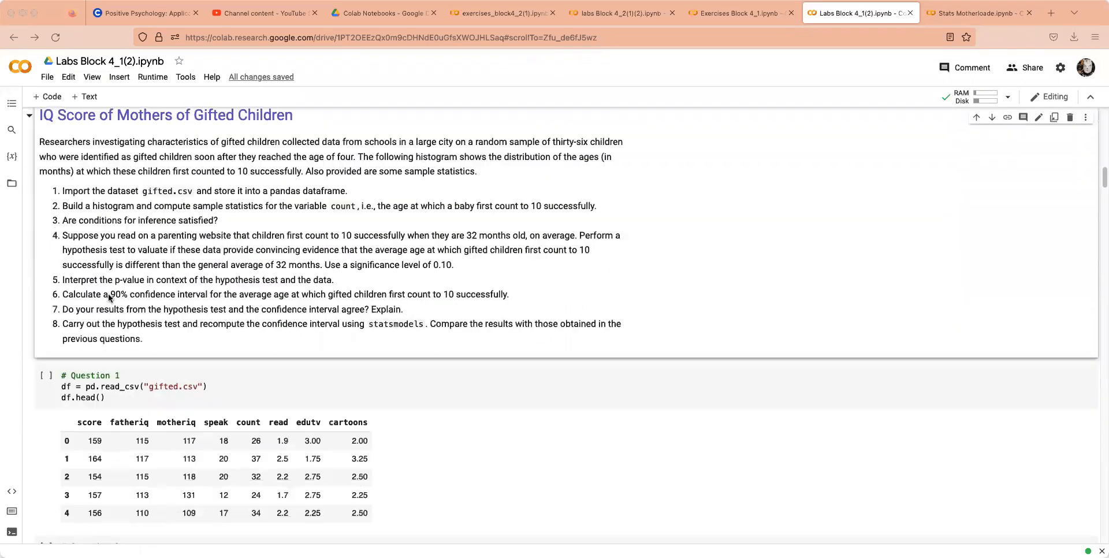
Step: Scroll the notebook to the IQ Score of Mothers of Gifted Children section and Question 3
{"action": "scroll", "scroll_direction": "down", "scroll_amount": 3}
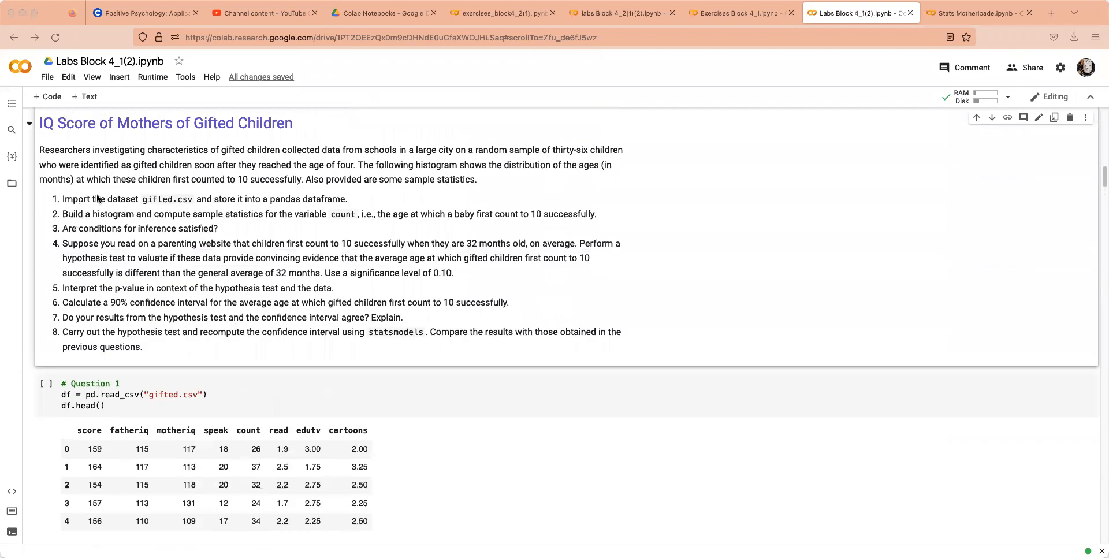
{"action": "scroll", "scroll_direction": "down", "scroll_amount": 3}
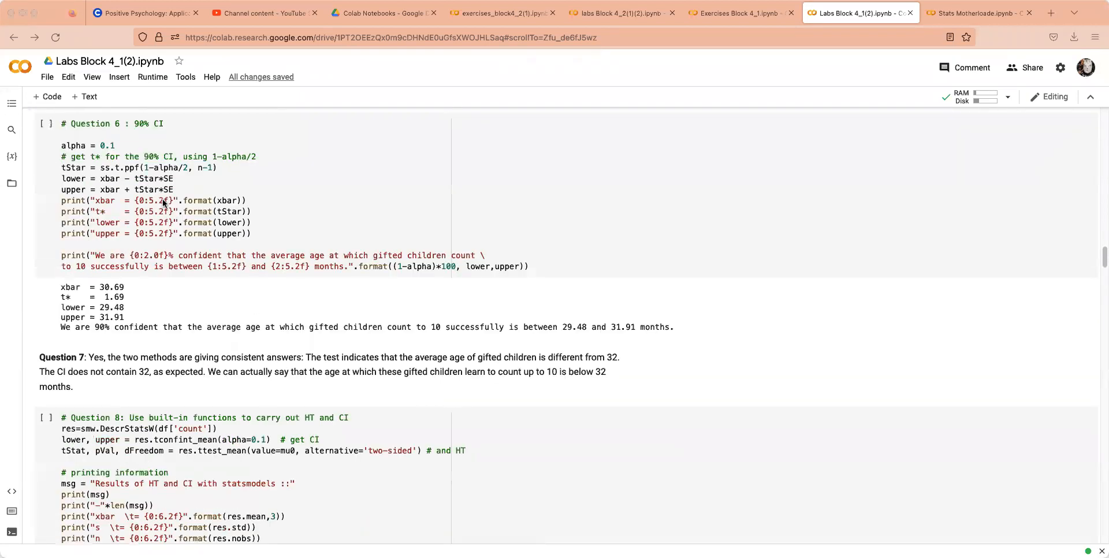
{"action": "scroll", "scroll_direction": "down", "scroll_amount": 3}
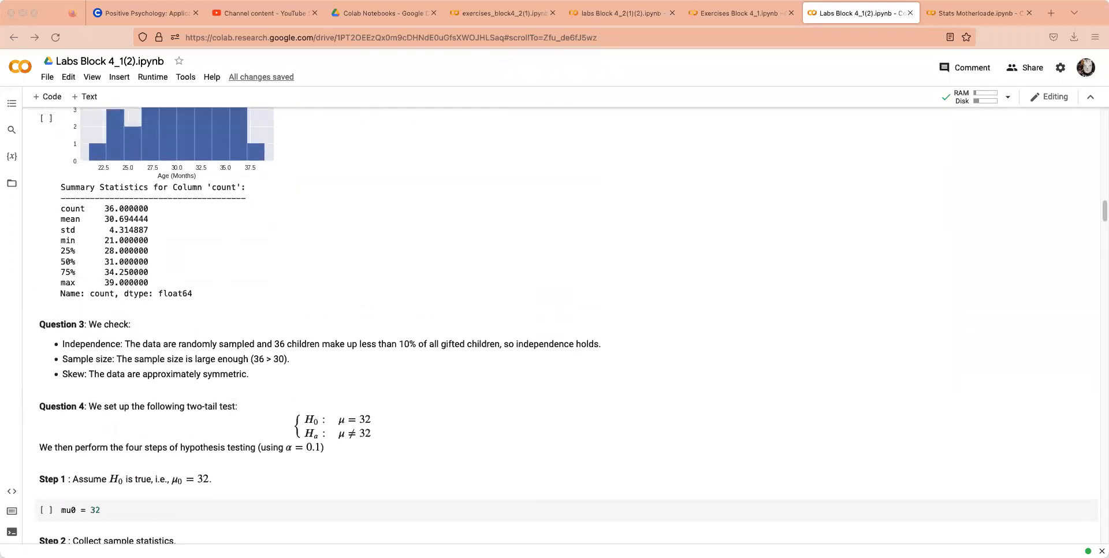
{"action": "mouse_move", "coordinate": [521, 507]}
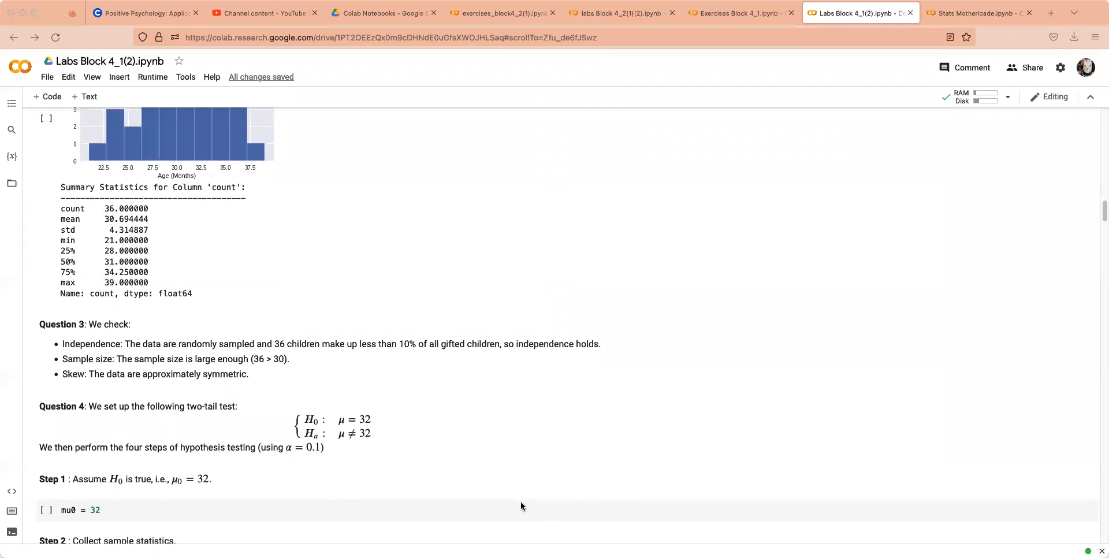
Step: Annotate Question 3's conditions: independence, sample size, skew, and a sketched symmetric curve
{"action": "left_click_drag", "start_coordinate": [24, 347], "coordinate": [95, 305]}
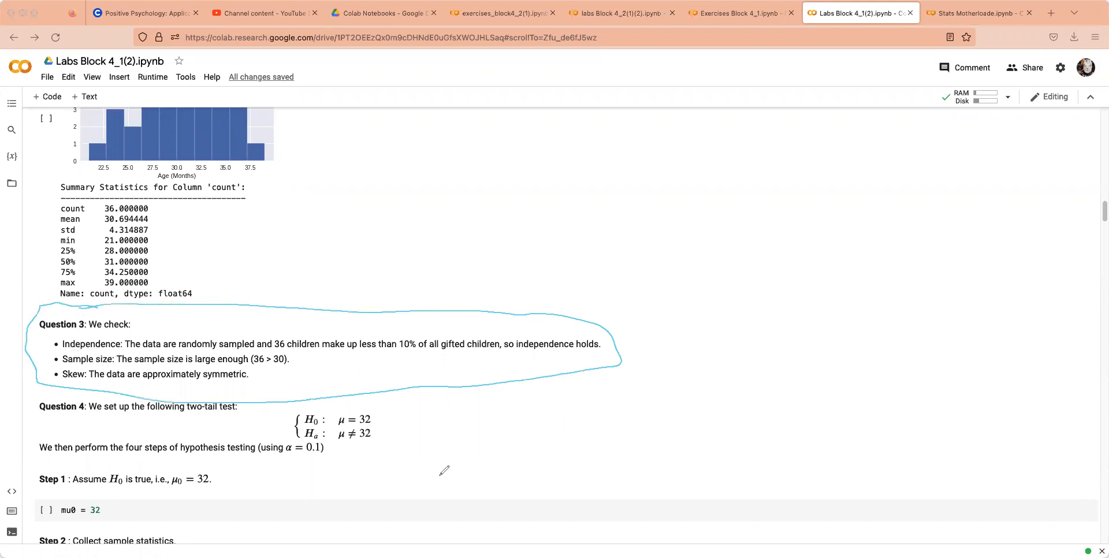
{"action": "mouse_move", "coordinate": [479, 461]}
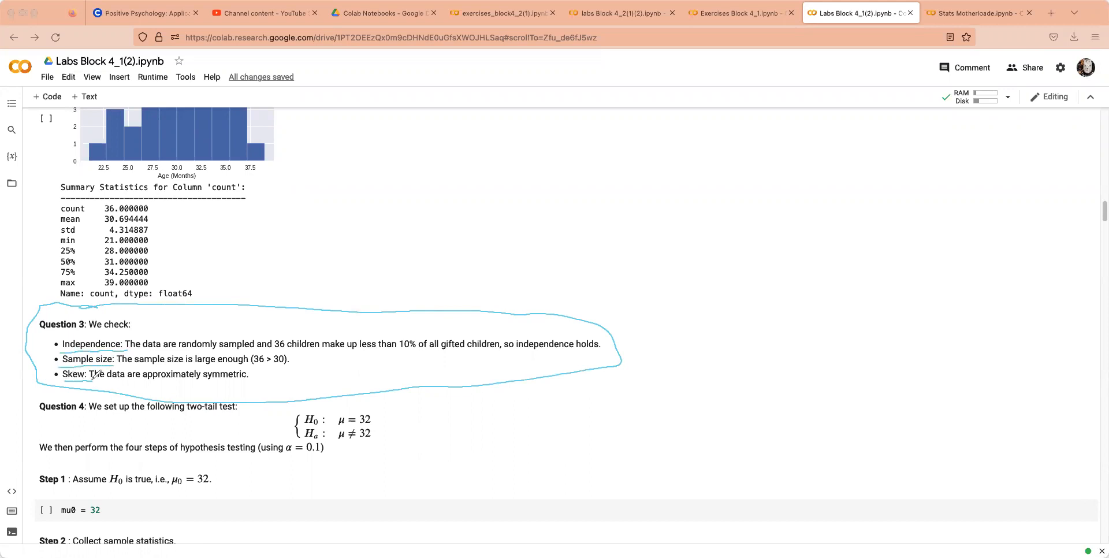
{"action": "left_click_drag", "start_coordinate": [342, 294], "coordinate": [404, 292]}
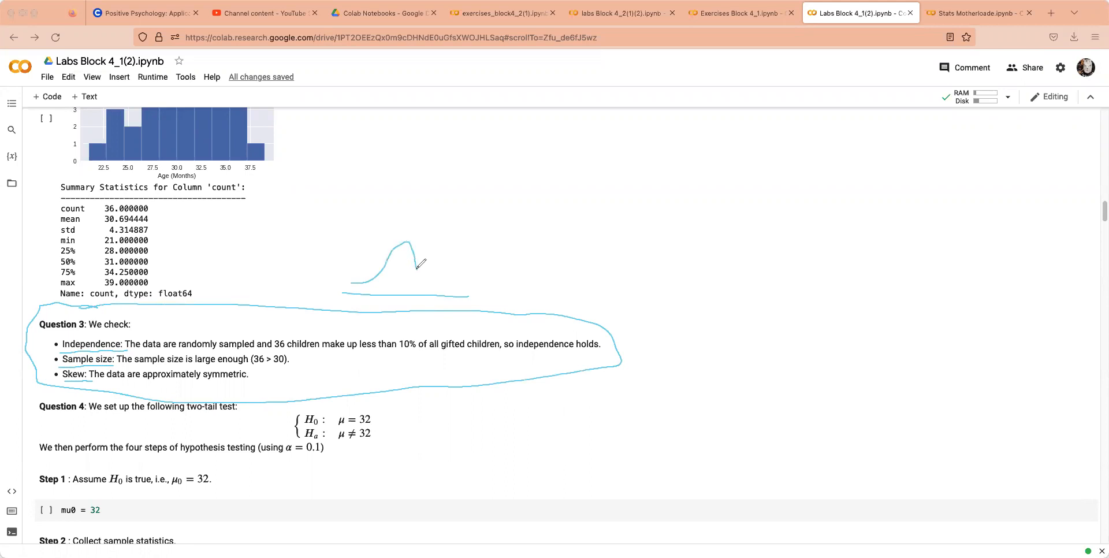
{"action": "left_click_drag", "start_coordinate": [412, 251], "coordinate": [463, 283]}
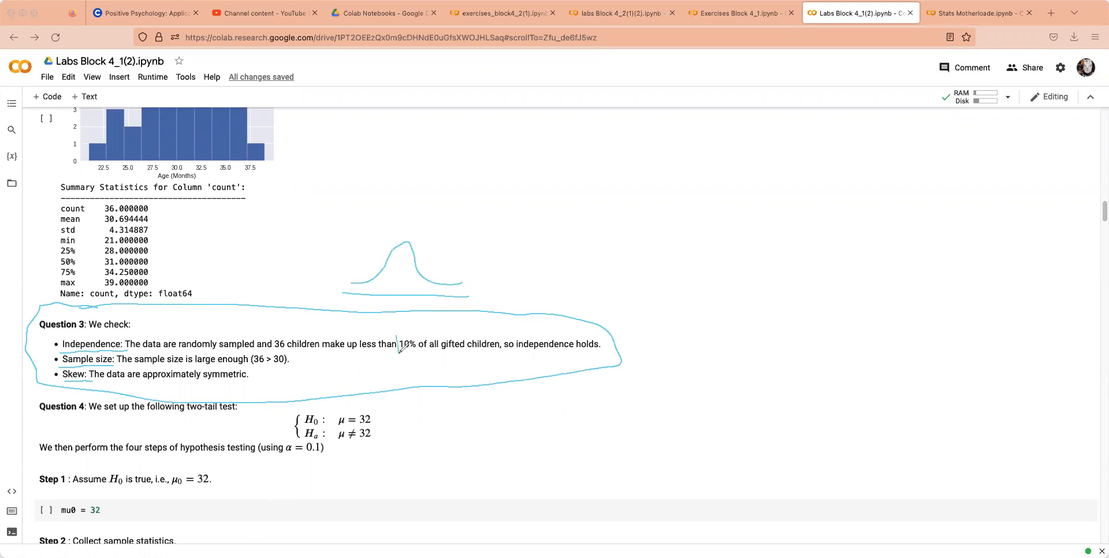
{"action": "left_click_drag", "start_coordinate": [400, 337], "coordinate": [417, 354]}
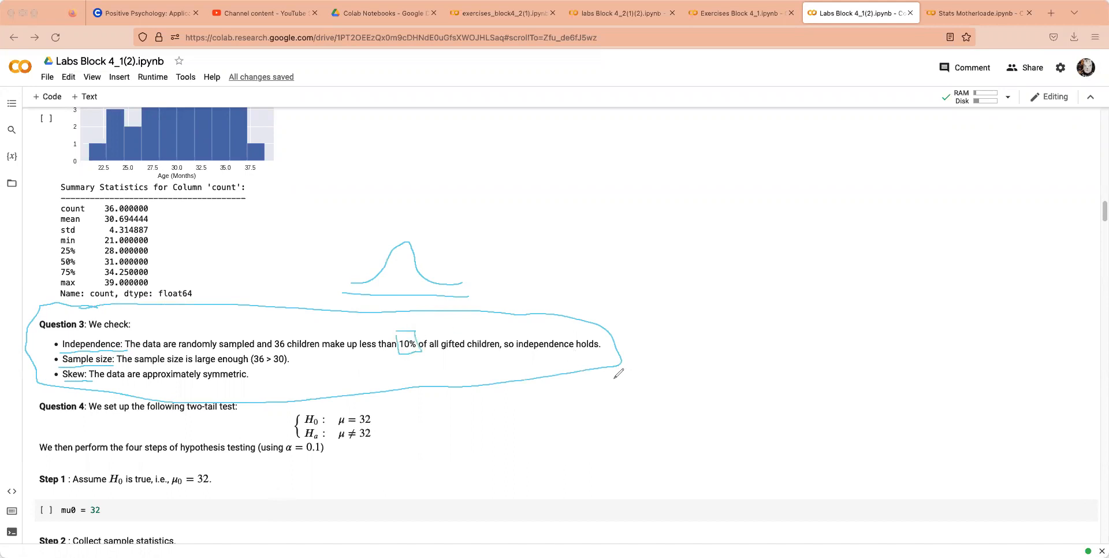
{"action": "mouse_move", "coordinate": [434, 324]}
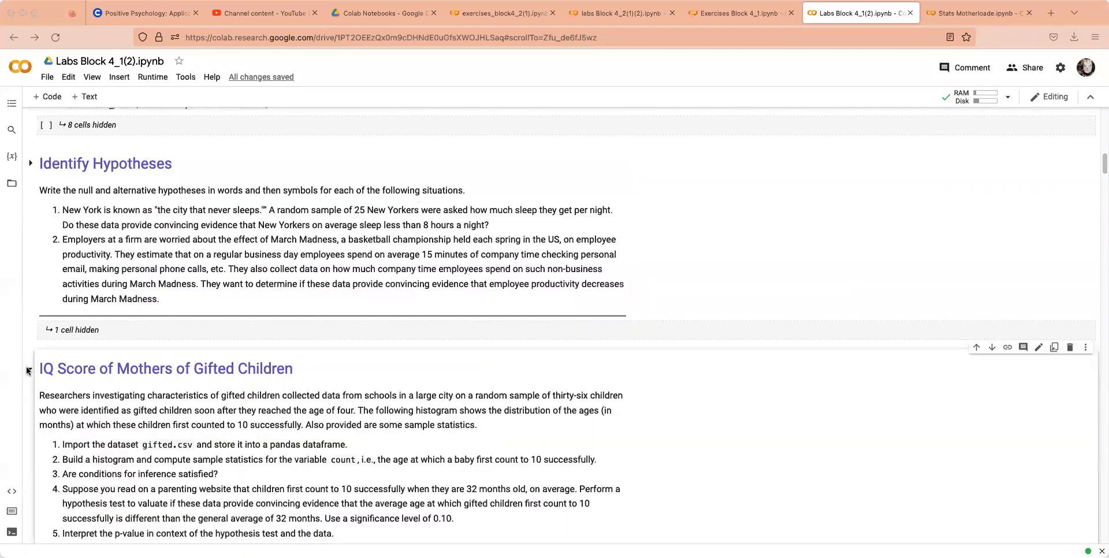
Step: Scroll into Part 2 to the summary statistics (mean 118.17) and Question 2's two-tailed μ = 100 hypotheses
{"action": "scroll", "scroll_direction": "down", "scroll_amount": 3}
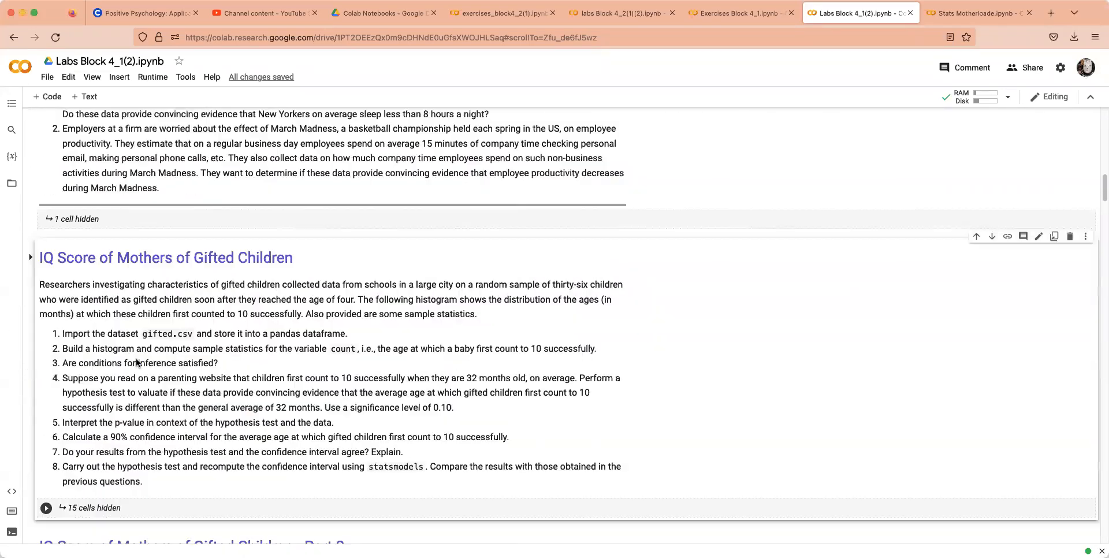
{"action": "scroll", "scroll_direction": "down", "scroll_amount": 3}
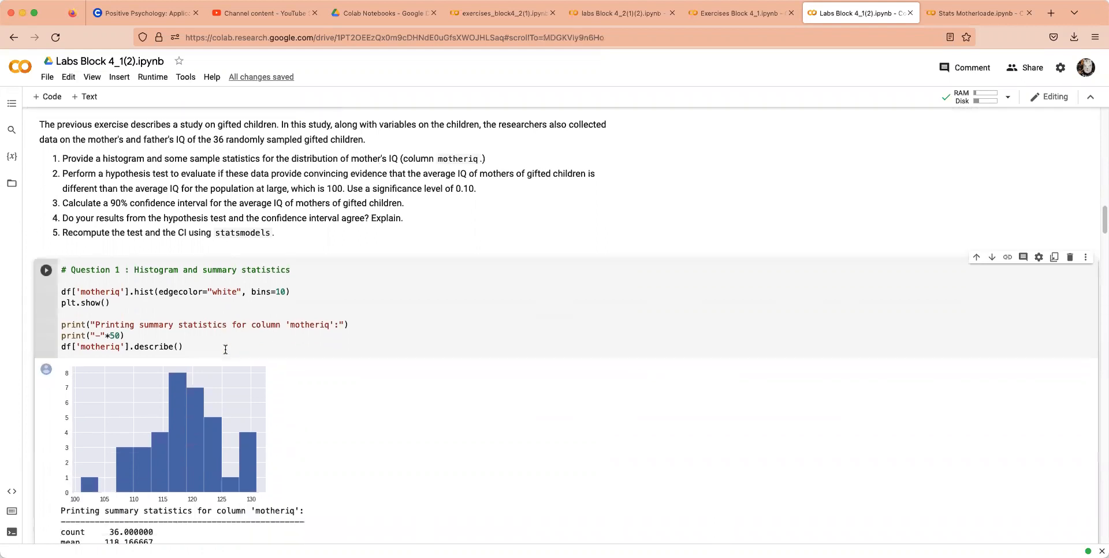
{"action": "scroll", "scroll_direction": "down", "scroll_amount": 3}
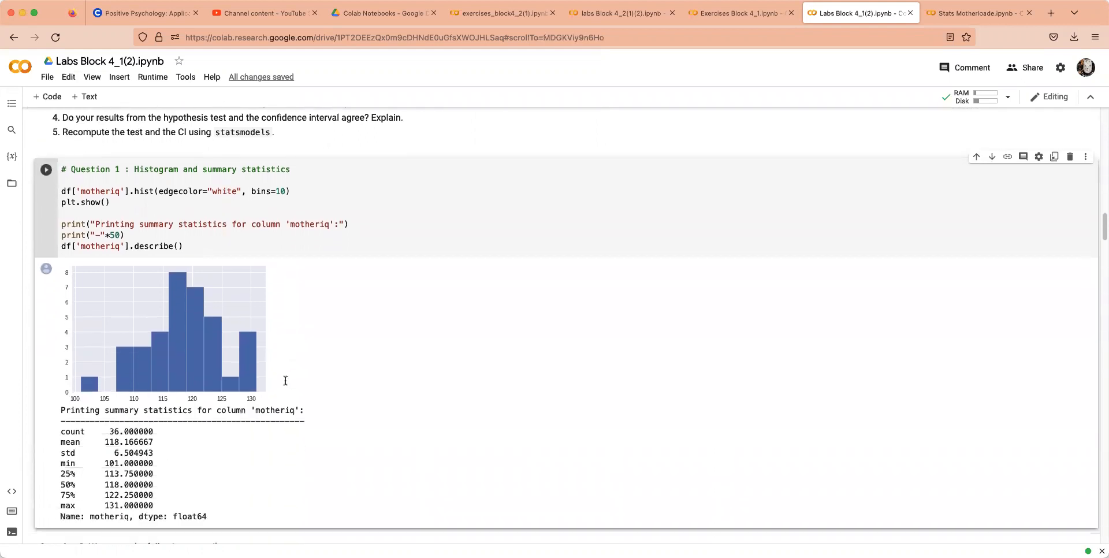
{"action": "scroll", "scroll_direction": "down", "scroll_amount": 3}
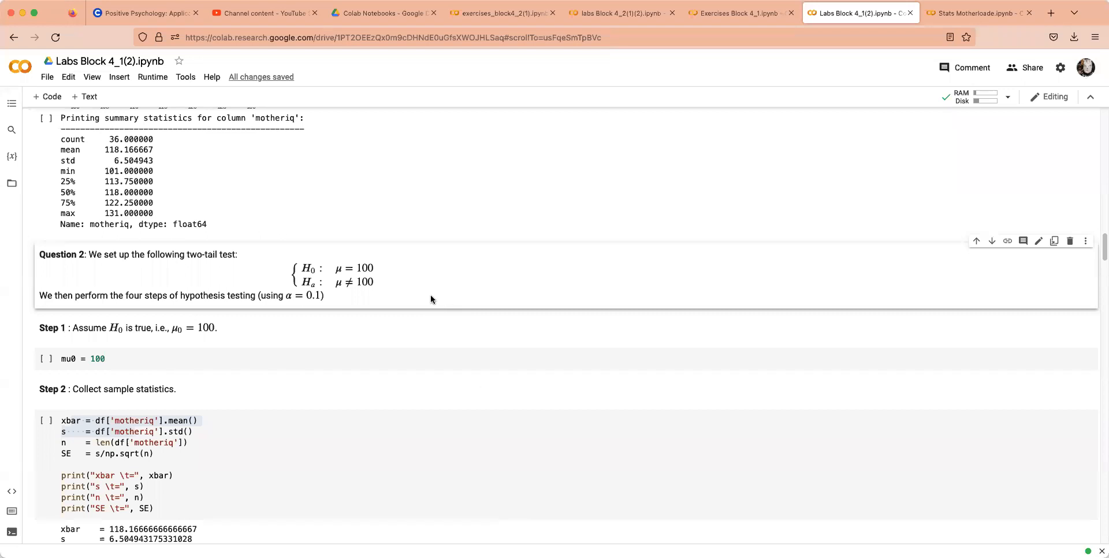
{"action": "left_click_drag", "start_coordinate": [394, 292], "coordinate": [606, 282]}
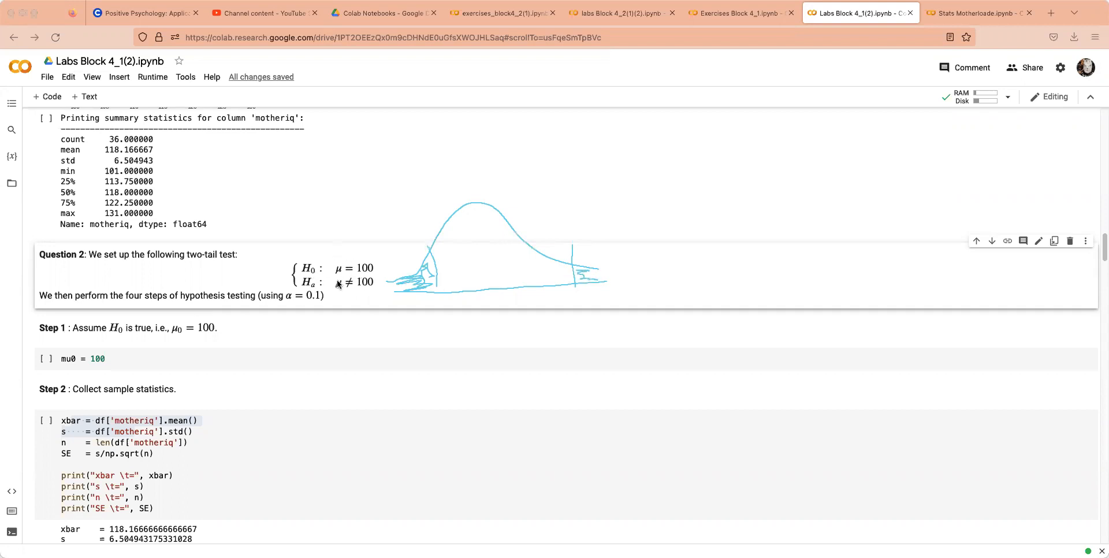
{"action": "mouse_move", "coordinate": [359, 298]}
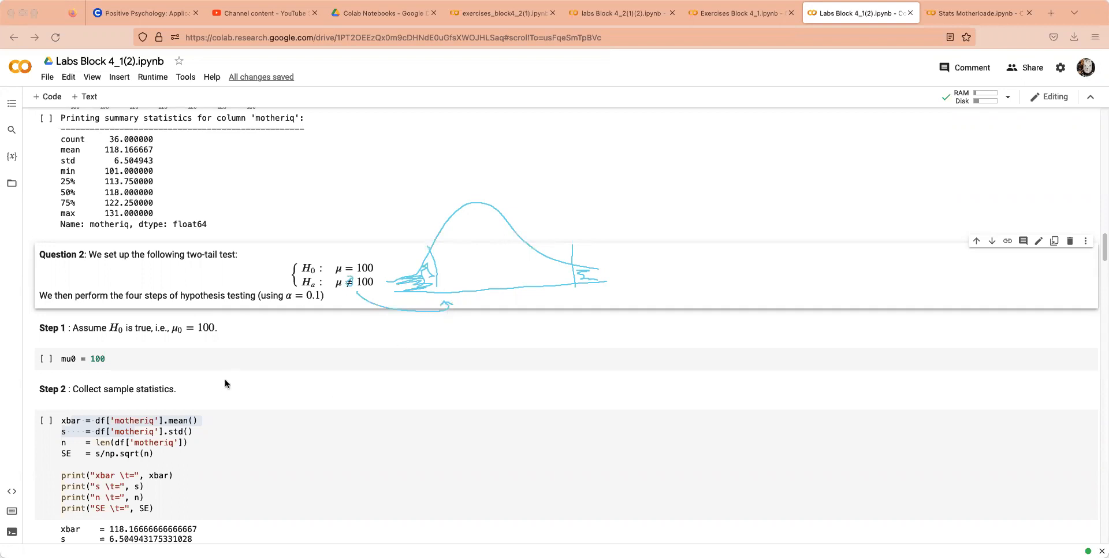
{"action": "mouse_move", "coordinate": [111, 333]}
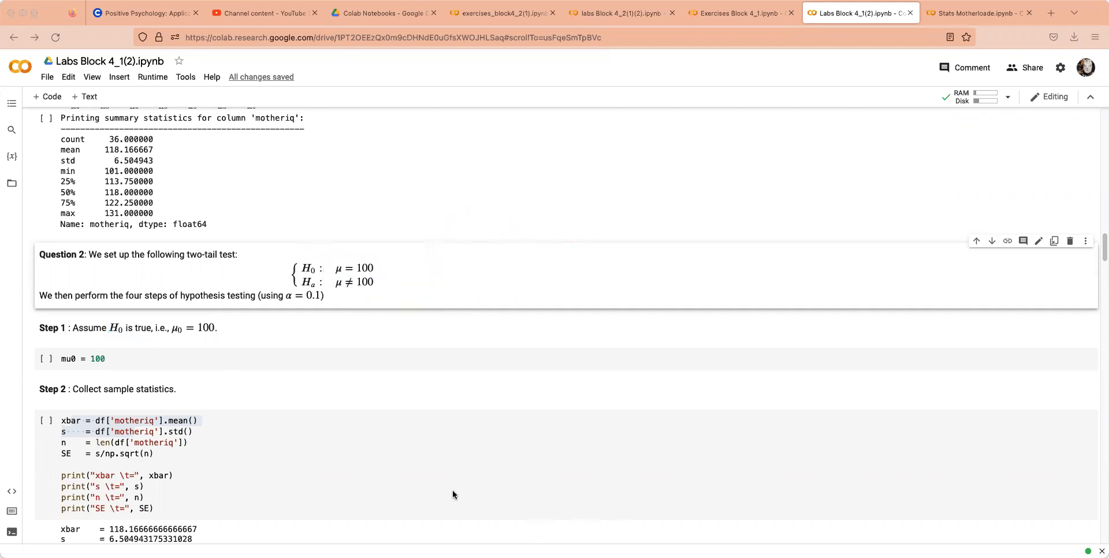
{"action": "mouse_move", "coordinate": [256, 407]}
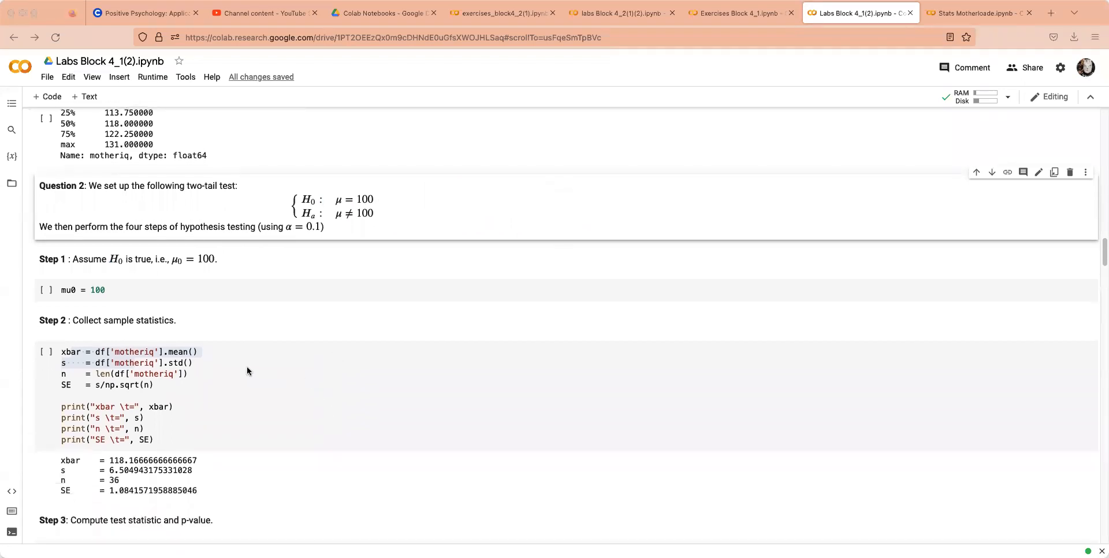
Step: Mark up Step 2 with the x̄, s, SE, t-stat, p-value, n checklist and reach Step 3's t = 16.756
{"action": "left_click", "coordinate": [196, 394]}
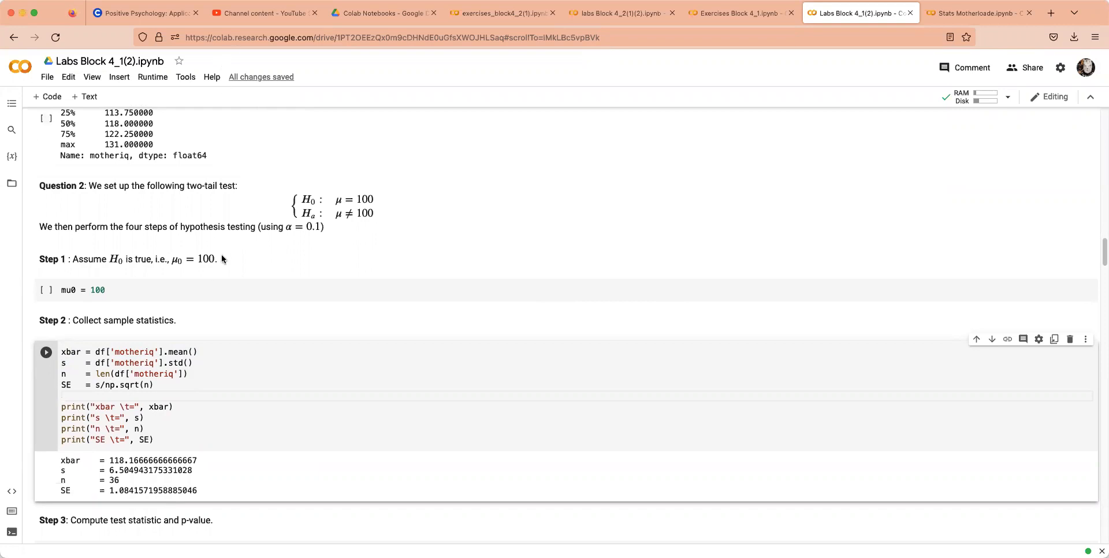
{"action": "scroll", "scroll_direction": "down", "scroll_amount": 3}
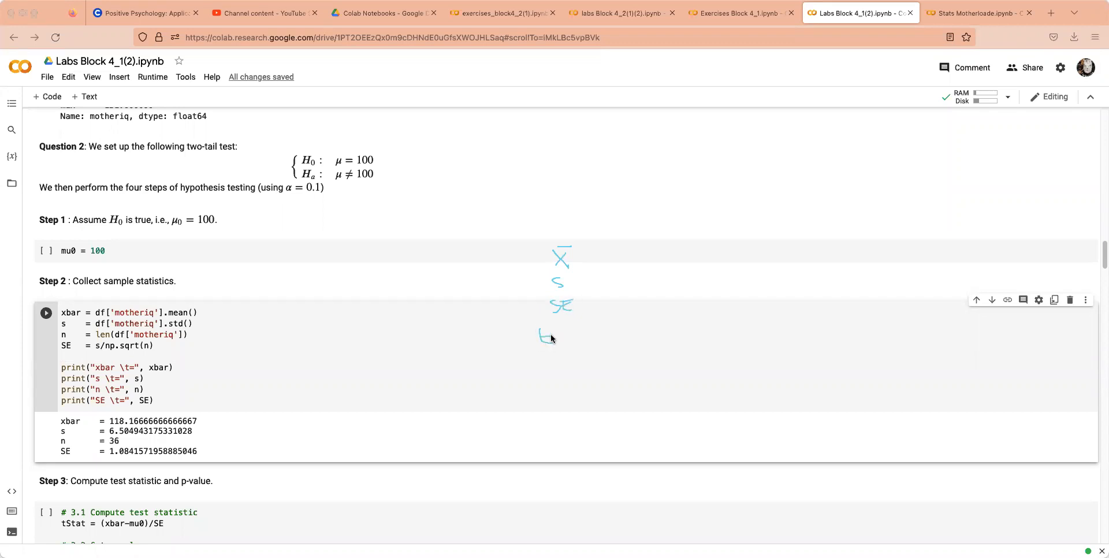
{"action": "left_click_drag", "start_coordinate": [540, 344], "coordinate": [591, 339]}
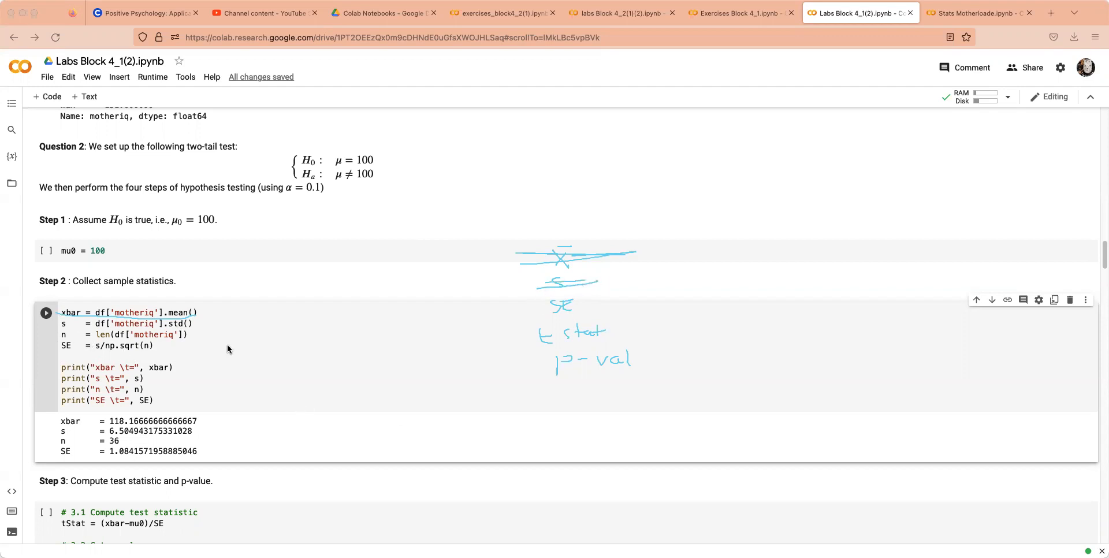
{"action": "mouse_move", "coordinate": [277, 328]}
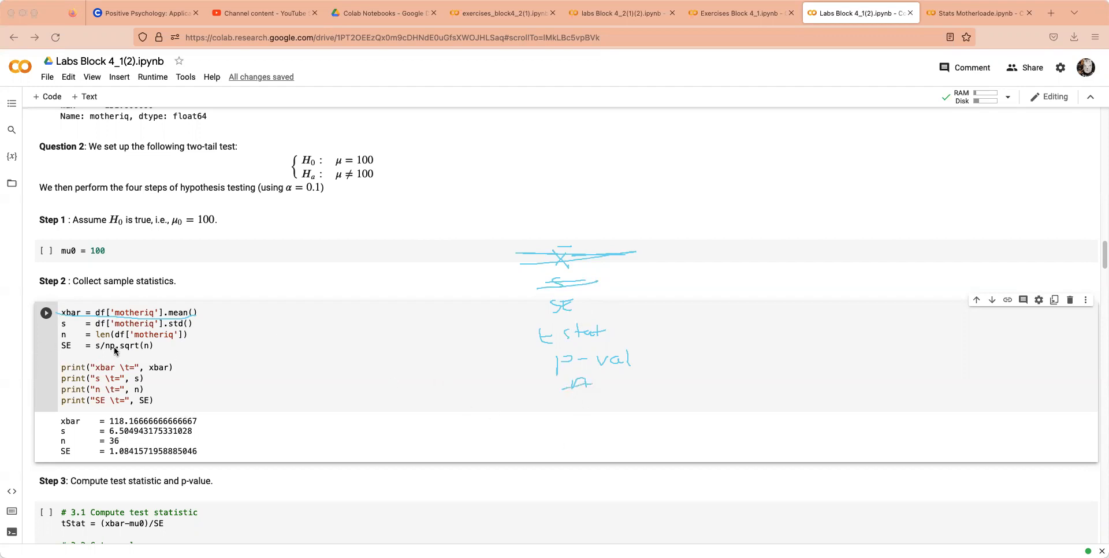
{"action": "mouse_move", "coordinate": [325, 210]}
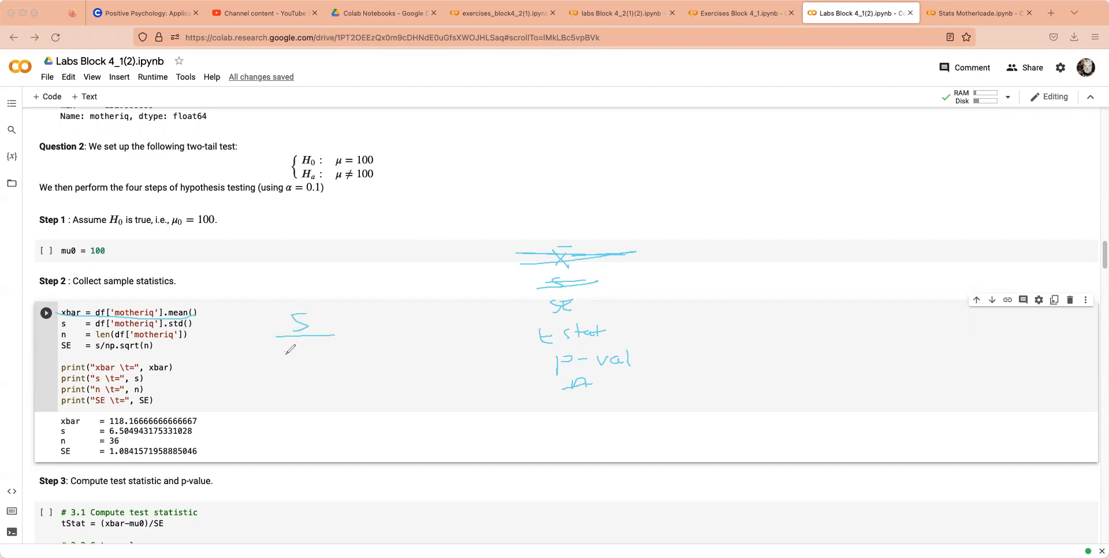
{"action": "left_click_drag", "start_coordinate": [283, 346], "coordinate": [319, 360]}
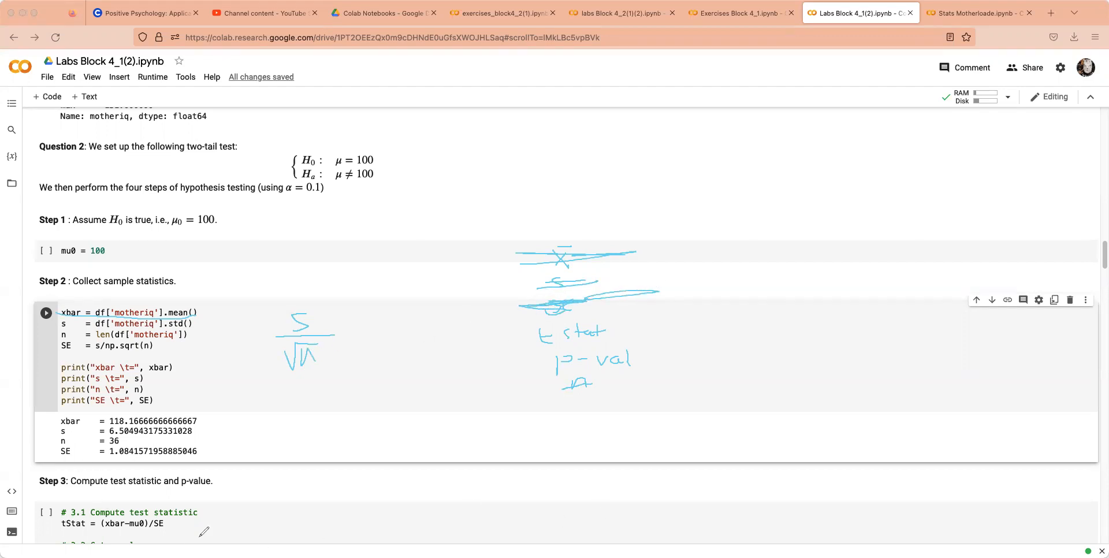
{"action": "scroll", "scroll_direction": "down", "scroll_amount": 3}
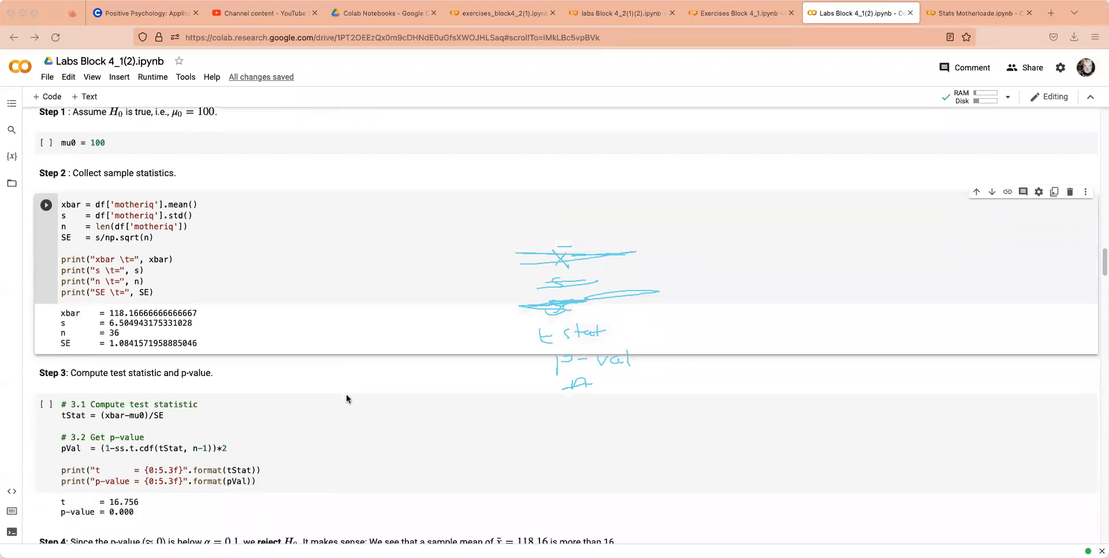
Step: Scroll past the Step 3 tStat/pVal cell to Step 4 rejecting H₀ at α = 0.1 and Question 5's 90% CI
{"action": "scroll", "scroll_direction": "down", "scroll_amount": 3}
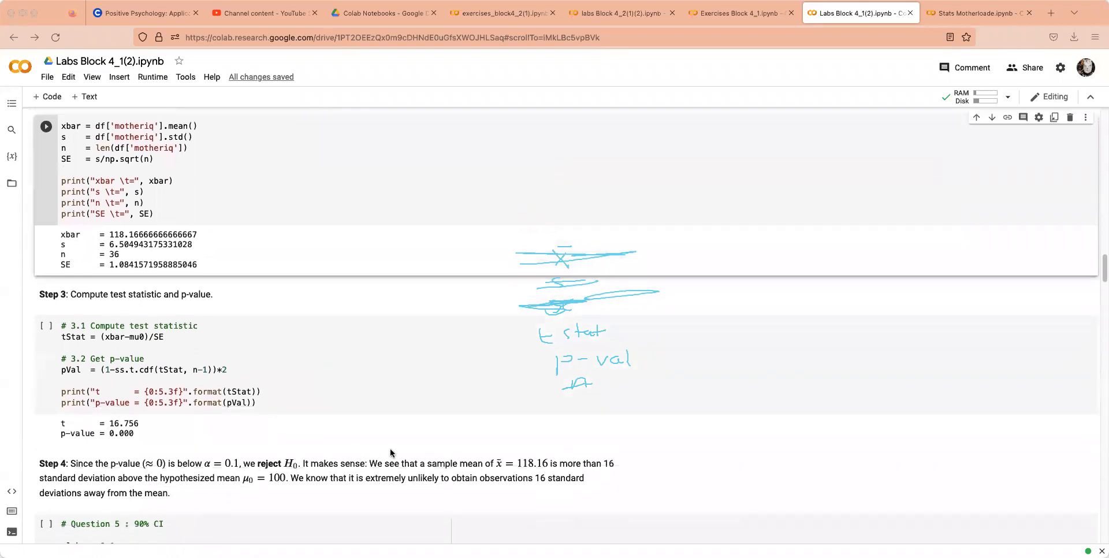
{"action": "mouse_move", "coordinate": [441, 521]}
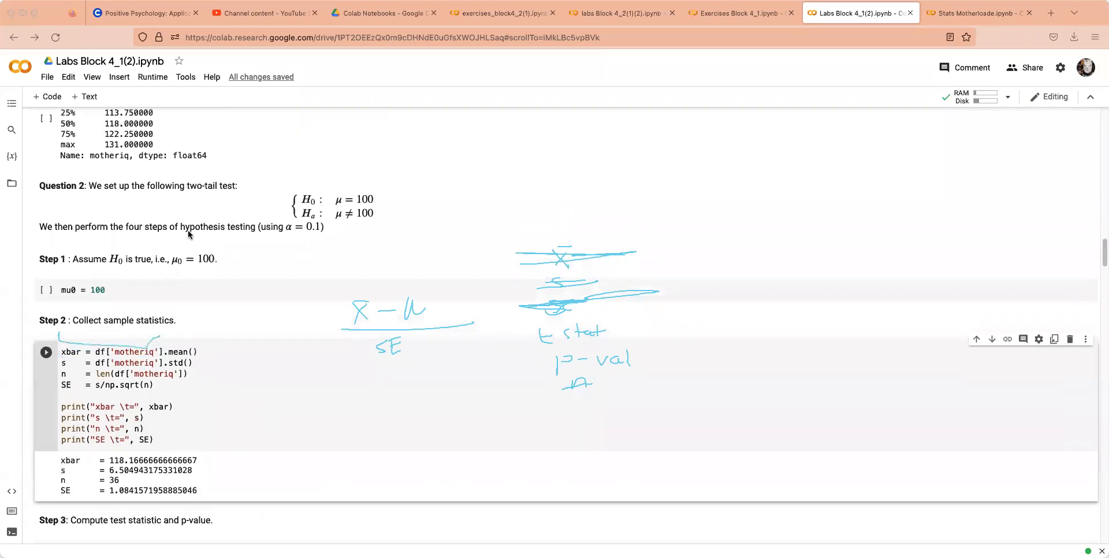
{"action": "mouse_move", "coordinate": [365, 241]}
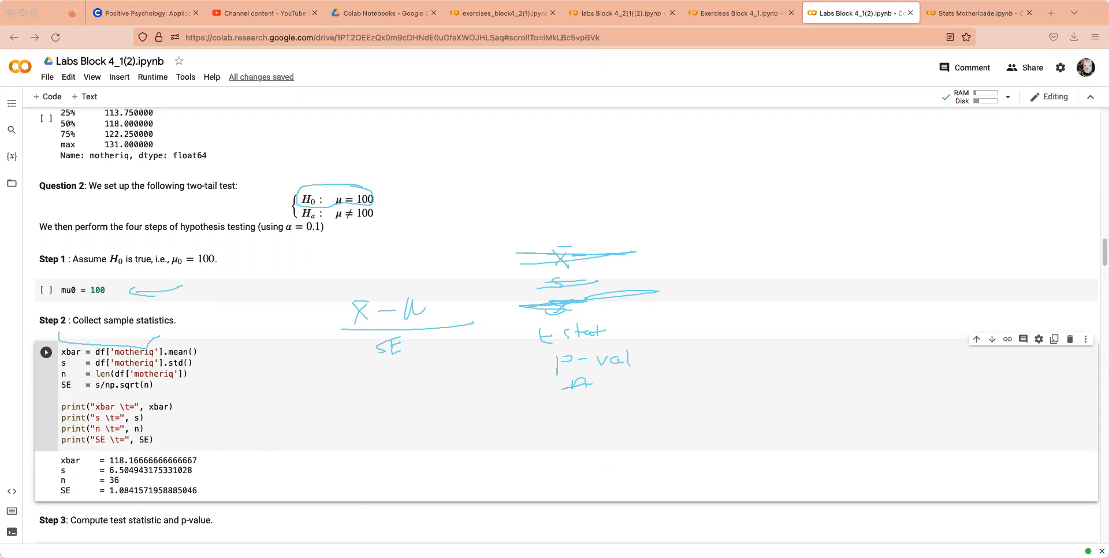
{"action": "left_click_drag", "start_coordinate": [378, 375], "coordinate": [430, 256]}
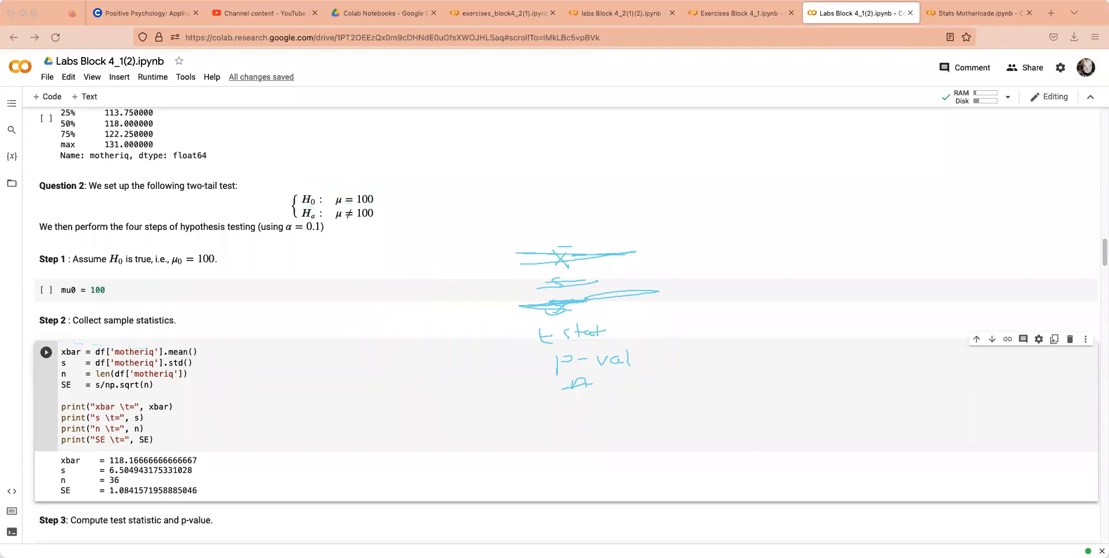
{"action": "scroll", "scroll_direction": "down", "scroll_amount": 3}
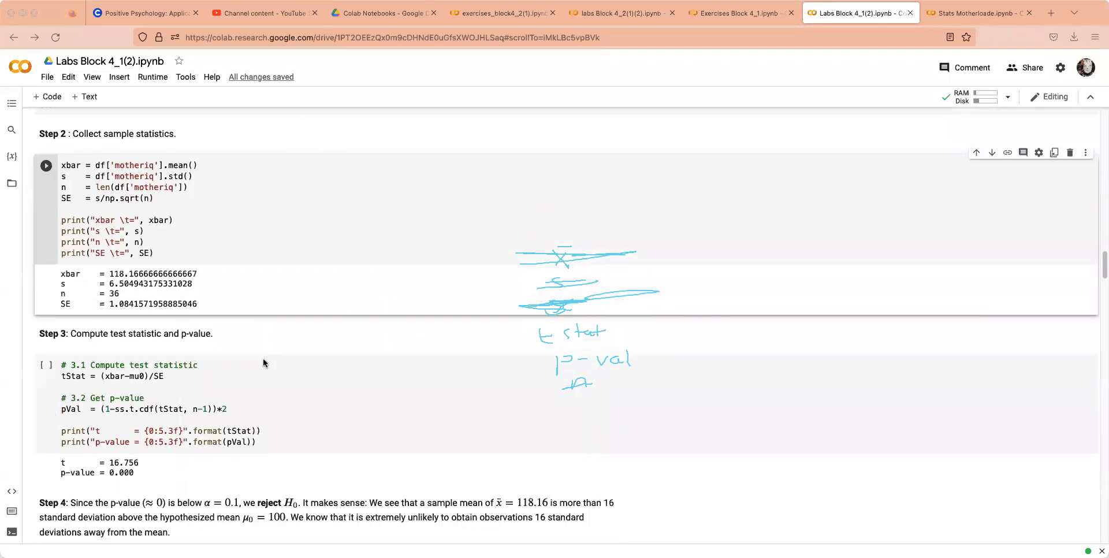
{"action": "scroll", "scroll_direction": "down", "scroll_amount": 3}
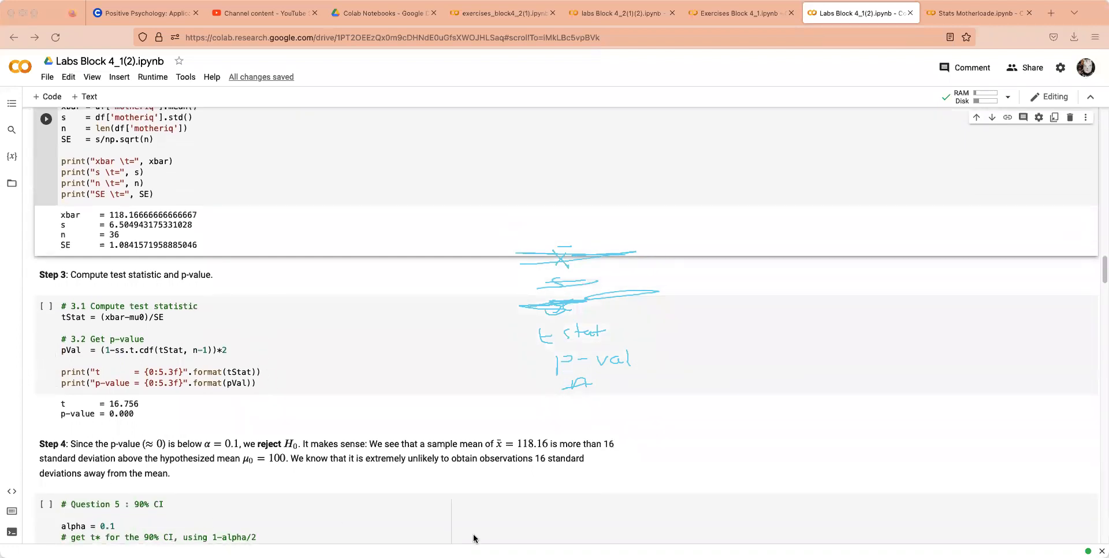
{"action": "mouse_move", "coordinate": [234, 464]}
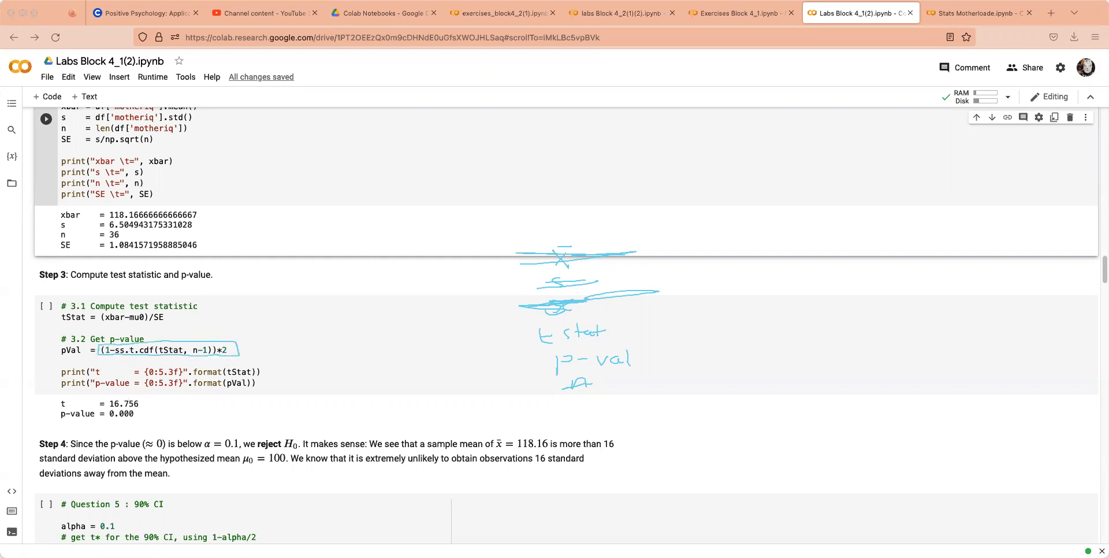
Step: Switch to Stats Motherloade and highlight the earlier left-tailed ss.t.cdf test of mu < 75 (p ≈ 0.419)
{"action": "left_click", "coordinate": [979, 12]}
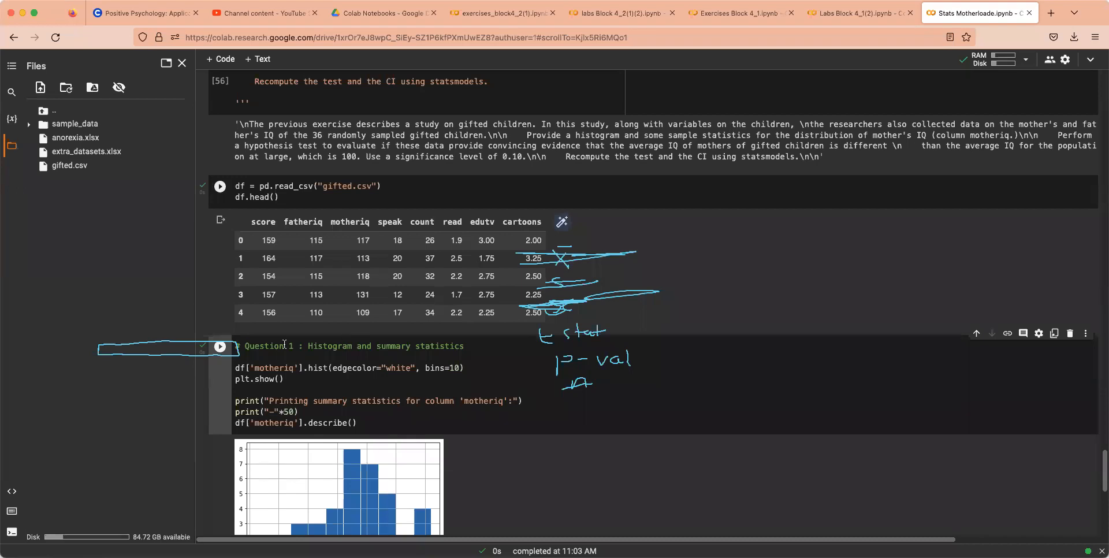
{"action": "scroll", "scroll_direction": "down", "scroll_amount": 3}
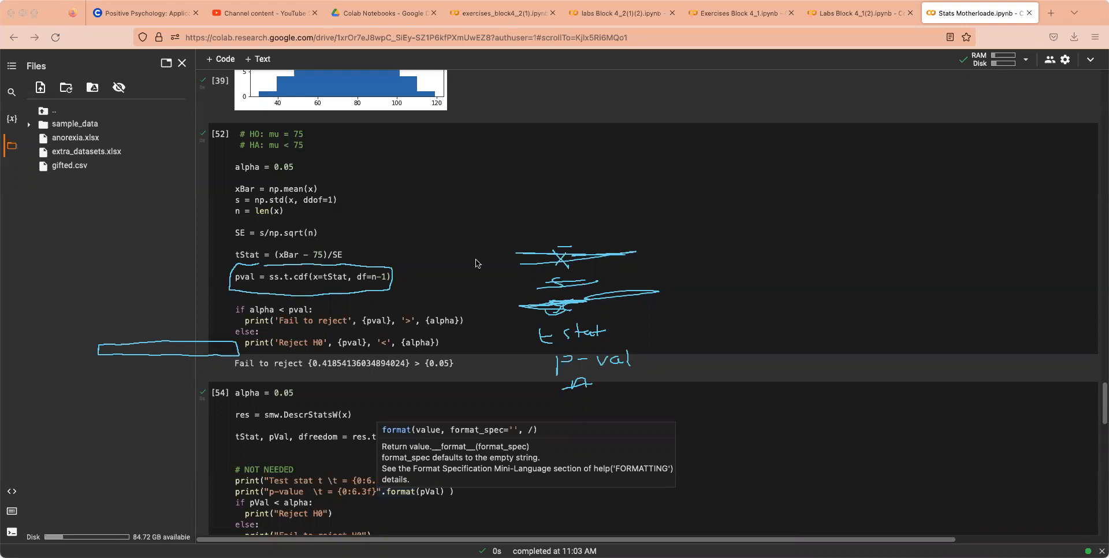
{"action": "left_click_drag", "start_coordinate": [495, 204], "coordinate": [631, 206]}
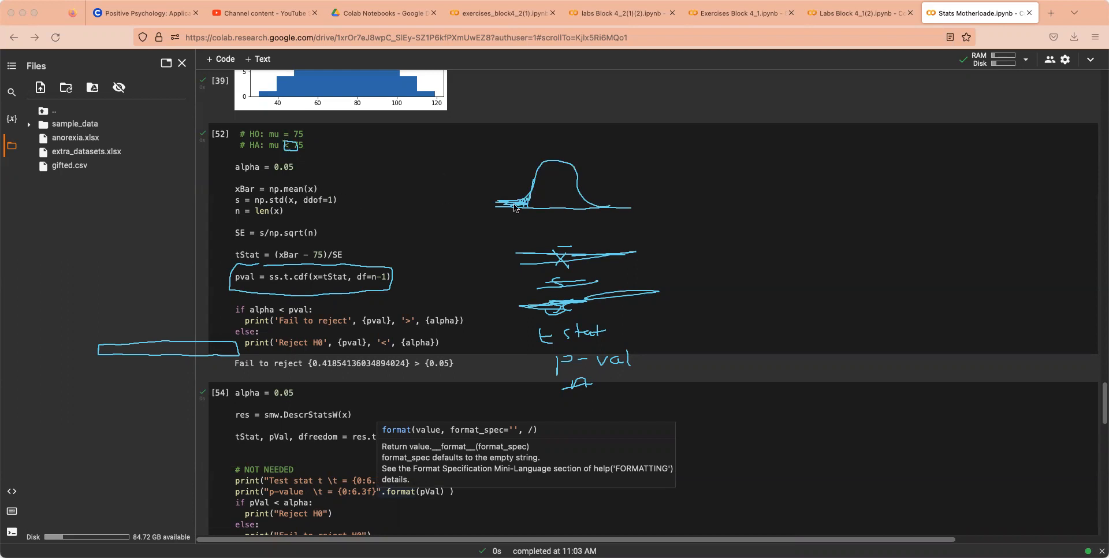
{"action": "mouse_move", "coordinate": [501, 198]}
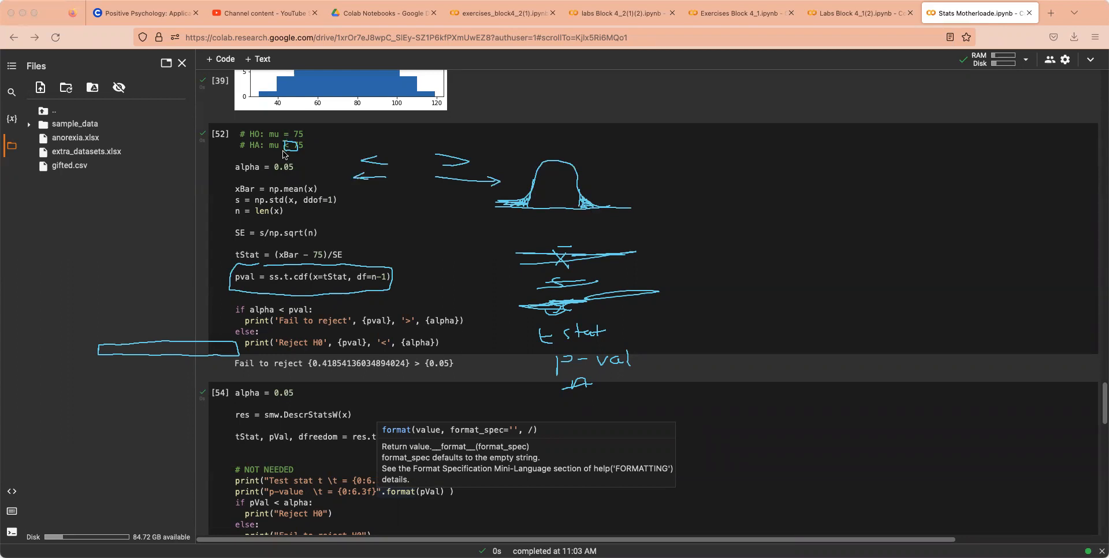
{"action": "mouse_move", "coordinate": [278, 155]}
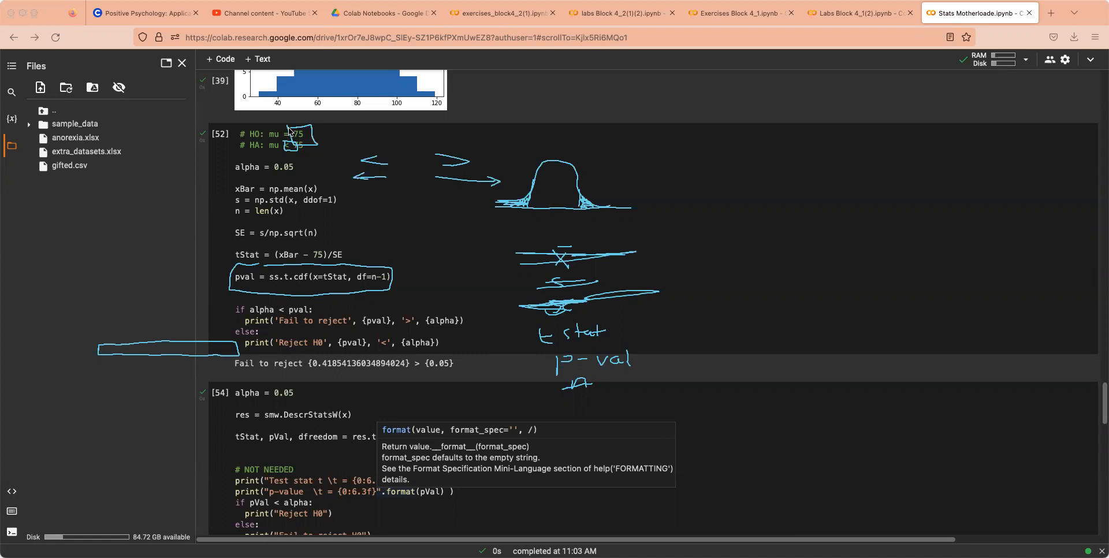
{"action": "mouse_move", "coordinate": [482, 413]}
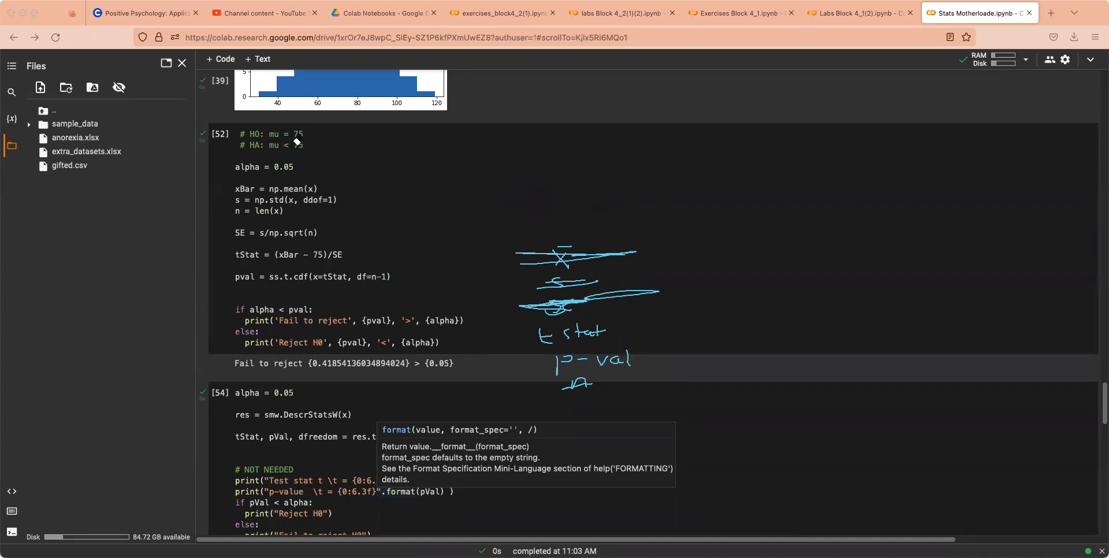
Step: Return to the Labs notebook and highlight the Step 3 test statistic line
{"action": "type", "text": "75"}
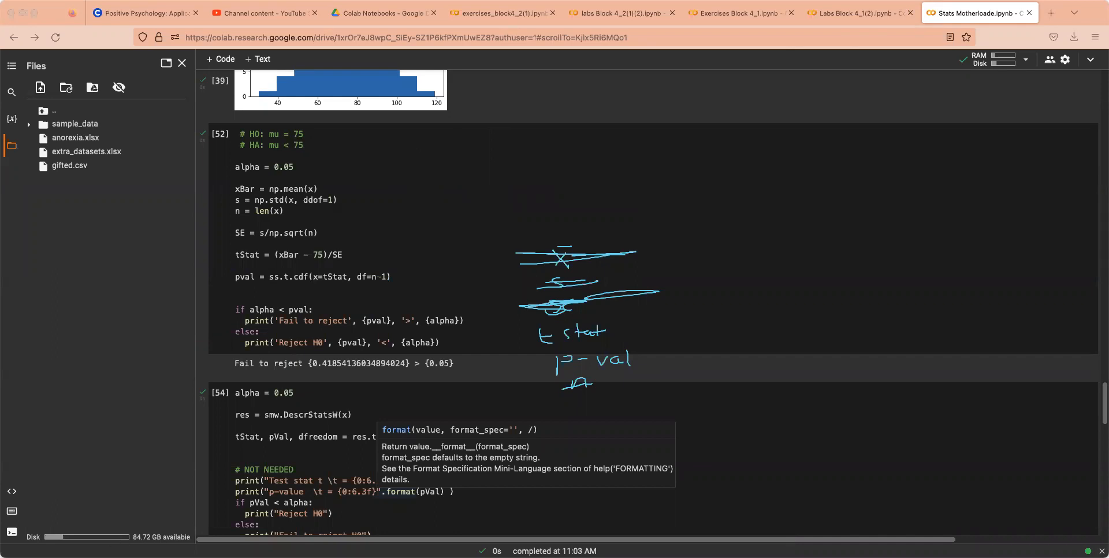
{"action": "left_click", "coordinate": [858, 13]}
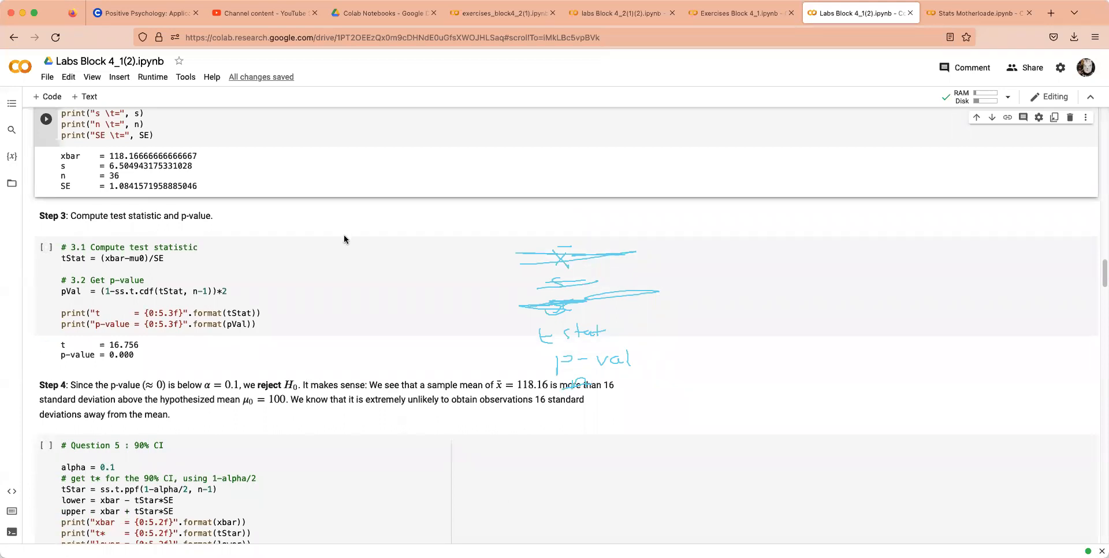
{"action": "left_click_drag", "start_coordinate": [293, 239], "coordinate": [435, 234]}
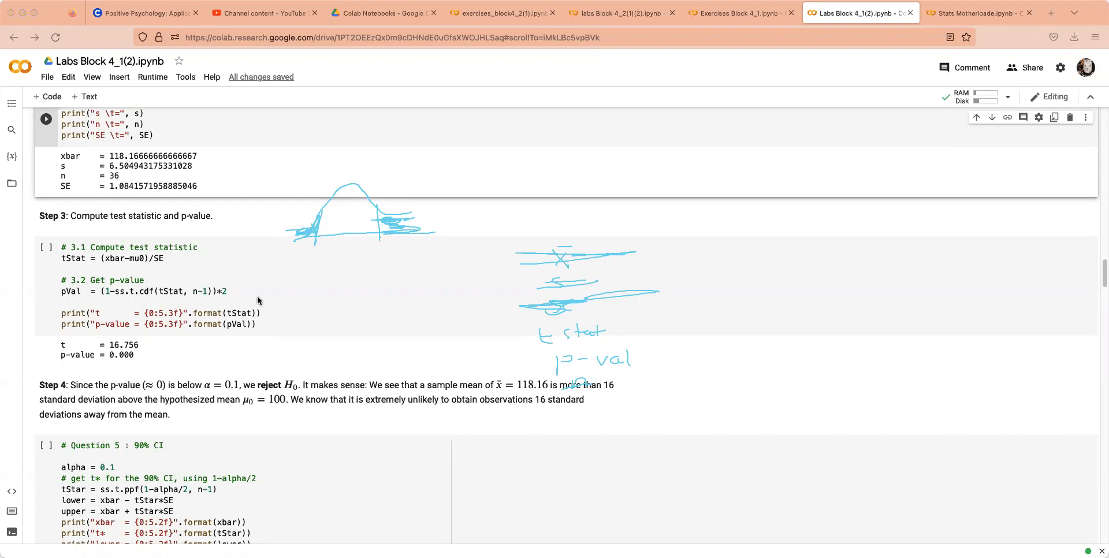
{"action": "mouse_move", "coordinate": [258, 300]}
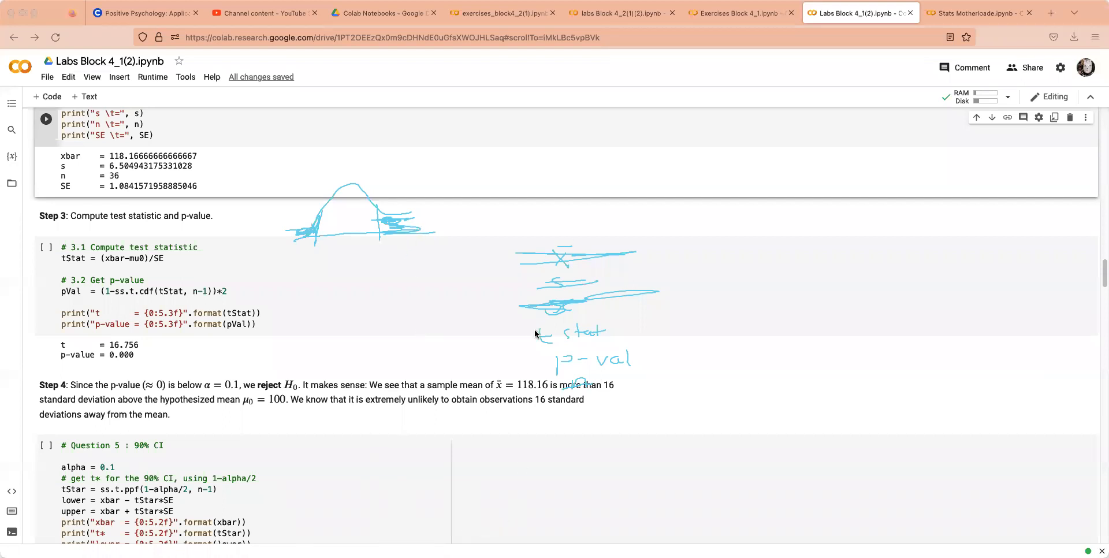
{"action": "mouse_move", "coordinate": [536, 344]}
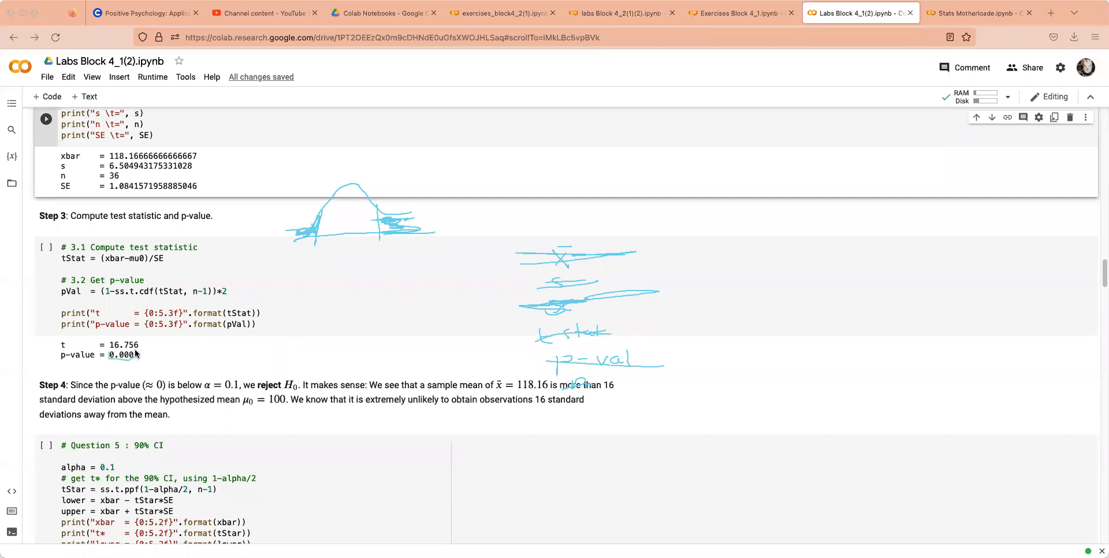
Step: Select and underline the p-value output 0.000 alongside t = 16.756
{"action": "double_click", "coordinate": [122, 355]}
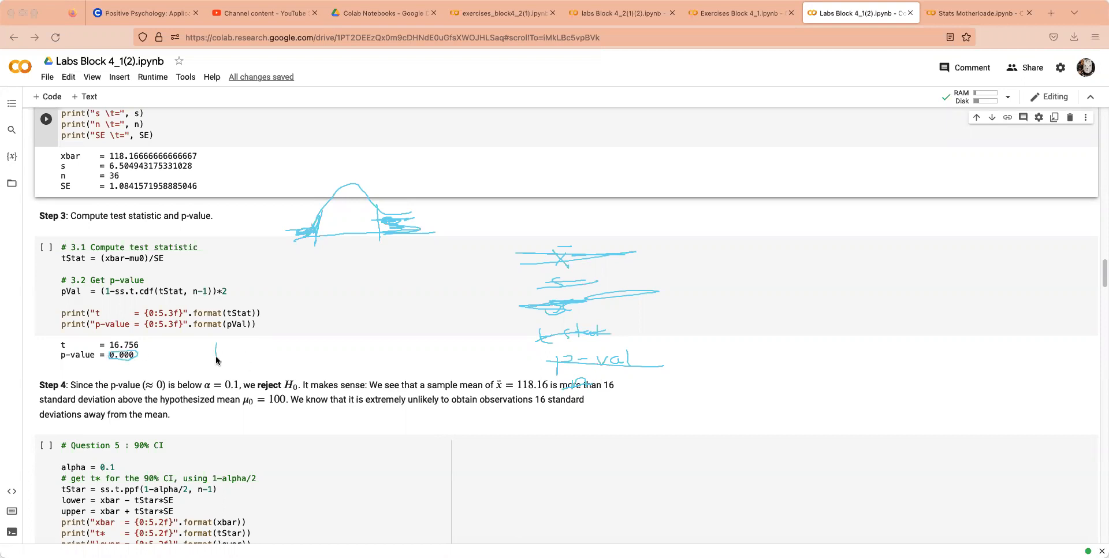
{"action": "left_click_drag", "start_coordinate": [212, 350], "coordinate": [240, 357]}
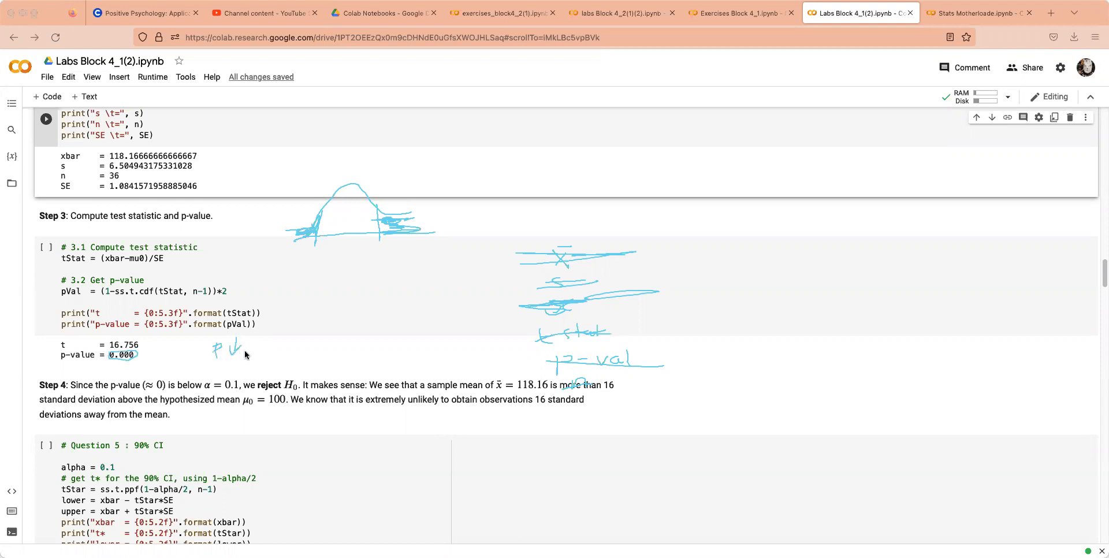
{"action": "left_click_drag", "start_coordinate": [244, 350], "coordinate": [293, 350]}
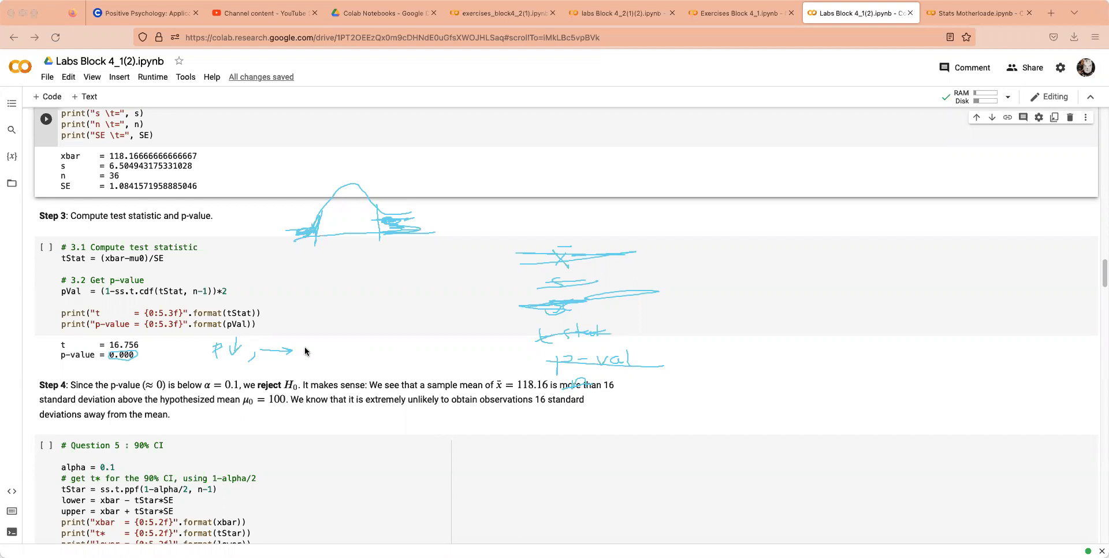
{"action": "left_click_drag", "start_coordinate": [297, 347], "coordinate": [333, 353]}
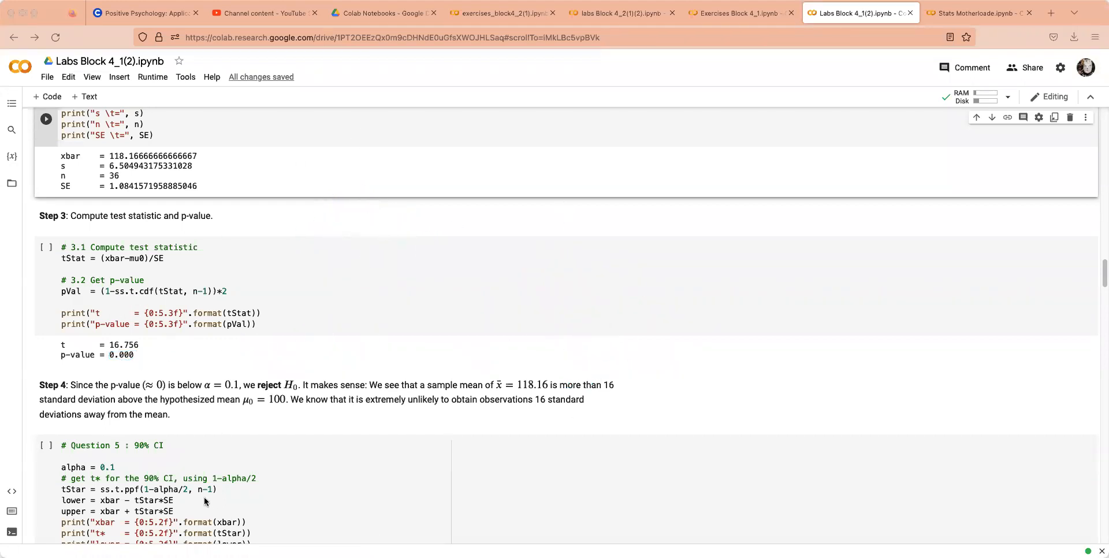
Step: Glance over the Labs Step 4 conclusion, then switch to the Stats Motherloade notebook
{"action": "scroll", "scroll_direction": "down", "scroll_amount": 3}
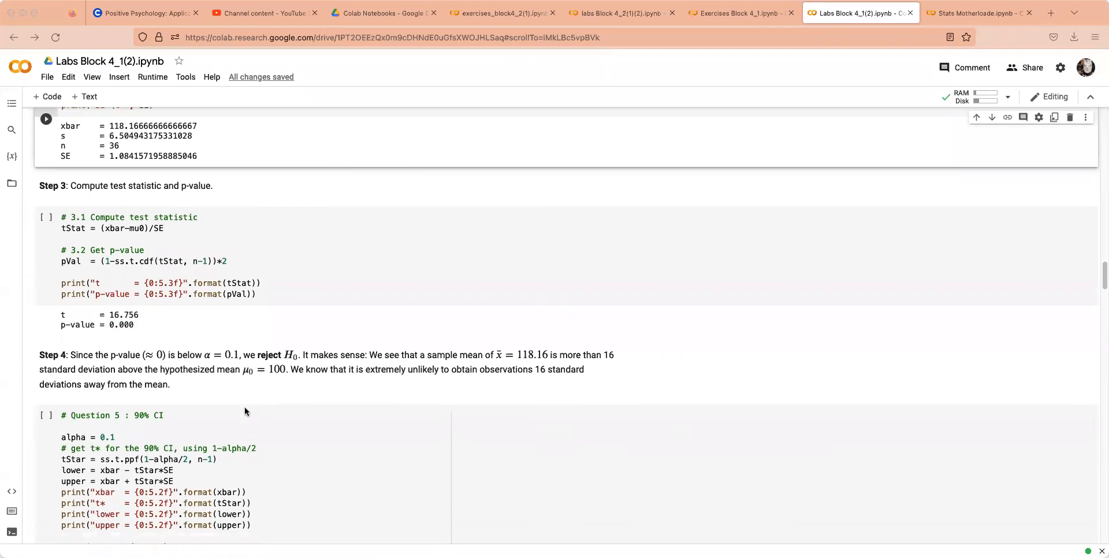
{"action": "scroll", "scroll_direction": "down", "scroll_amount": 3}
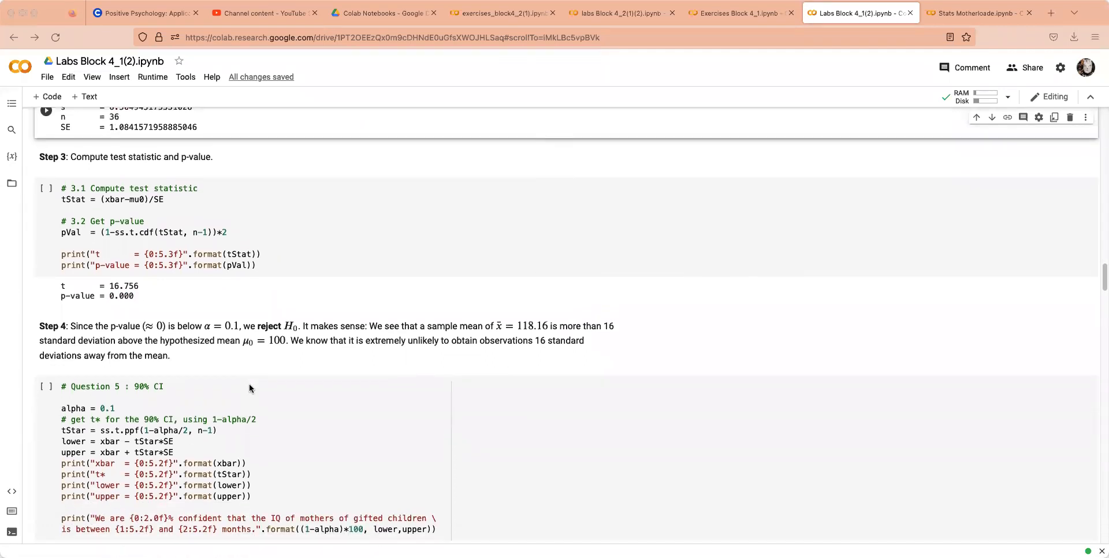
{"action": "scroll", "scroll_direction": "up", "scroll_amount": 3}
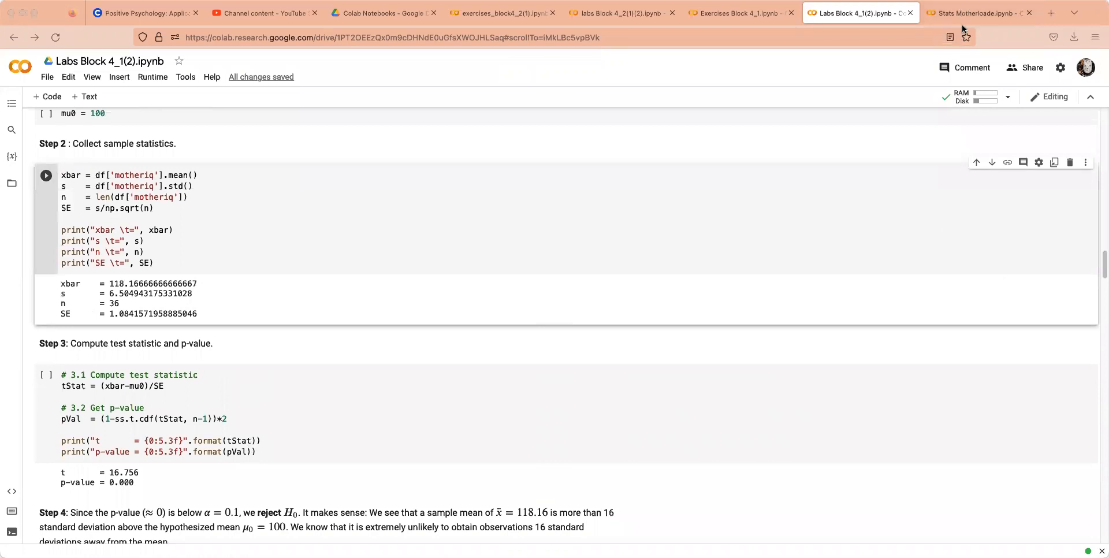
{"action": "left_click", "coordinate": [980, 13]}
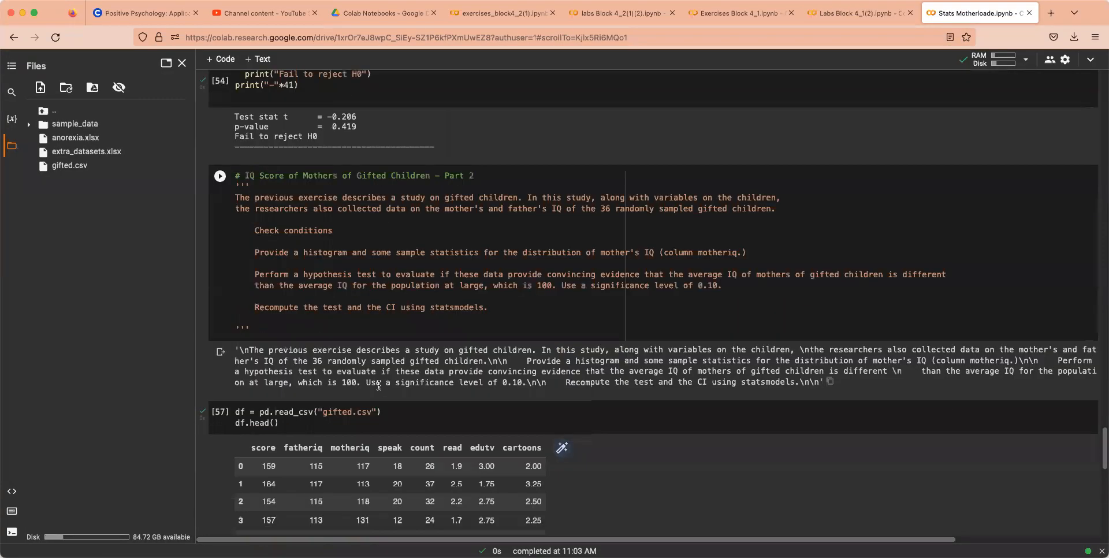
Step: Scroll to the motheriq histogram and summary statistics (n = 36, mean 118.17) with an empty cell below
{"action": "scroll", "scroll_direction": "down", "scroll_amount": 3}
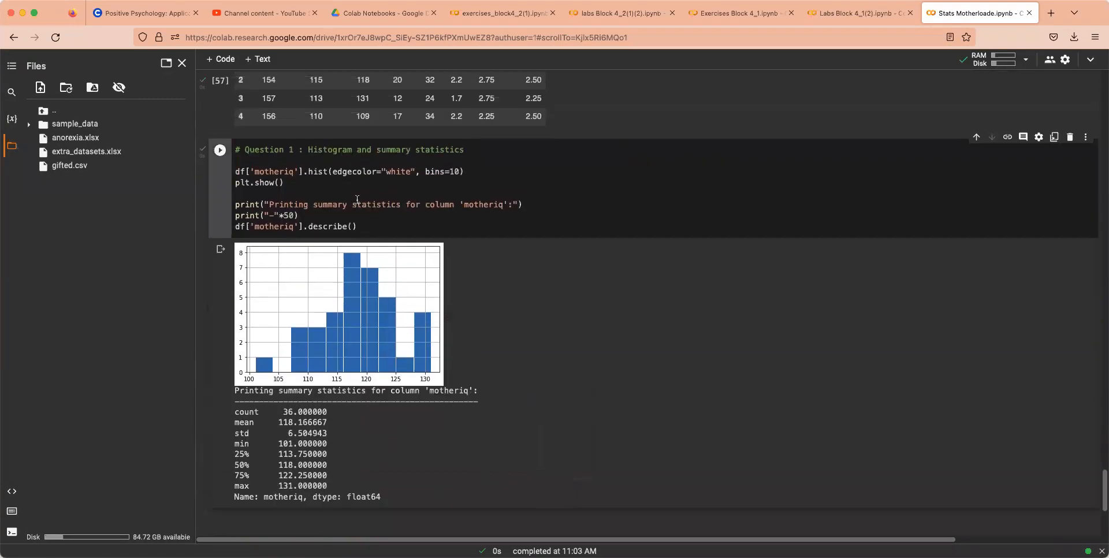
{"action": "mouse_move", "coordinate": [221, 151]}
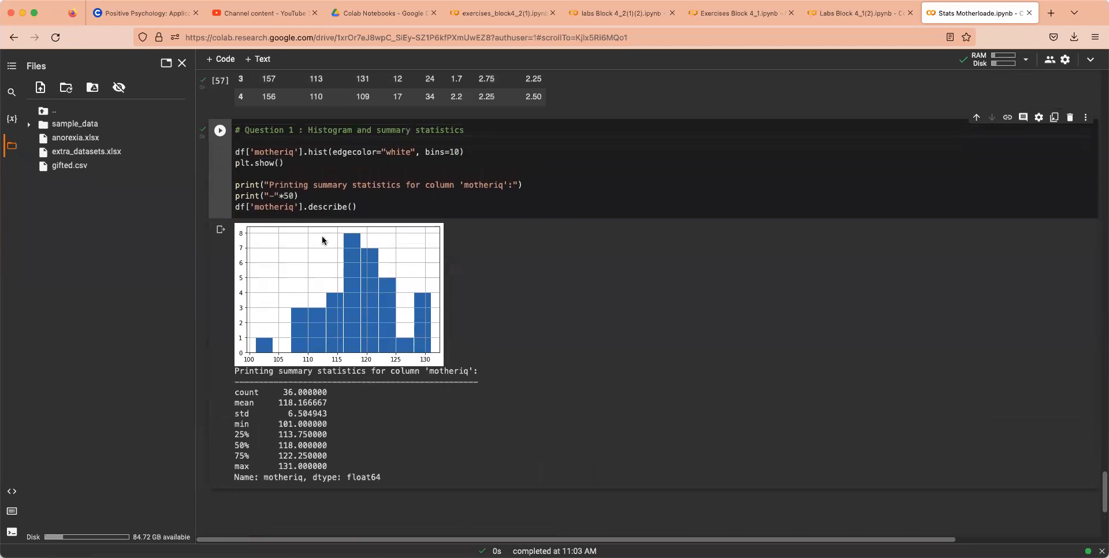
{"action": "mouse_move", "coordinate": [315, 314]}
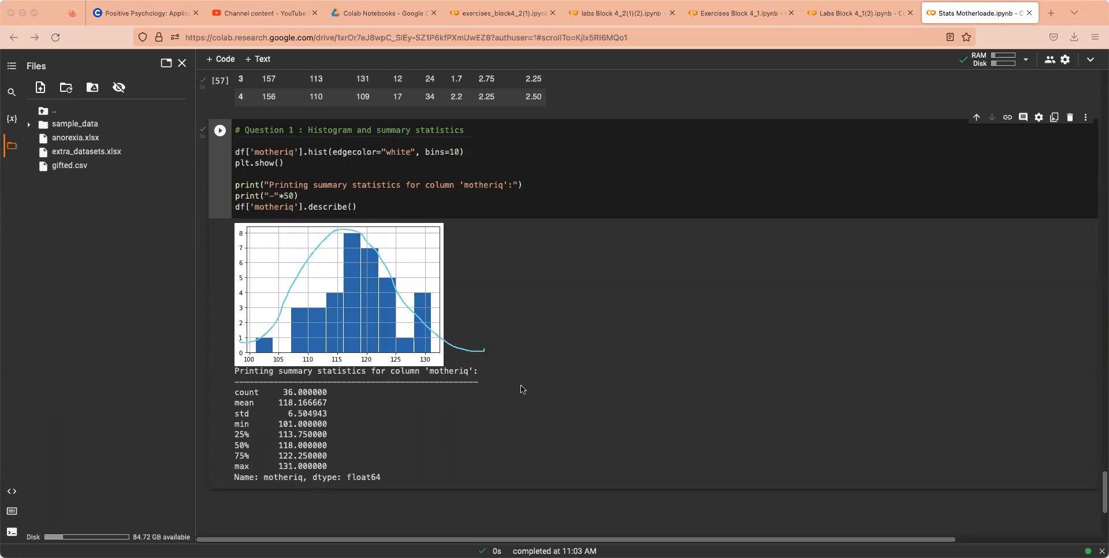
{"action": "mouse_move", "coordinate": [277, 407]}
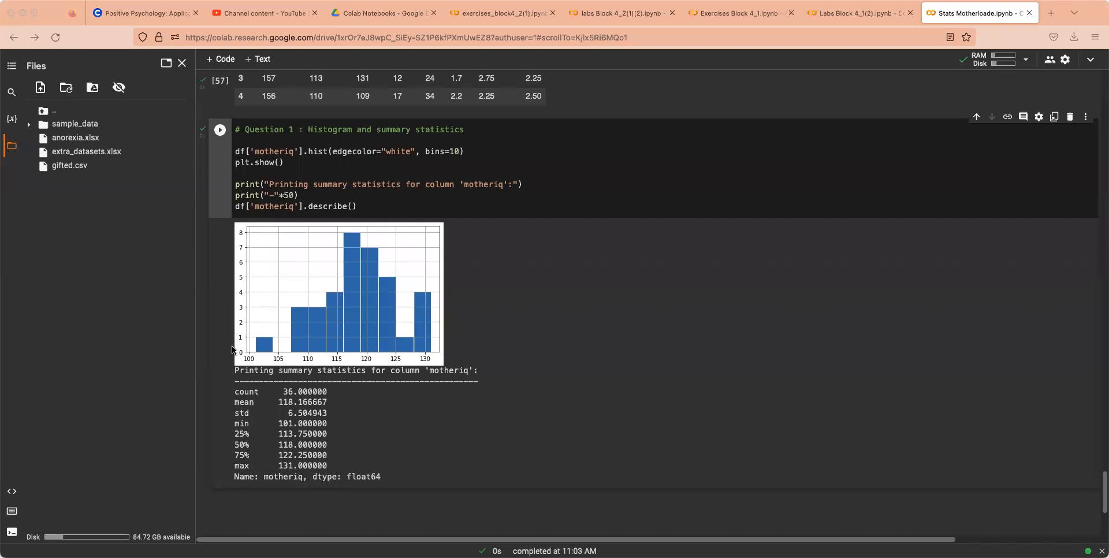
{"action": "scroll", "scroll_direction": "down", "scroll_amount": 3}
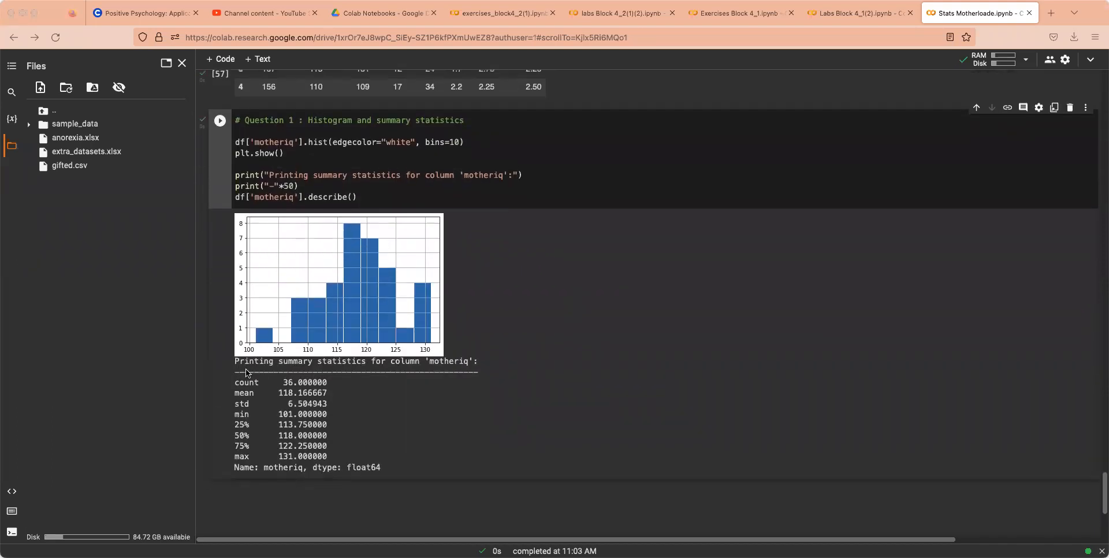
{"action": "scroll", "scroll_direction": "down", "scroll_amount": 3}
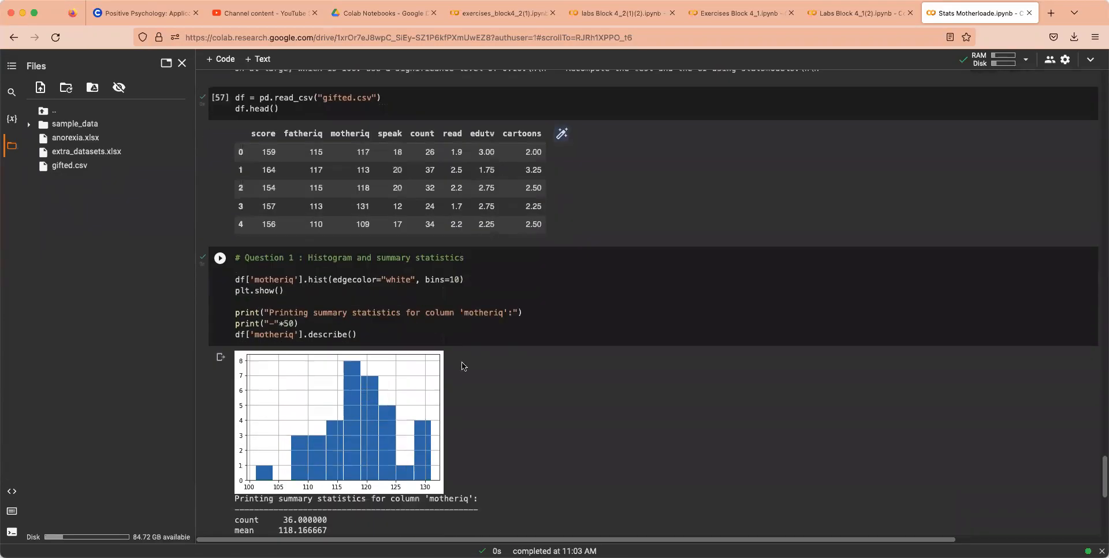
{"action": "scroll", "scroll_direction": "down", "scroll_amount": 3}
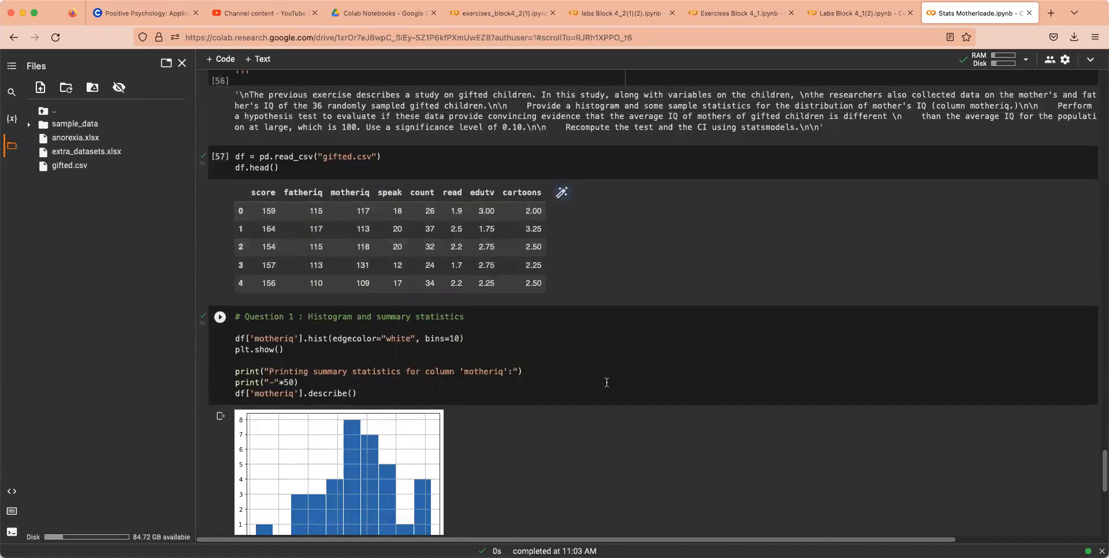
{"action": "scroll", "scroll_direction": "down", "scroll_amount": 3}
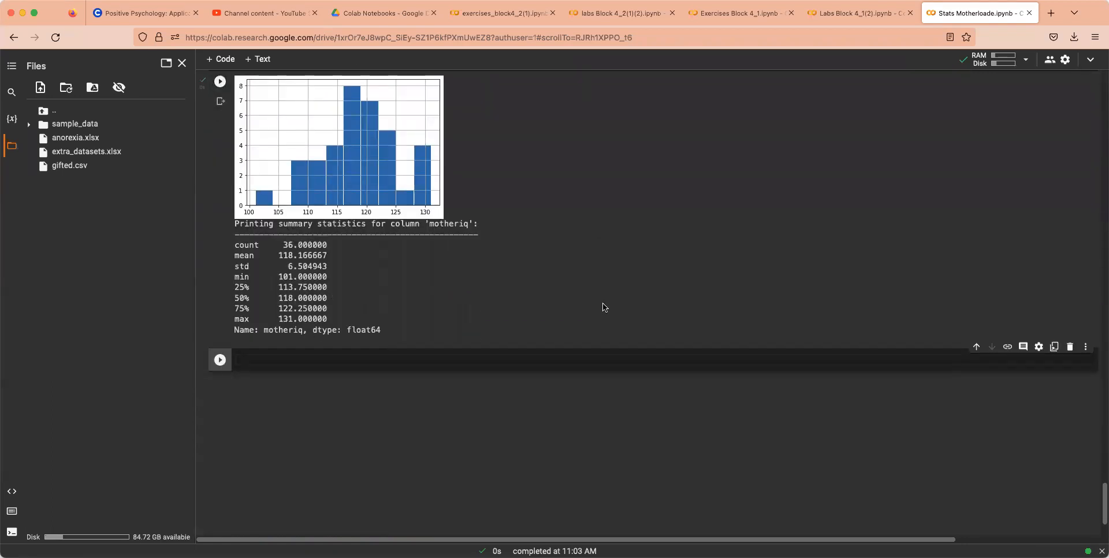
Step: Write res = smw.DescrStatsW(df['']) in the new cell with a '# H' comment line, column still blank
{"action": "type", "text": "res"}
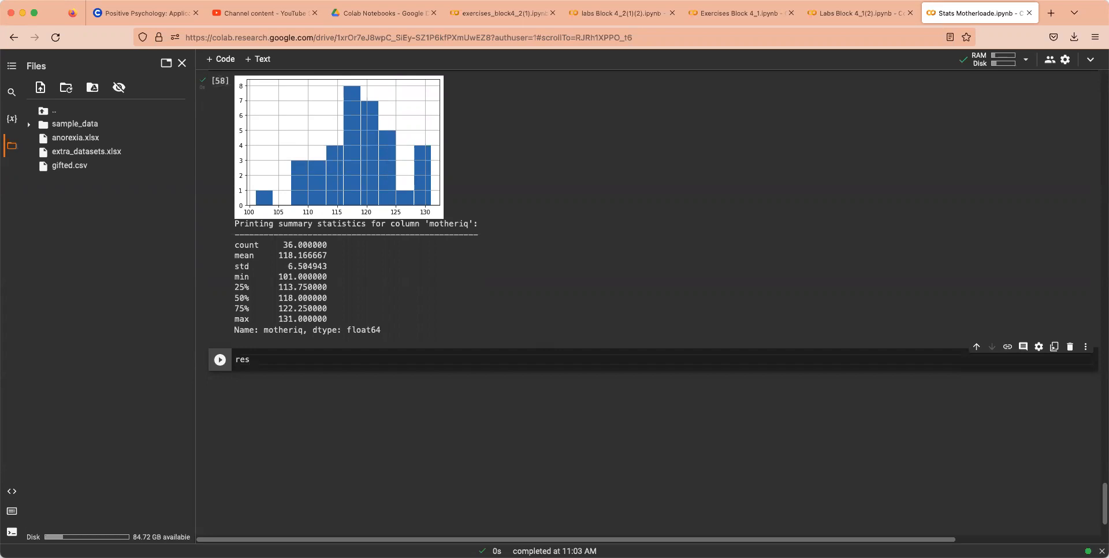
{"action": "type", "text": "= smw.Desc"}
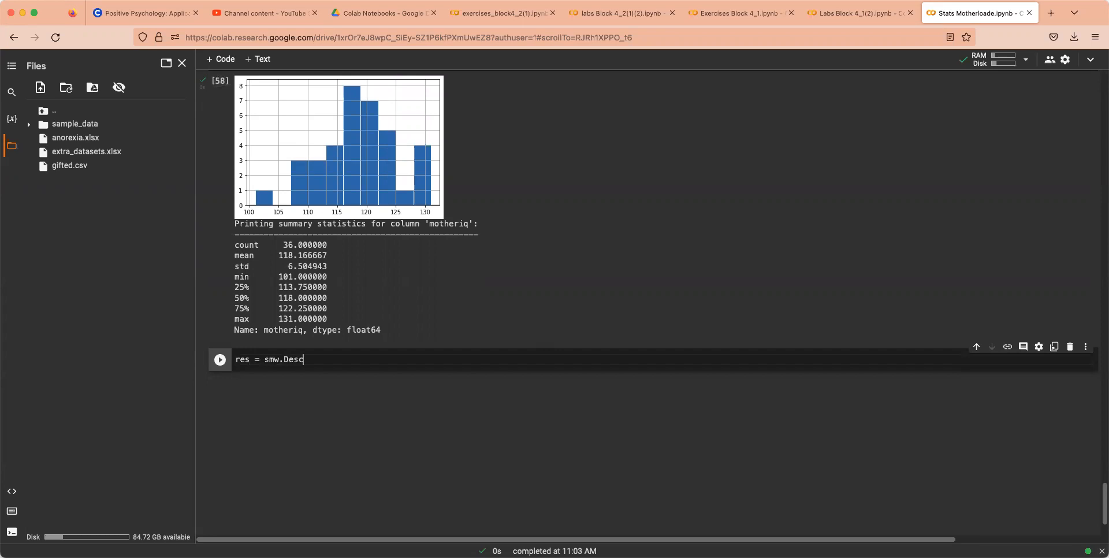
{"action": "type", "text": "rStatsW"}
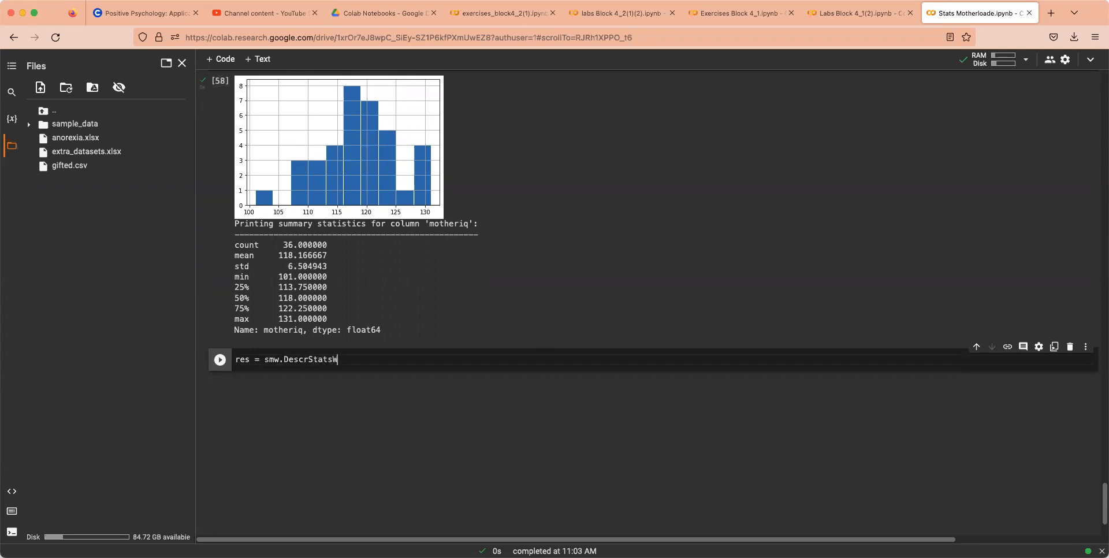
{"action": "type", "text": "()"}
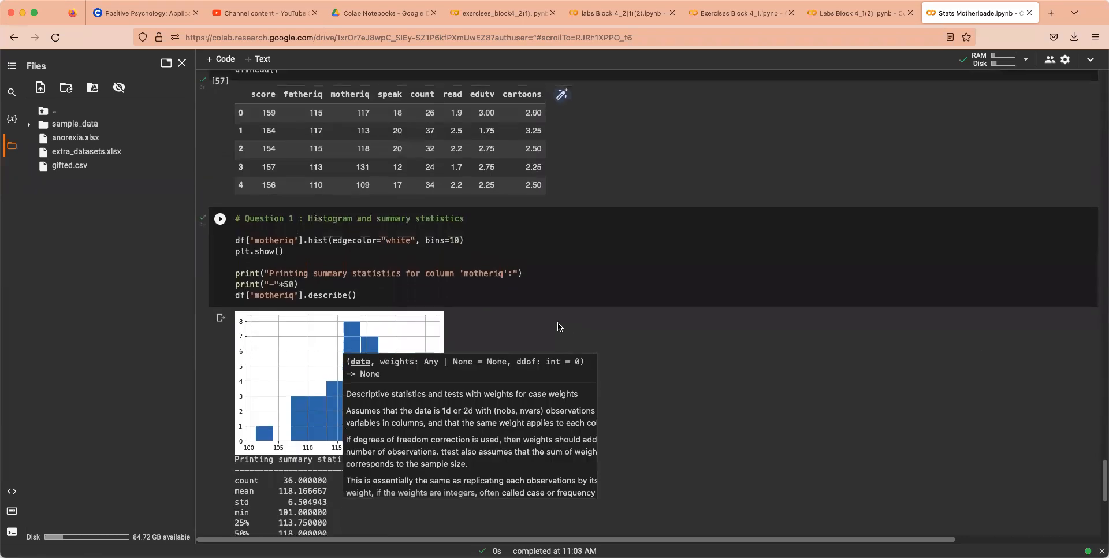
{"action": "scroll", "scroll_direction": "down", "scroll_amount": 3}
{"action": "type", "text": "# H"}
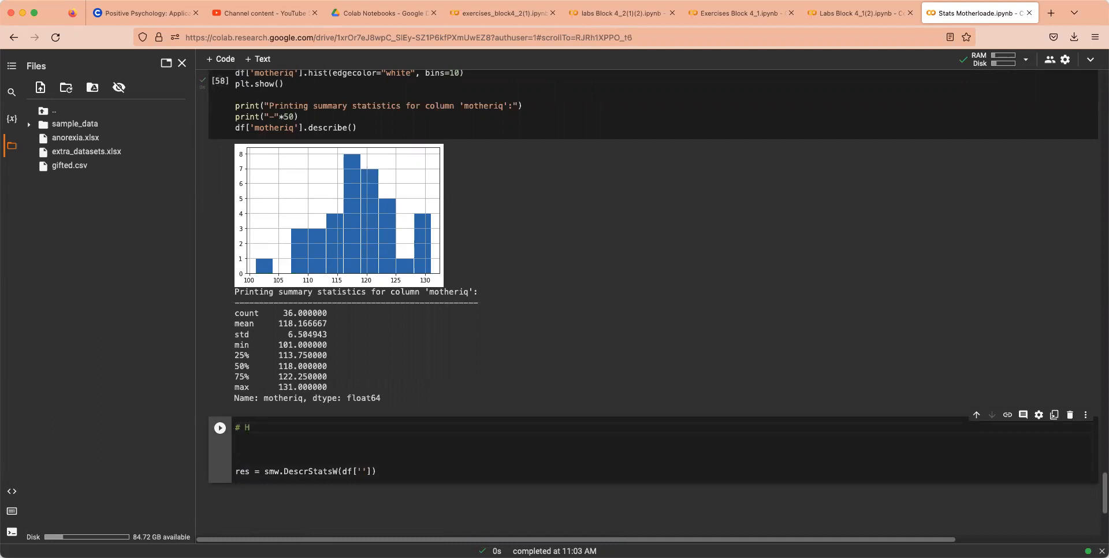
Step: State the hypotheses as comments: # H0: mu = 100 and # HA: mu != 100
{"action": "type", "text": "0"}
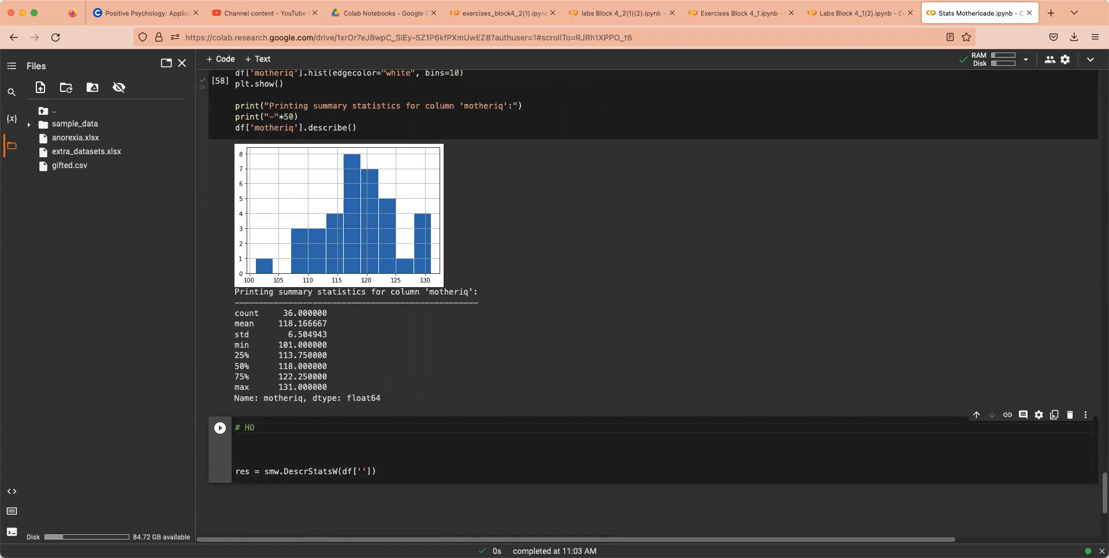
{"action": "type", "text": "mu ="}
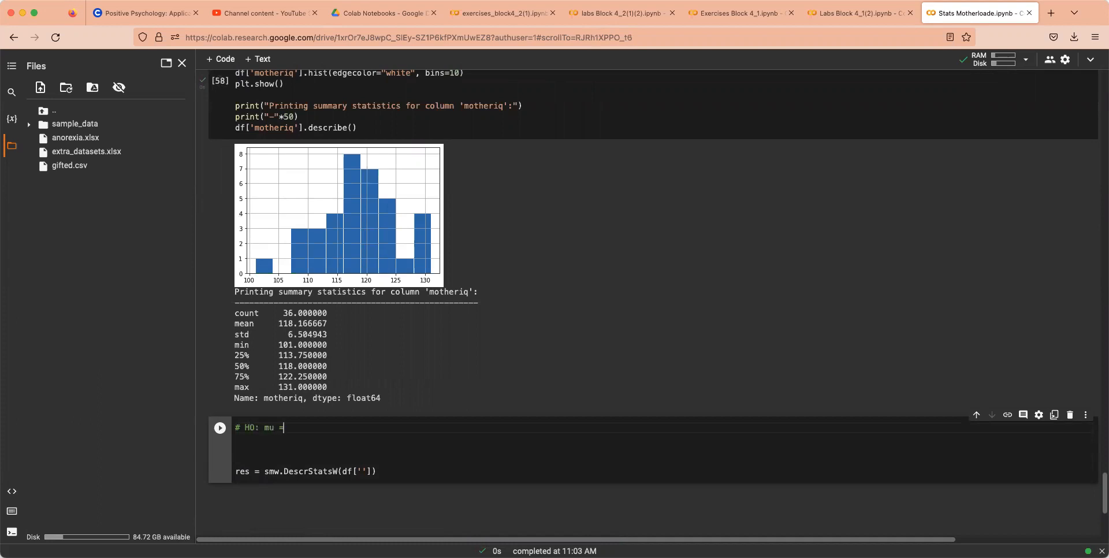
{"action": "type", "text": "100"}
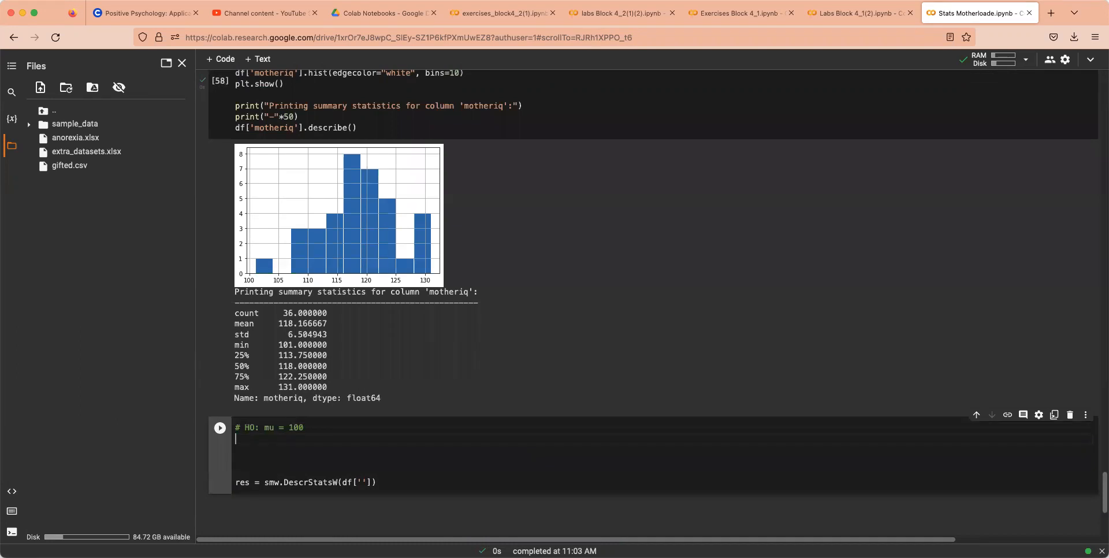
{"action": "type", "text": "# HA: mu"}
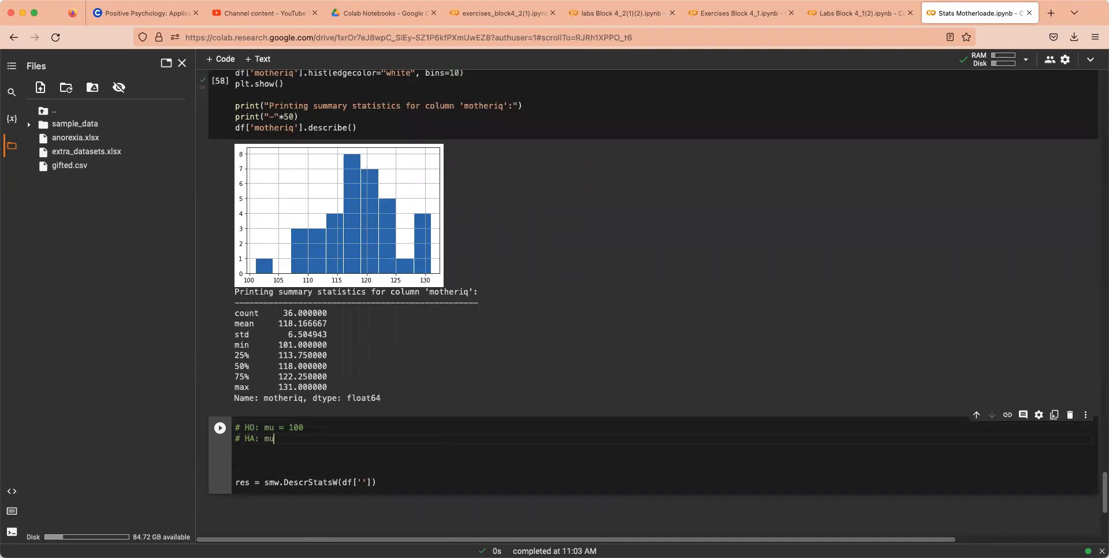
{"action": "type", "text": "1"}
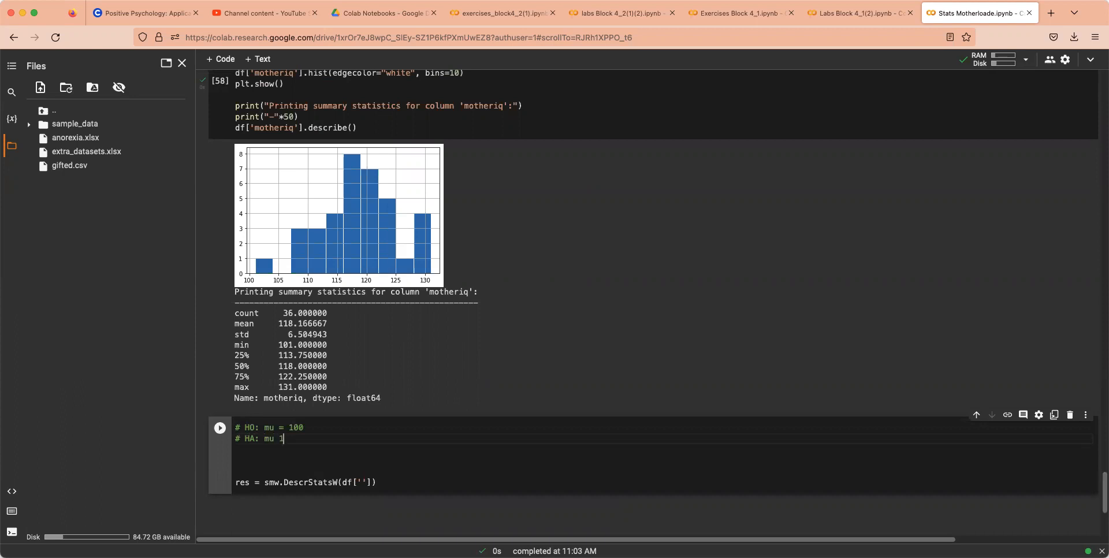
{"action": "key", "text": "Backspace"}
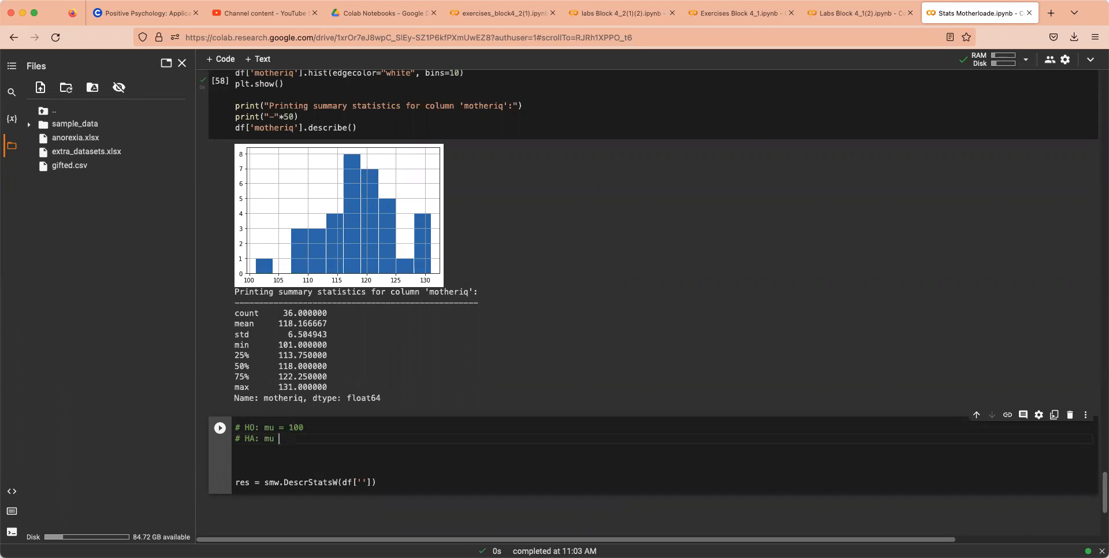
{"action": "type", "text": "!=100"}
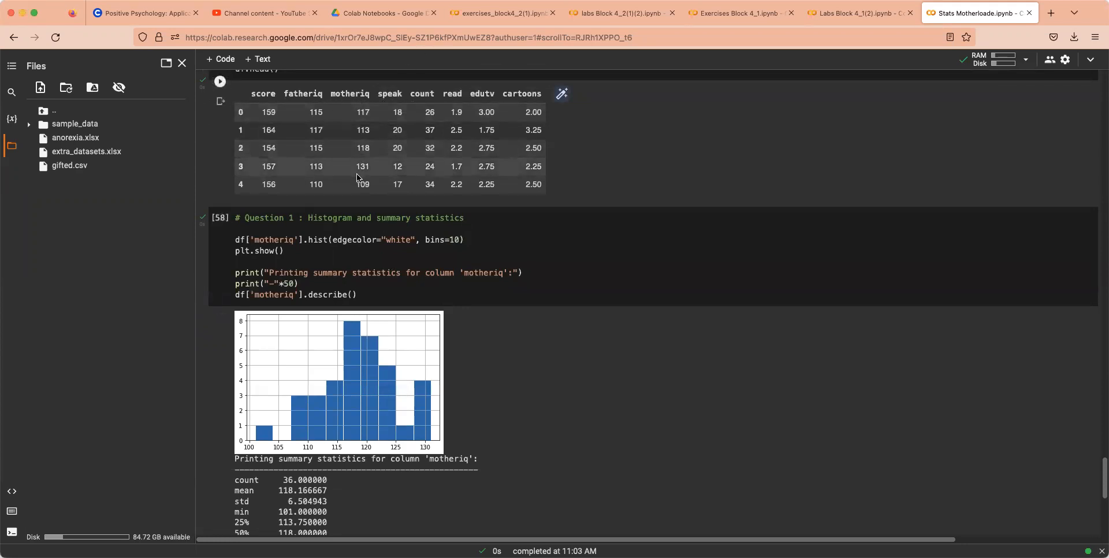
Step: Fill the DescrStatsW column name as df['motheriq']
{"action": "scroll", "scroll_direction": "down", "scroll_amount": 3}
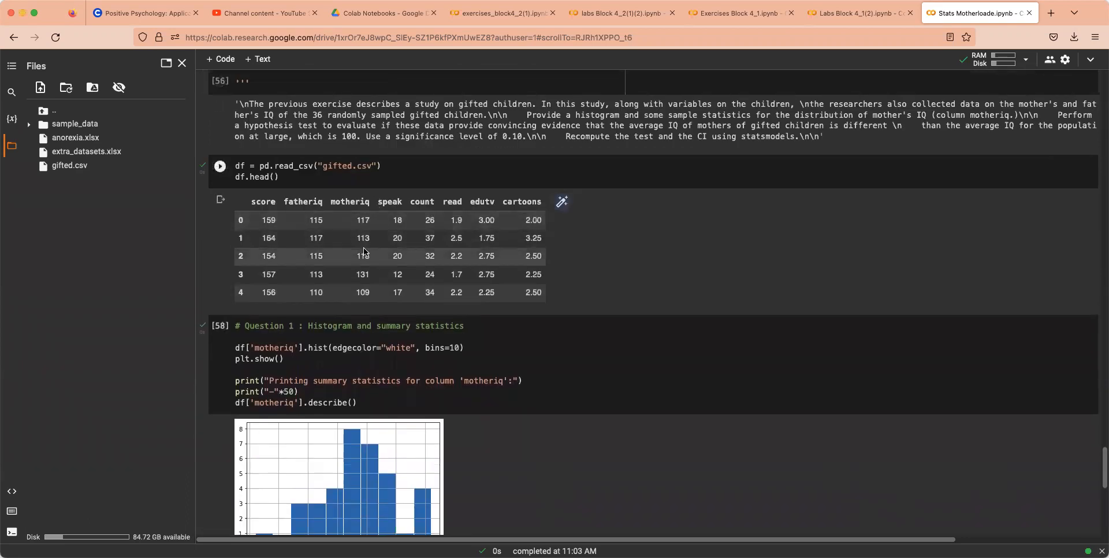
{"action": "scroll", "scroll_direction": "down", "scroll_amount": 3}
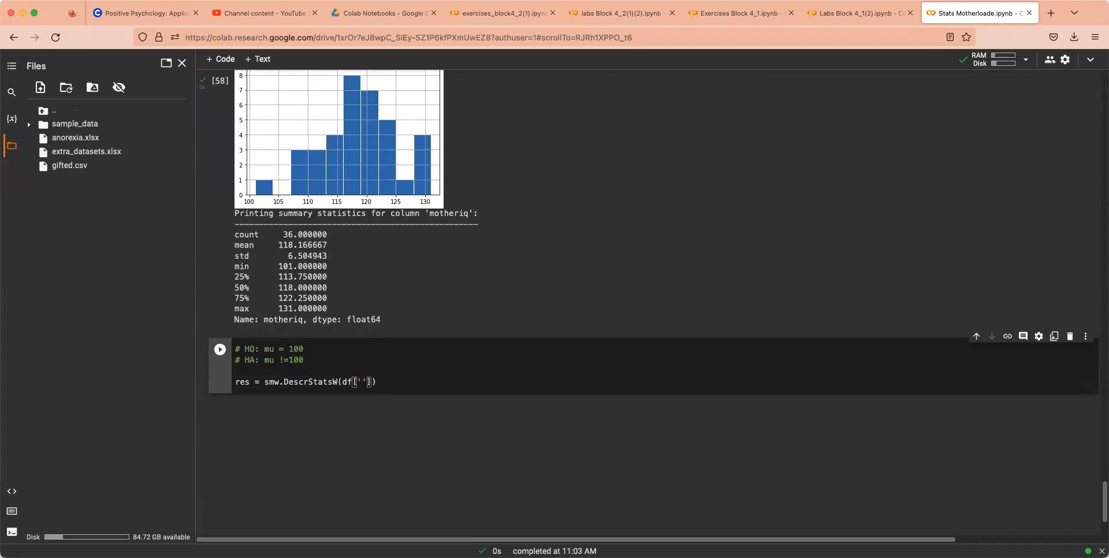
{"action": "type", "text": "motheriq"}
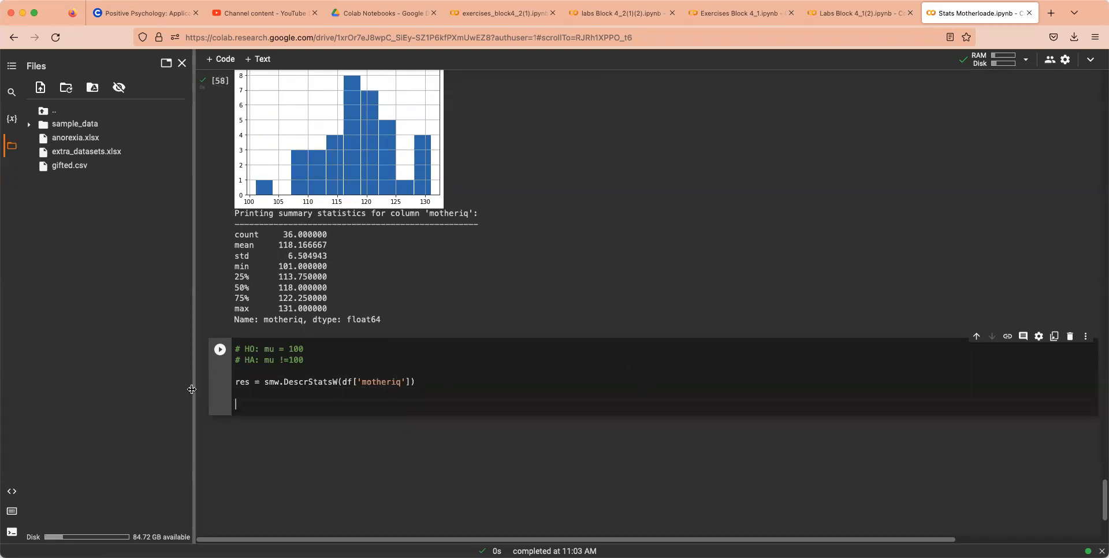
{"action": "mouse_move", "coordinate": [217, 379]}
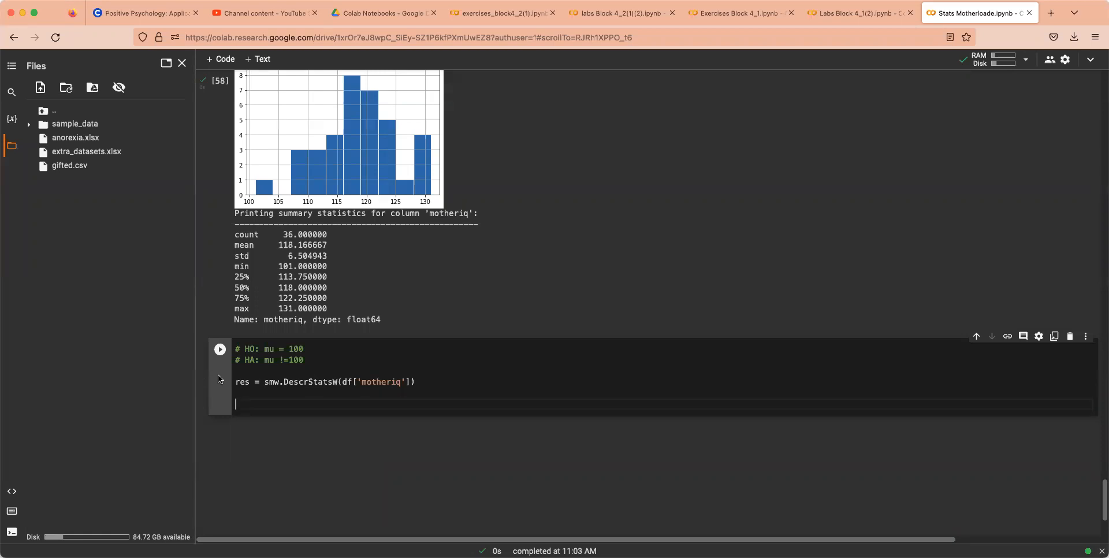
Step: Add tStat, pVal, dfreedom = res.ttest_mean(value=, alternative='two-sided'), value left blank
{"action": "type", "text": "Ts"}
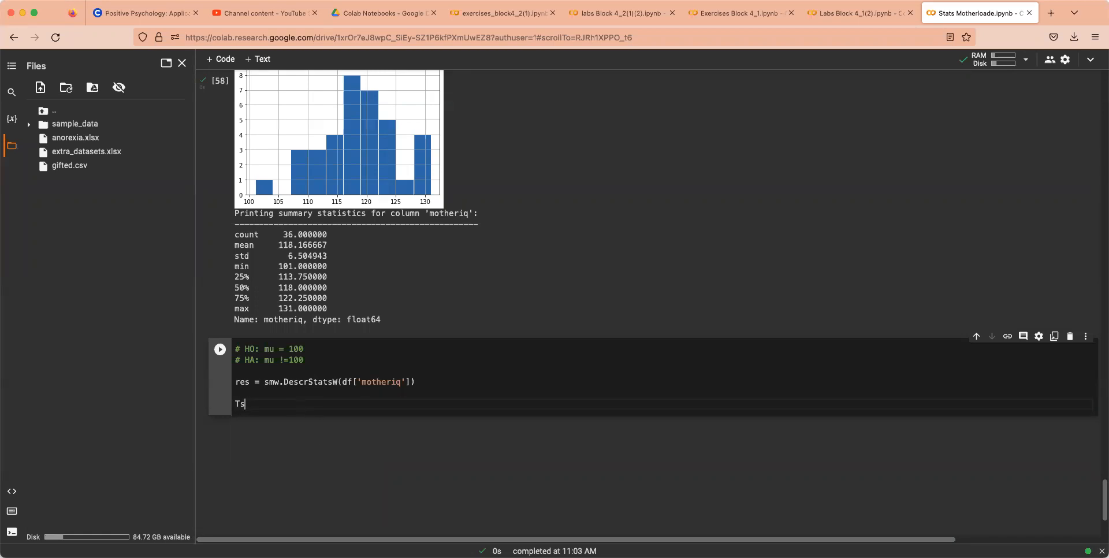
{"action": "type", "text": "Stat."}
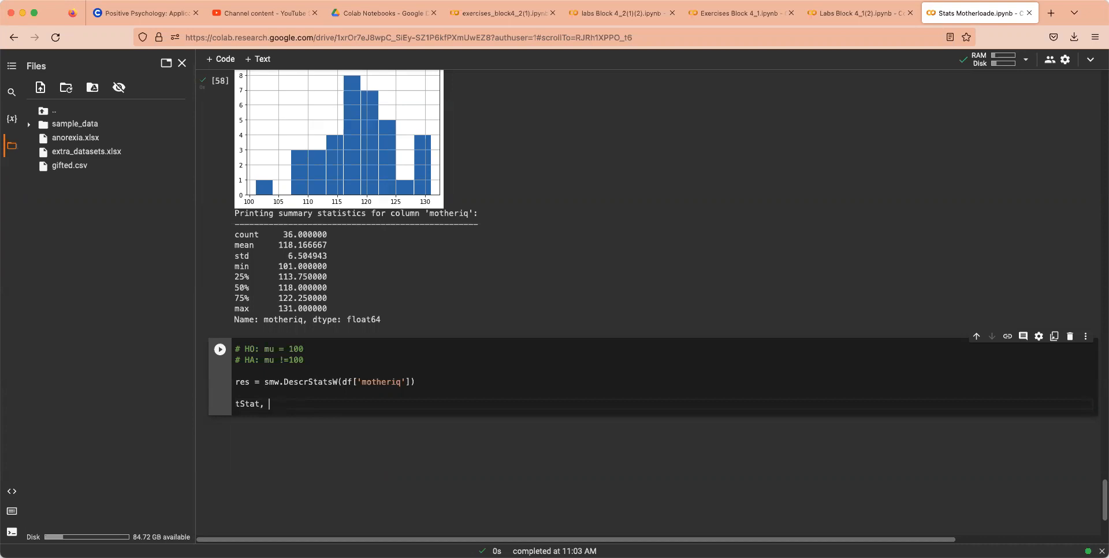
{"action": "type", "text": "pVal"}
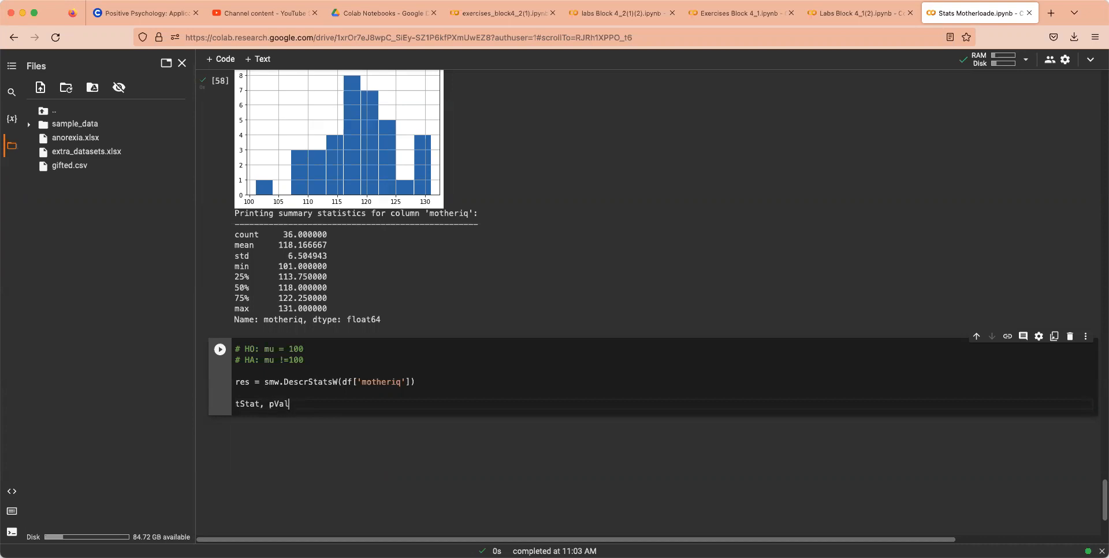
{"action": "type", "text": ", sd"}
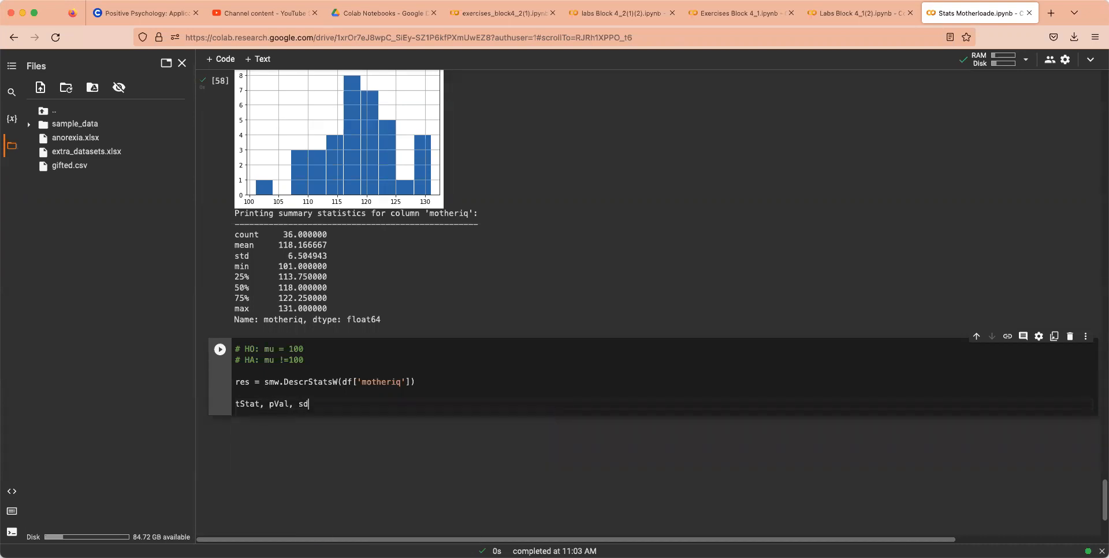
{"action": "type", "text": "fr"}
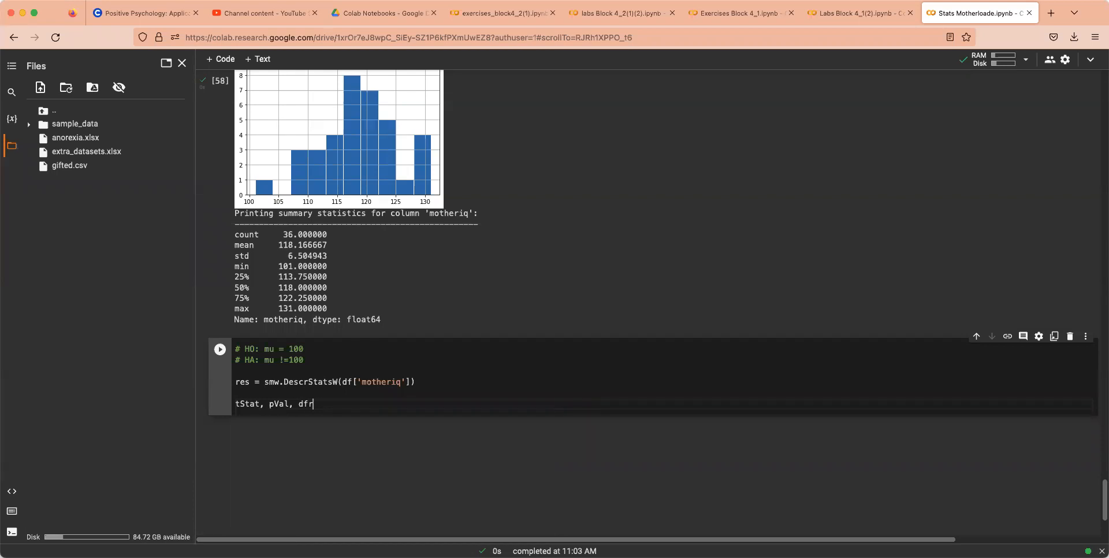
{"action": "type", "text": "eedom ="}
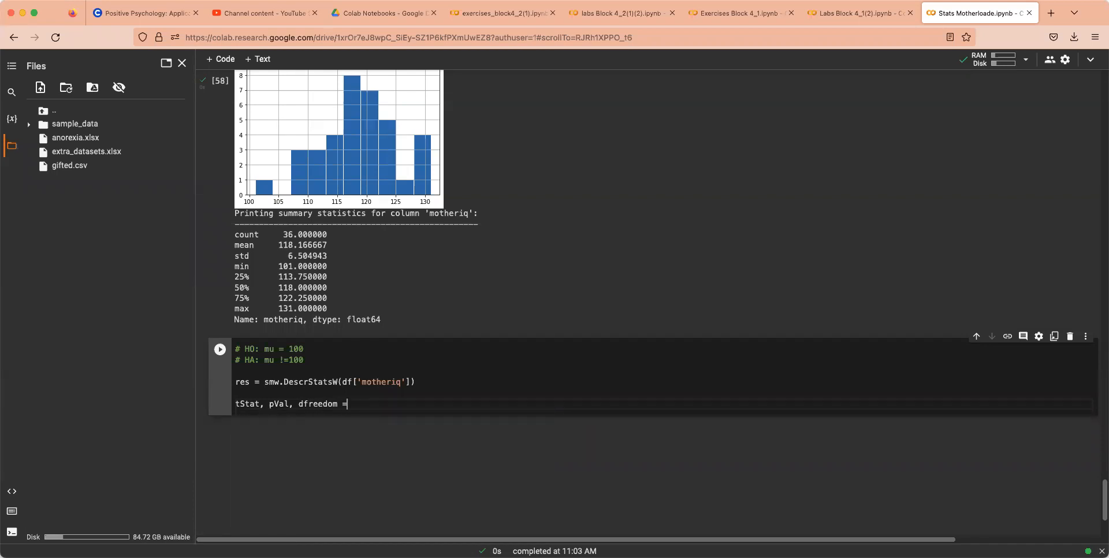
{"action": "type", "text": "res."}
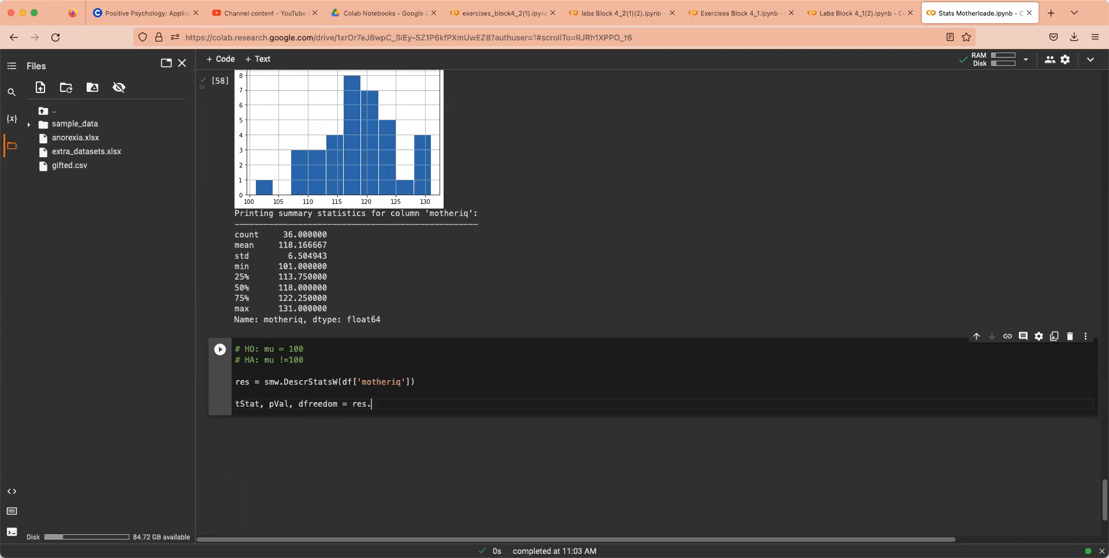
{"action": "type", "text": "."}
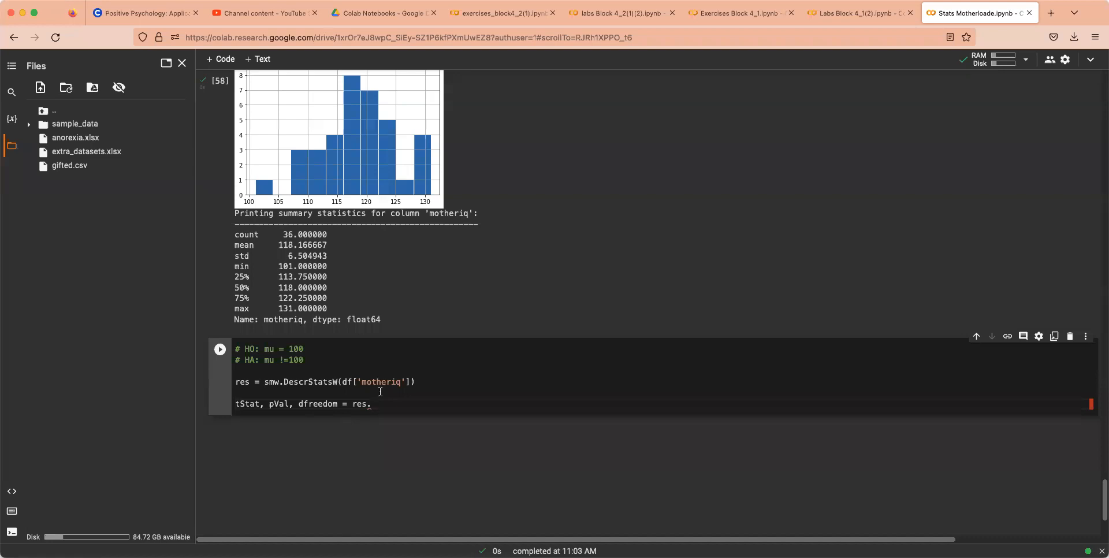
{"action": "mouse_move", "coordinate": [611, 495]}
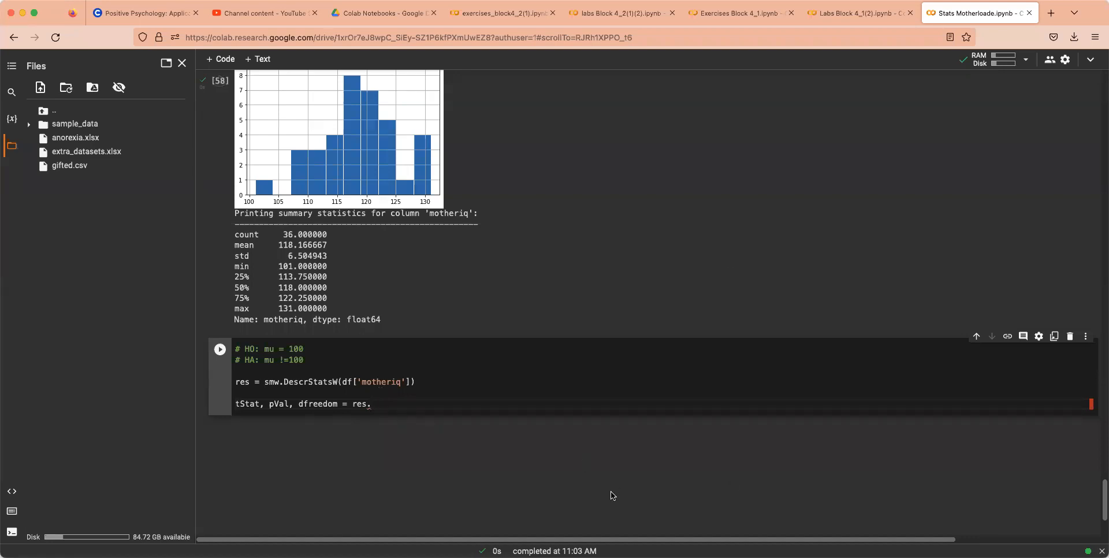
{"action": "type", "text": "(value=, alternative='two-sided')"}
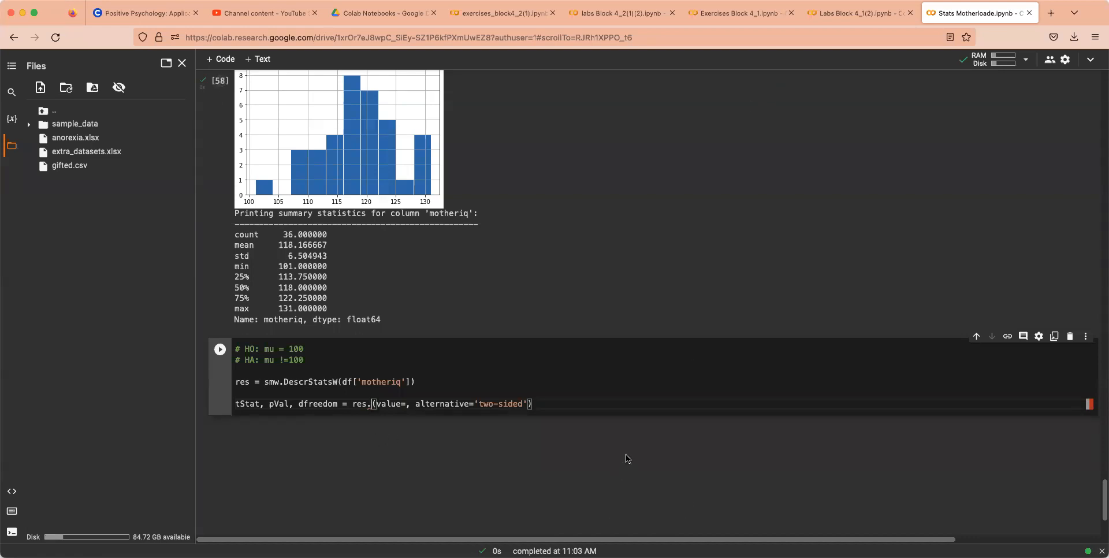
{"action": "type", "text": "ttest_mean"}
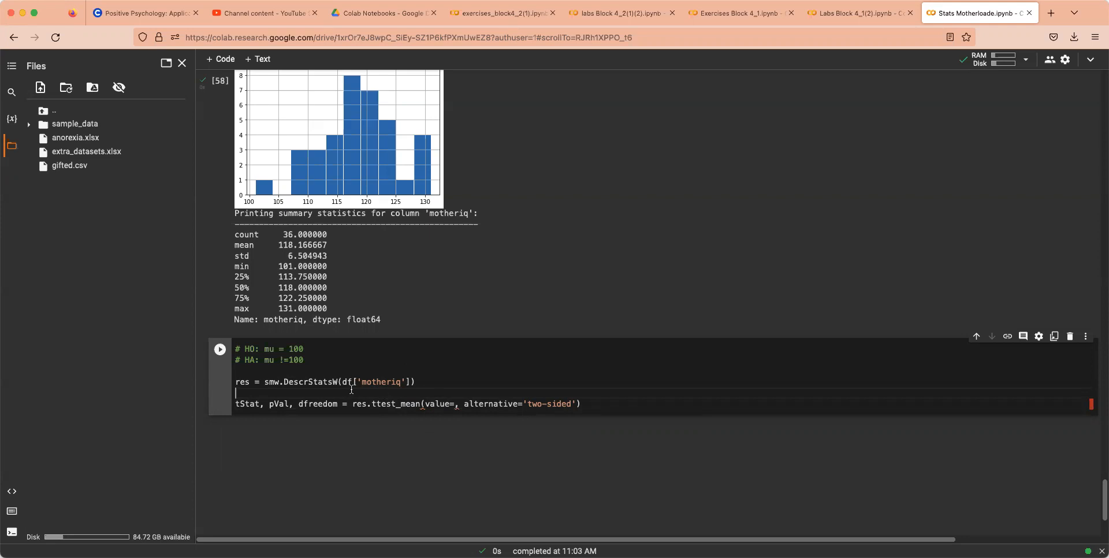
{"action": "mouse_move", "coordinate": [275, 382]}
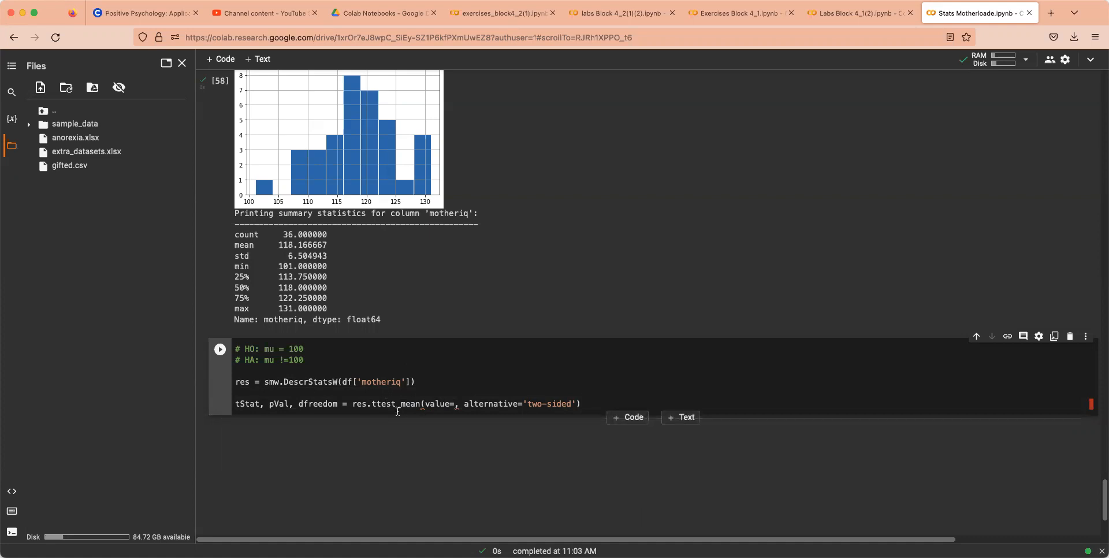
{"action": "mouse_move", "coordinate": [460, 419]}
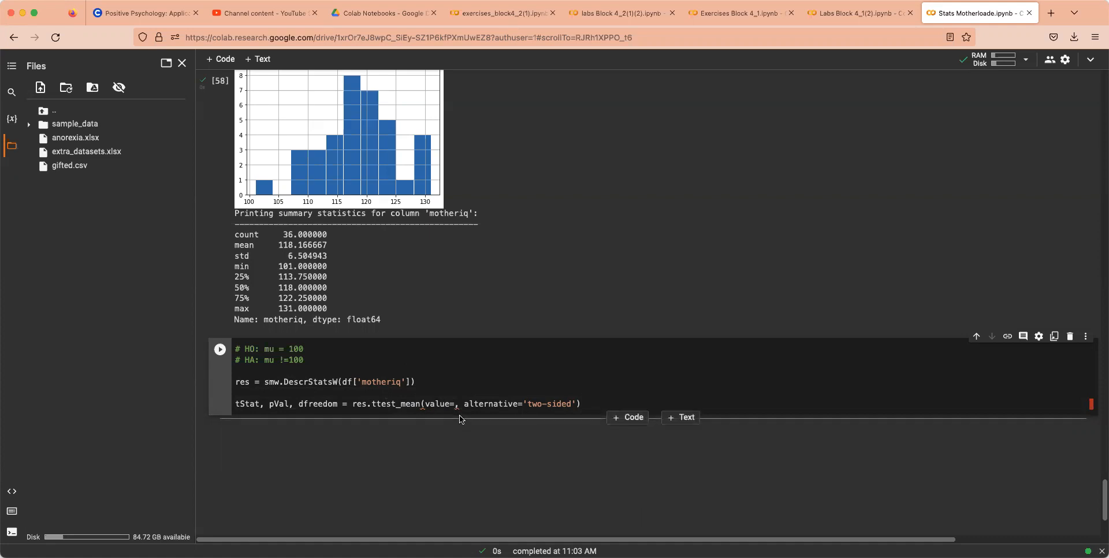
{"action": "mouse_move", "coordinate": [374, 434]}
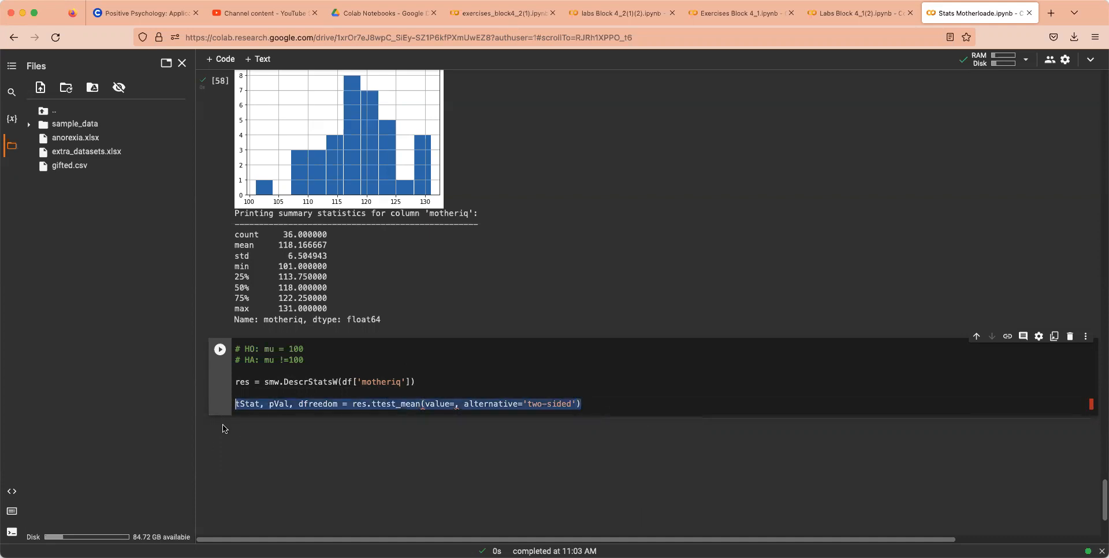
Step: Evaluate res on its own to confirm it is a DescrStatsW object
{"action": "type", "text": "res"}
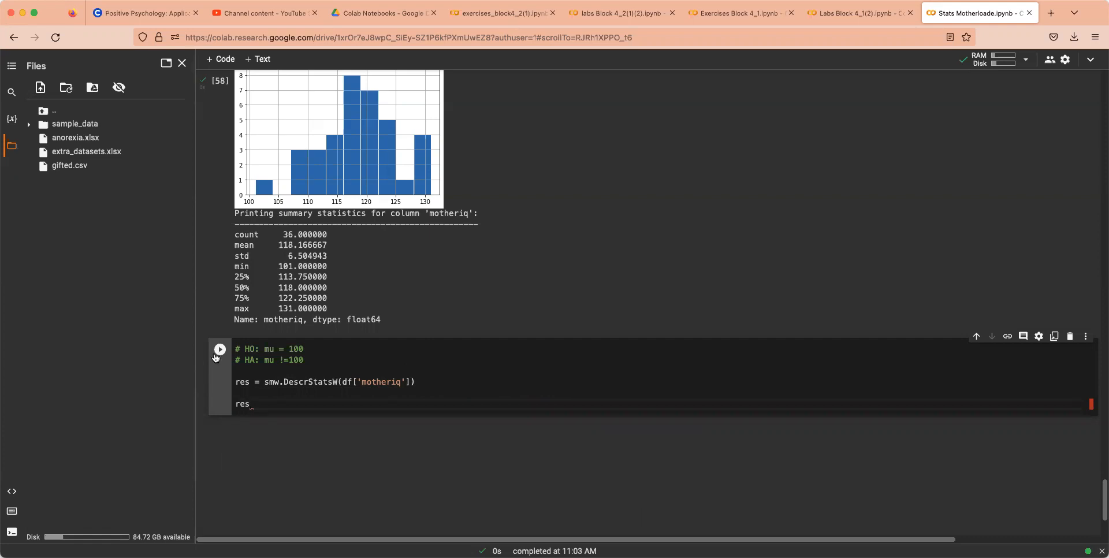
{"action": "left_click", "coordinate": [220, 350]}
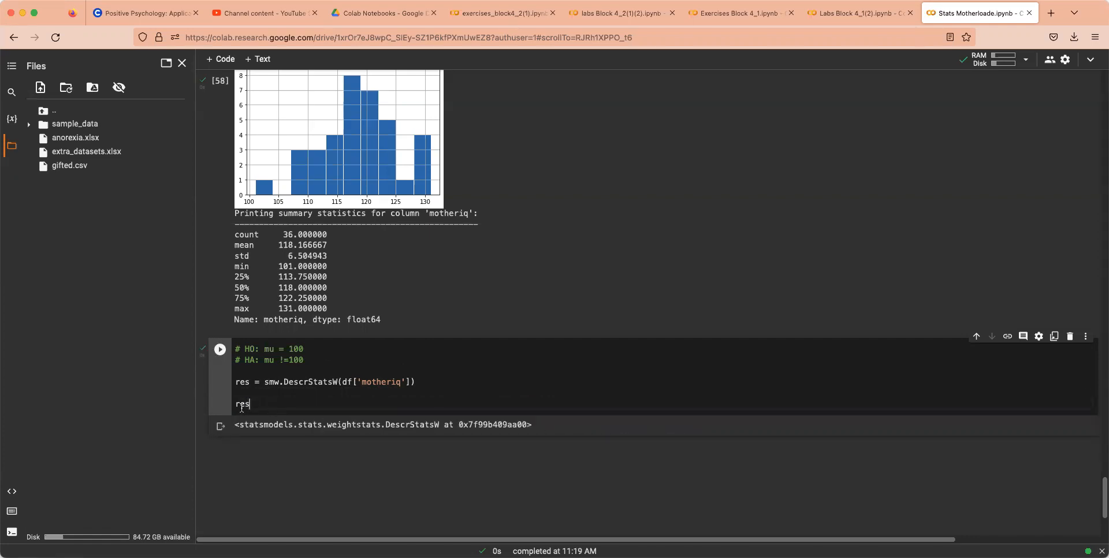
Step: Restore the two-sided res.ttest_mean line and start filling value= with 100
{"action": "type", "text": "tStat, pVal, dfreedom = res.ttest_mean(value=, alternative='two-sided')"}
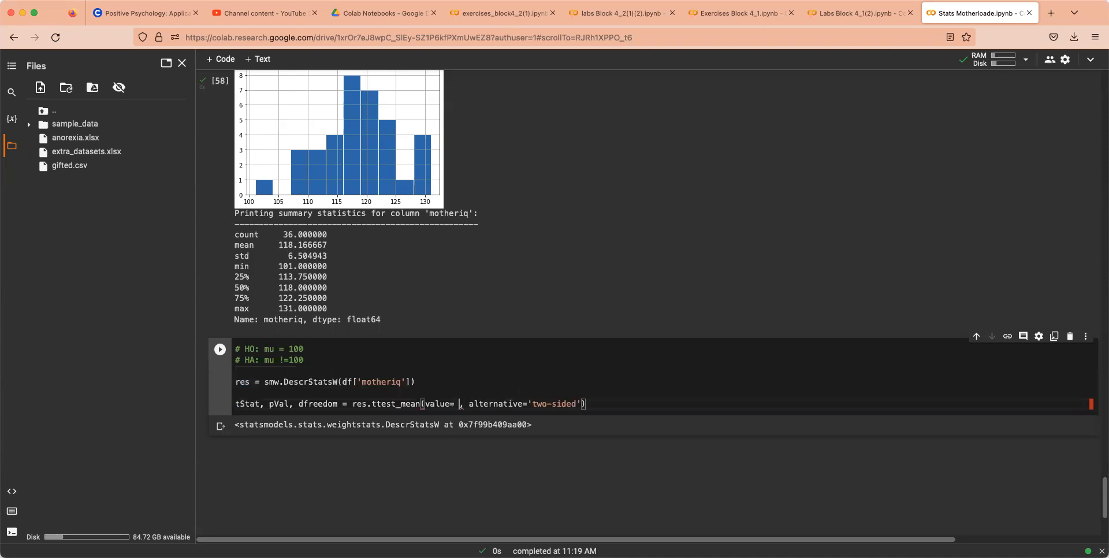
{"action": "left_click", "coordinate": [458, 404]}
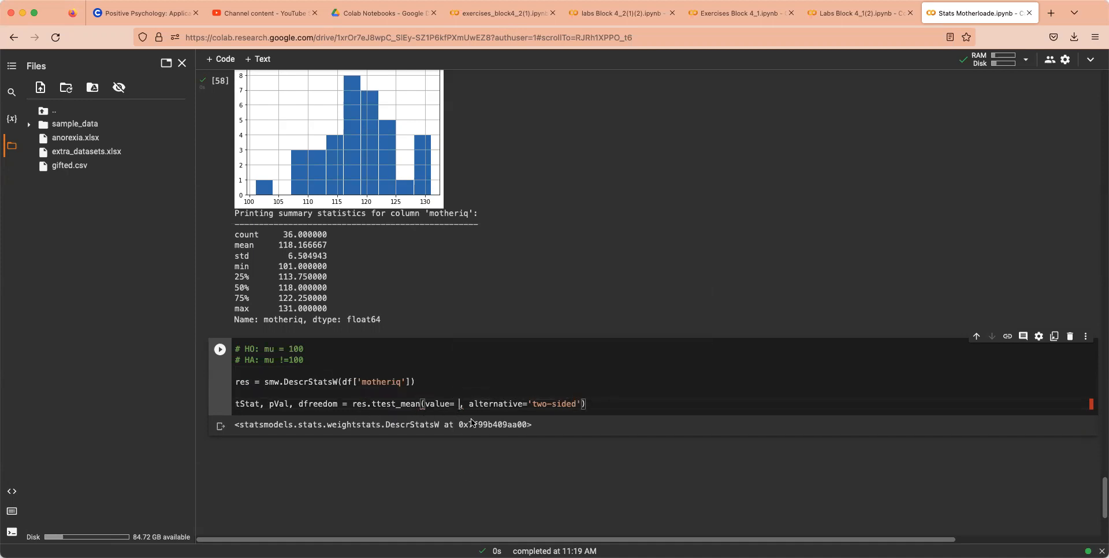
{"action": "type", "text": "100"}
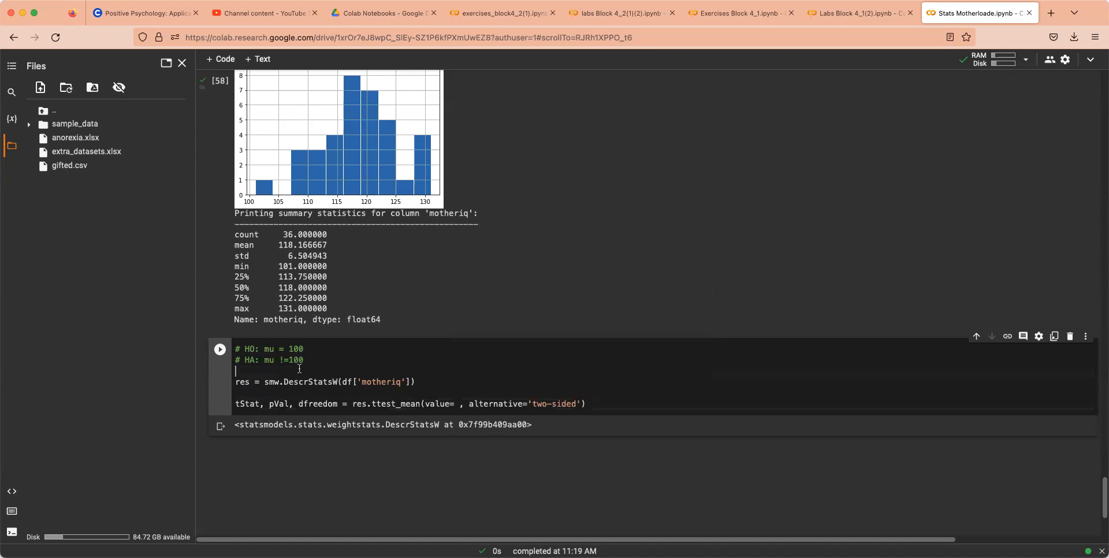
Step: Run the two-sided t-test on motheriq with mu0 = 100, printing t = 16.756 and p-value 0.000
{"action": "type", "text": "mu0 = 100"}
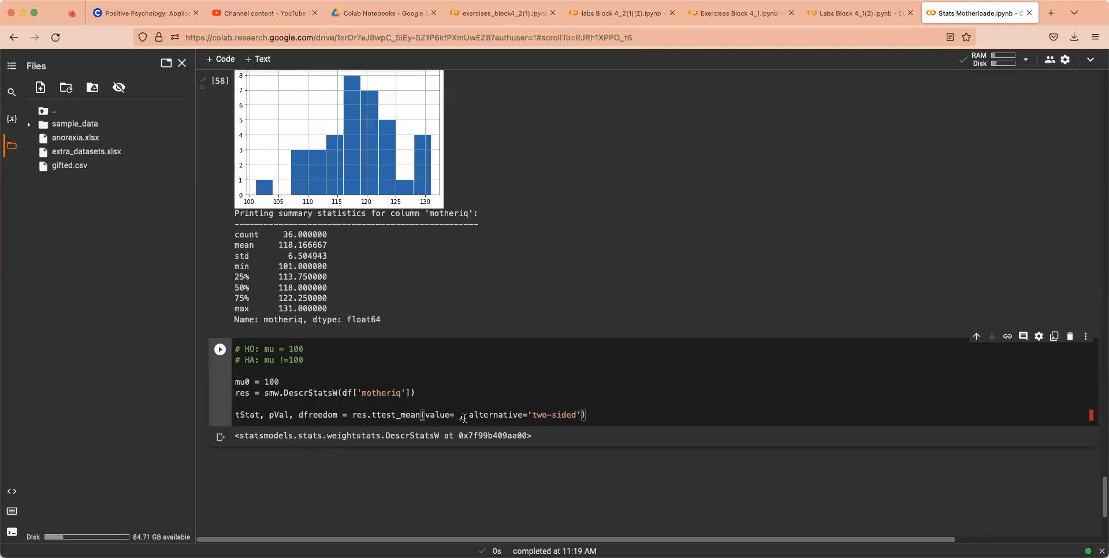
{"action": "type", "text": "mu0"}
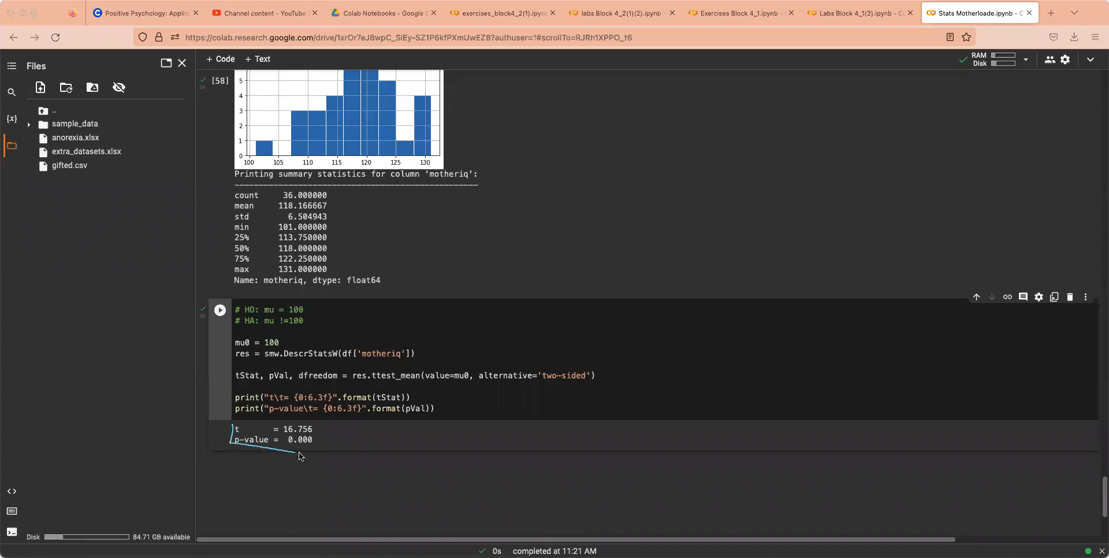
{"action": "left_click_drag", "start_coordinate": [227, 425], "coordinate": [305, 456]}
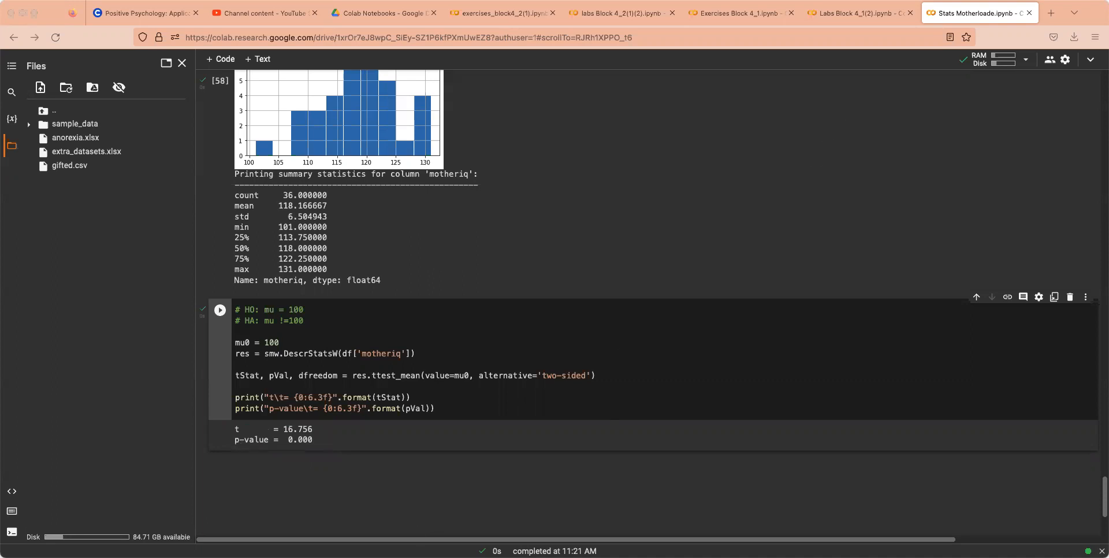
{"action": "left_click", "coordinate": [853, 13]}
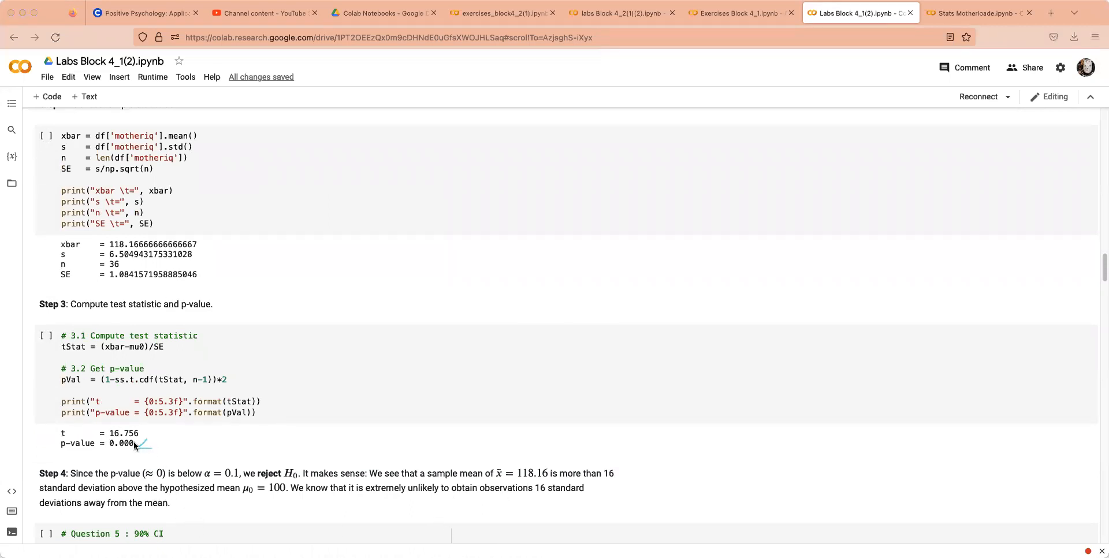
Step: Compare with the Labs Block output (t = 16.756) and return to the Stats Motherloade notebook
{"action": "left_click_drag", "start_coordinate": [142, 444], "coordinate": [206, 440]}
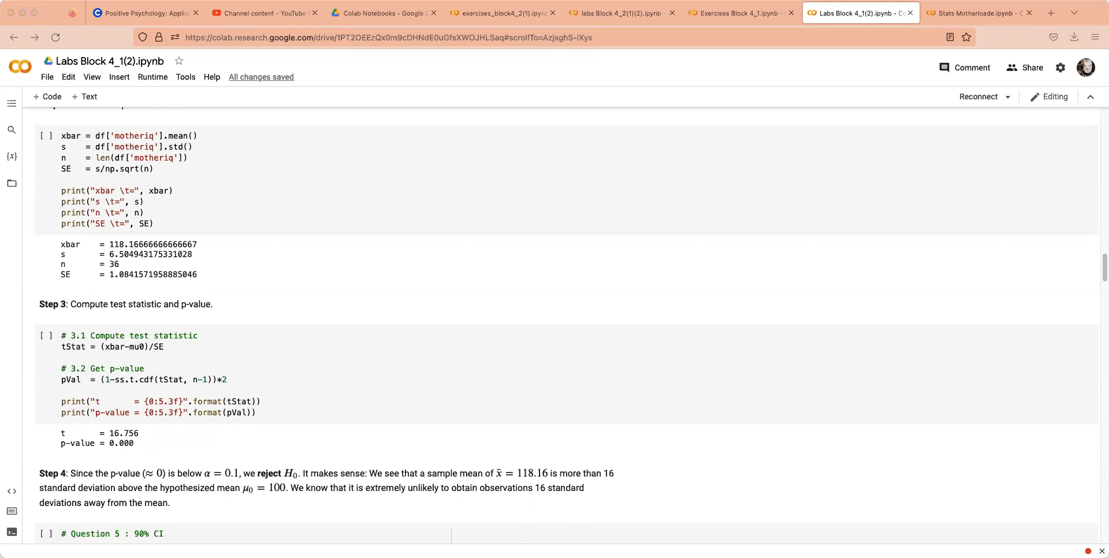
{"action": "left_click", "coordinate": [978, 12]}
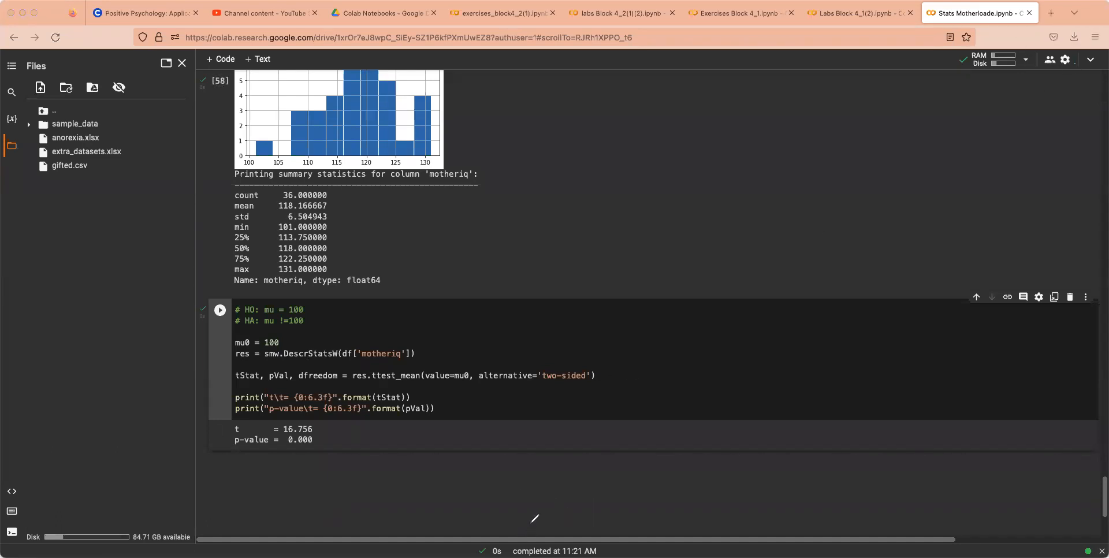
{"action": "mouse_move", "coordinate": [506, 490]}
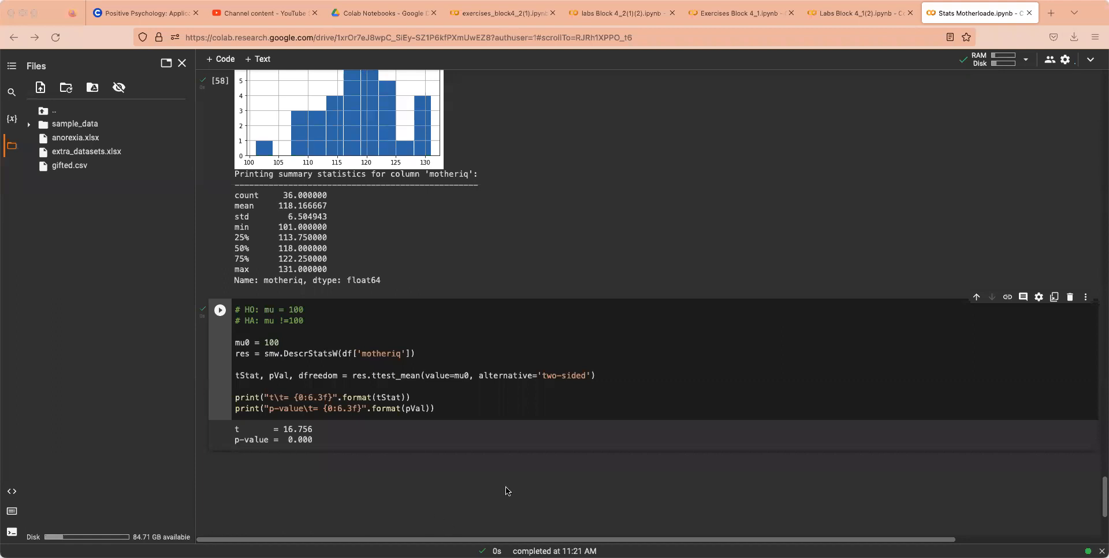
{"action": "mouse_move", "coordinate": [327, 444]}
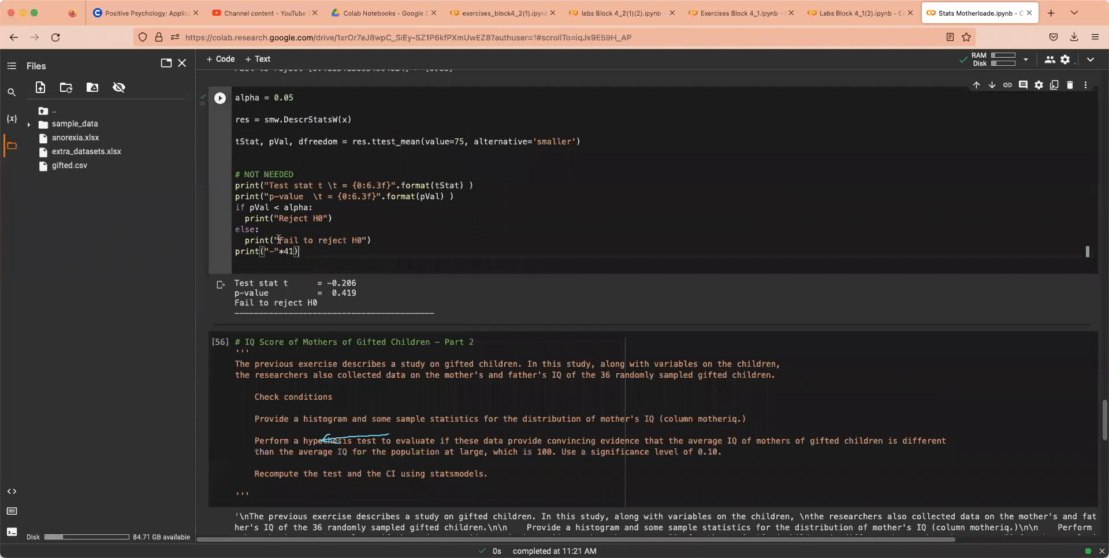
Step: Select the earlier t-test cell's if alpha < pval / else decision block for copying
{"action": "left_click_drag", "start_coordinate": [234, 207], "coordinate": [298, 251]}
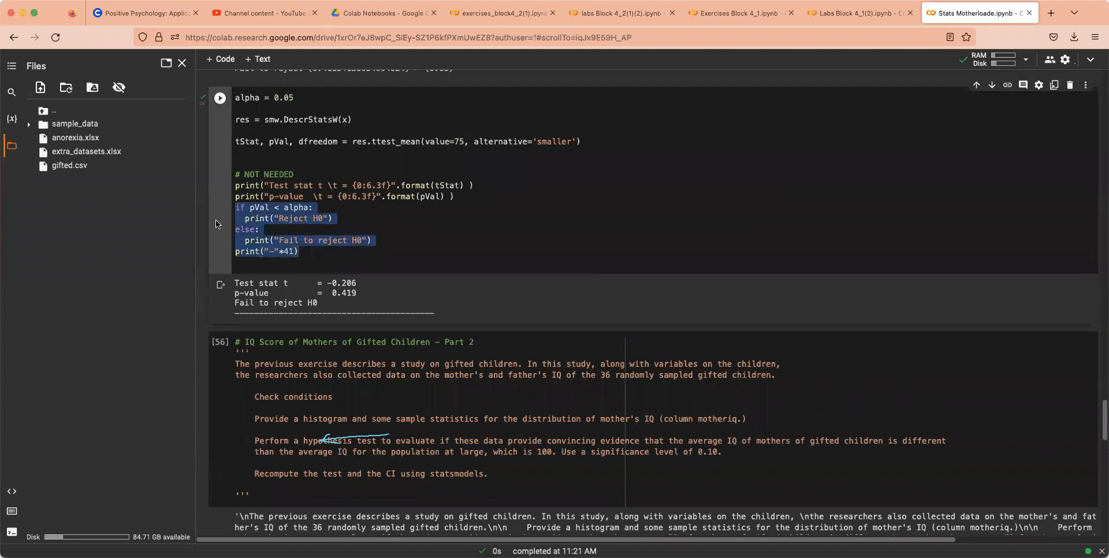
{"action": "scroll", "scroll_direction": "down", "scroll_amount": 3}
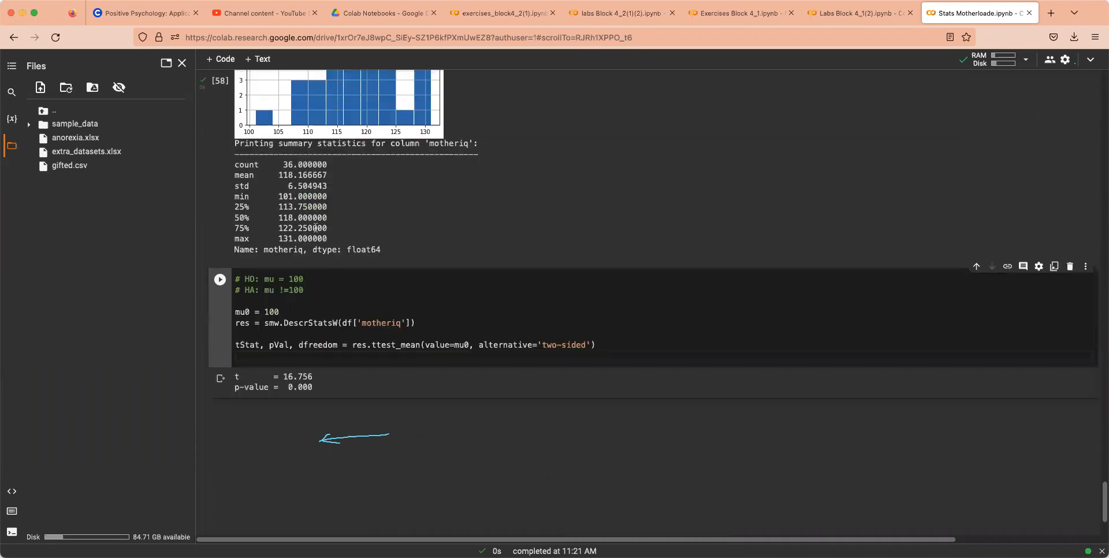
{"action": "scroll", "scroll_direction": "down", "scroll_amount": 3}
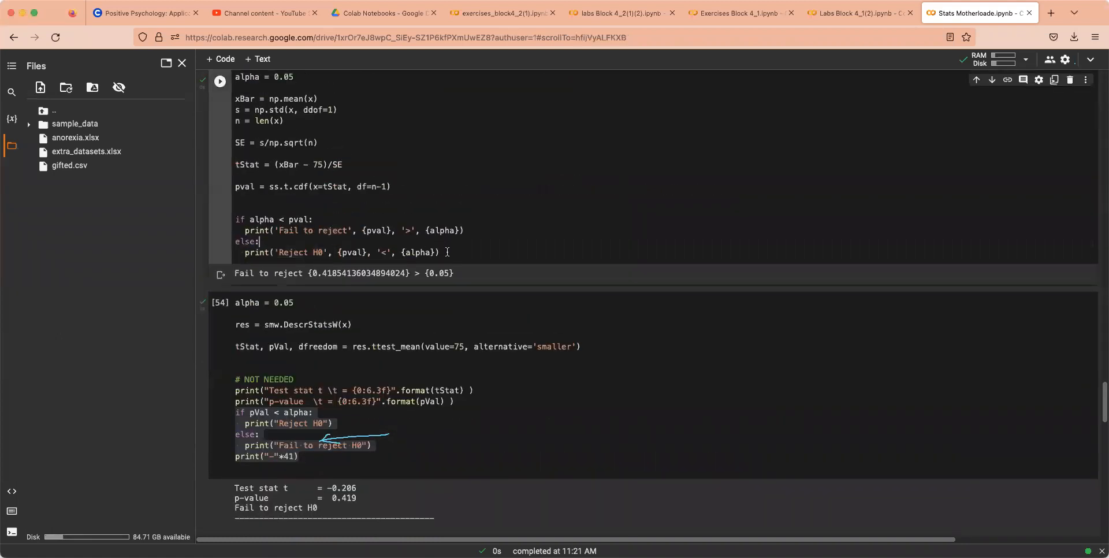
{"action": "left_click_drag", "start_coordinate": [235, 220], "coordinate": [438, 252]}
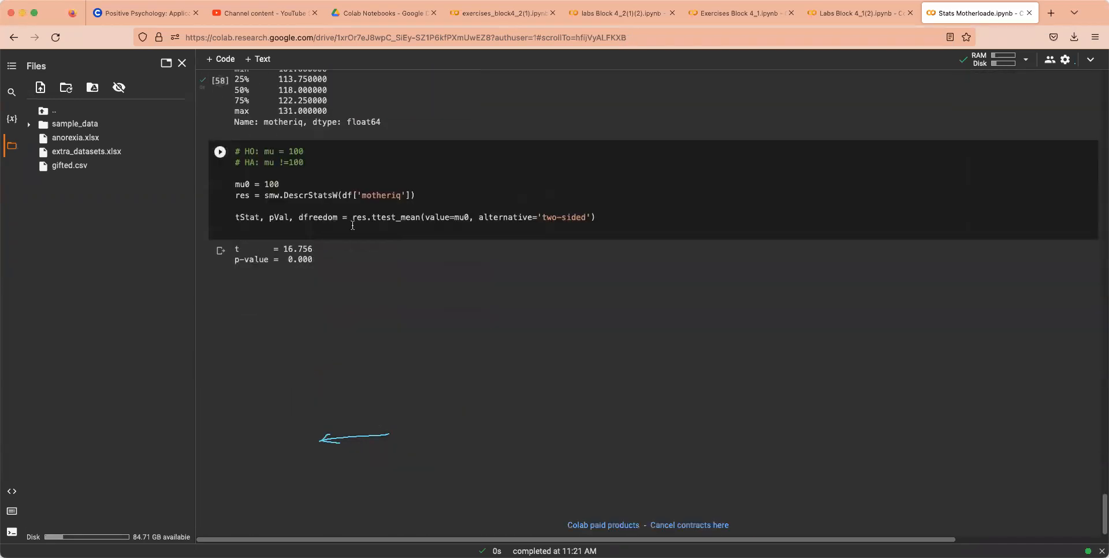
Step: Paste the if/else decision block, add alpha = 0.1, and run the motheriq test cell
{"action": "type", "text": "if alpha < pval:"}
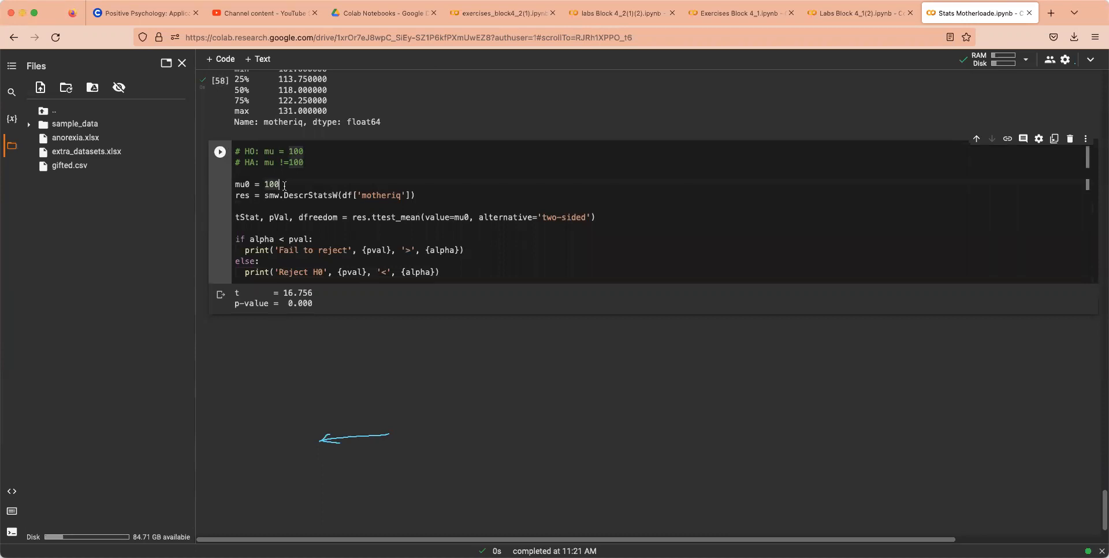
{"action": "type", "text": "alpha ="}
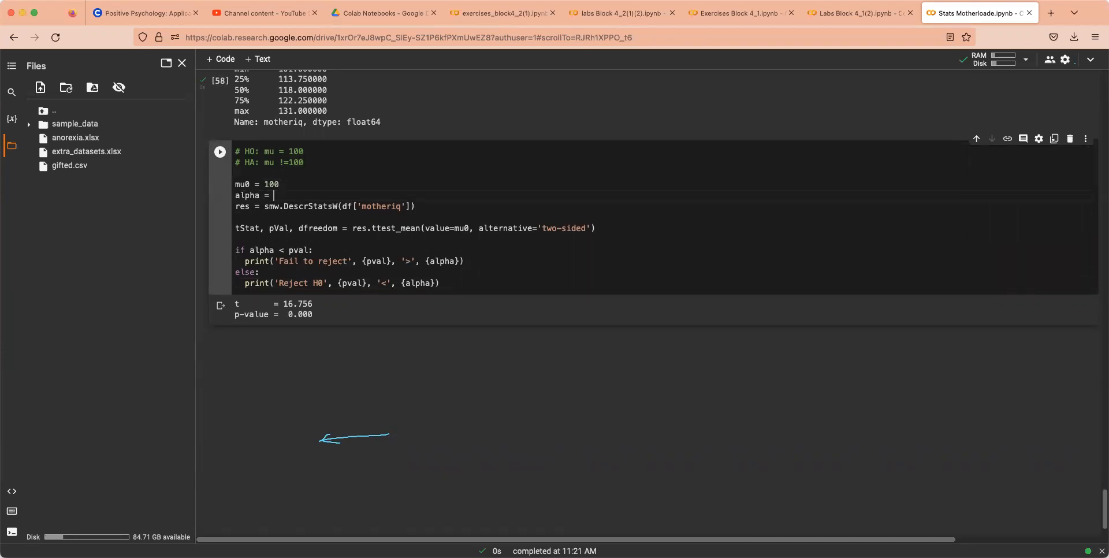
{"action": "type", "text": "0.1"}
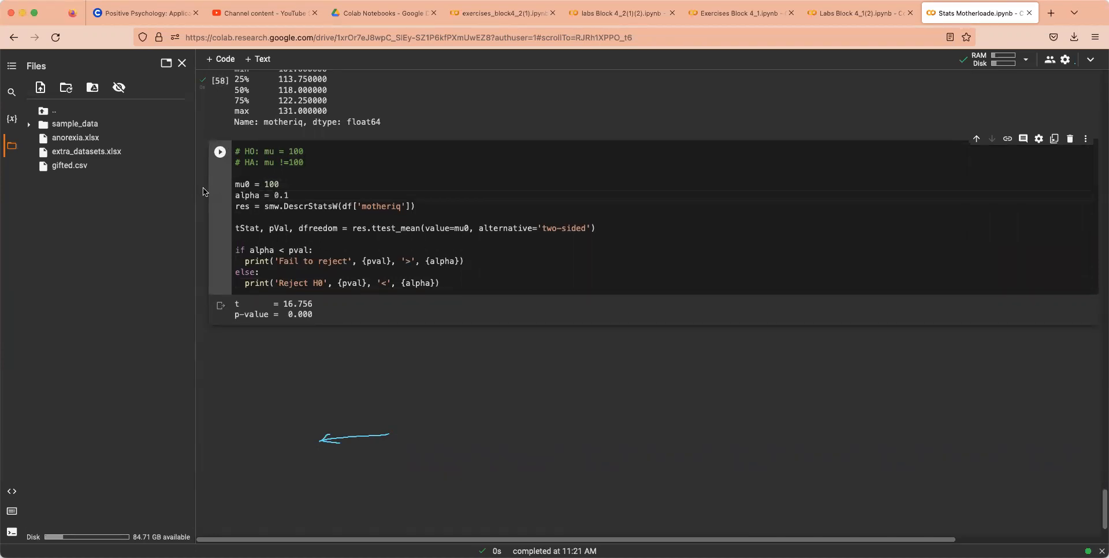
{"action": "left_click", "coordinate": [219, 151]}
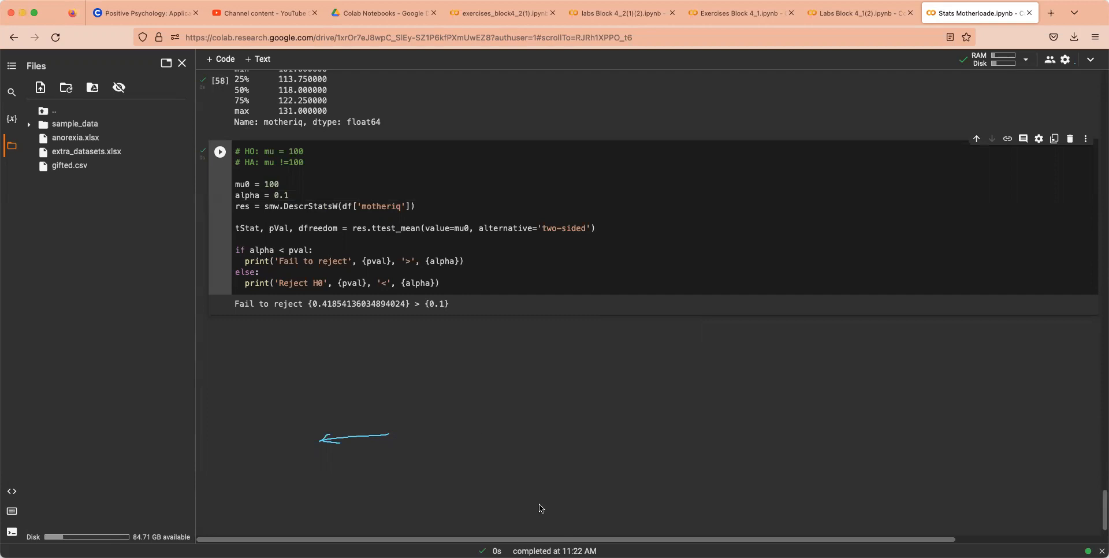
{"action": "mouse_move", "coordinate": [640, 344]}
{"action": "type", "text": "V"}
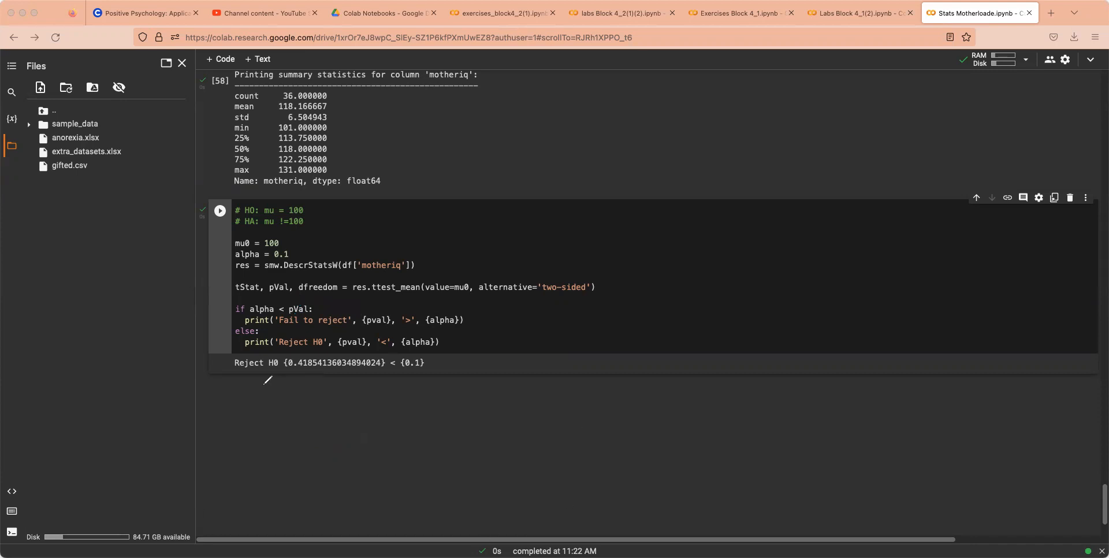
{"action": "mouse_move", "coordinate": [287, 311]}
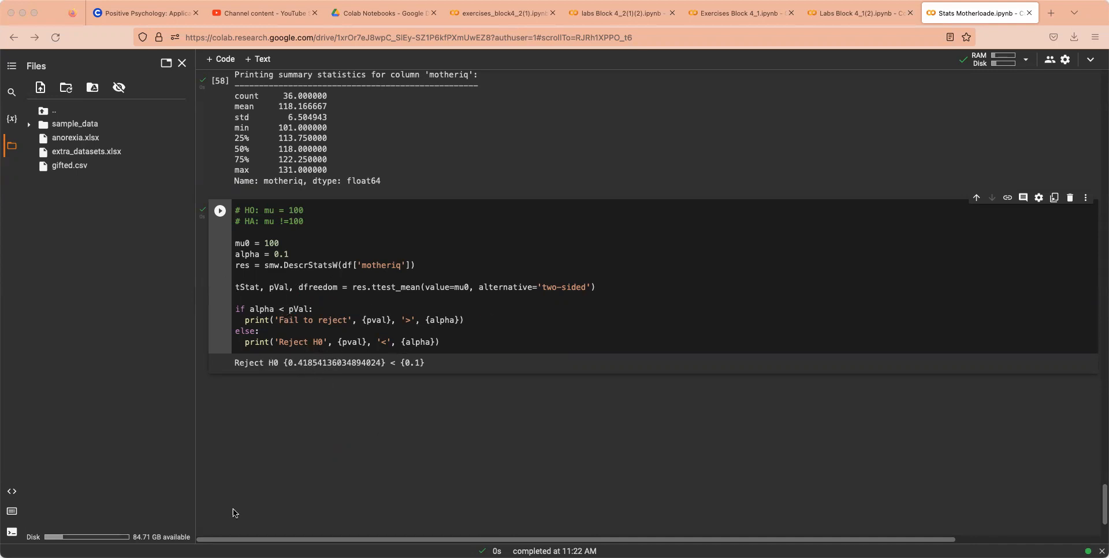
{"action": "mouse_move", "coordinate": [478, 362]}
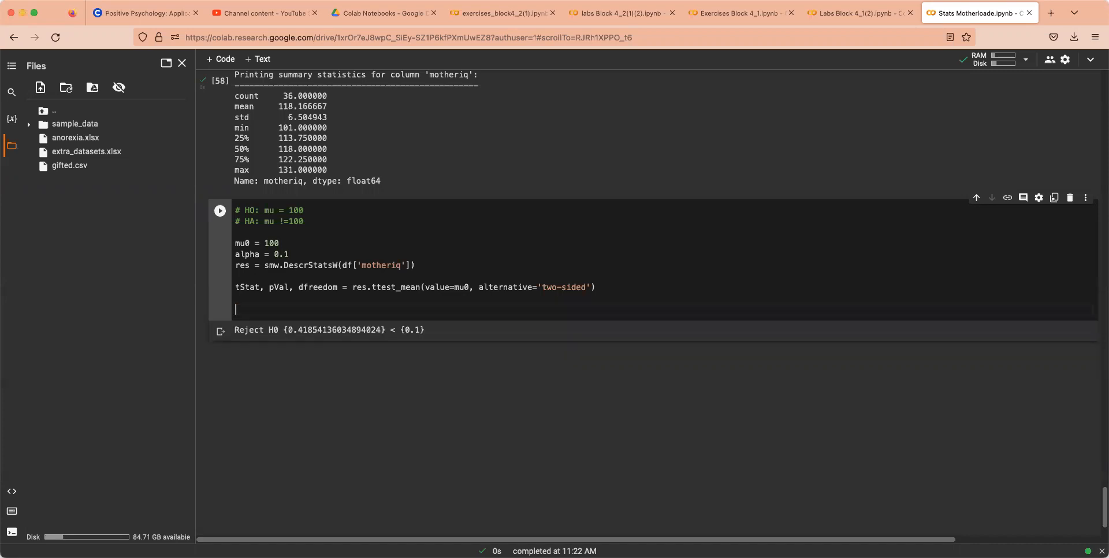
Step: Evaluate pVal in the motheriq cell, giving 2.709097893169814e-18, correcting the lowercase v
{"action": "type", "text": "pva;"}
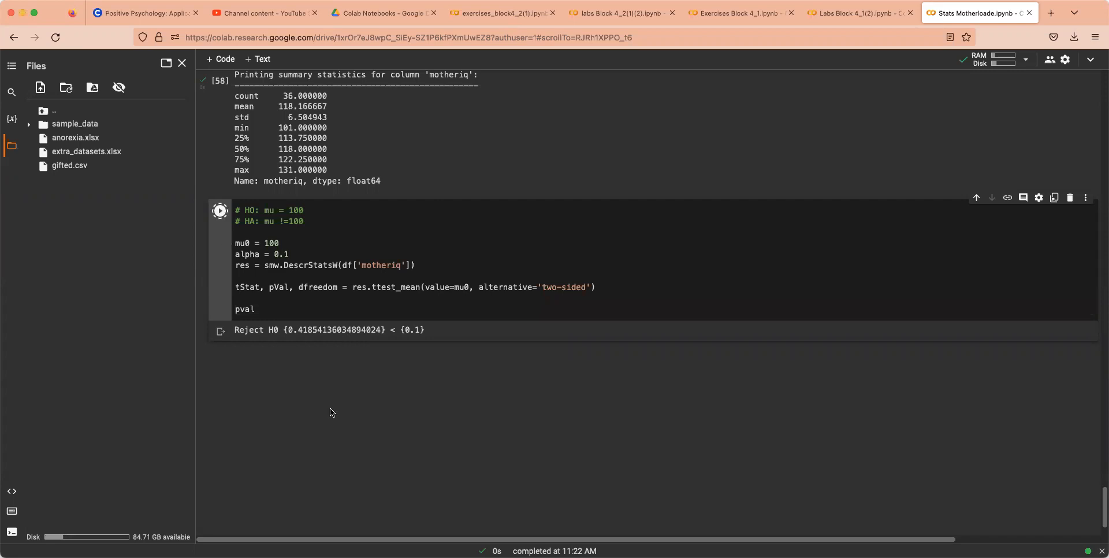
{"action": "left_click", "coordinate": [221, 211]}
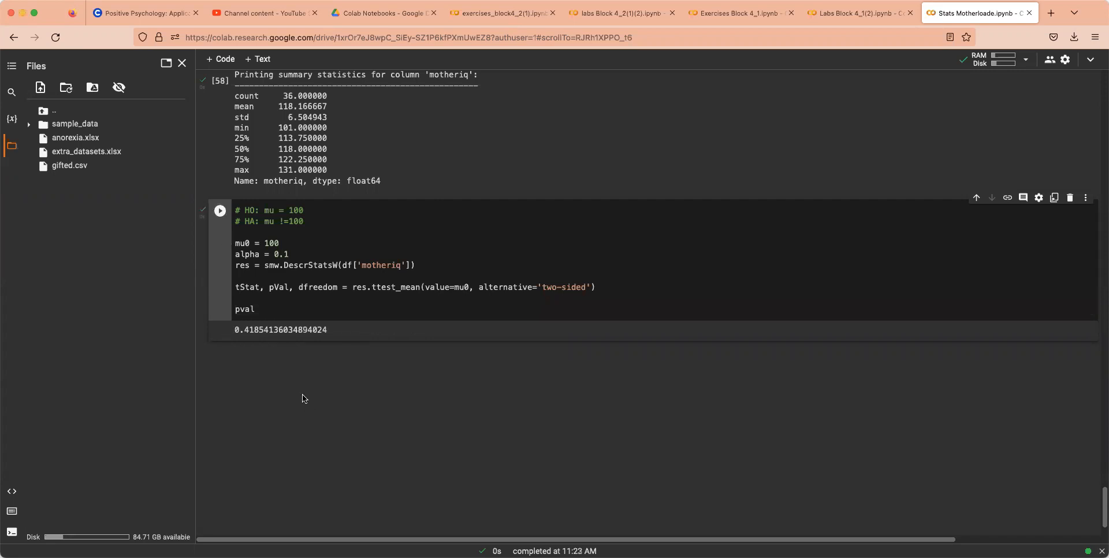
{"action": "left_click", "coordinate": [243, 310]}
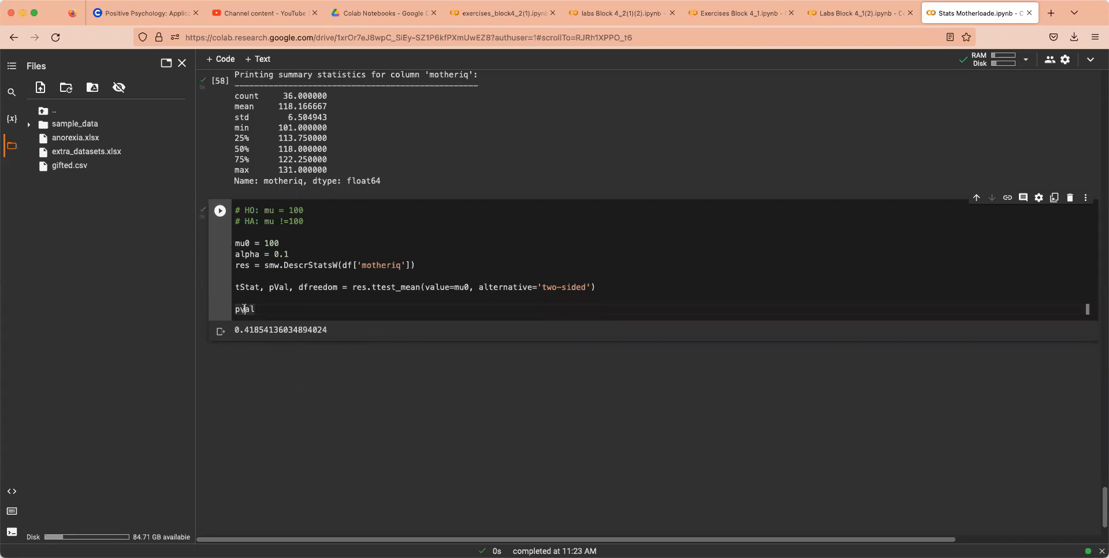
{"action": "left_click", "coordinate": [219, 211]}
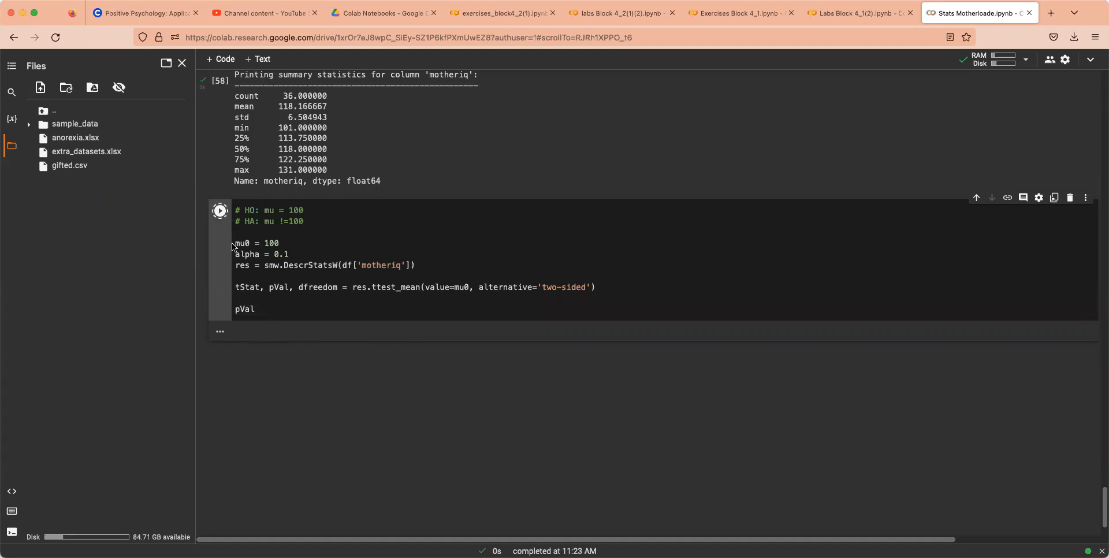
{"action": "left_click", "coordinate": [220, 211]}
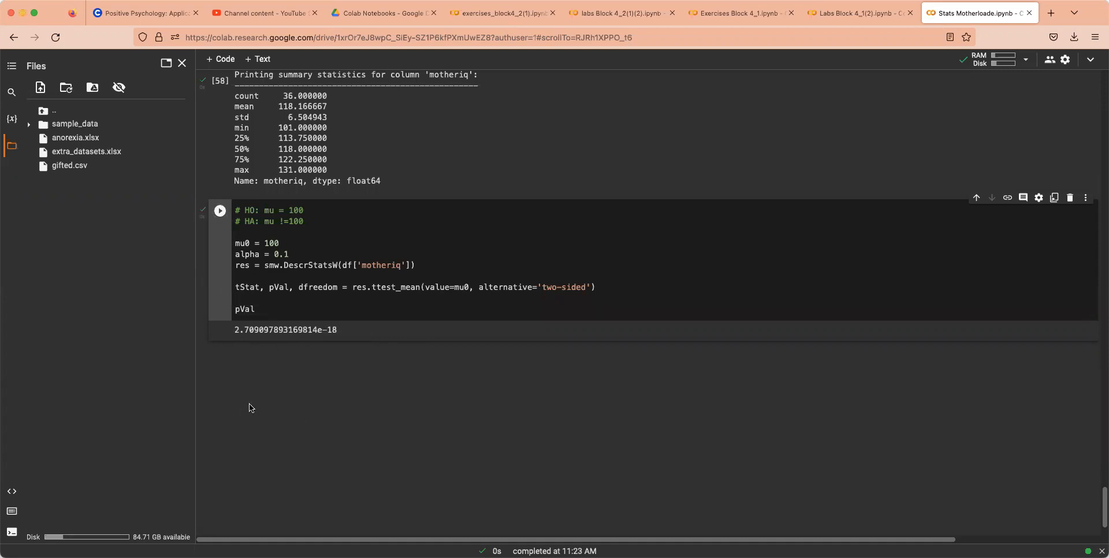
{"action": "left_click", "coordinate": [856, 13]}
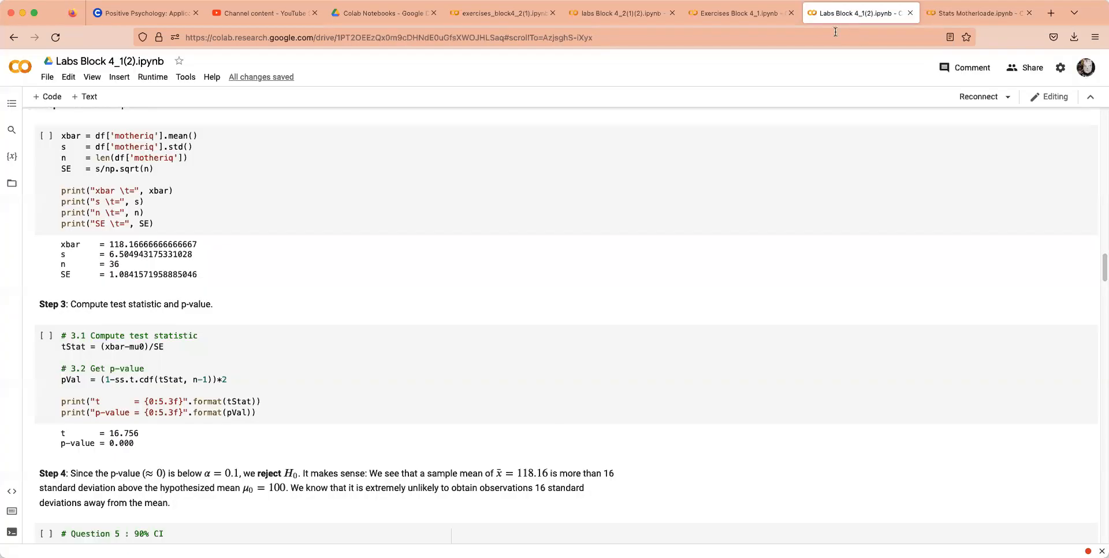
Step: Review the Labs Block 4_1(2) mother IQ t-test cells, then return to Stats Motherloade
{"action": "scroll", "scroll_direction": "down", "scroll_amount": 3}
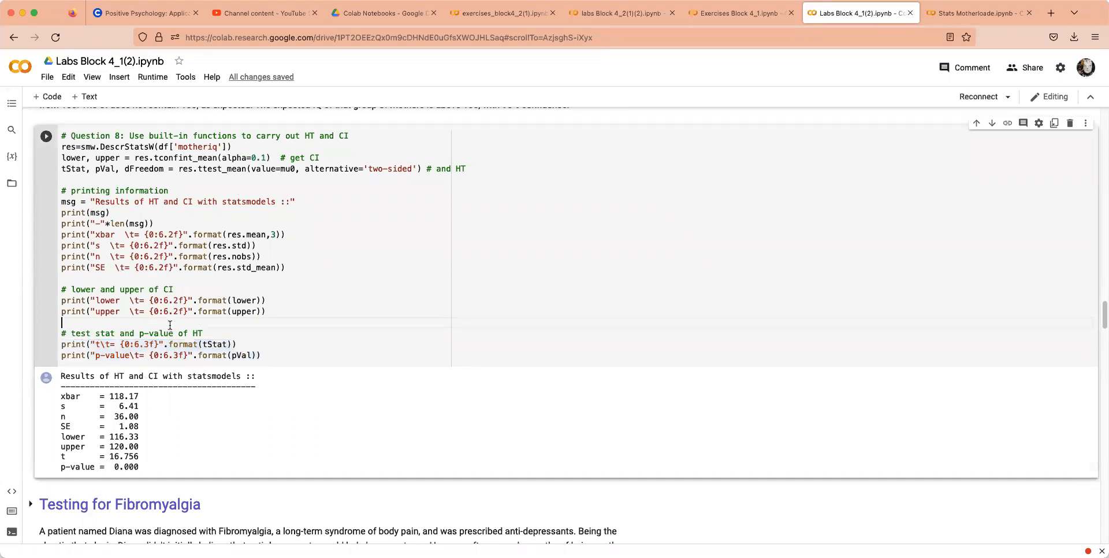
{"action": "mouse_move", "coordinate": [305, 236]}
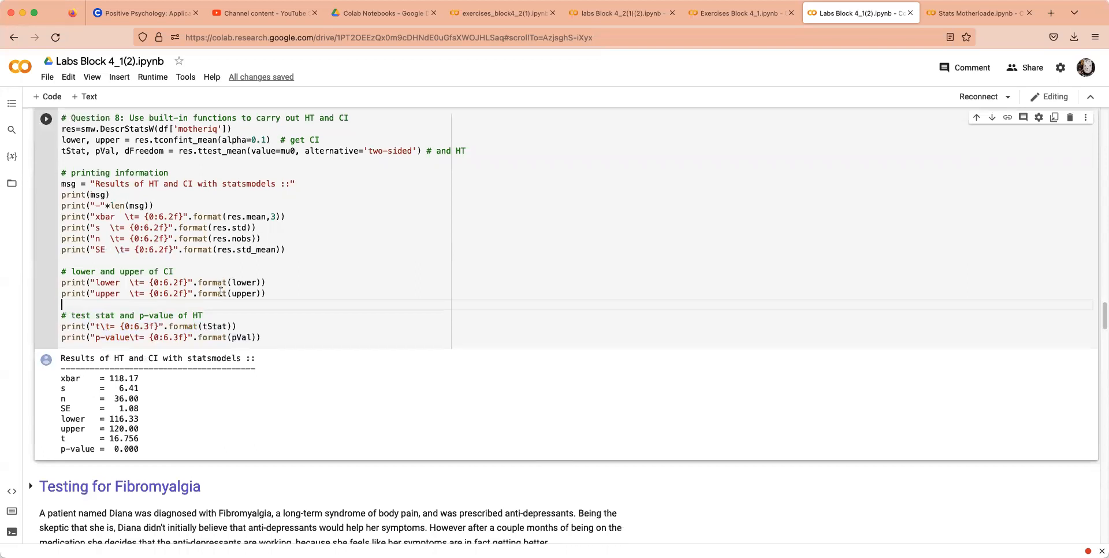
{"action": "scroll", "scroll_direction": "down", "scroll_amount": 3}
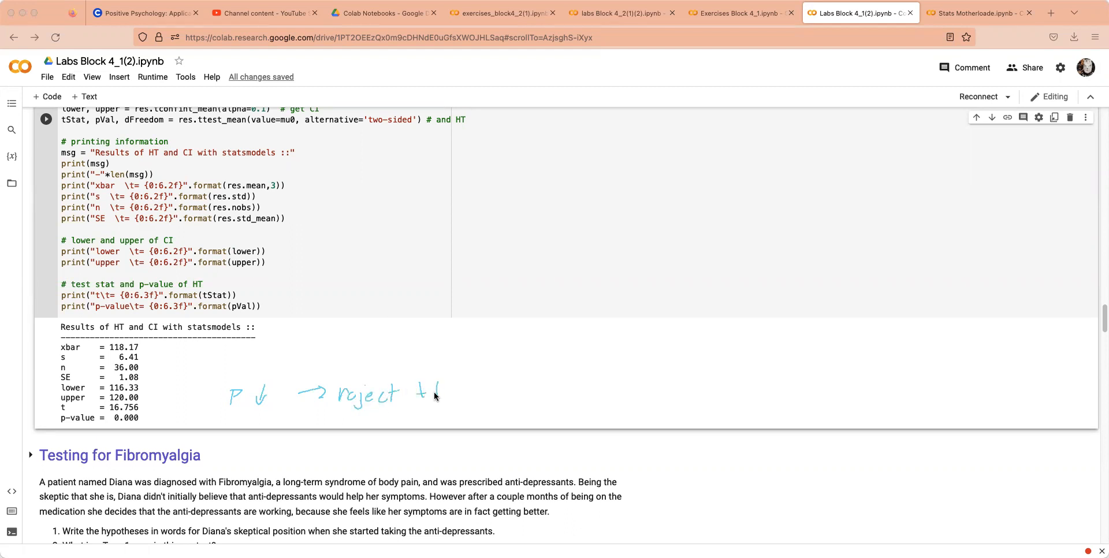
{"action": "left_click_drag", "start_coordinate": [417, 396], "coordinate": [467, 396]}
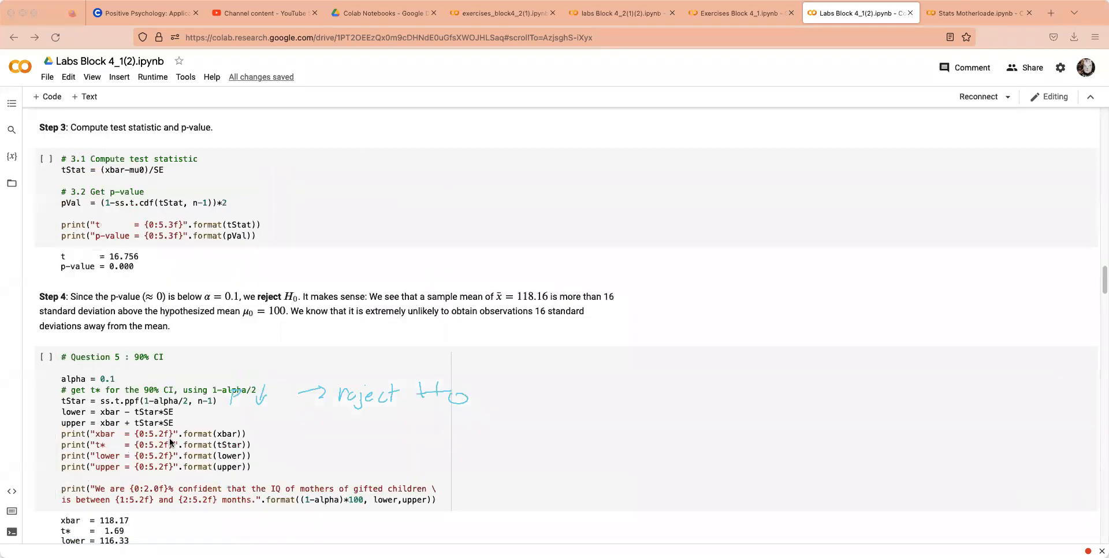
{"action": "scroll", "scroll_direction": "up", "scroll_amount": 3}
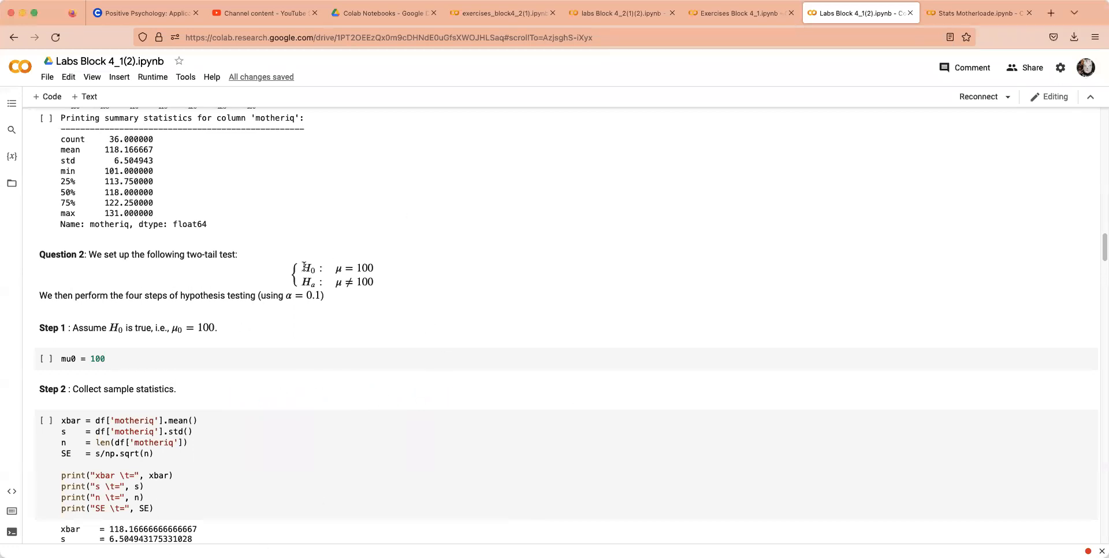
{"action": "left_click", "coordinate": [331, 281]}
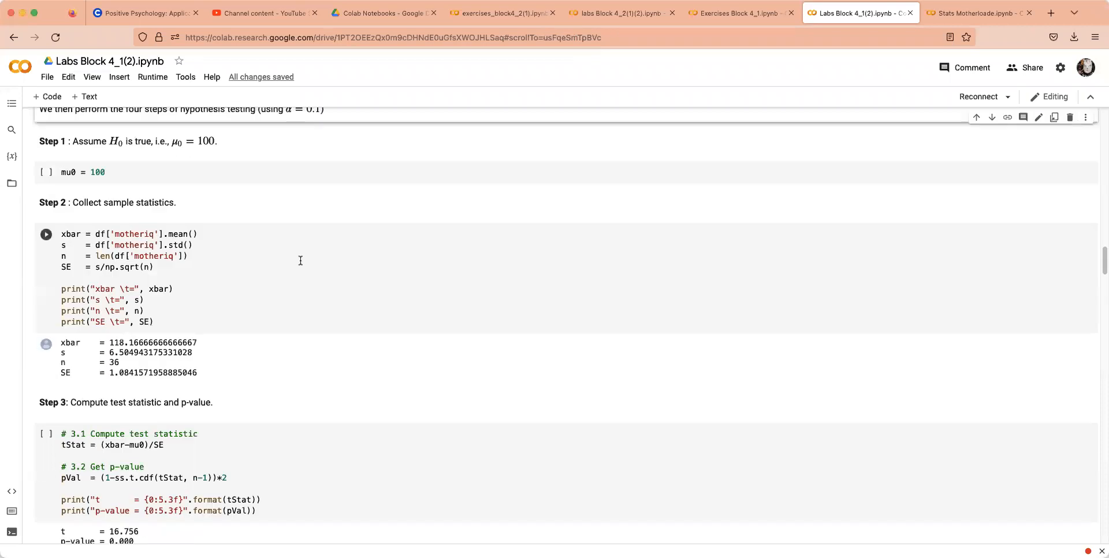
{"action": "scroll", "scroll_direction": "down", "scroll_amount": 3}
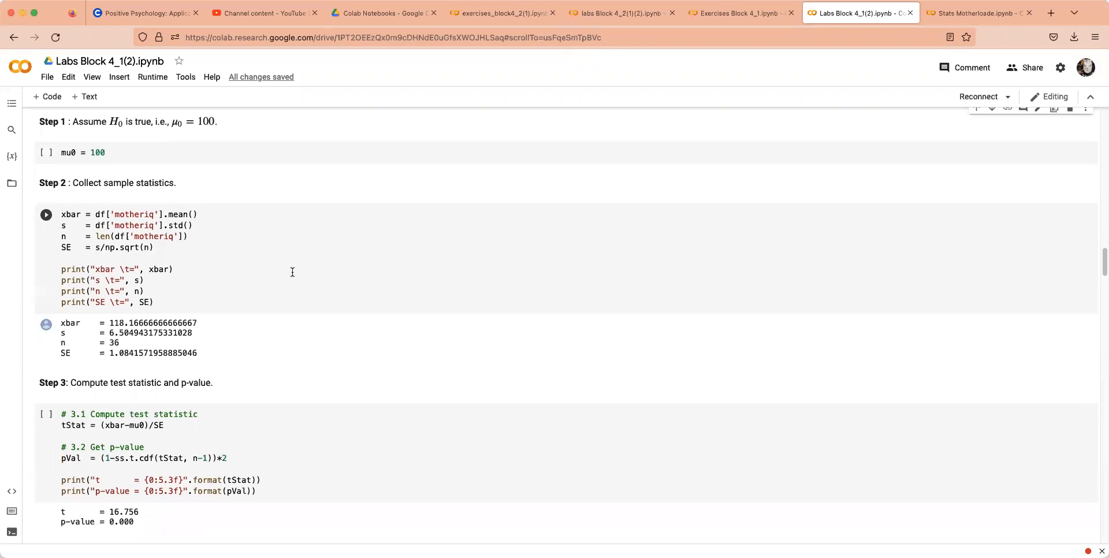
{"action": "scroll", "scroll_direction": "down", "scroll_amount": 3}
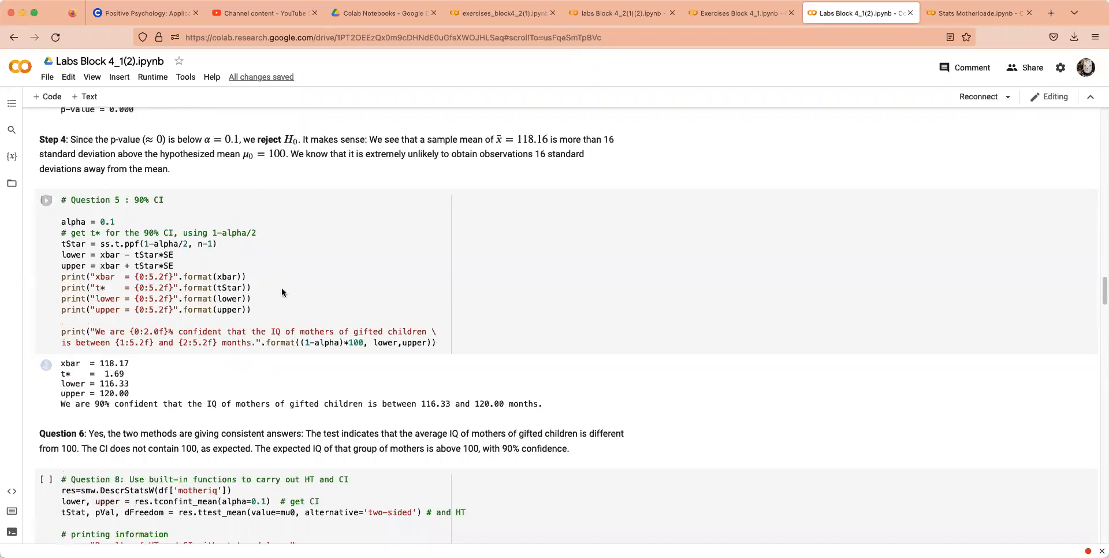
{"action": "left_click", "coordinate": [977, 13]}
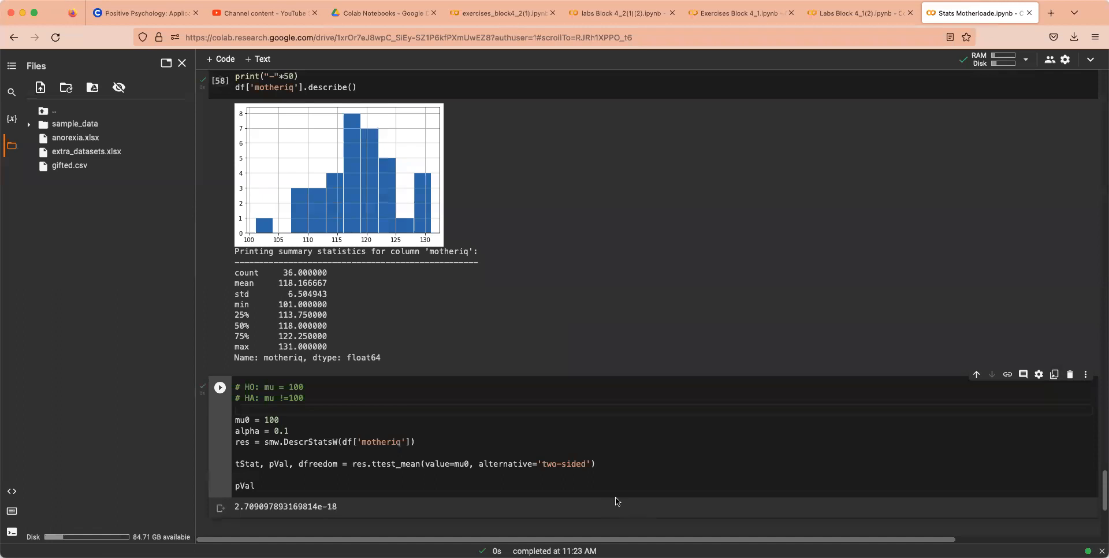
Step: Trim the Insurance Dataset notes to the obesity question and switch to Exercises Block 4_1
{"action": "scroll", "scroll_direction": "down", "scroll_amount": 3}
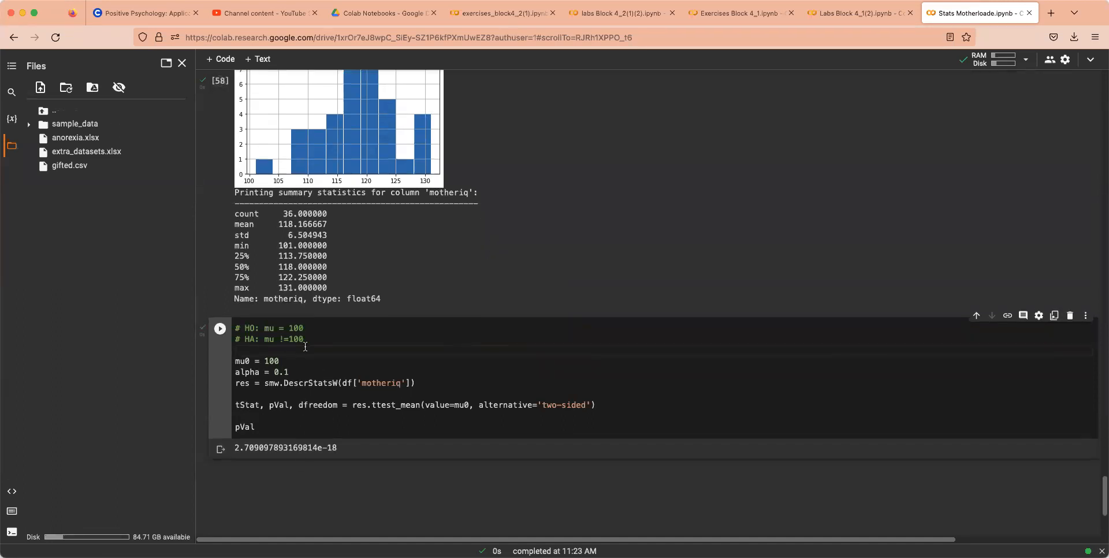
{"action": "scroll", "scroll_direction": "down", "scroll_amount": 3}
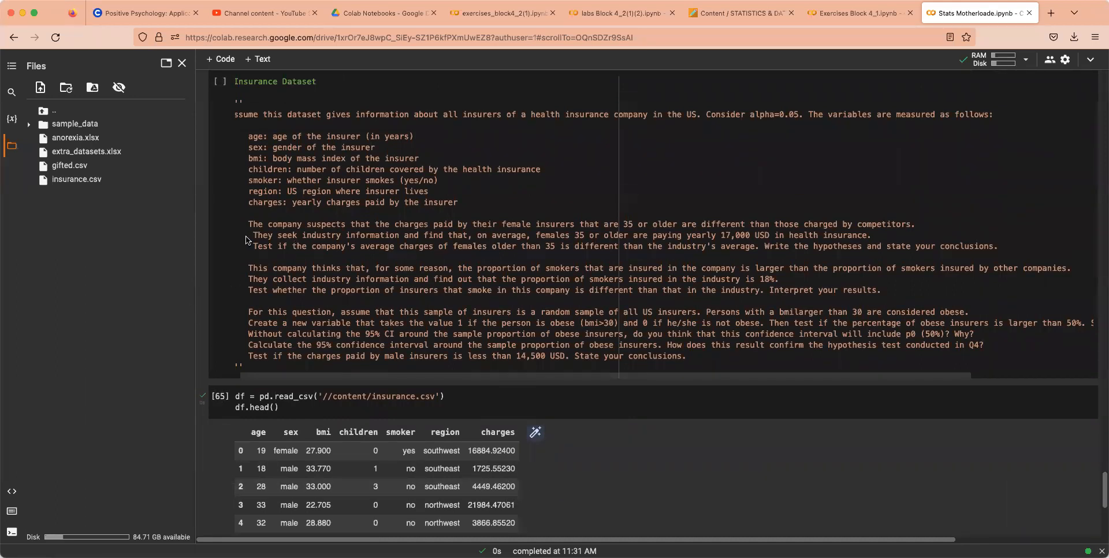
{"action": "left_click_drag", "start_coordinate": [230, 237], "coordinate": [983, 234]}
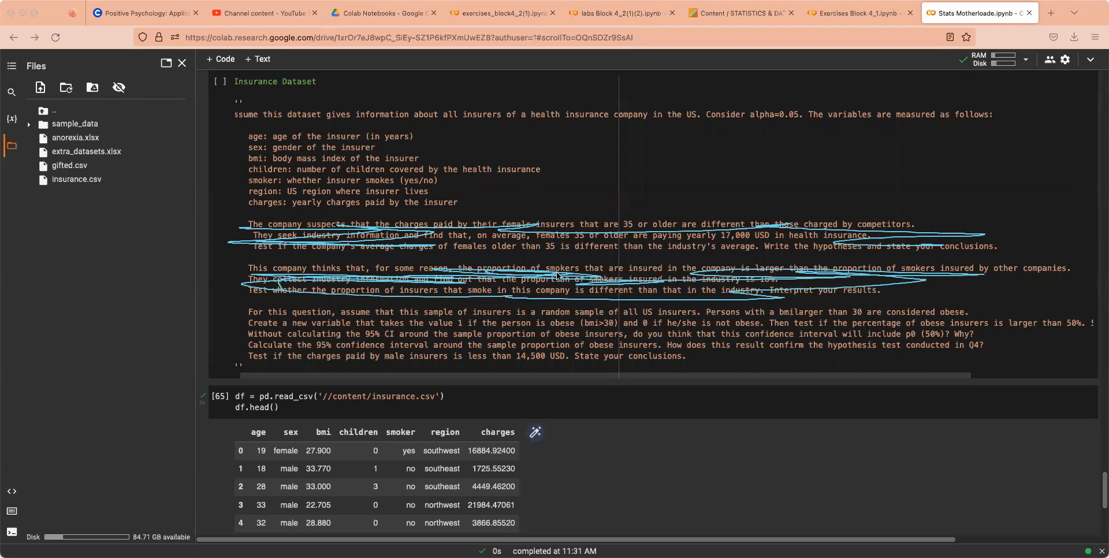
{"action": "mouse_move", "coordinate": [195, 230]}
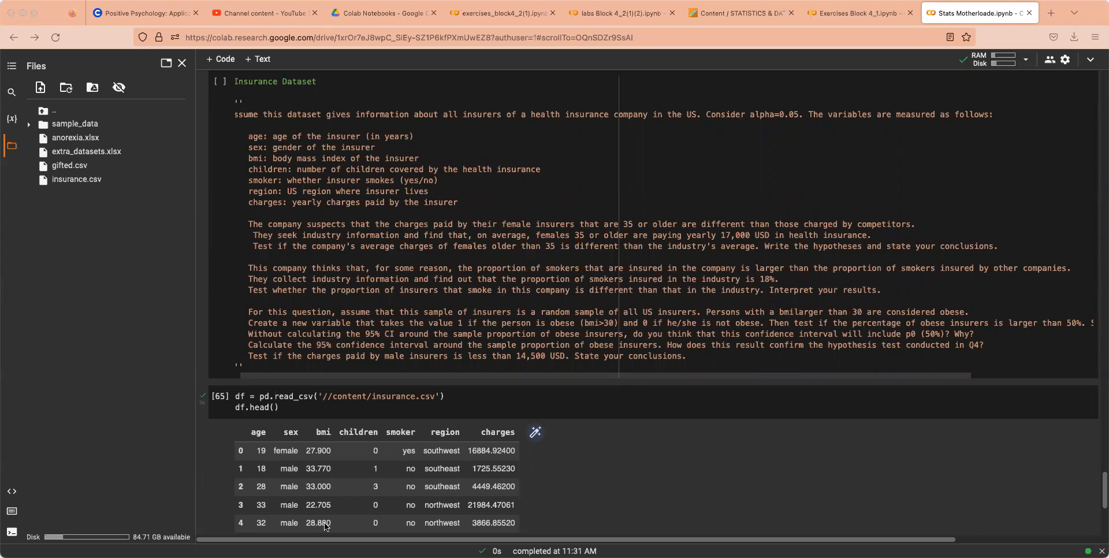
{"action": "mouse_move", "coordinate": [447, 501]}
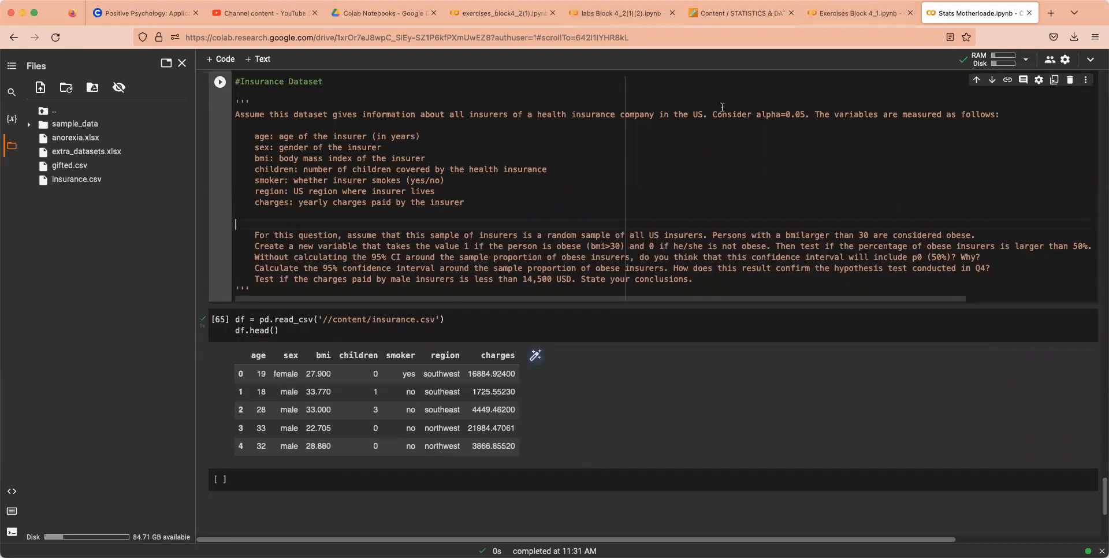
{"action": "left_click", "coordinate": [860, 13]}
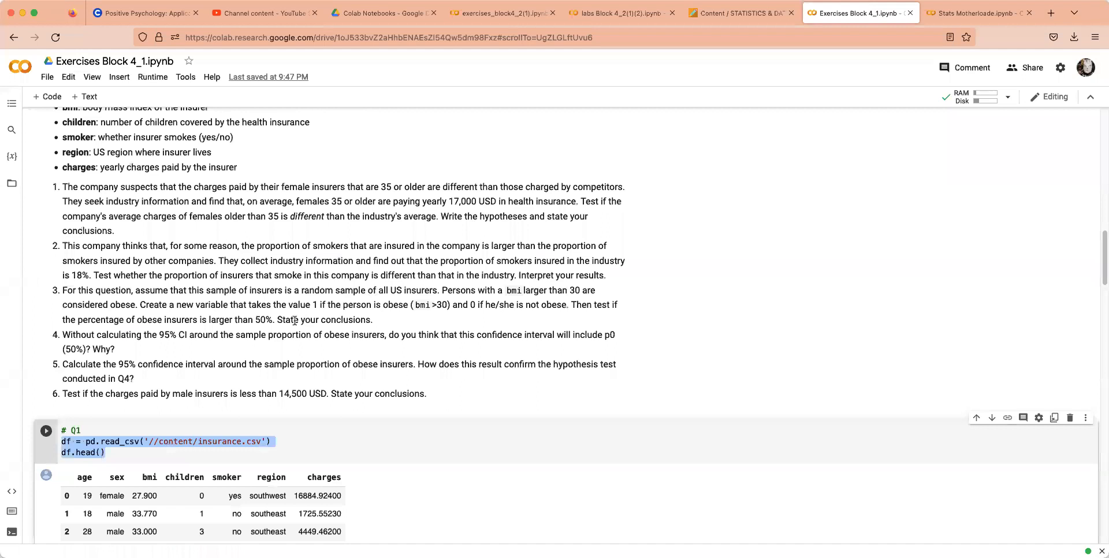
Step: Scroll through the Exercises Q1 and Q2 solutions (t = −3.7073, p = 0.000239) and return to Stats Motherloade
{"action": "scroll", "scroll_direction": "down", "scroll_amount": 3}
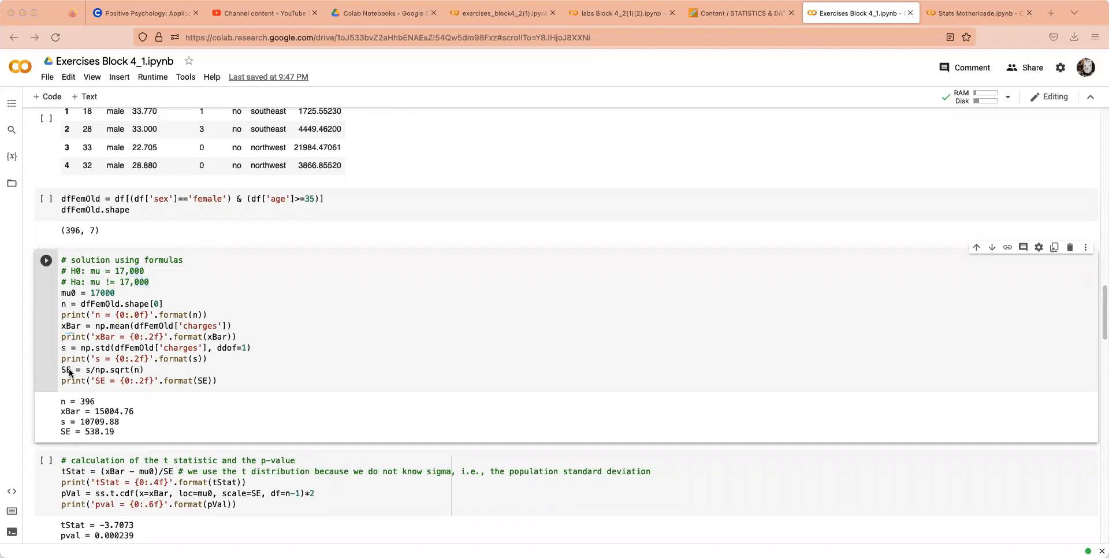
{"action": "mouse_move", "coordinate": [83, 498]}
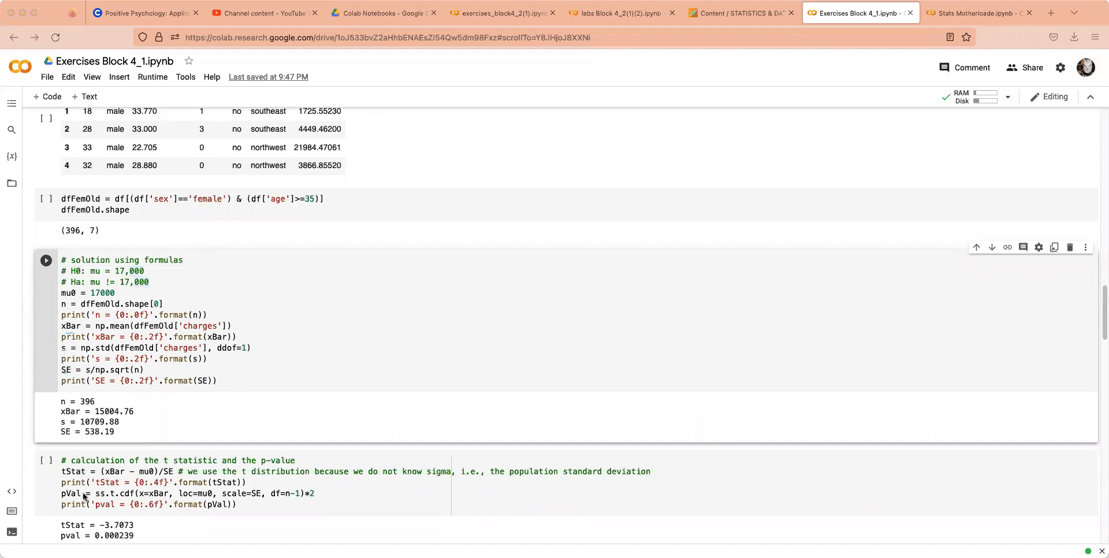
{"action": "scroll", "scroll_direction": "down", "scroll_amount": 3}
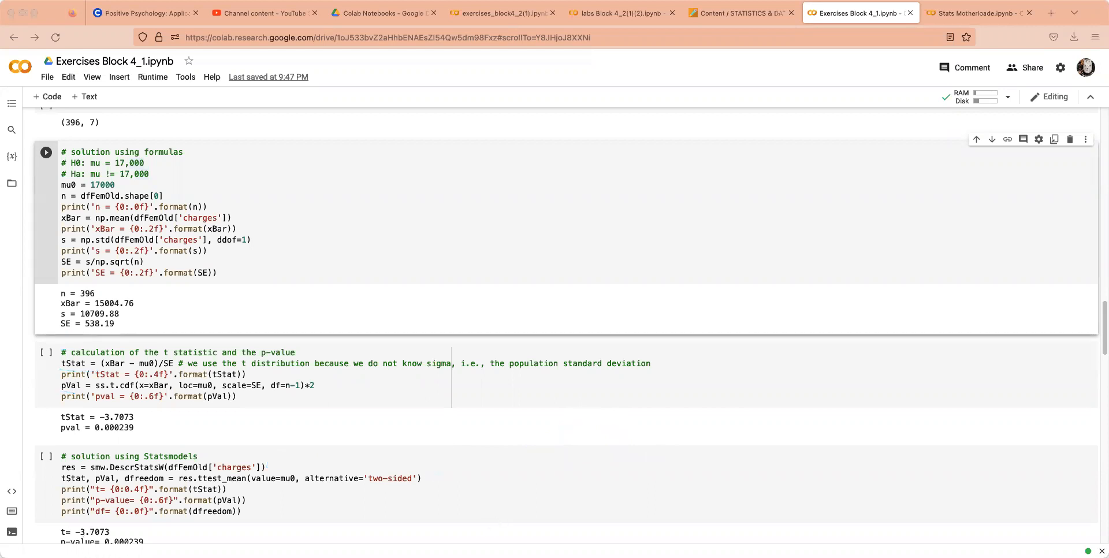
{"action": "scroll", "scroll_direction": "down", "scroll_amount": 3}
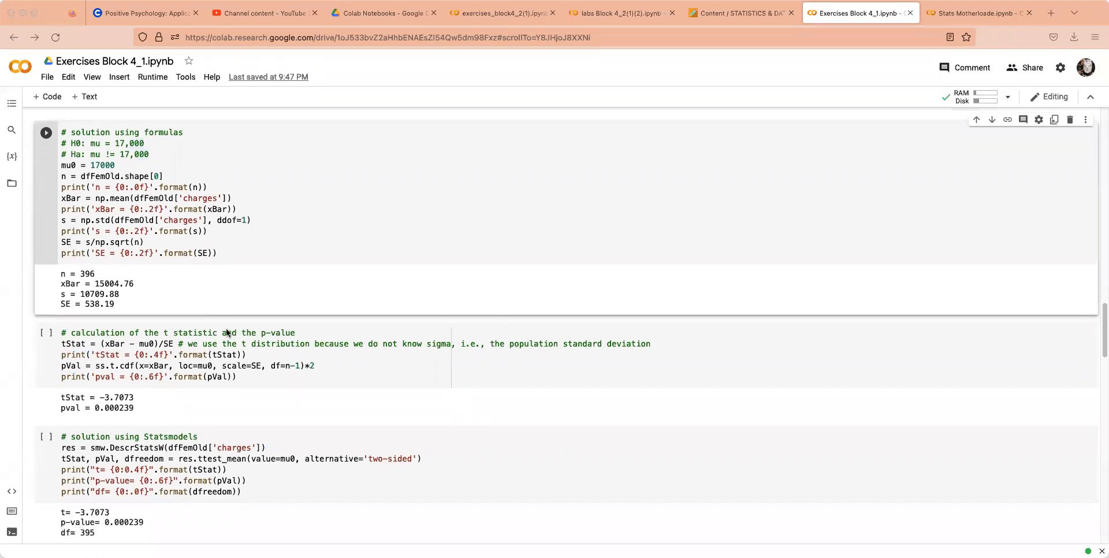
{"action": "scroll", "scroll_direction": "down", "scroll_amount": 3}
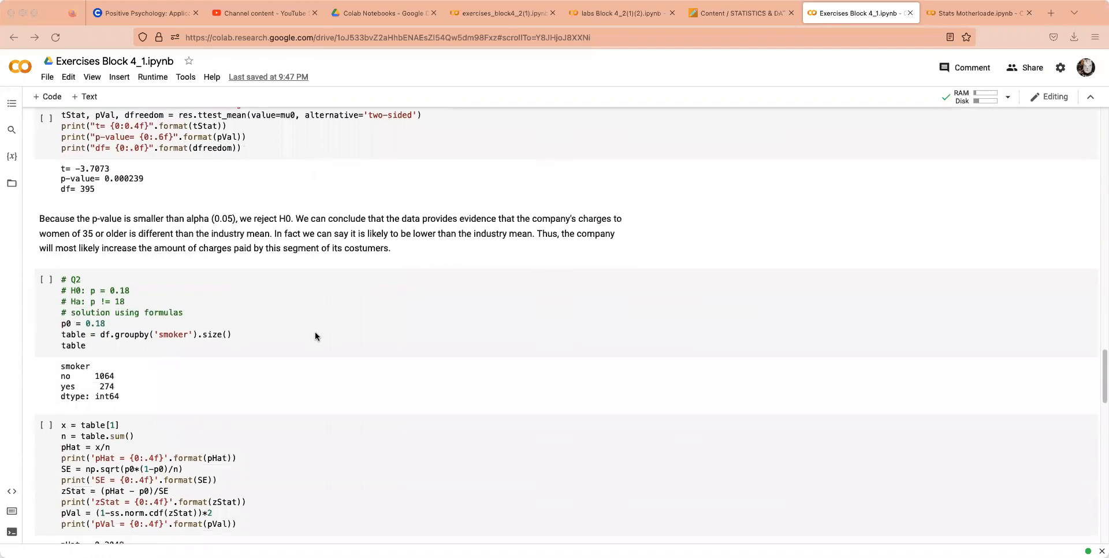
{"action": "scroll", "scroll_direction": "down", "scroll_amount": 3}
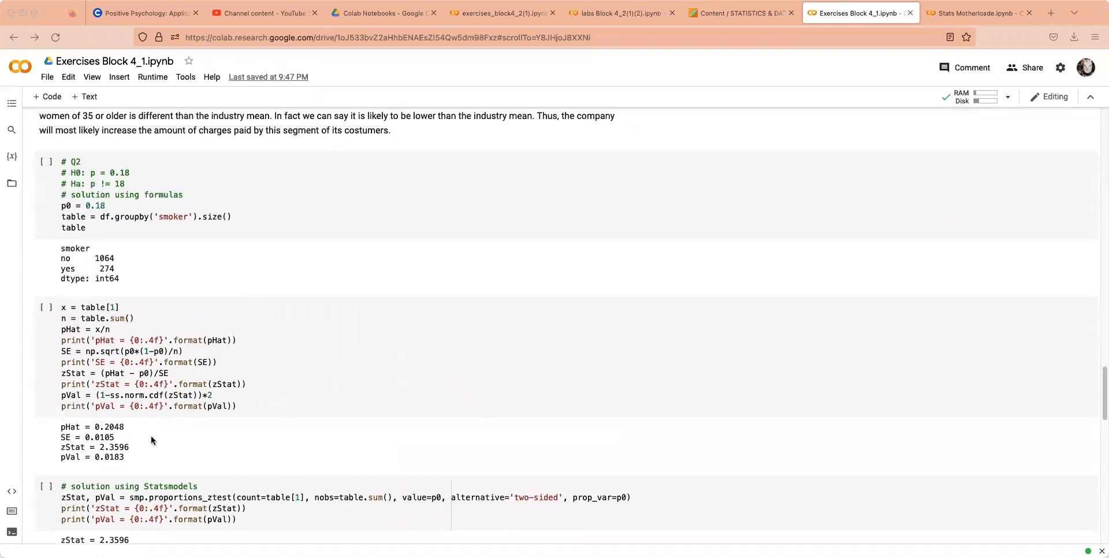
{"action": "scroll", "scroll_direction": "down", "scroll_amount": 3}
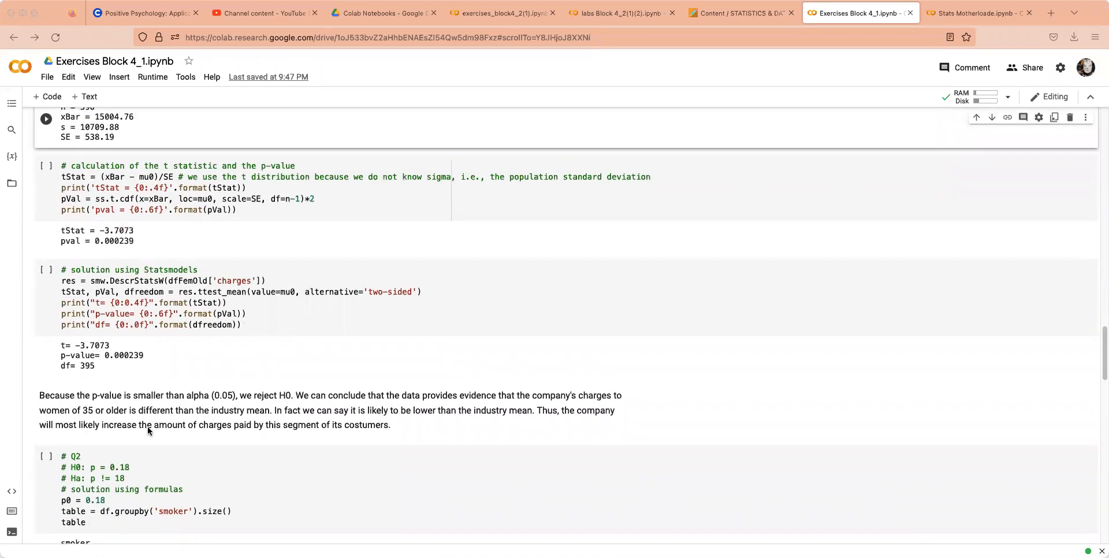
{"action": "scroll", "scroll_direction": "up", "scroll_amount": 3}
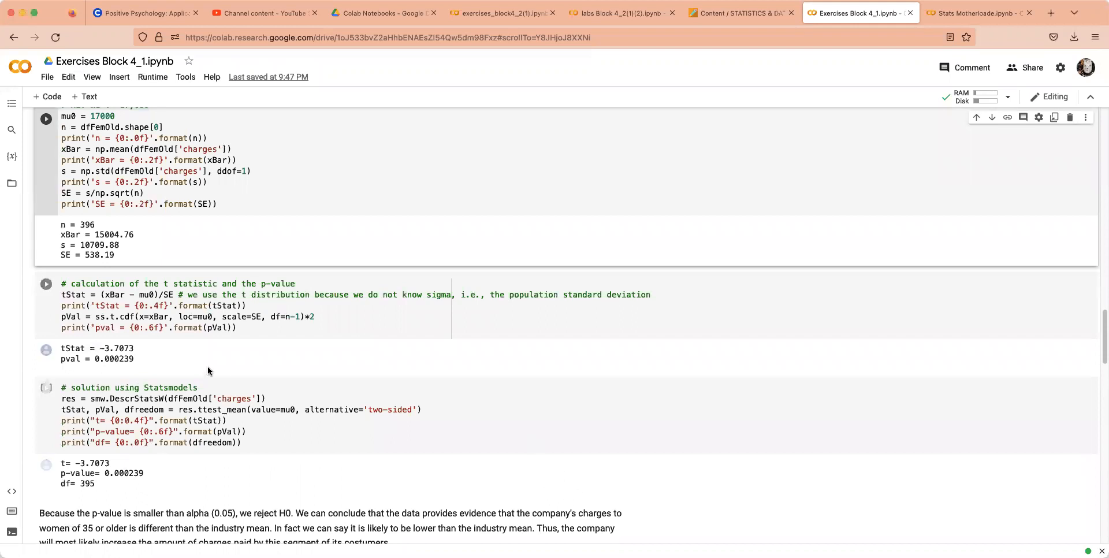
{"action": "scroll", "scroll_direction": "down", "scroll_amount": 3}
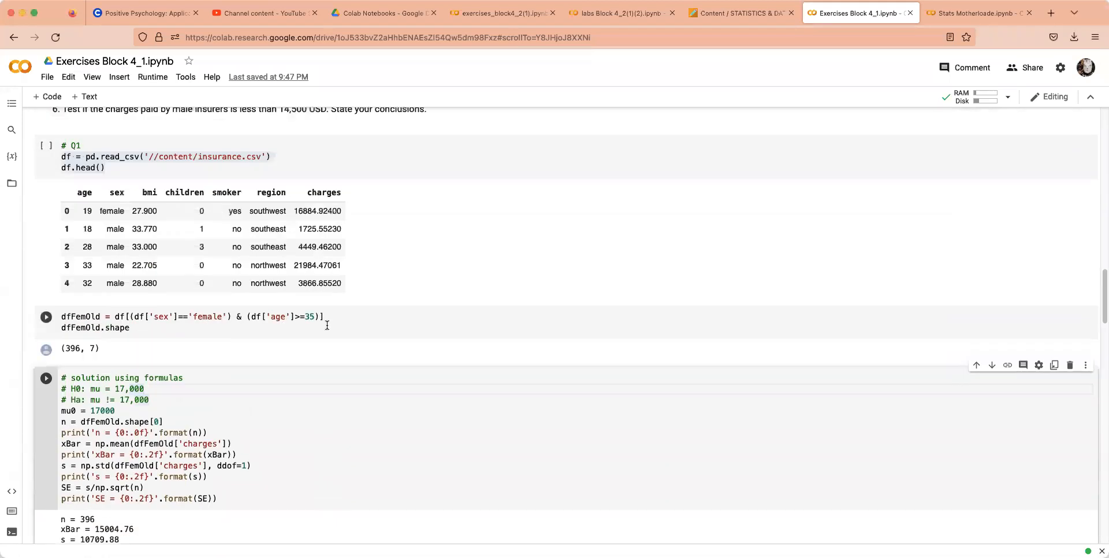
{"action": "scroll", "scroll_direction": "up", "scroll_amount": 3}
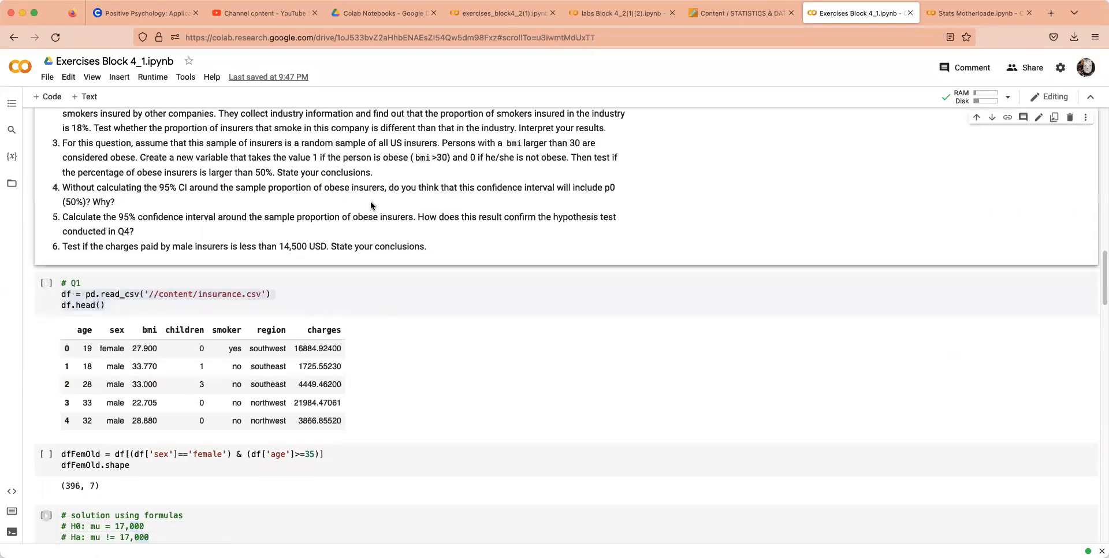
{"action": "left_click", "coordinate": [980, 13]}
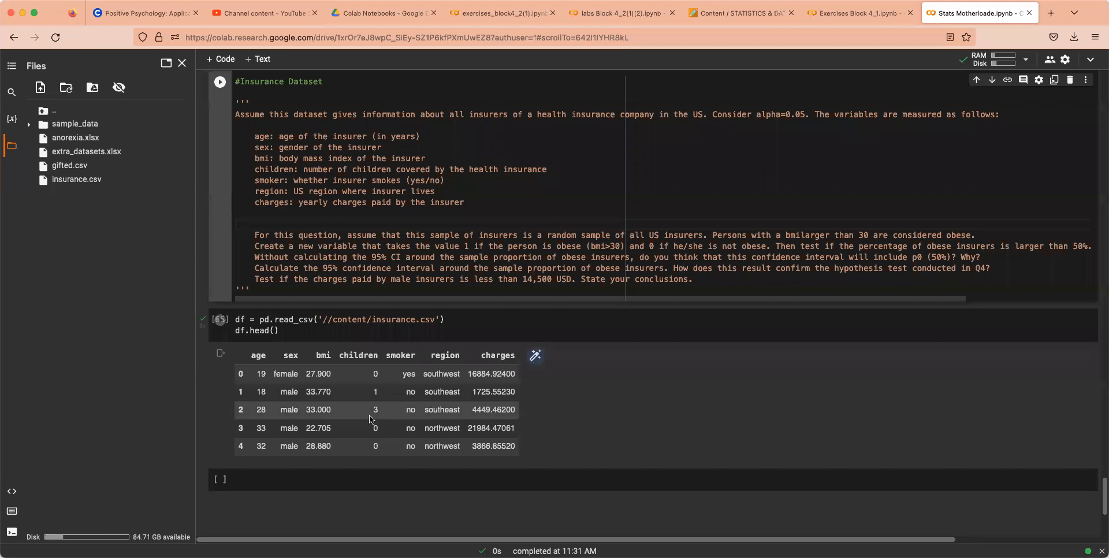
Step: Scroll the Exercises Block 4_1 notebook down to the obesity question 3
{"action": "scroll", "scroll_direction": "down", "scroll_amount": 3}
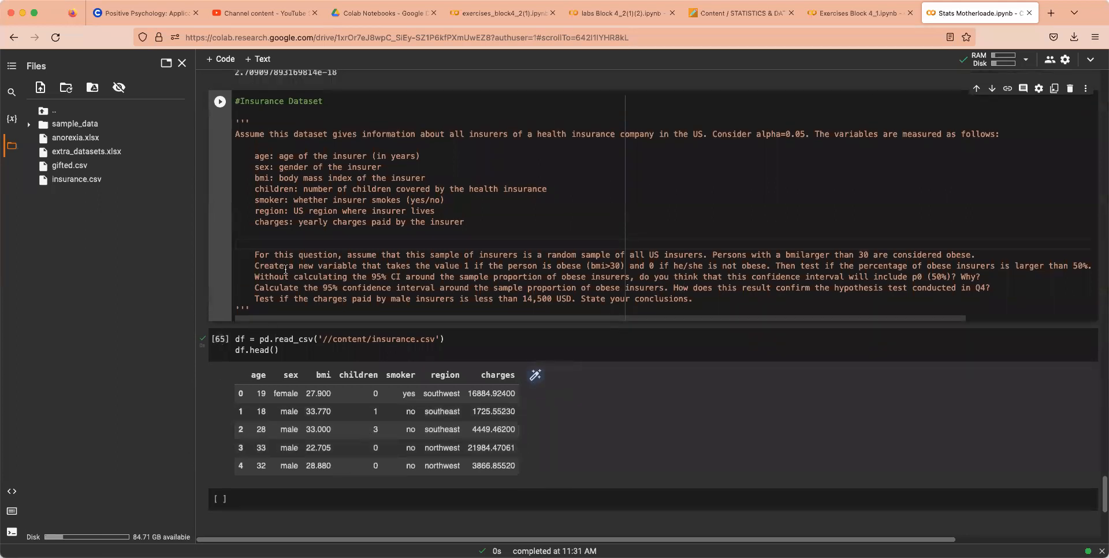
{"action": "scroll", "scroll_direction": "down", "scroll_amount": 3}
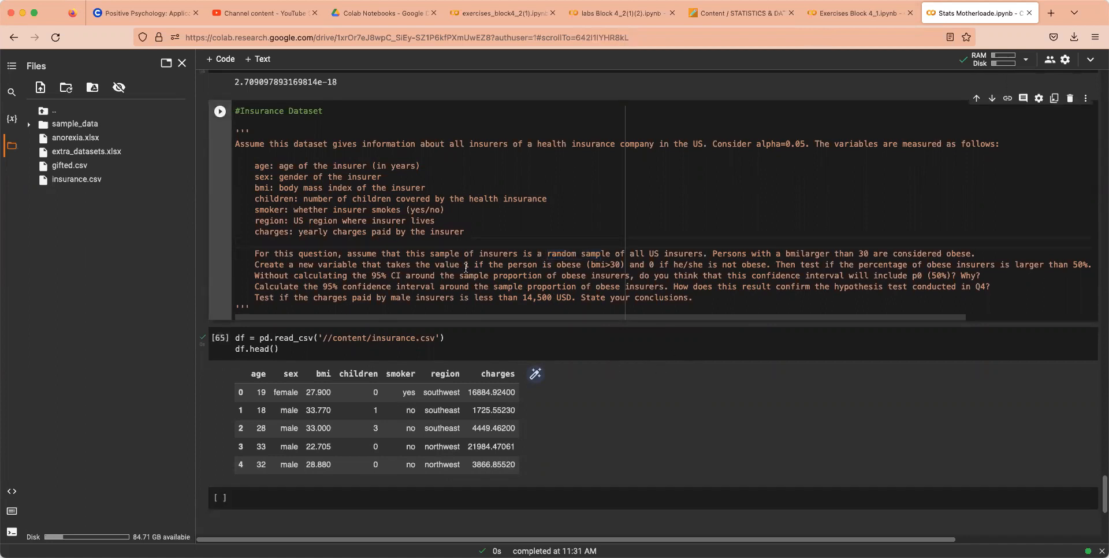
{"action": "scroll", "scroll_direction": "down", "scroll_amount": 3}
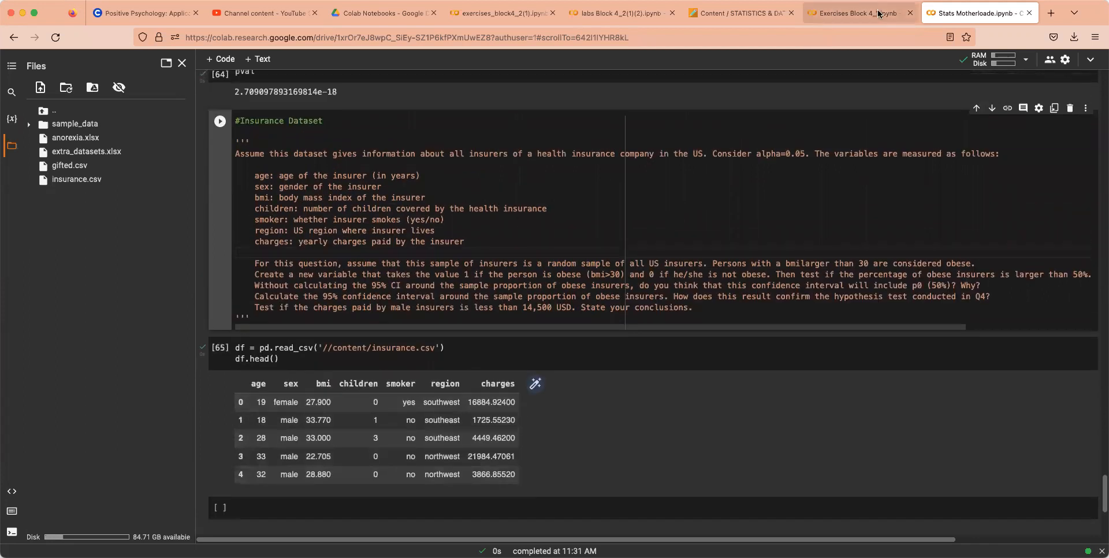
{"action": "left_click", "coordinate": [856, 12]}
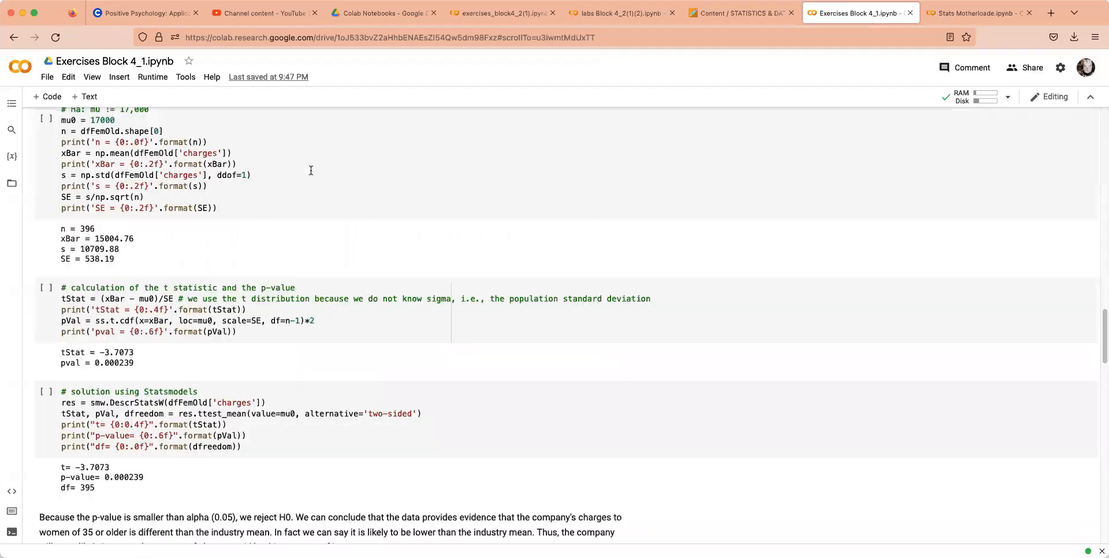
{"action": "scroll", "scroll_direction": "up", "scroll_amount": 3}
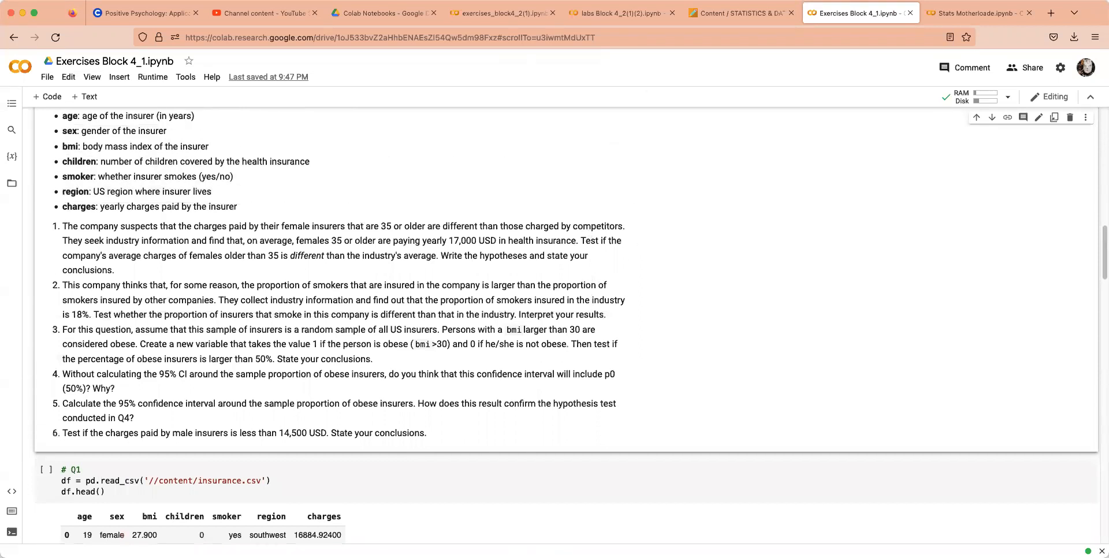
Step: Back in Stats Motherload, highlight the 'obese = bmi over 30' sentence and enter the empty code cell
{"action": "left_click", "coordinate": [977, 13]}
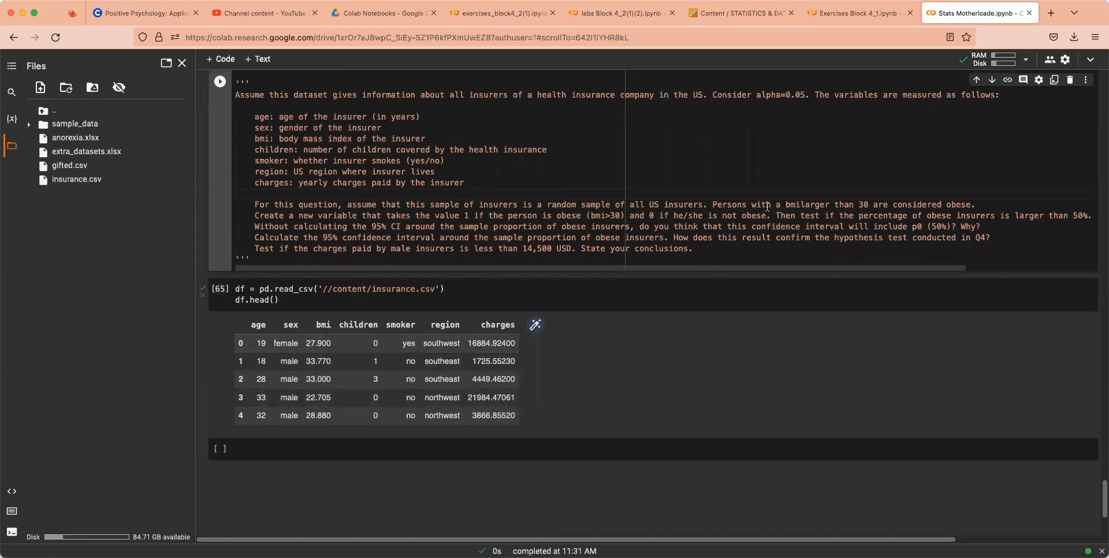
{"action": "left_click_drag", "start_coordinate": [710, 204], "coordinate": [977, 204]}
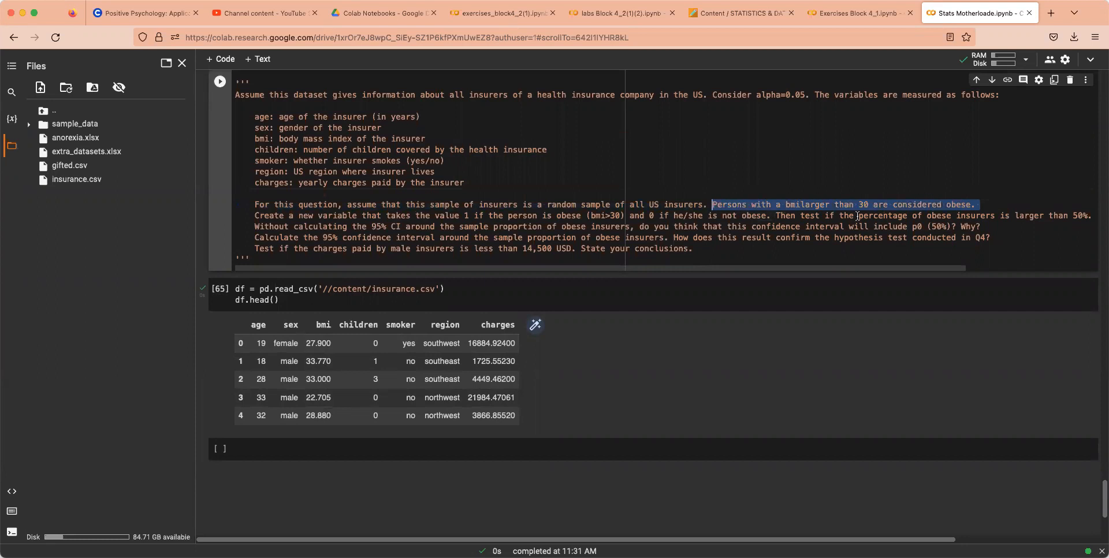
{"action": "left_click", "coordinate": [305, 448]}
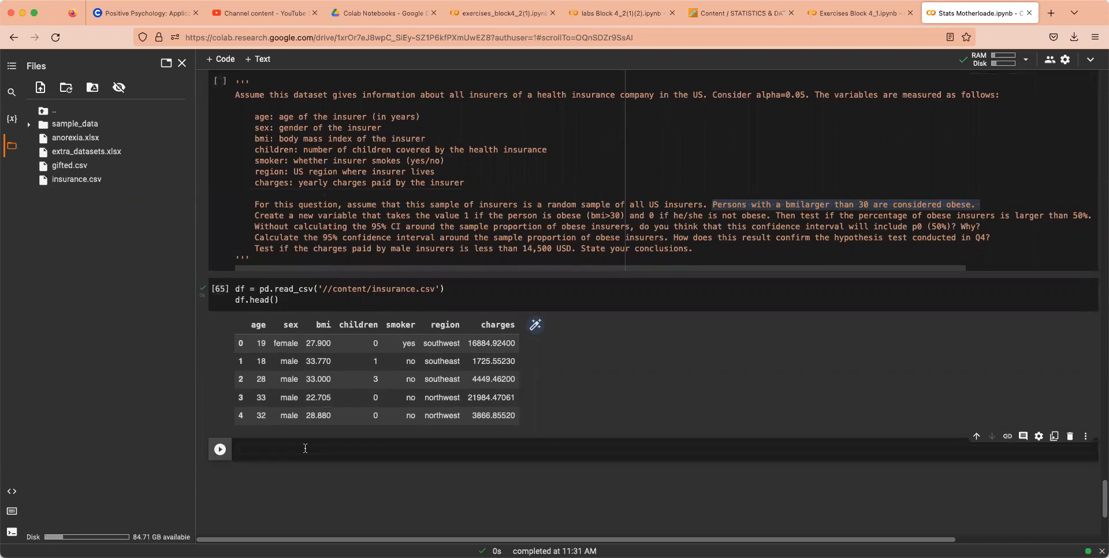
Step: Begin the new cell with df['obese'] = np.w for an np.where column assignment
{"action": "type", "text": "df['']"}
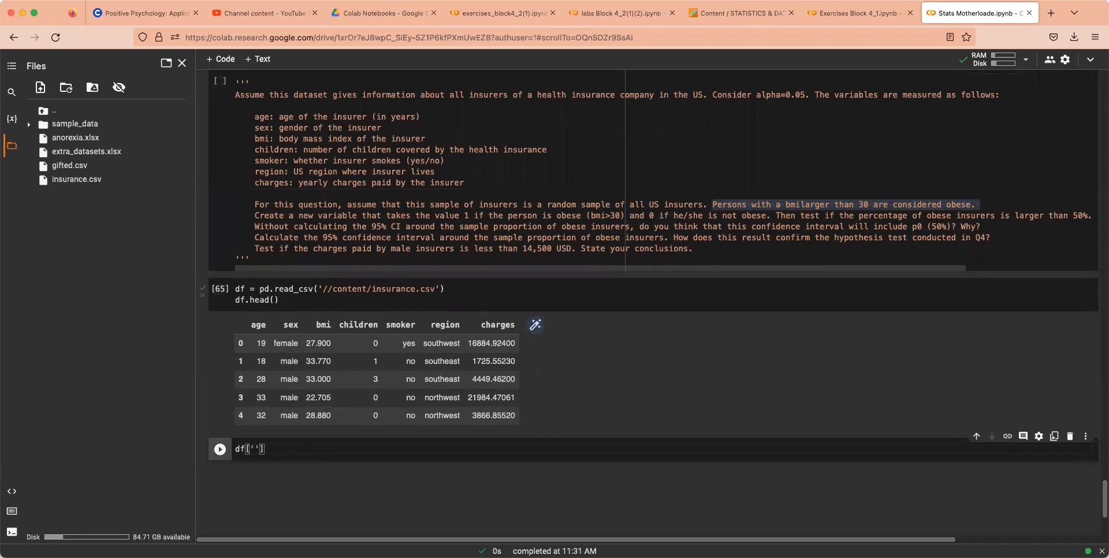
{"action": "type", "text": "obese"}
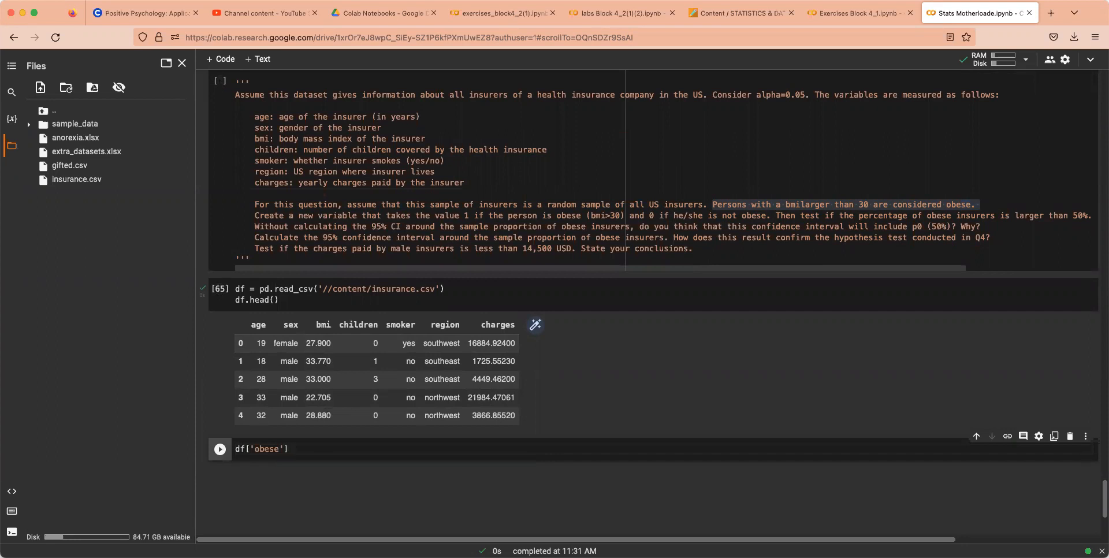
{"action": "type", "text": "+"}
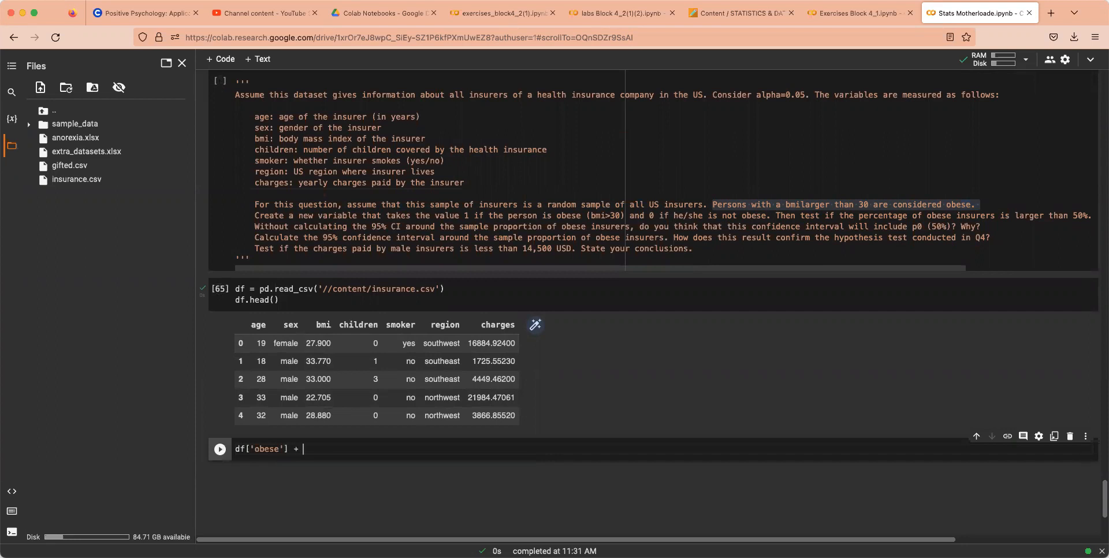
{"action": "type", "text": "="}
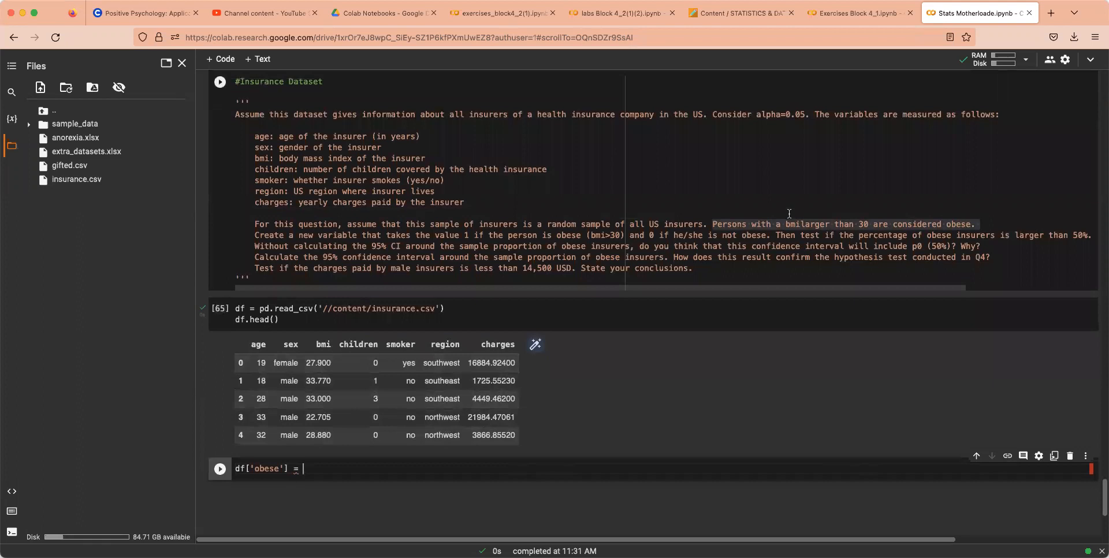
{"action": "scroll", "scroll_direction": "down", "scroll_amount": 3}
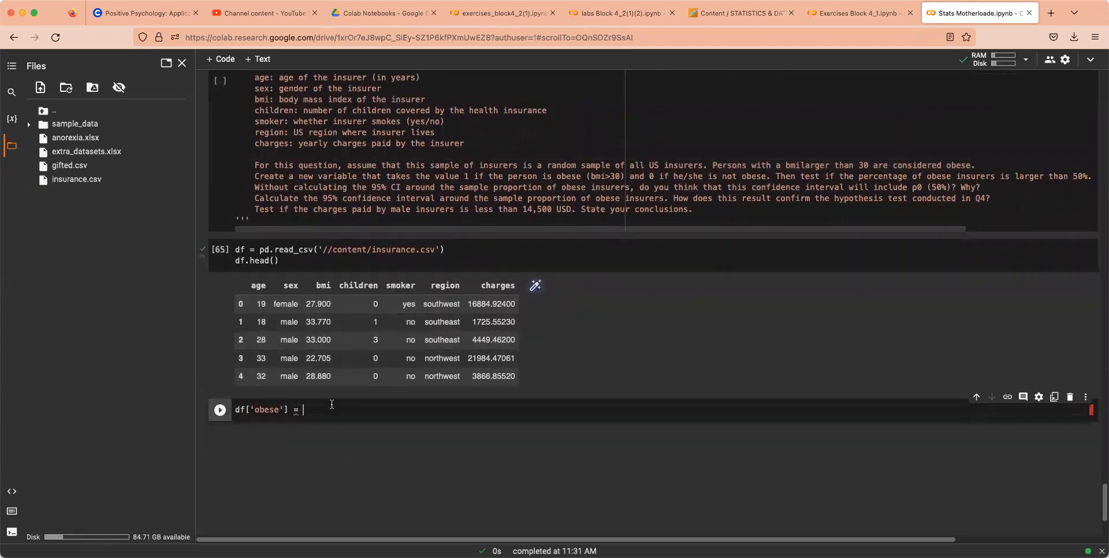
{"action": "type", "text": "np.w"}
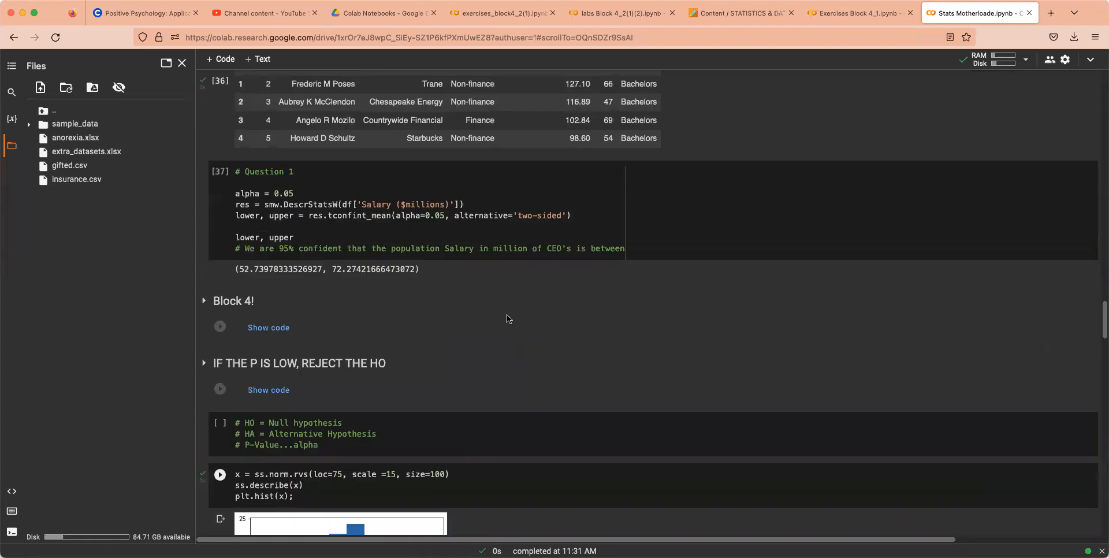
Step: Scroll to the earlier did_person_gain_weight np.where cell for reference
{"action": "scroll", "scroll_direction": "up", "scroll_amount": 3}
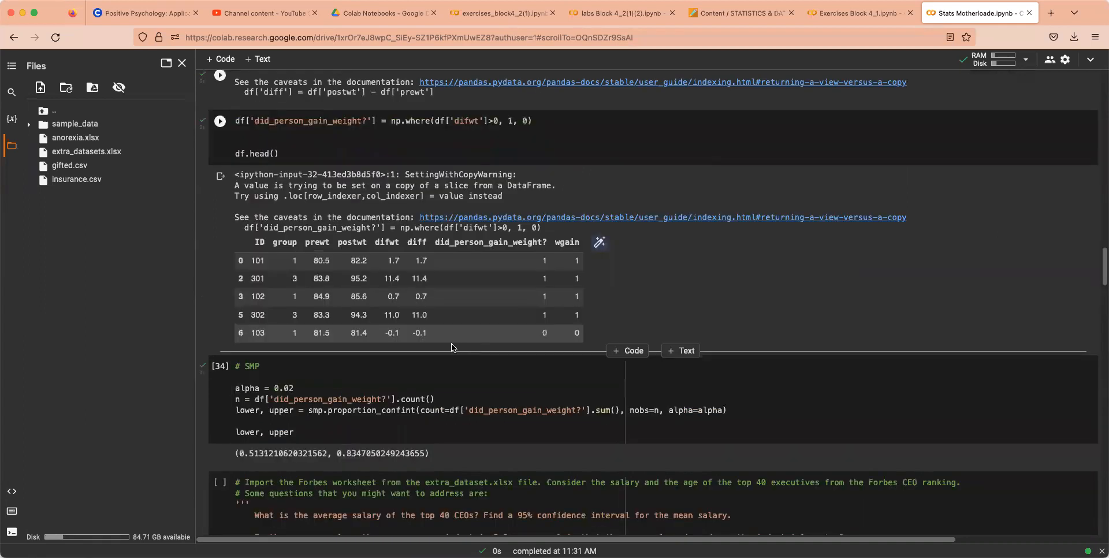
{"action": "scroll", "scroll_direction": "down", "scroll_amount": 3}
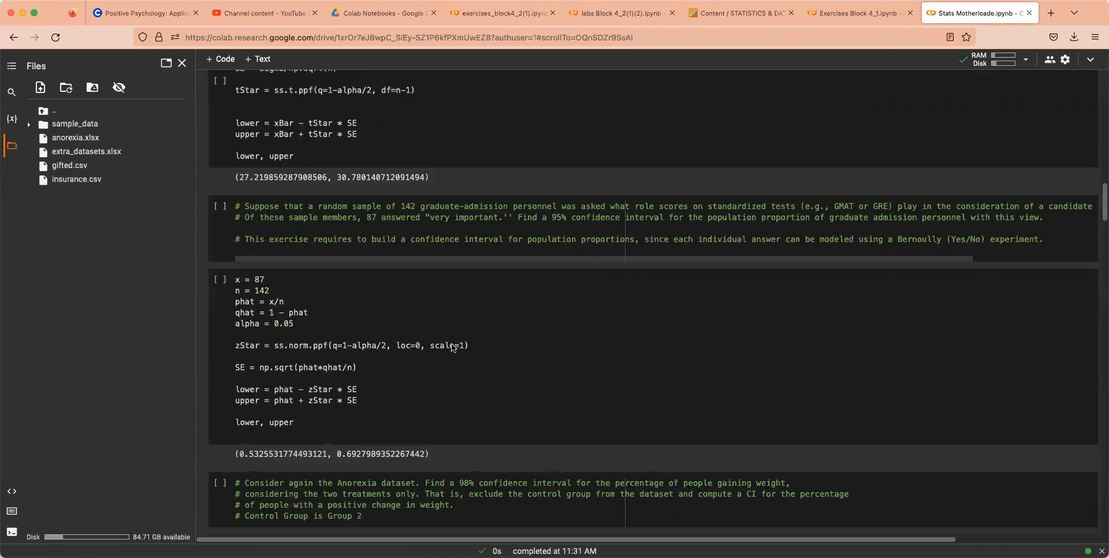
{"action": "scroll", "scroll_direction": "down", "scroll_amount": 3}
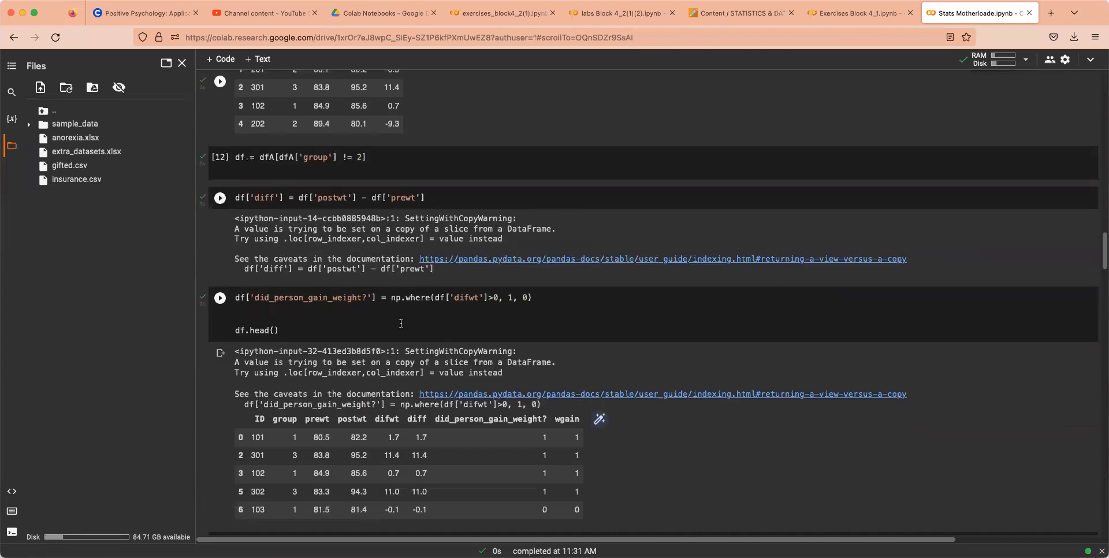
{"action": "scroll", "scroll_direction": "down", "scroll_amount": 3}
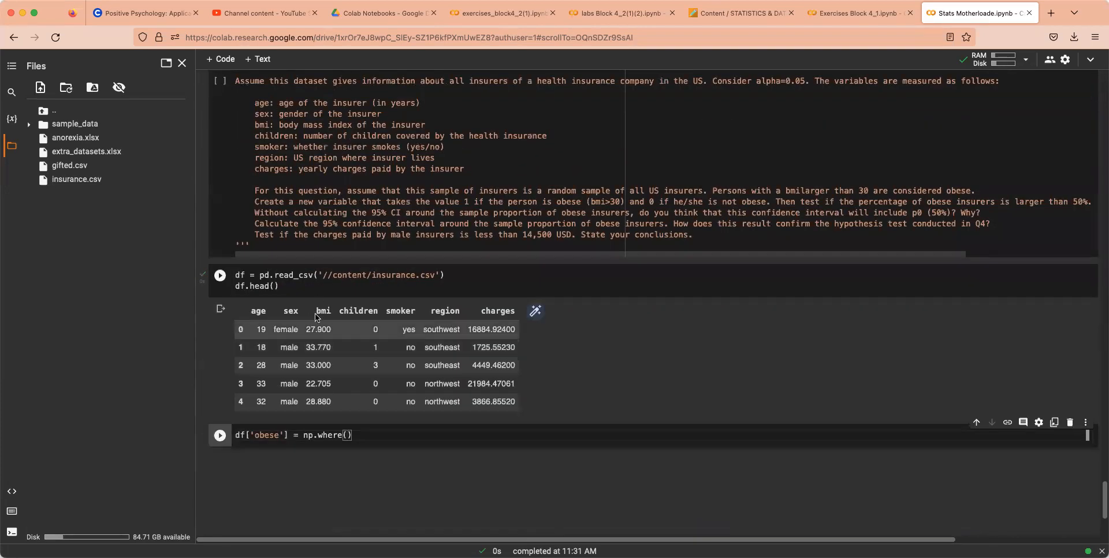
Step: Fill the np.where condition as df['bmi']>30 with placeholder outcome labels
{"action": "type", "text": "df['']"}
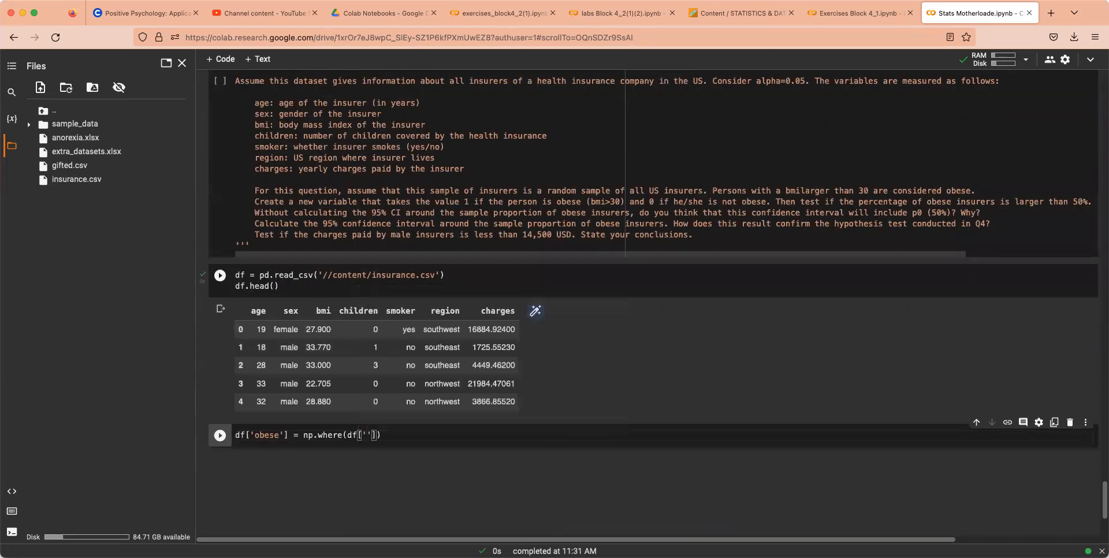
{"action": "type", "text": "bmi"}
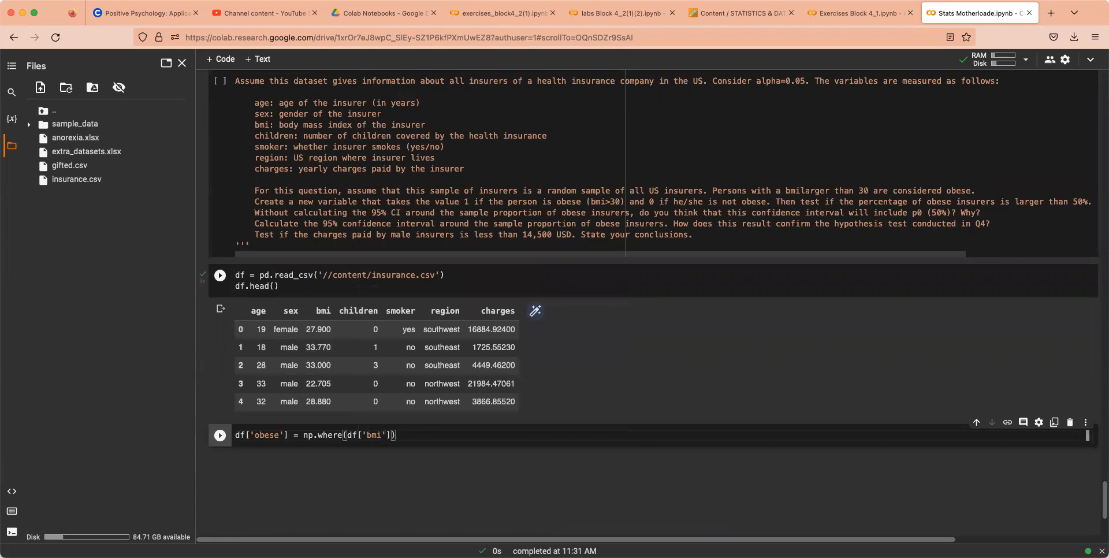
{"action": "type", "text": ">"}
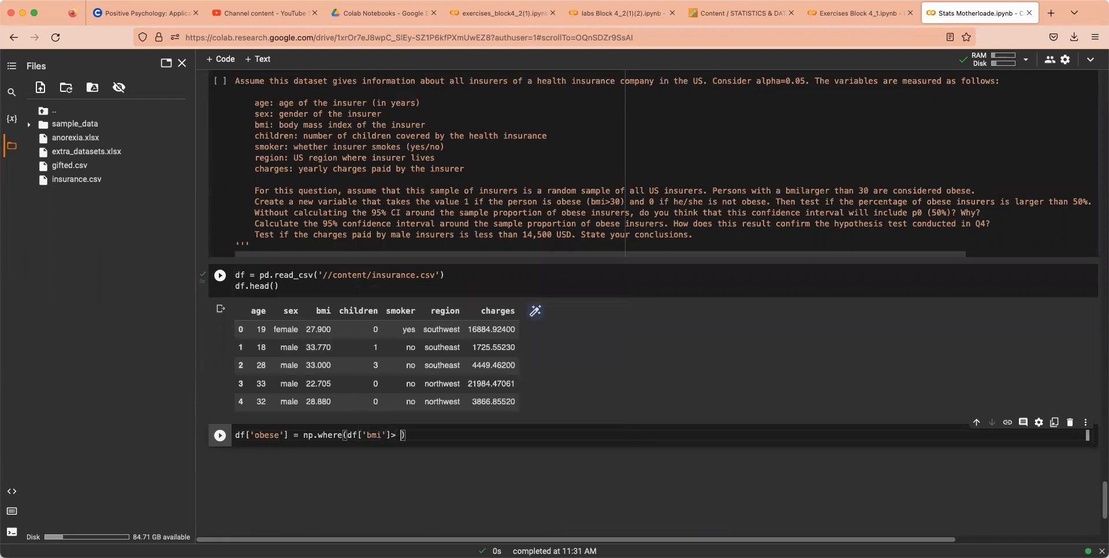
{"action": "type", "text": "30,"}
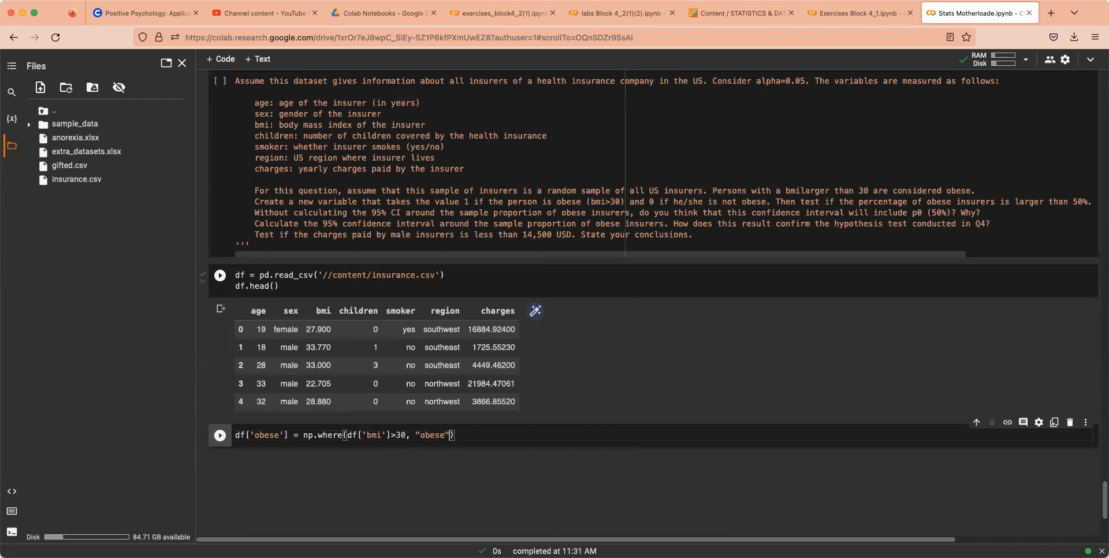
{"action": "type", "text": ", '"}
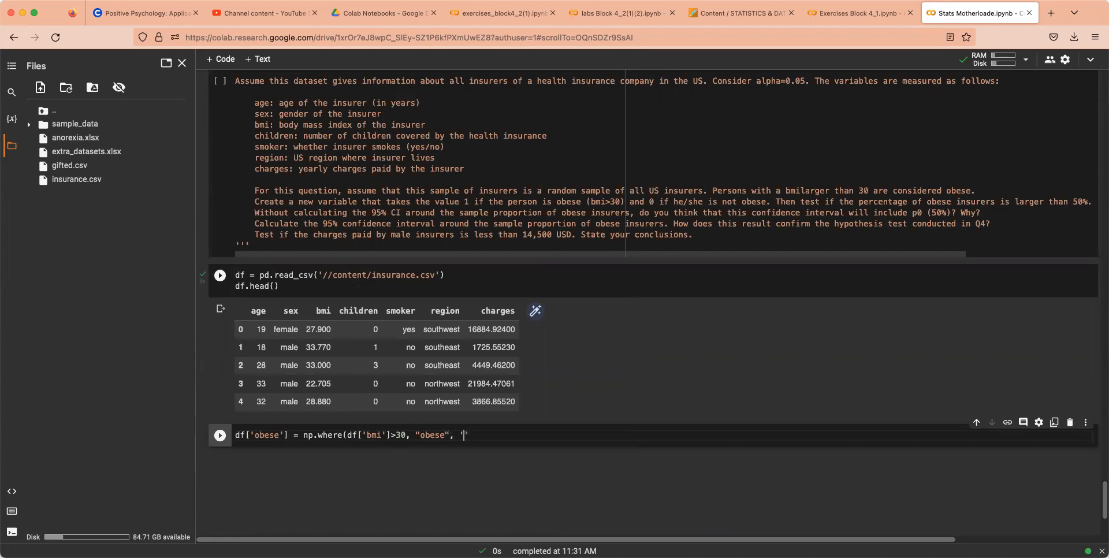
{"action": "type", "text": "healthy'"}
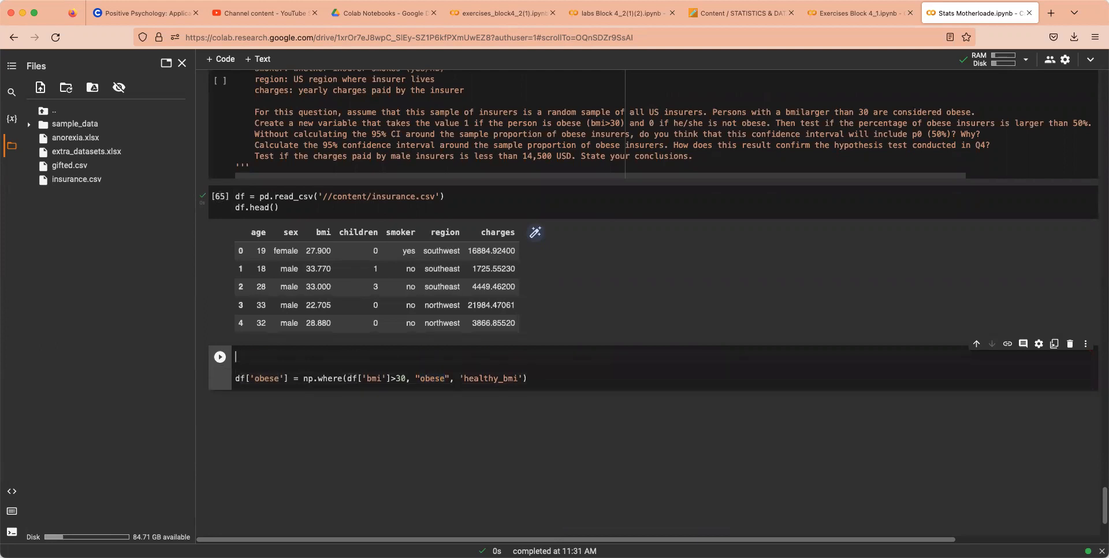
Step: Add coding comments Obese = 1 and Healthy = 0 beside the line
{"action": "type", "text": "Obese"}
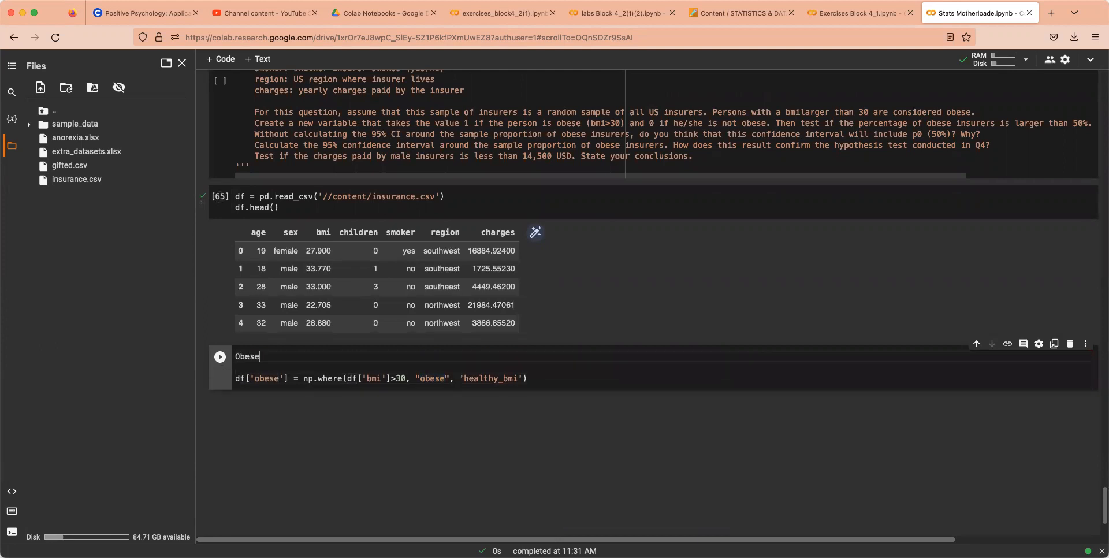
{"action": "type", "text": "= 1"}
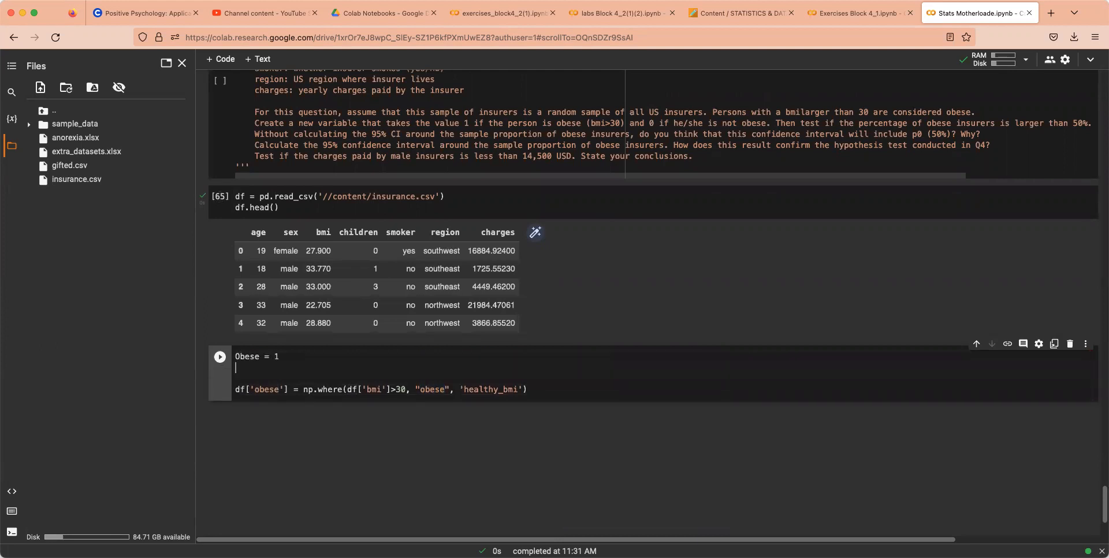
{"action": "type", "text": "heat"}
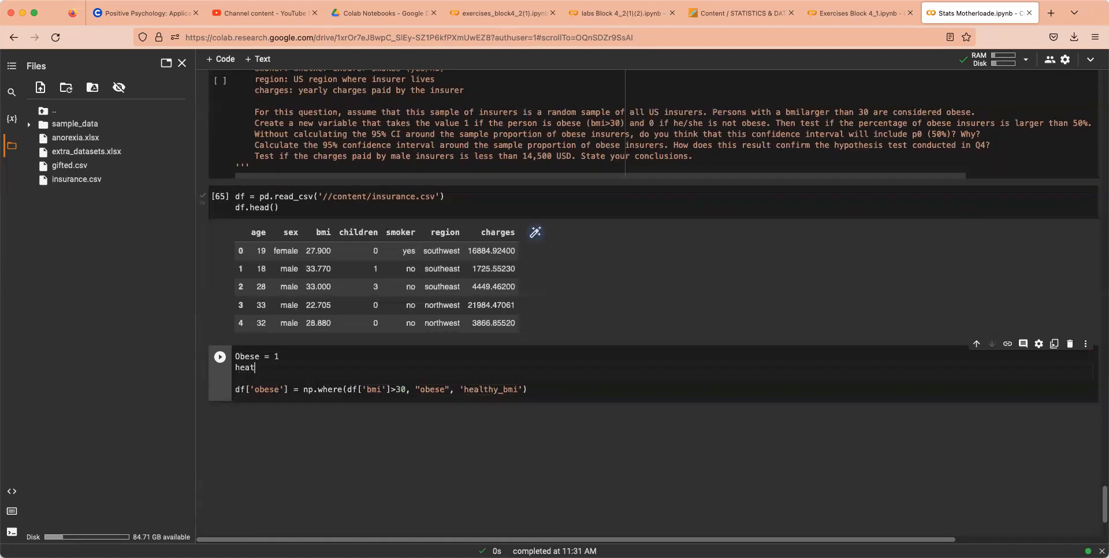
{"action": "type", "text": "Healthy BMI"}
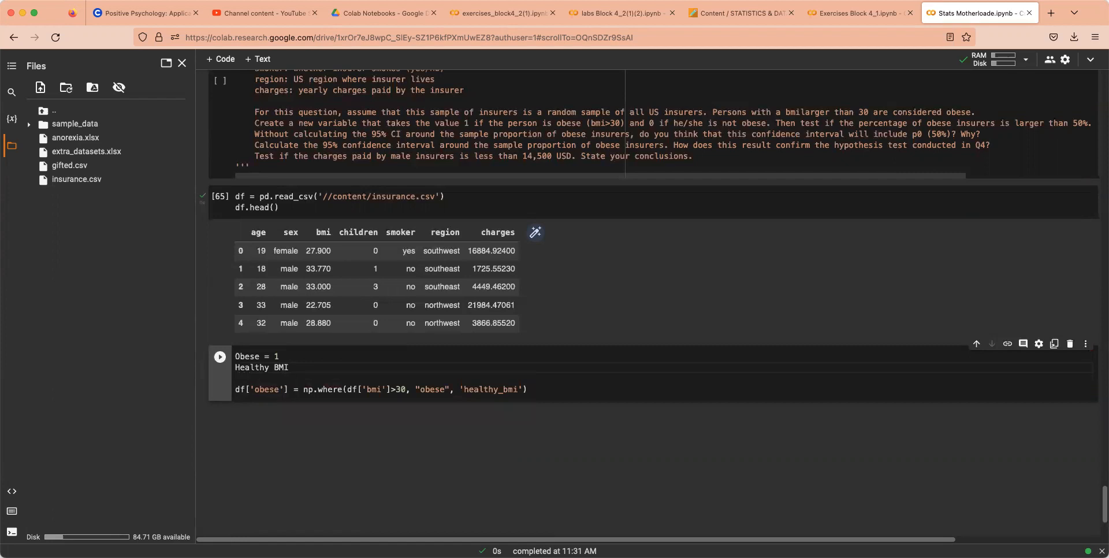
{"action": "type", "text": "= 0"}
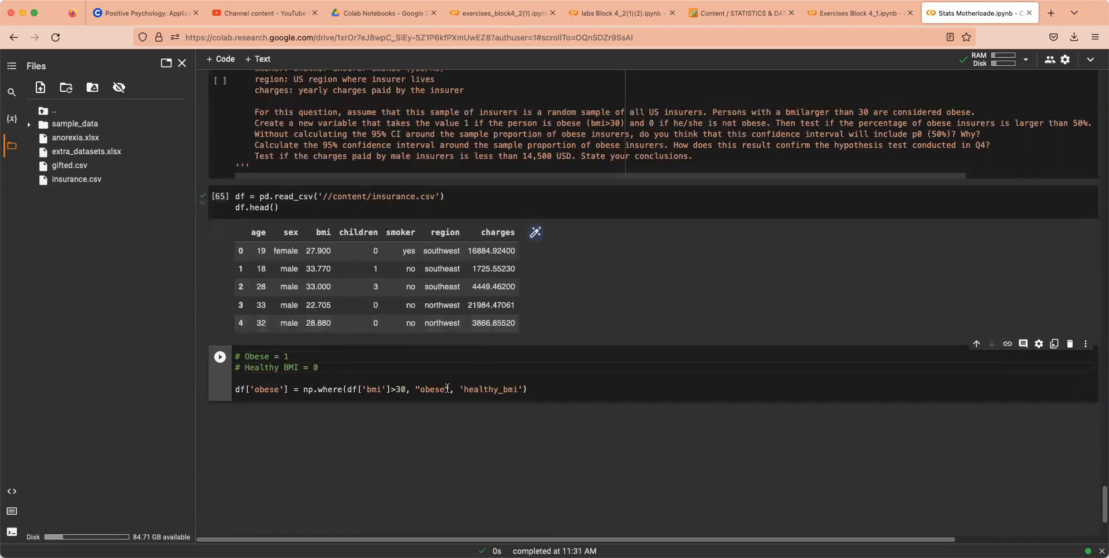
Step: Replace the labels with 1 and 0 and add df.head() to preview the data
{"action": "type", "text": "1"}
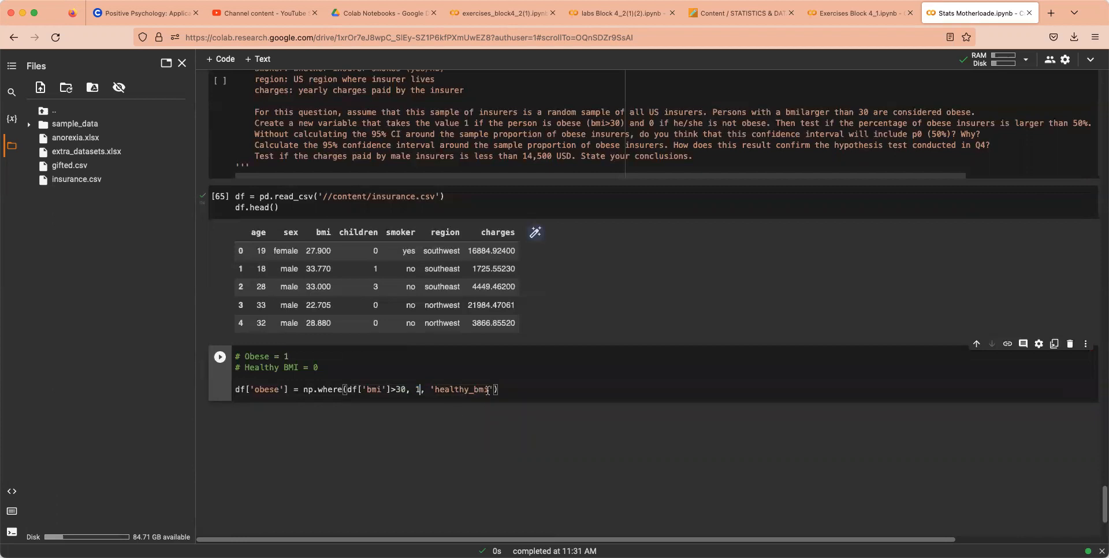
{"action": "double_click", "coordinate": [463, 388]}
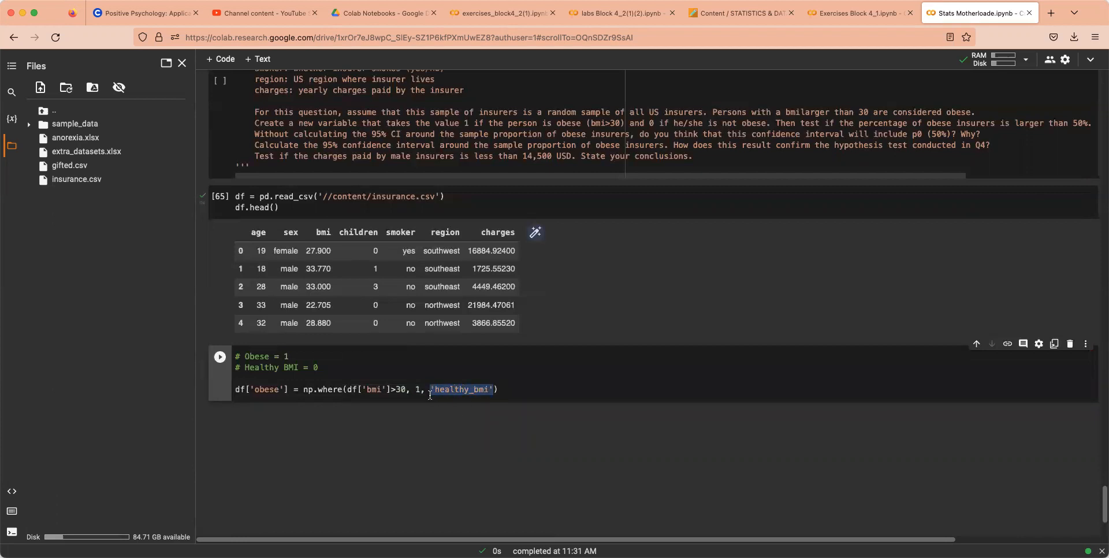
{"action": "type", "text": "0"}
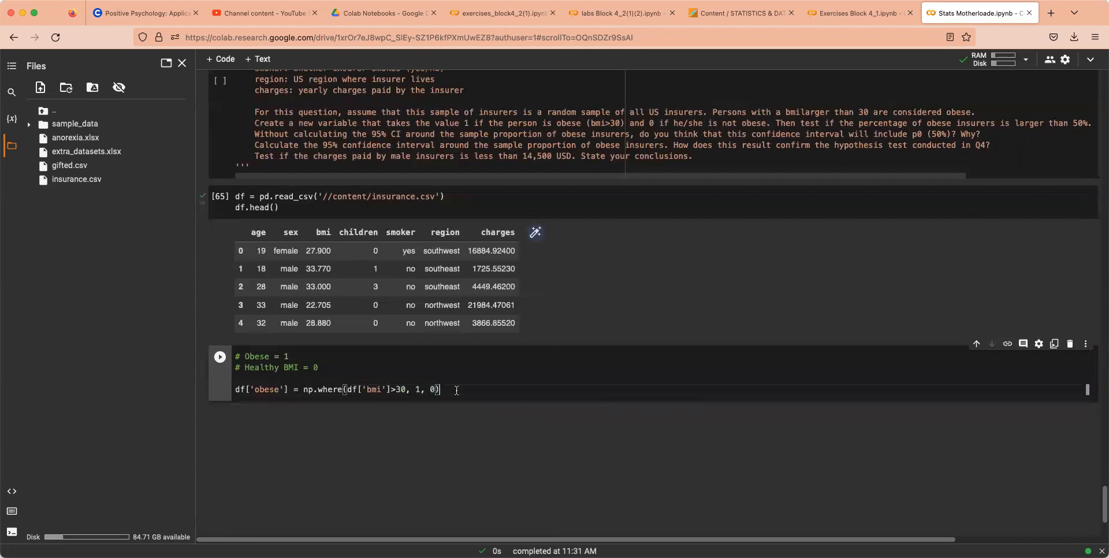
{"action": "type", "text": "df"}
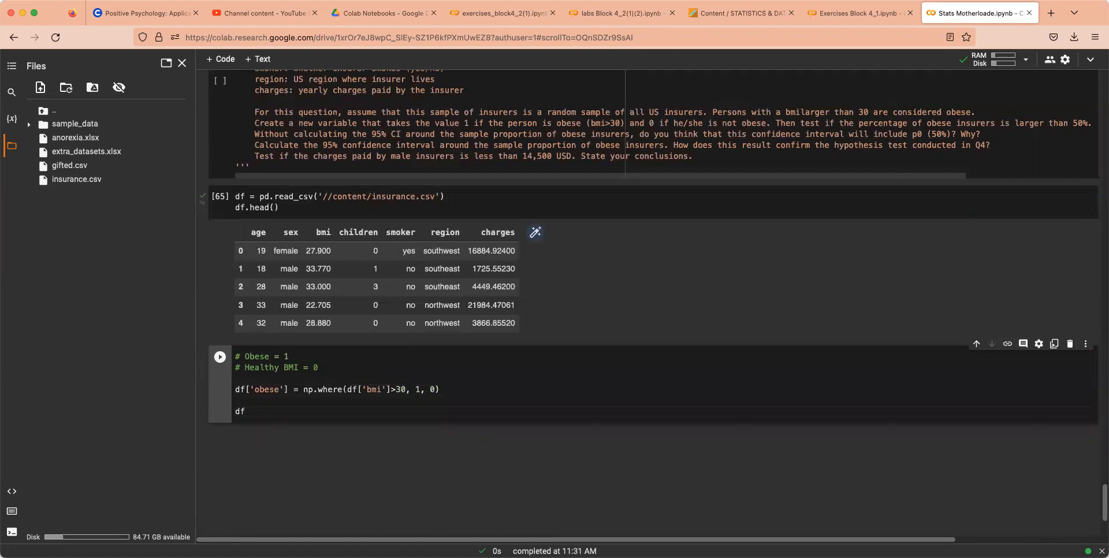
{"action": "type", "text": ".head()"}
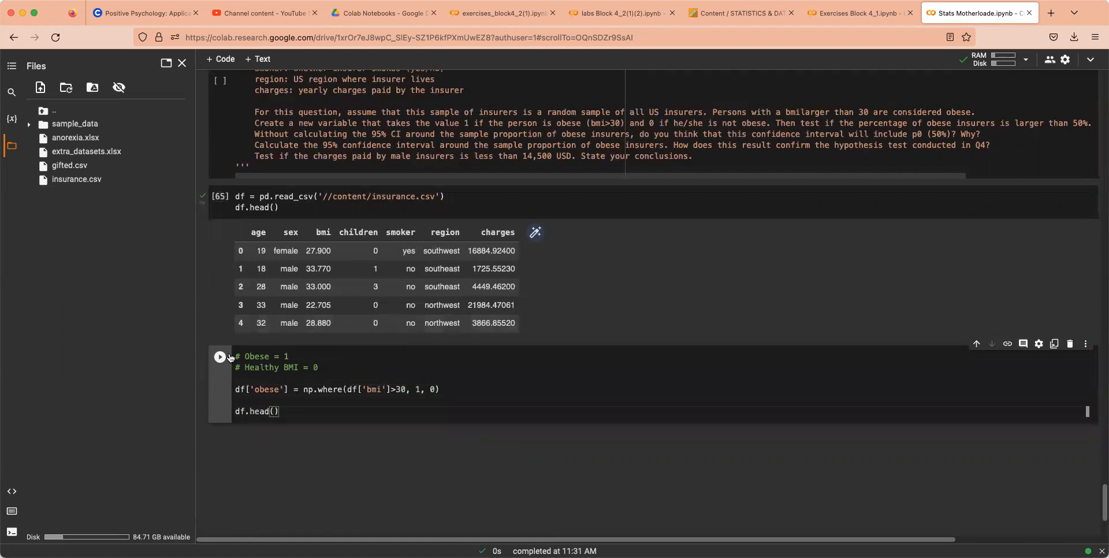
Step: Run the obesity cell so the preview shows an obese column of 0s and 1s
{"action": "left_click", "coordinate": [220, 357]}
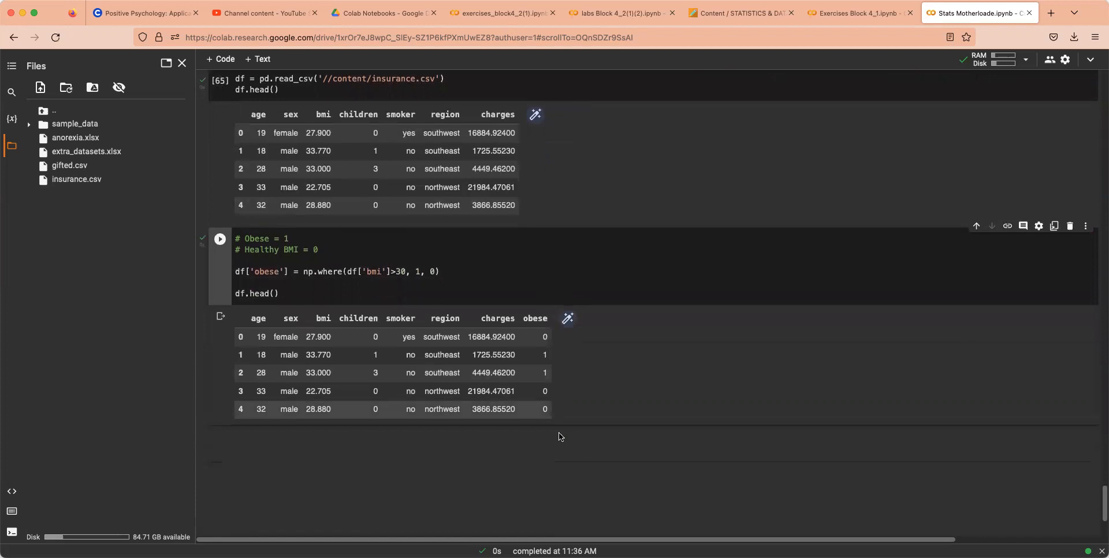
{"action": "mouse_move", "coordinate": [336, 363]}
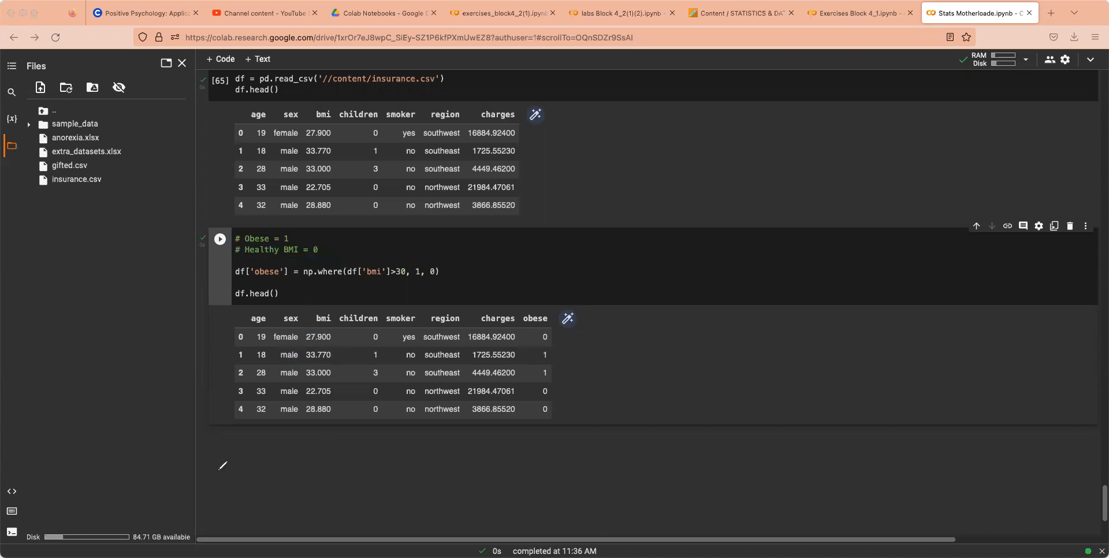
{"action": "mouse_move", "coordinate": [620, 368]}
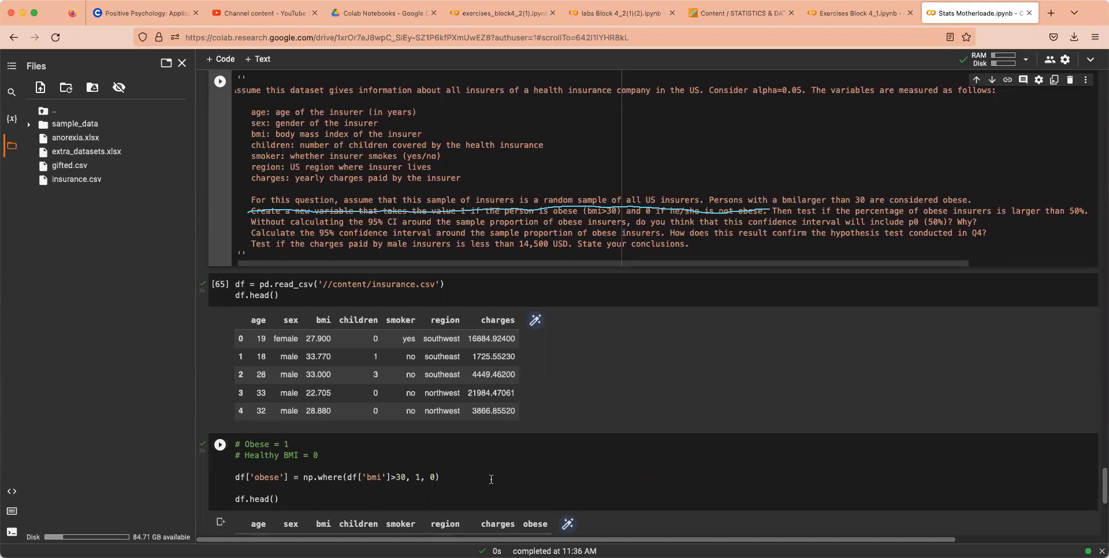
{"action": "left_click", "coordinate": [220, 445]}
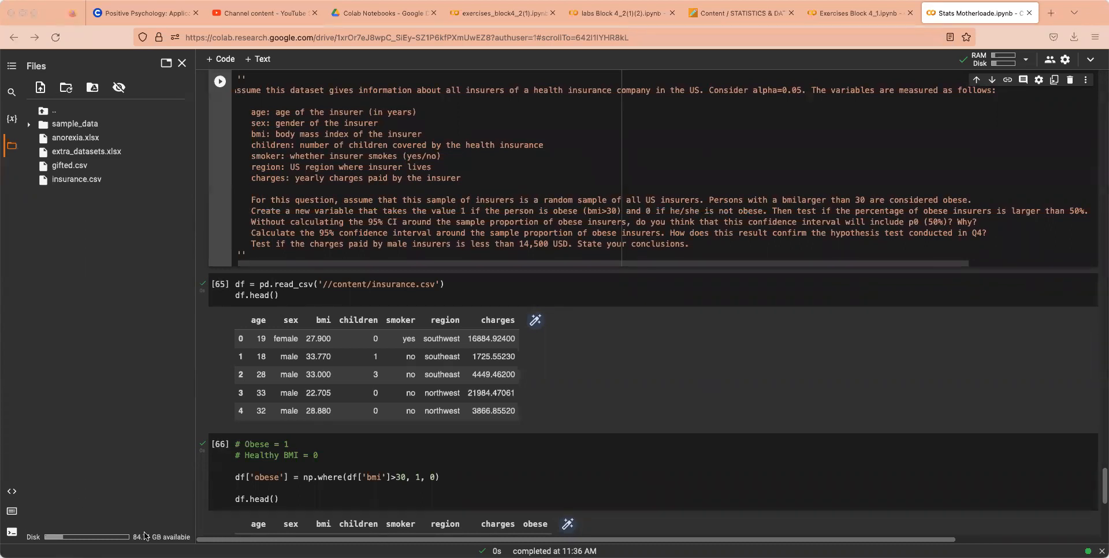
{"action": "scroll", "scroll_direction": "down", "scroll_amount": 3}
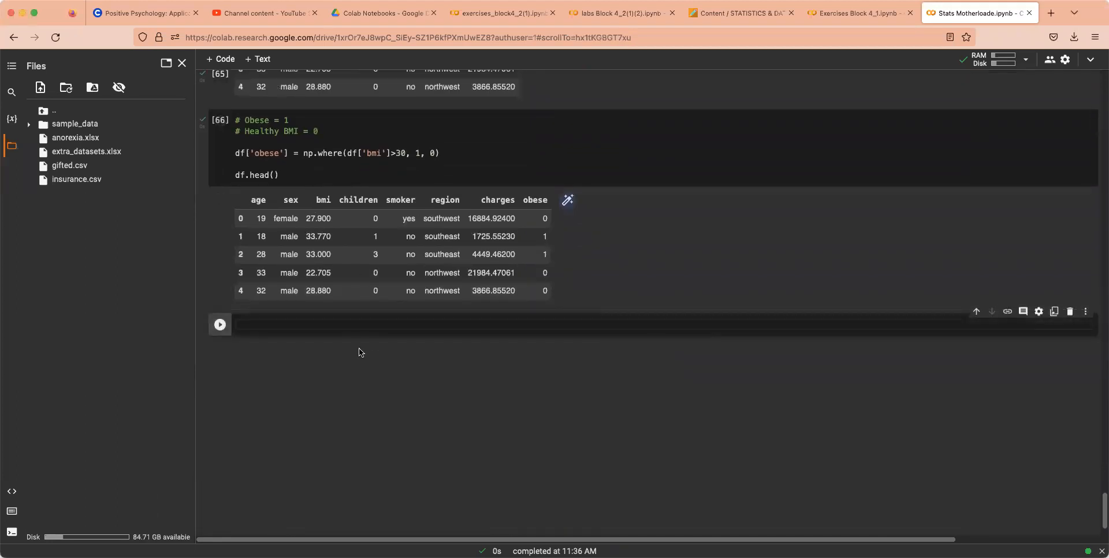
Step: Enter p0 = 0.5 under the H0: p = 0.50 and HA: p > 0.50 comments
{"action": "type", "text": "R"}
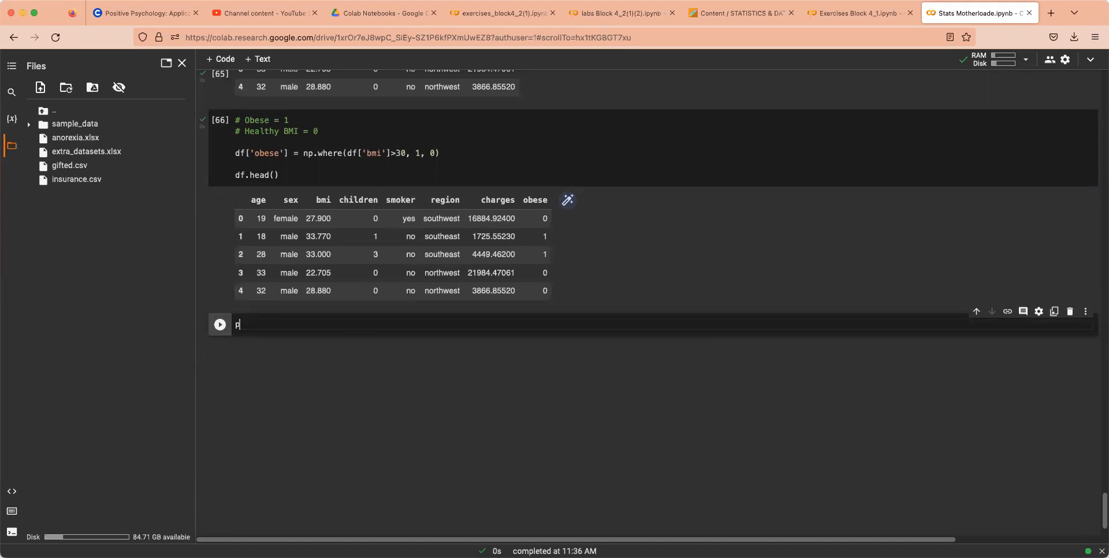
{"action": "type", "text": "0 ="}
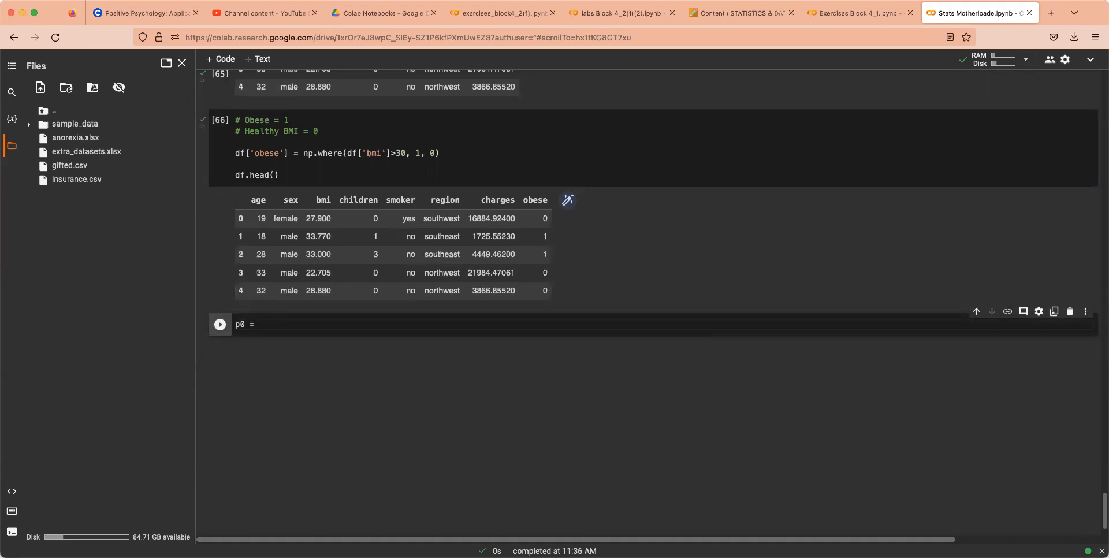
{"action": "type", "text": ".5"}
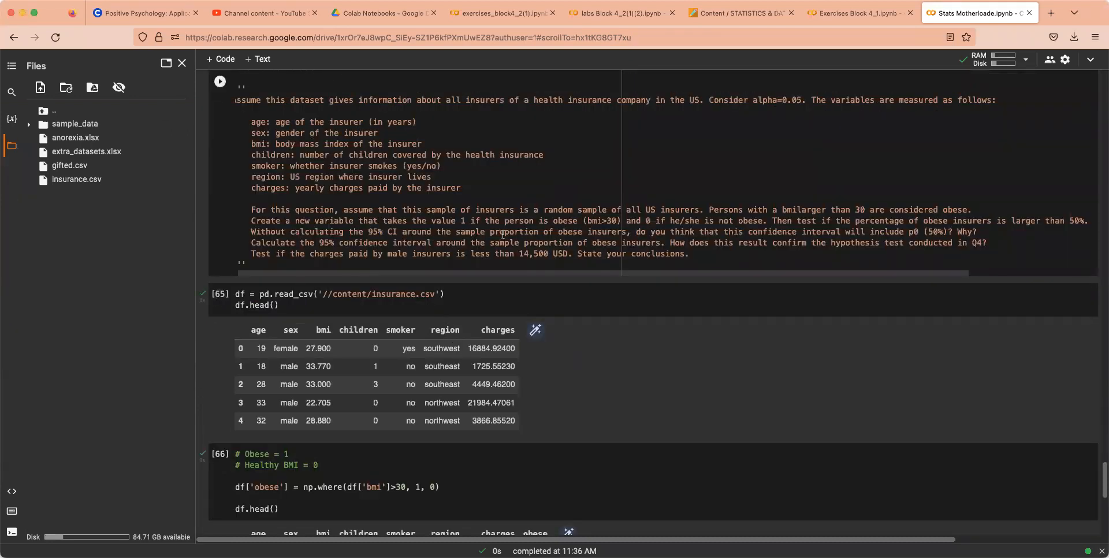
{"action": "mouse_move", "coordinate": [860, 248]}
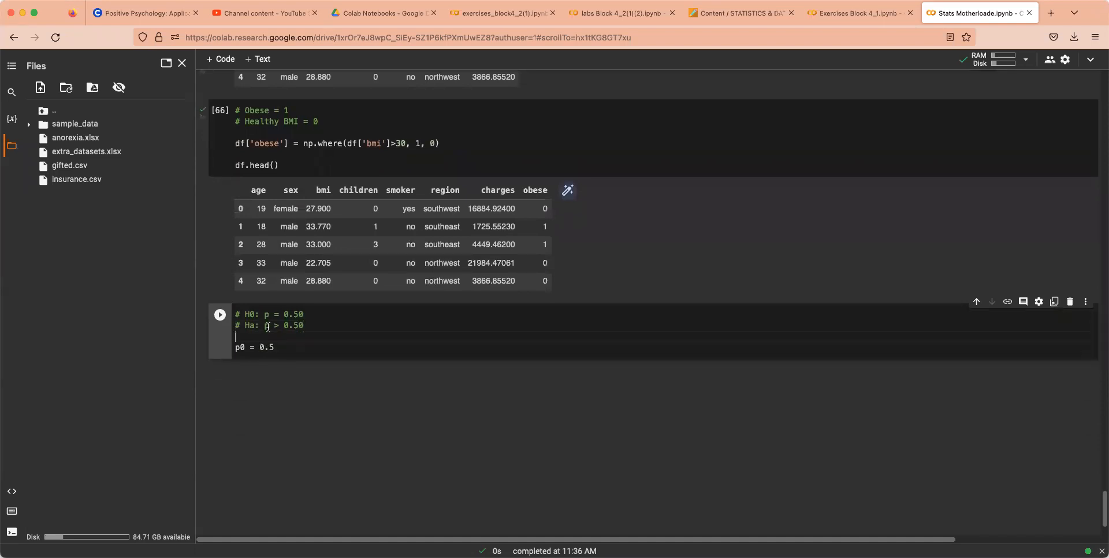
{"action": "mouse_move", "coordinate": [325, 331]}
{"action": "type", "text": "A"}
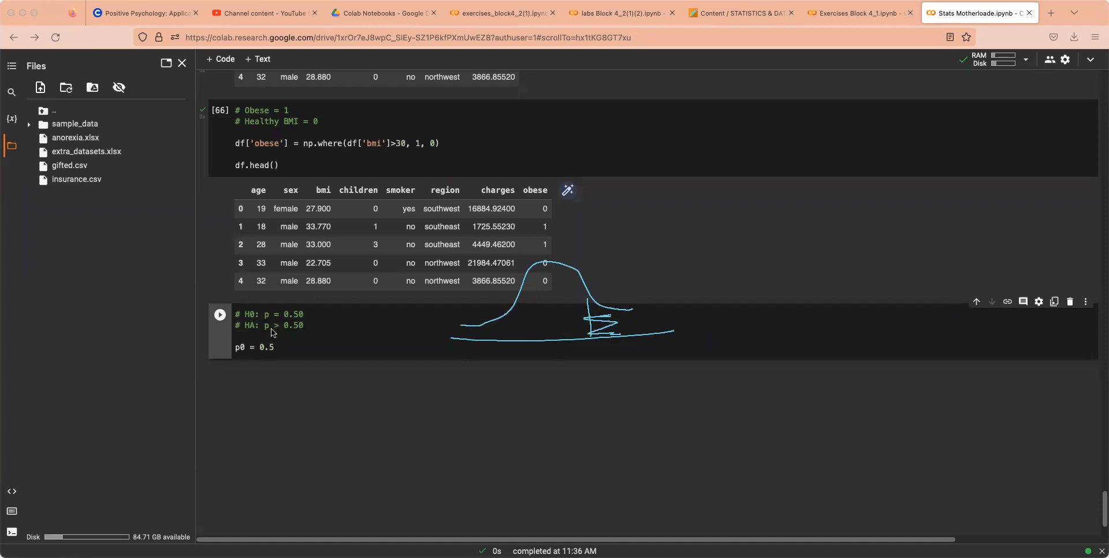
Step: Sketch and clear a right-tailed curve, then move to the Exercises Block 4_1 notebook
{"action": "left_click_drag", "start_coordinate": [337, 351], "coordinate": [379, 351]}
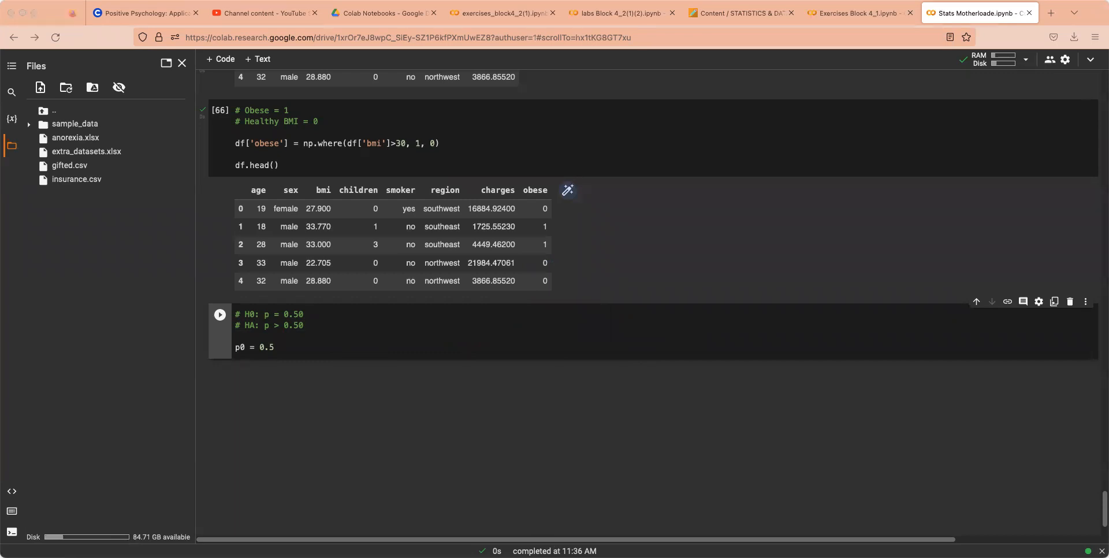
{"action": "left_click", "coordinate": [275, 347]}
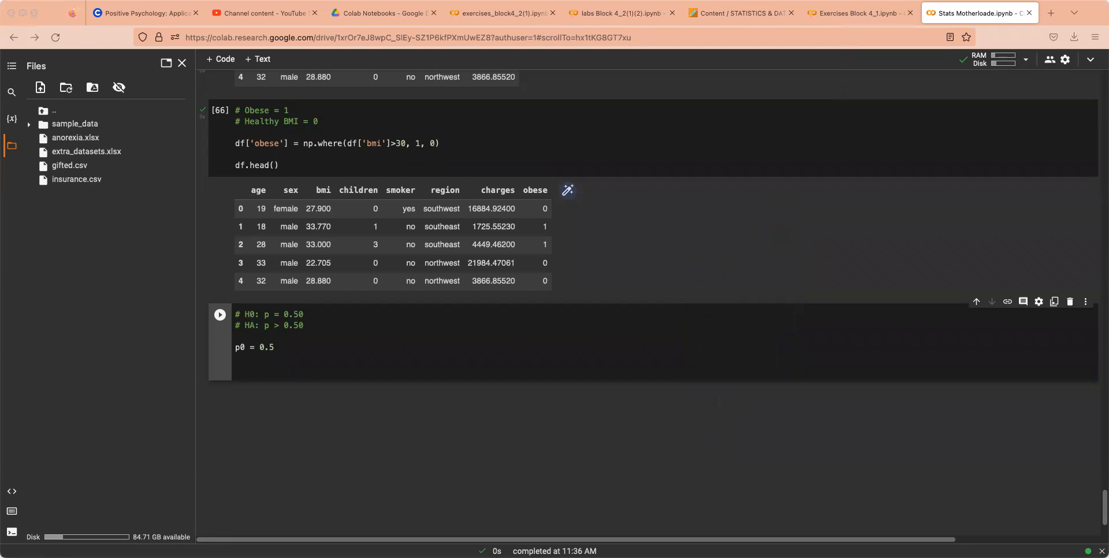
{"action": "left_click", "coordinate": [858, 12]}
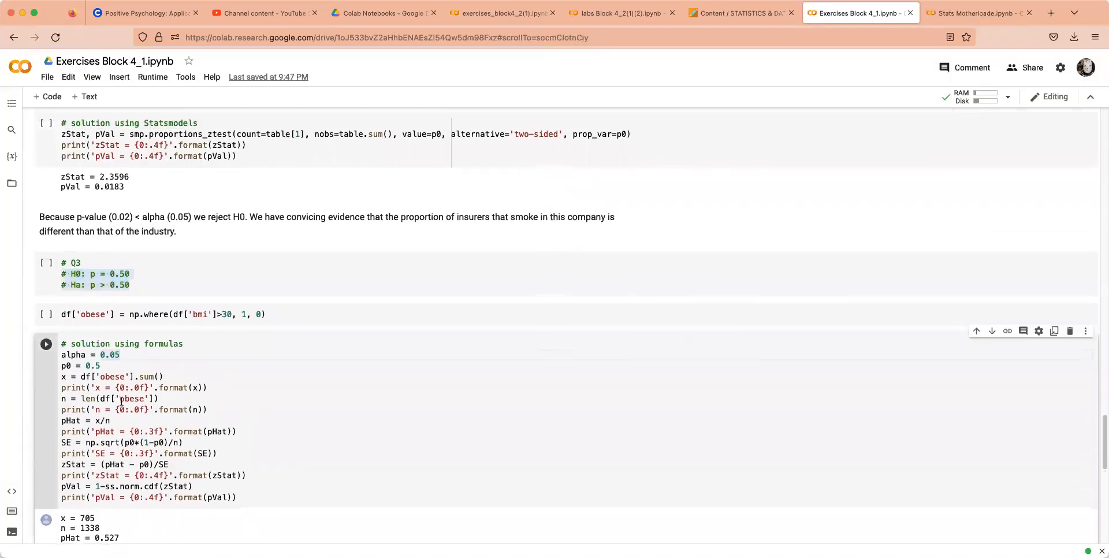
Step: Annotate Q3's formula solution with p̂ = x/n, the SE formula and a right-tail p-value sketch
{"action": "scroll", "scroll_direction": "down", "scroll_amount": 3}
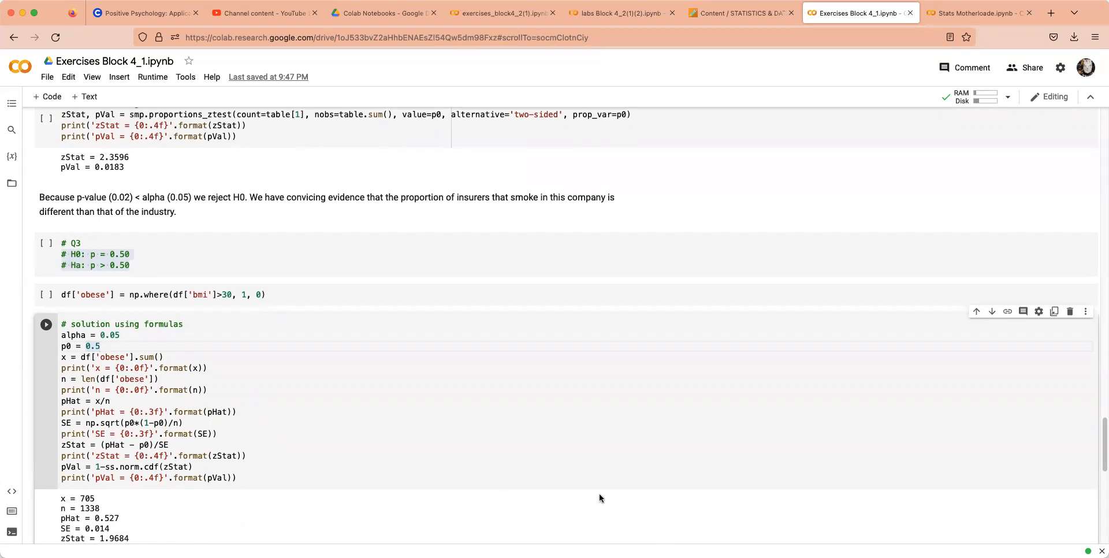
{"action": "mouse_move", "coordinate": [516, 520]}
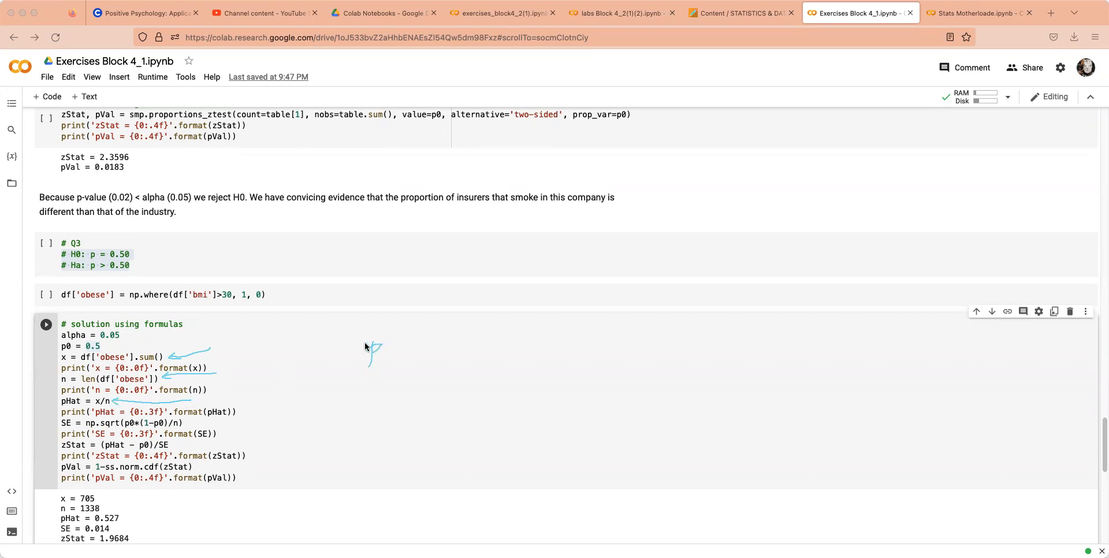
{"action": "left_click_drag", "start_coordinate": [368, 357], "coordinate": [424, 347]}
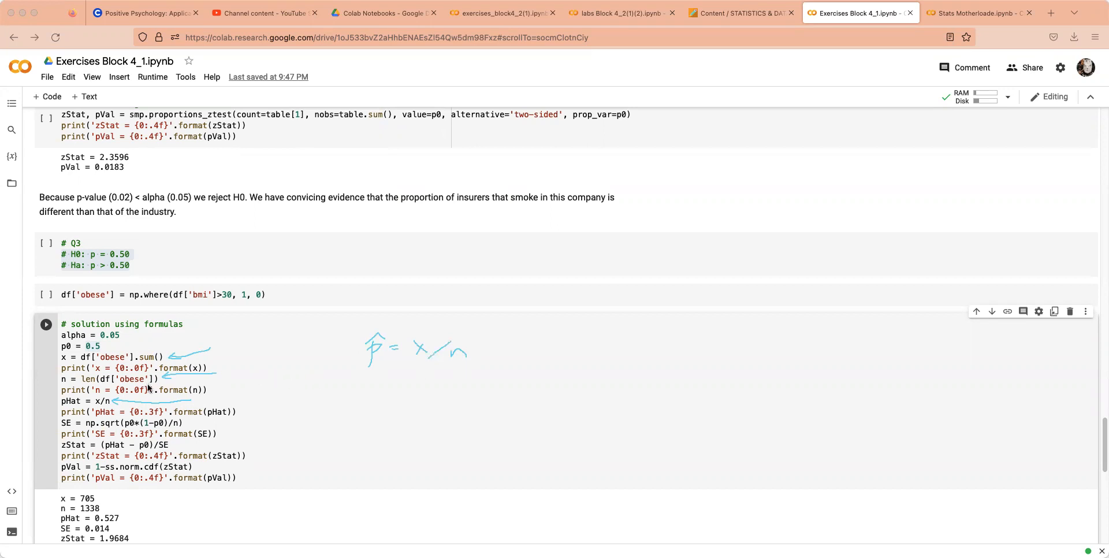
{"action": "mouse_move", "coordinate": [197, 412]}
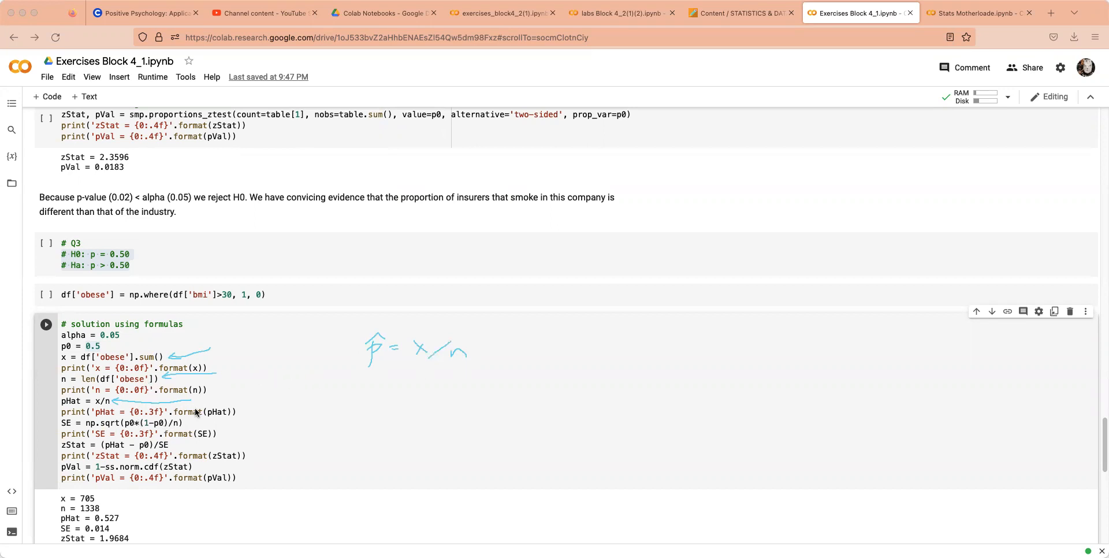
{"action": "mouse_move", "coordinate": [189, 424]}
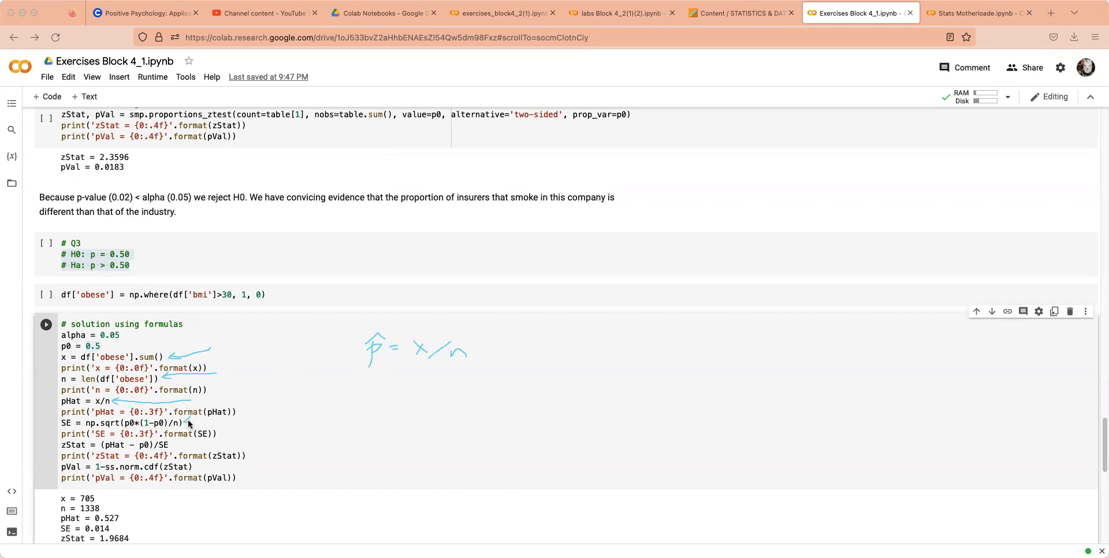
{"action": "left_click_drag", "start_coordinate": [187, 423], "coordinate": [325, 414]}
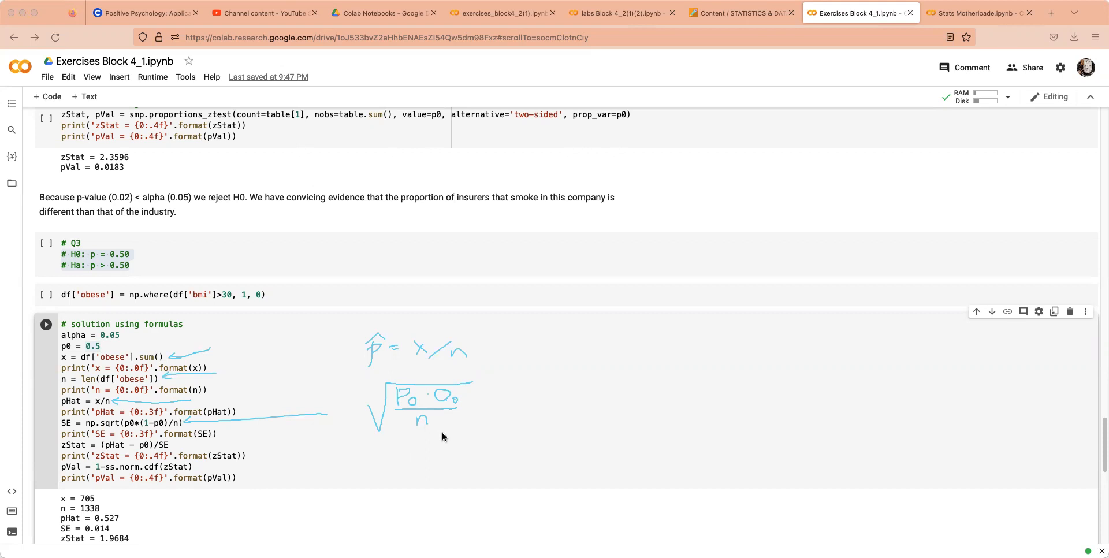
{"action": "mouse_move", "coordinate": [426, 448]}
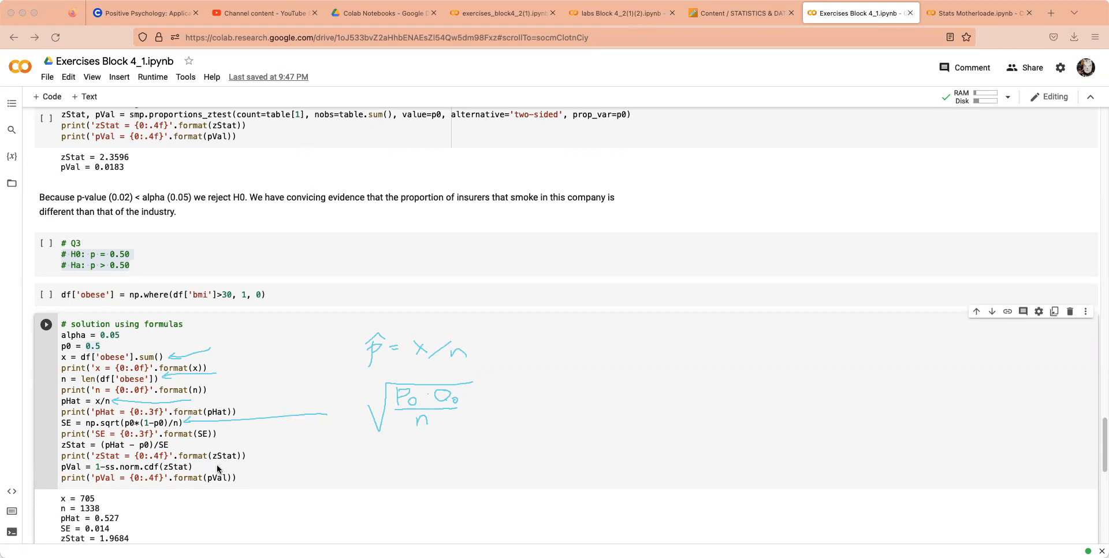
{"action": "mouse_move", "coordinate": [199, 435]}
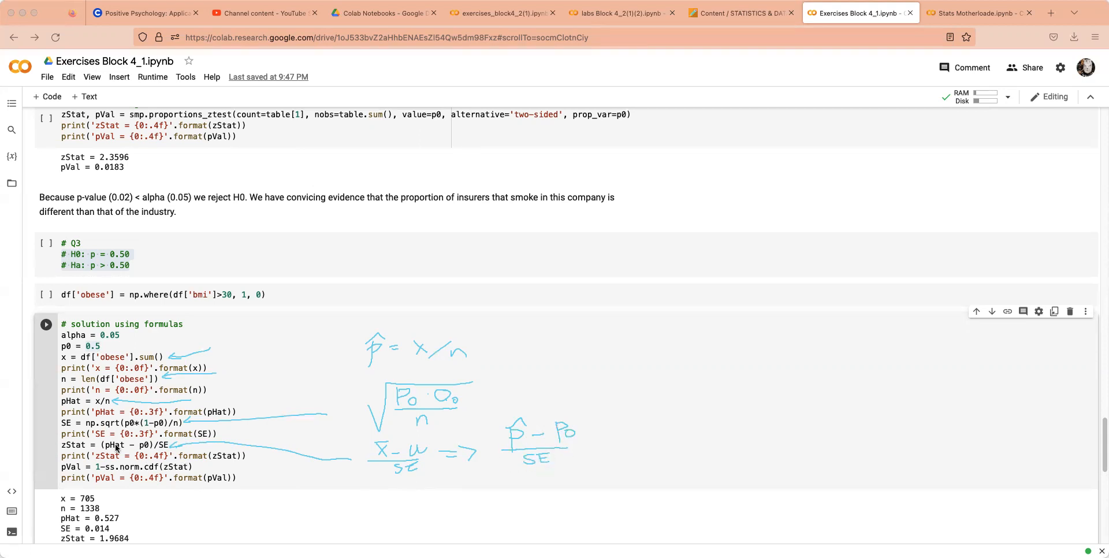
{"action": "mouse_move", "coordinate": [201, 461]}
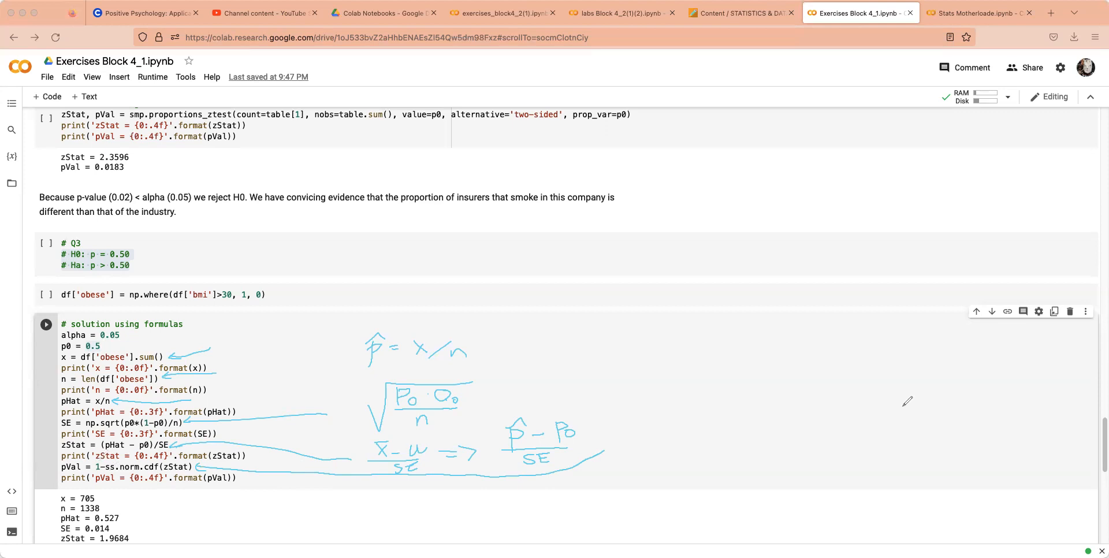
{"action": "left_click_drag", "start_coordinate": [645, 425], "coordinate": [842, 414]}
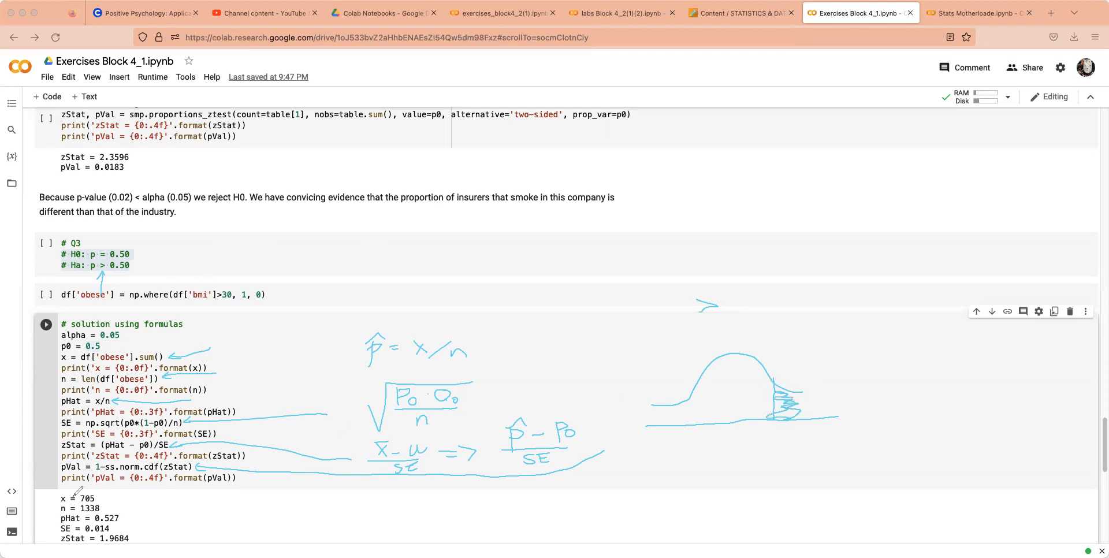
Step: Scroll to the Q3 output showing pVal = 0.0245 and note that a small p-value rejects H0
{"action": "scroll", "scroll_direction": "down", "scroll_amount": 3}
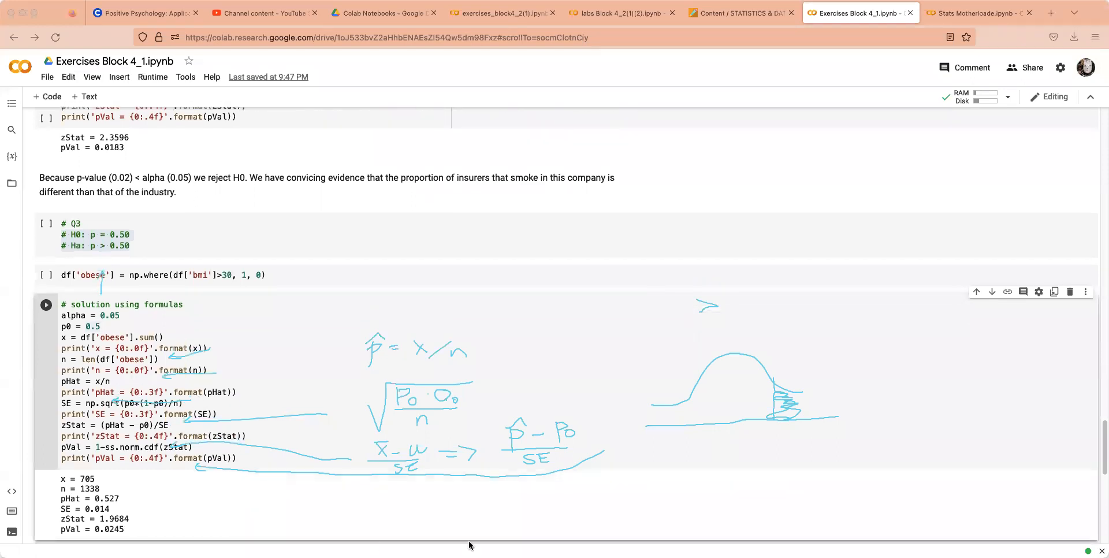
{"action": "mouse_move", "coordinate": [535, 504]}
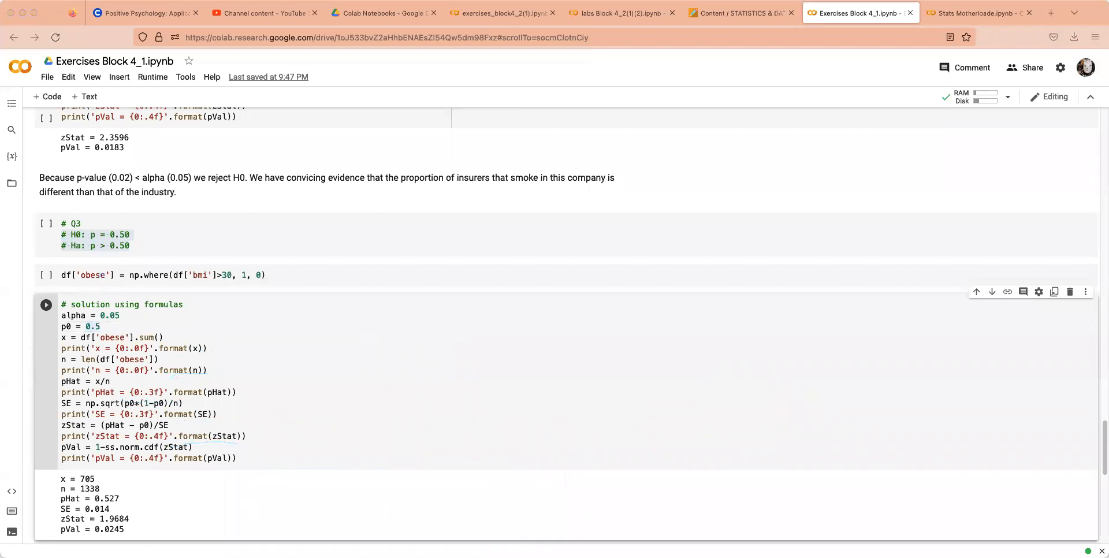
{"action": "scroll", "scroll_direction": "down", "scroll_amount": 3}
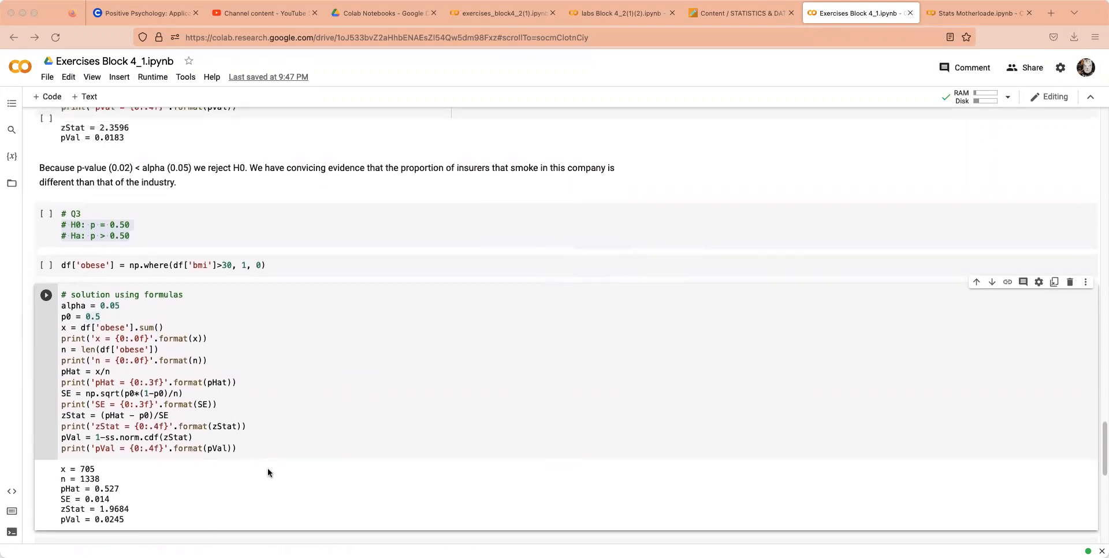
{"action": "left_click", "coordinate": [101, 316]}
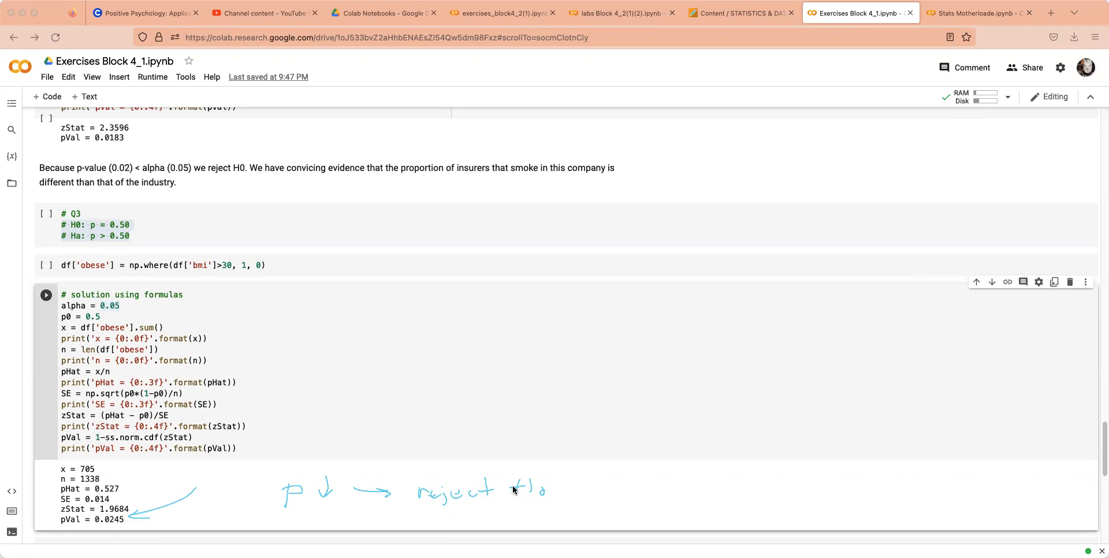
{"action": "mouse_move", "coordinate": [275, 452]}
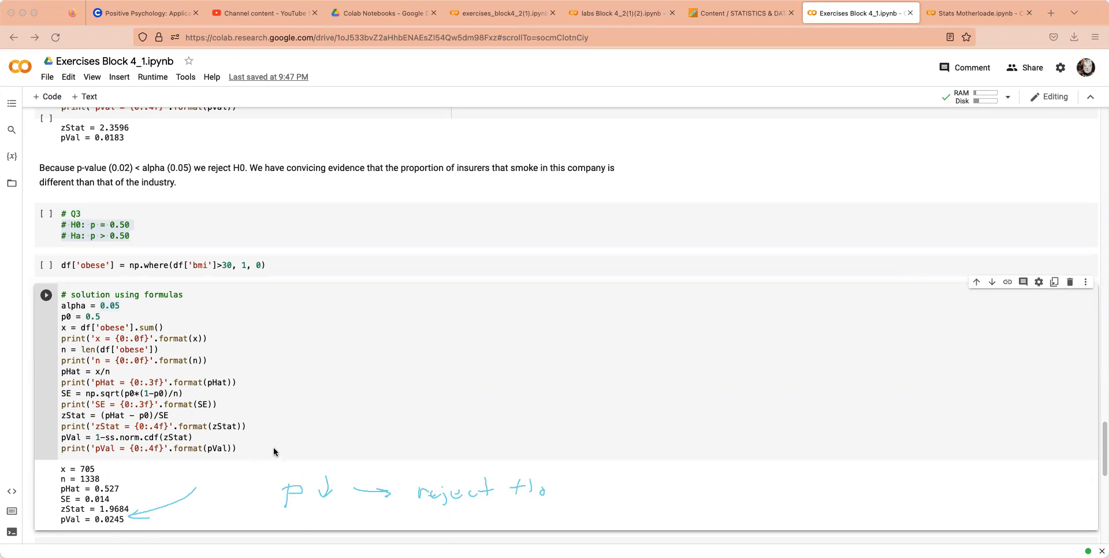
{"action": "mouse_move", "coordinate": [274, 438]}
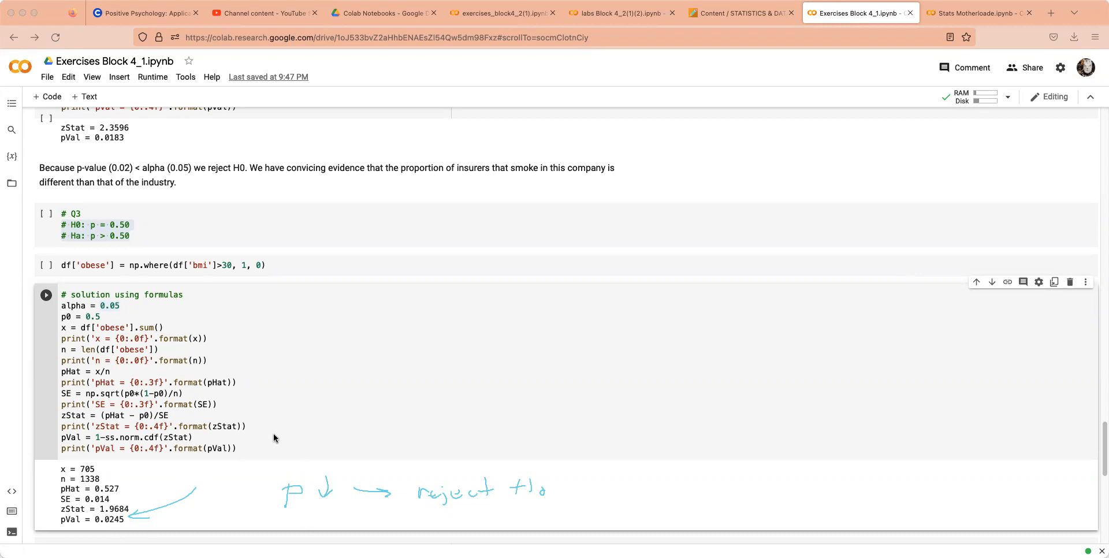
{"action": "mouse_move", "coordinate": [515, 525]}
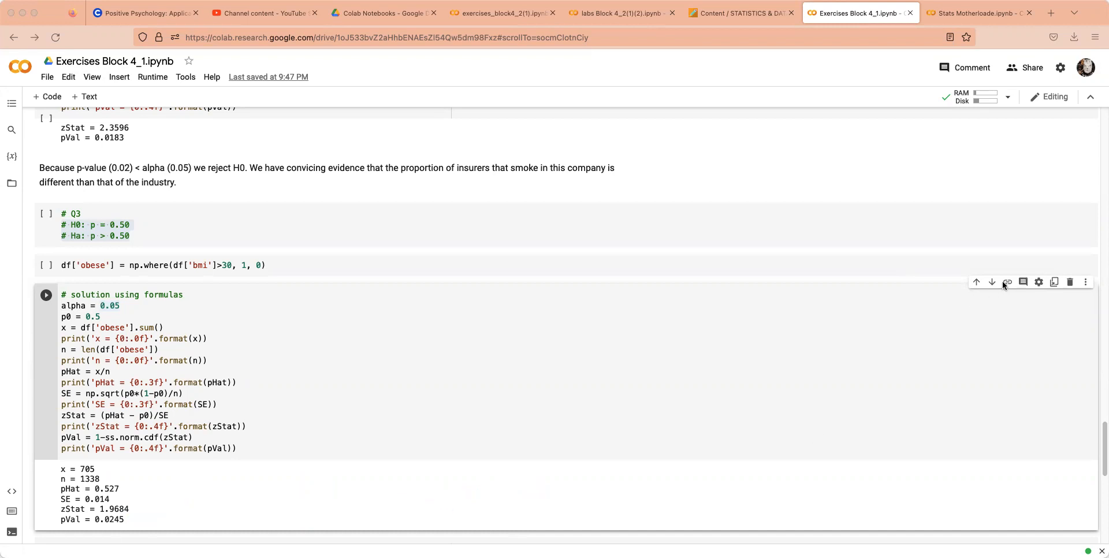
Step: Return to Stats Motherload and set count=x in the proportions_ztest call, highlighting p0 = 0.5
{"action": "left_click", "coordinate": [977, 13]}
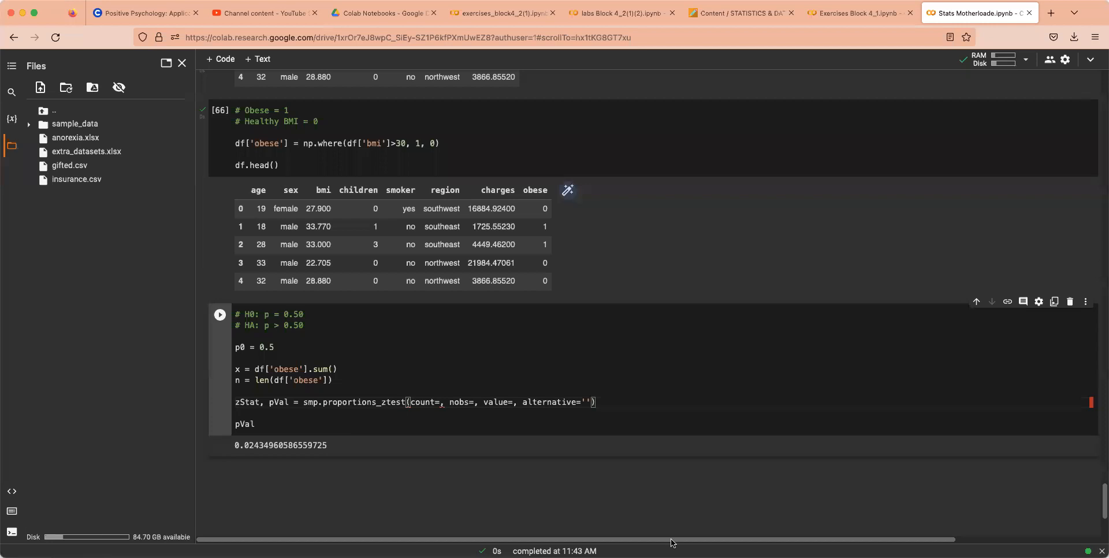
{"action": "left_click", "coordinate": [581, 401]}
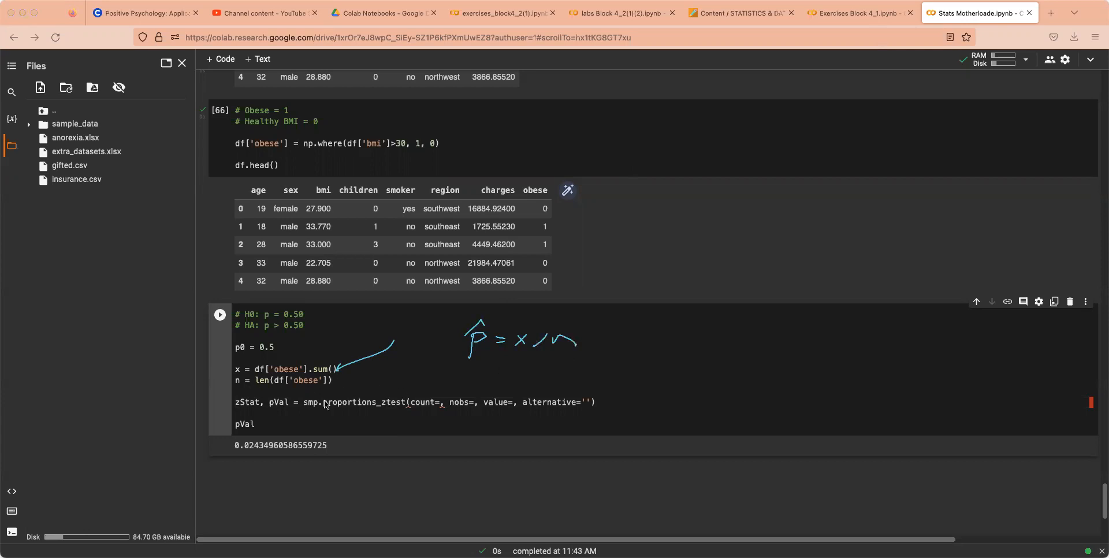
{"action": "left_click_drag", "start_coordinate": [297, 412], "coordinate": [368, 416]}
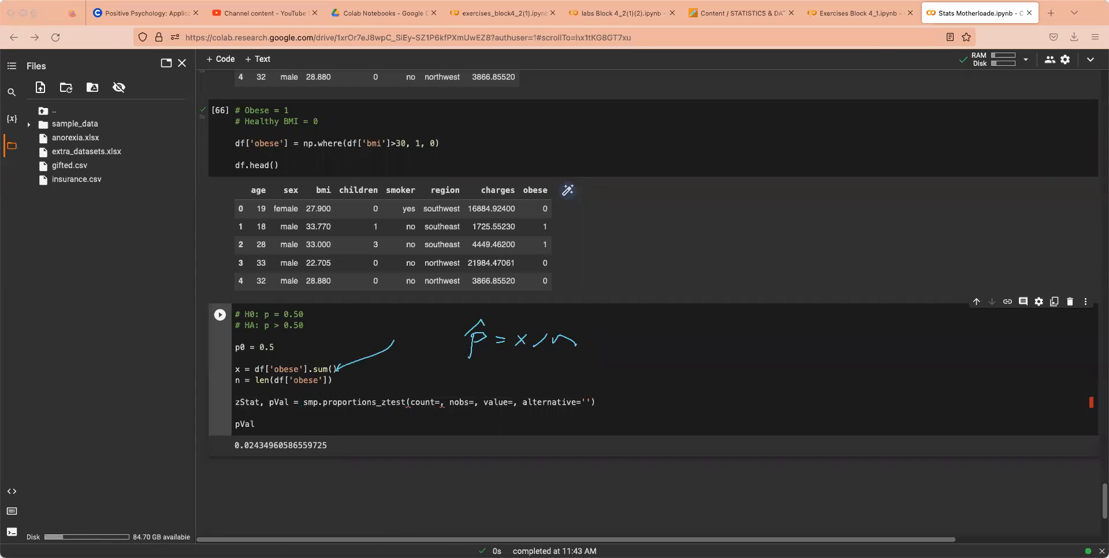
{"action": "mouse_move", "coordinate": [156, 178]}
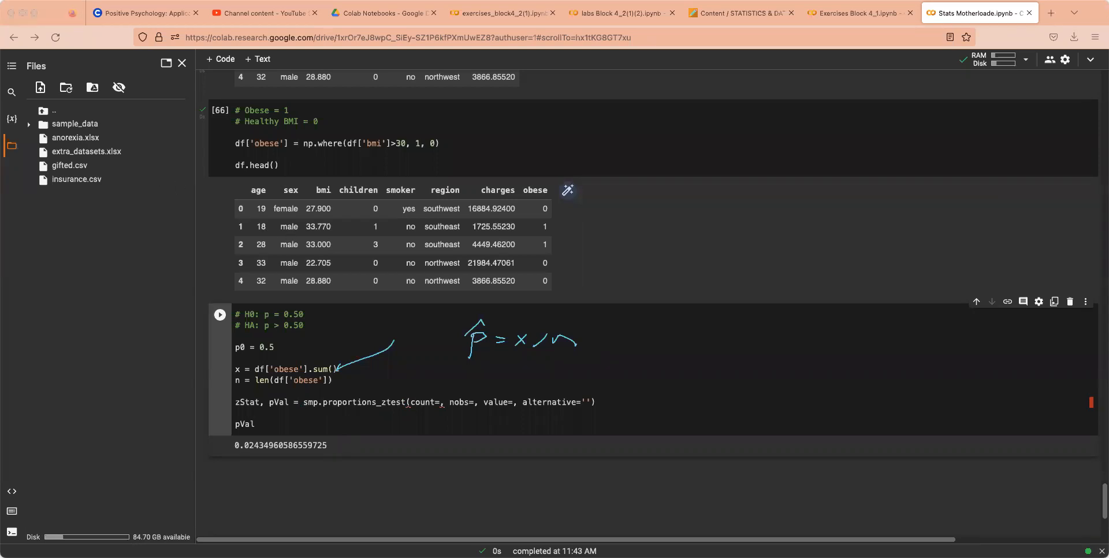
{"action": "left_click", "coordinate": [441, 401]}
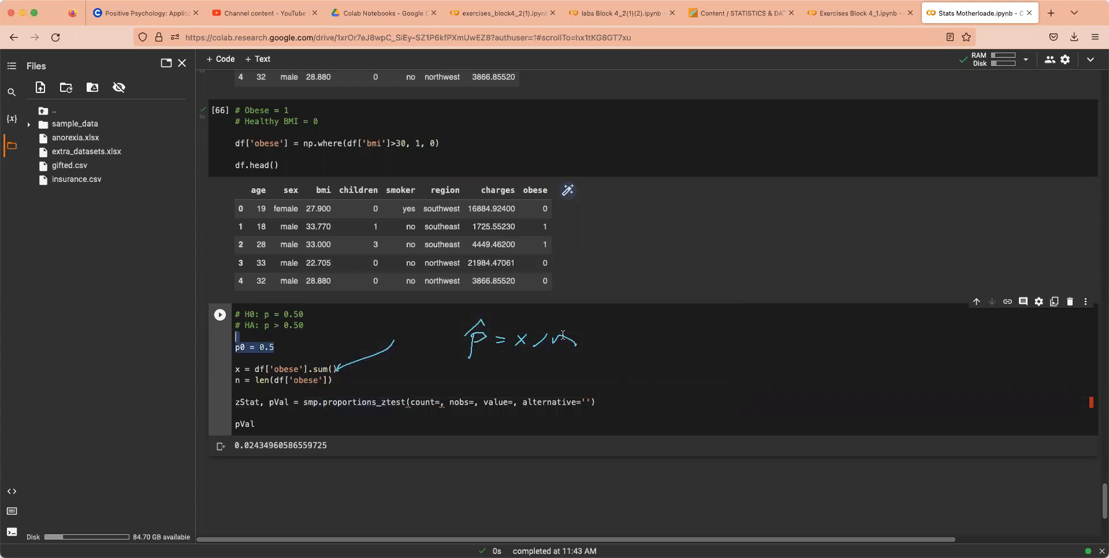
Step: Set nobs=n in the proportions_ztest call, leaving value blank
{"action": "left_click_drag", "start_coordinate": [408, 401], "coordinate": [478, 402]}
{"action": "type", "text": "x"}
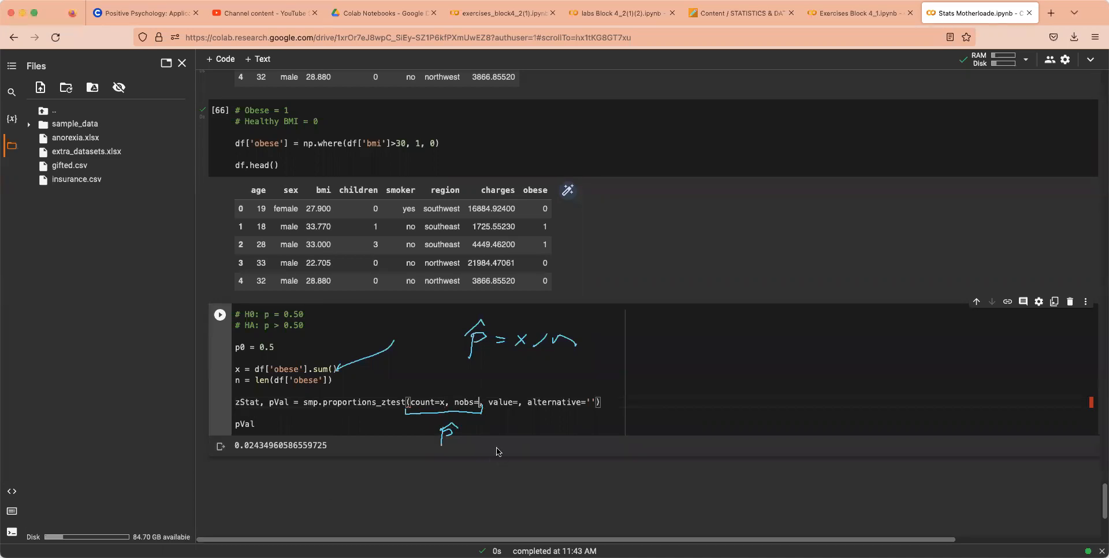
{"action": "type", "text": "n"}
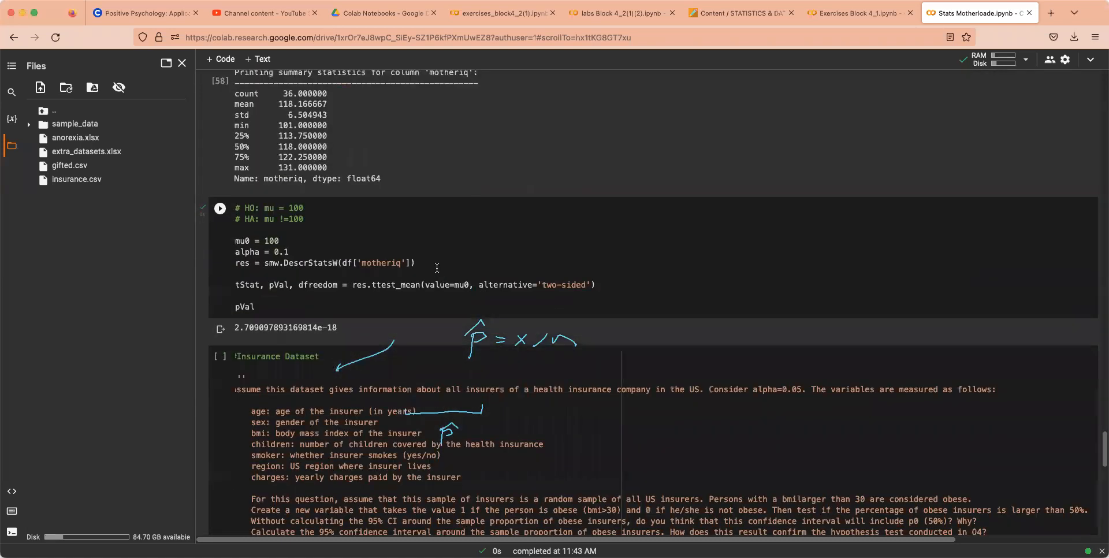
{"action": "scroll", "scroll_direction": "down", "scroll_amount": 3}
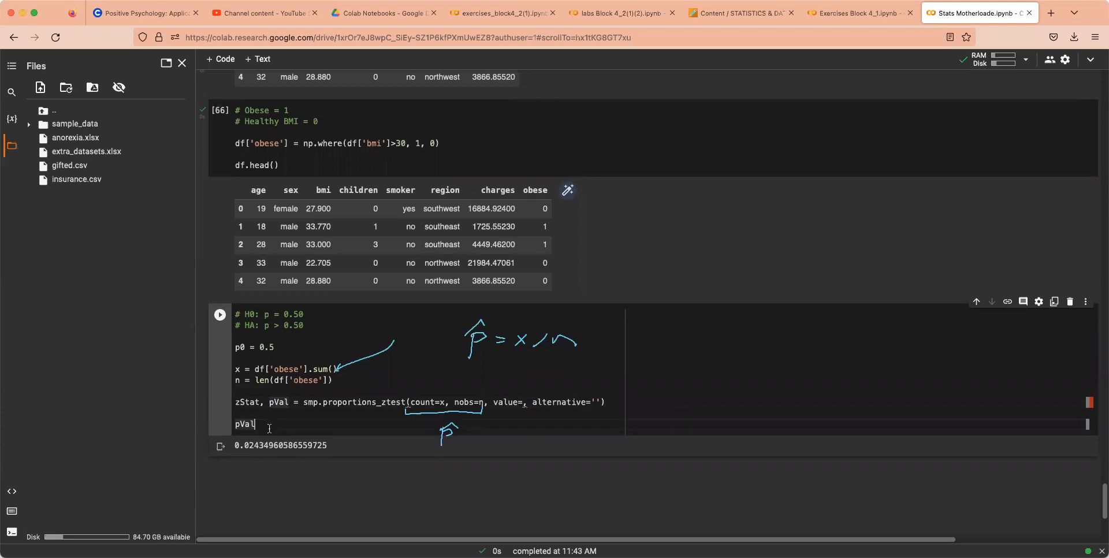
Step: After the SyntaxError, complete the call with value=p0 and alternative='larger'
{"action": "left_click", "coordinate": [221, 315]}
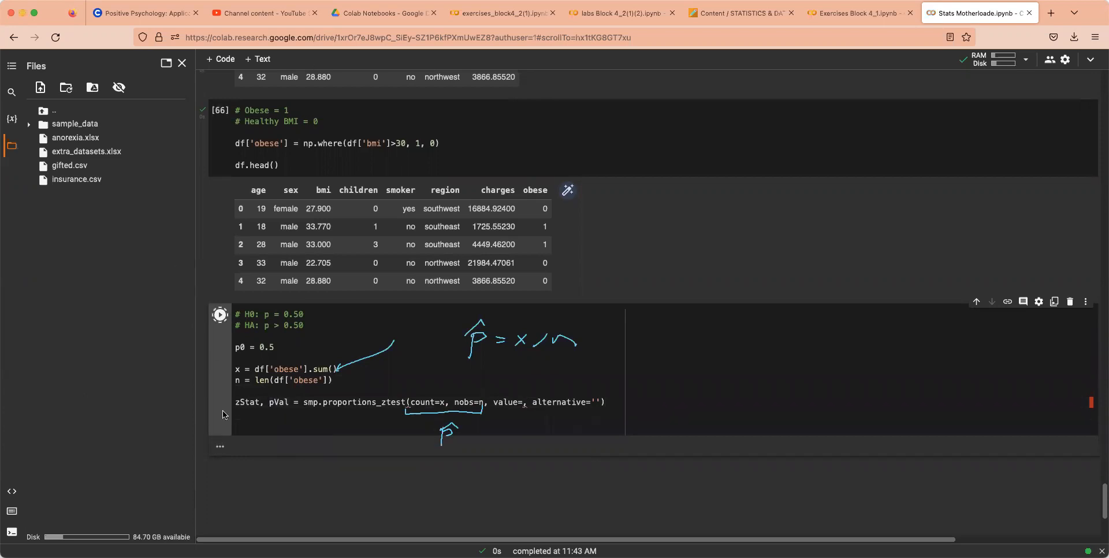
{"action": "left_click", "coordinate": [220, 315]}
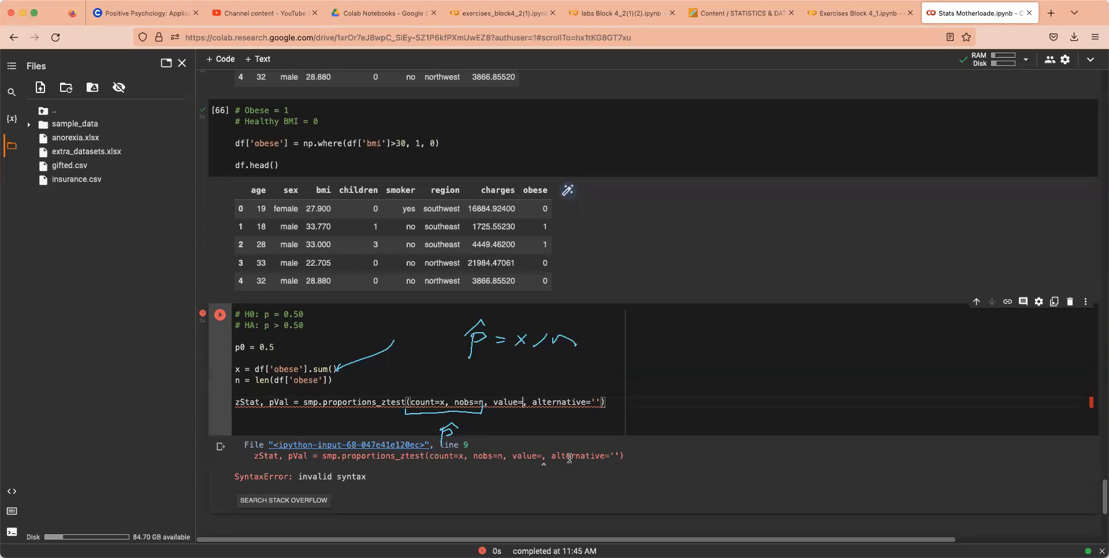
{"action": "type", "text": "p0"}
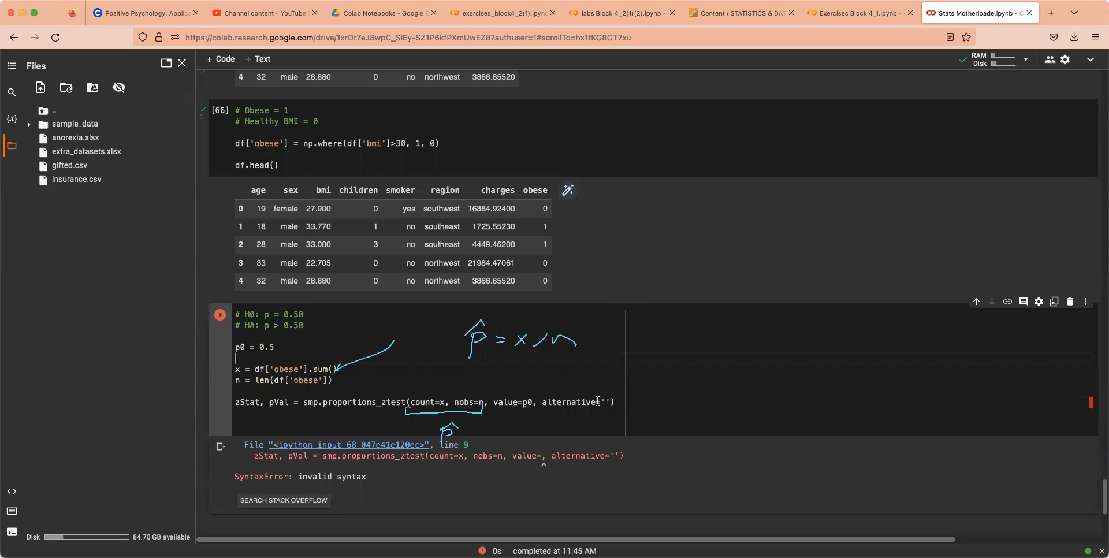
{"action": "type", "text": "larger"}
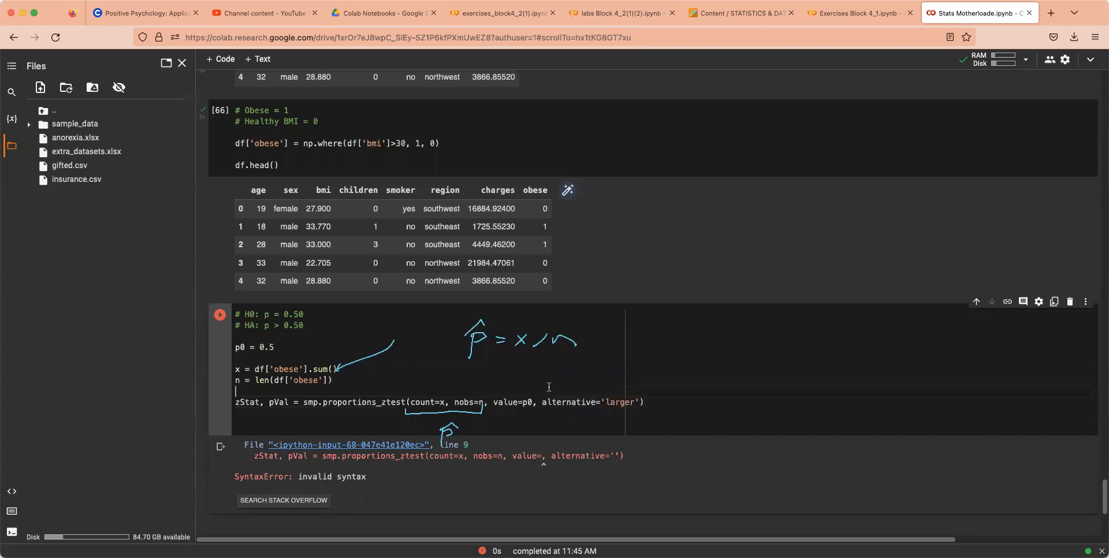
{"action": "mouse_move", "coordinate": [677, 540]}
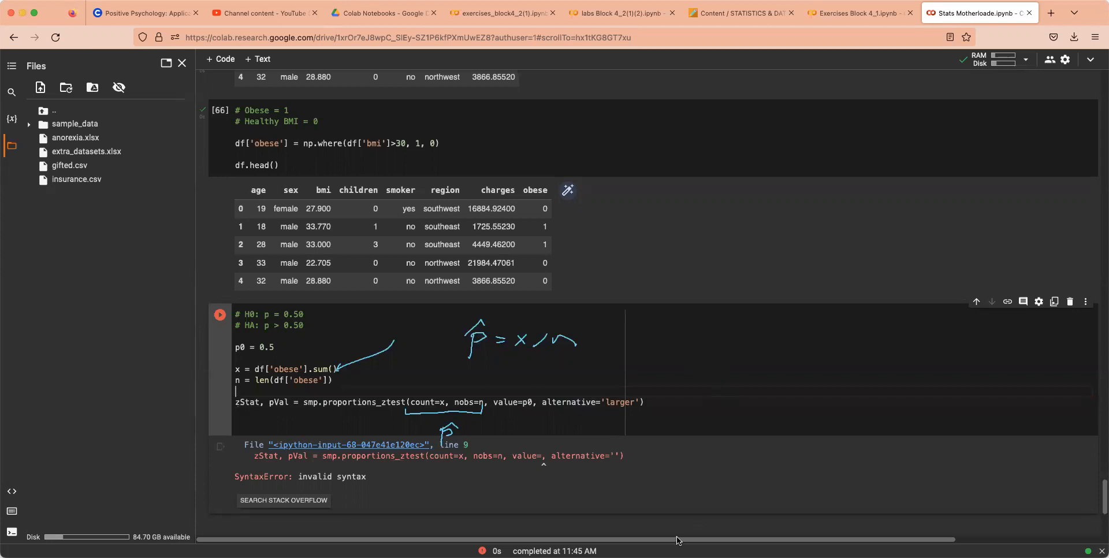
{"action": "left_click_drag", "start_coordinate": [715, 368], "coordinate": [778, 308]}
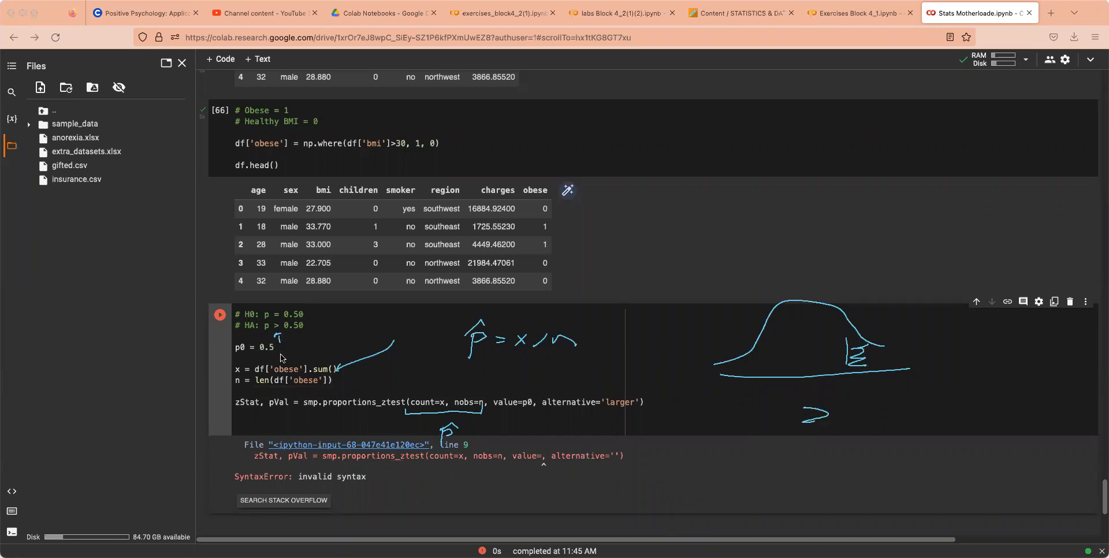
{"action": "mouse_move", "coordinate": [316, 503]}
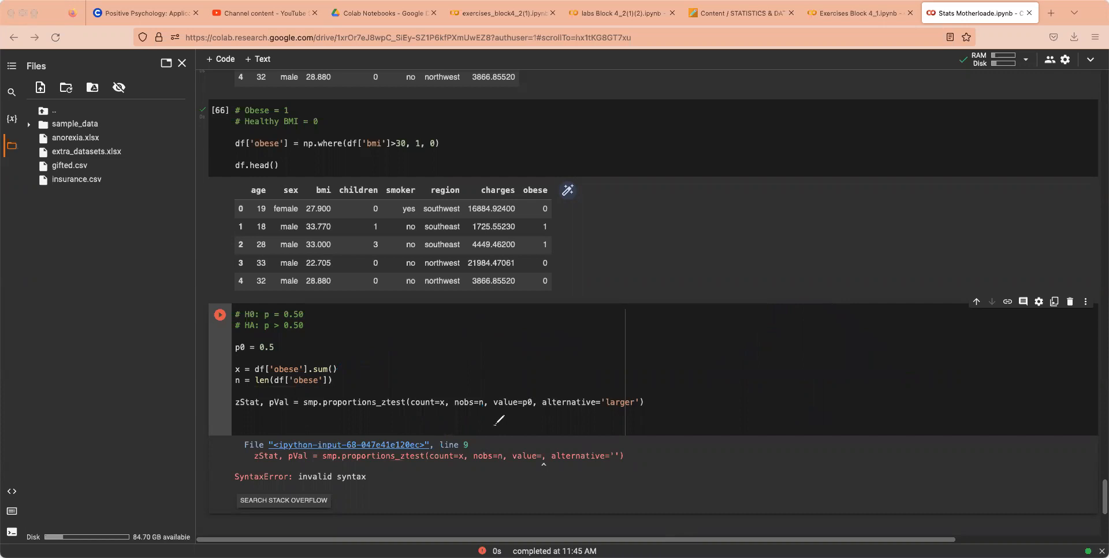
{"action": "mouse_move", "coordinate": [495, 425]}
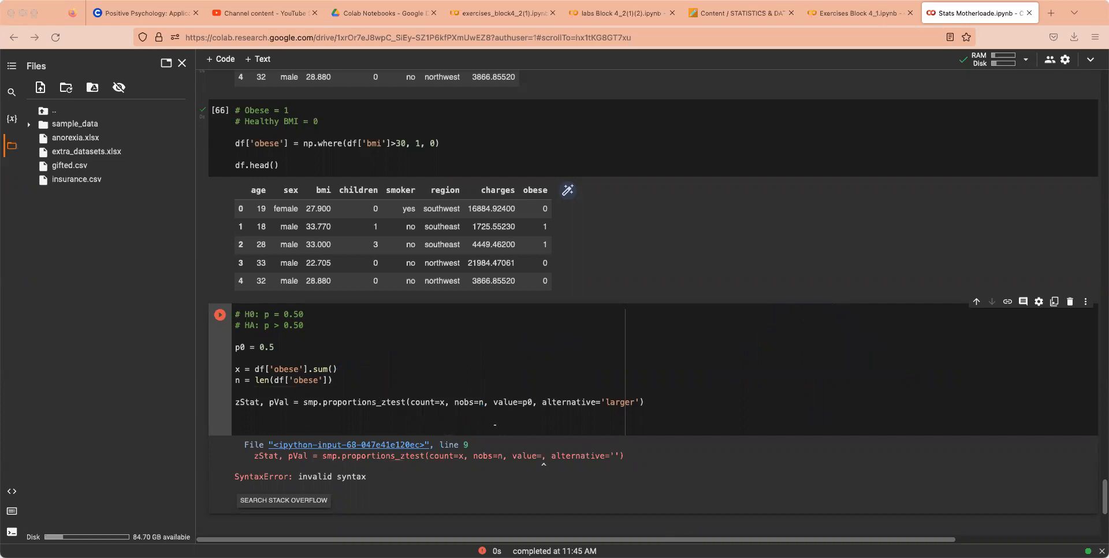
Step: Add a pVal output line and rerun the corrected z-test cell
{"action": "type", "text": "z"}
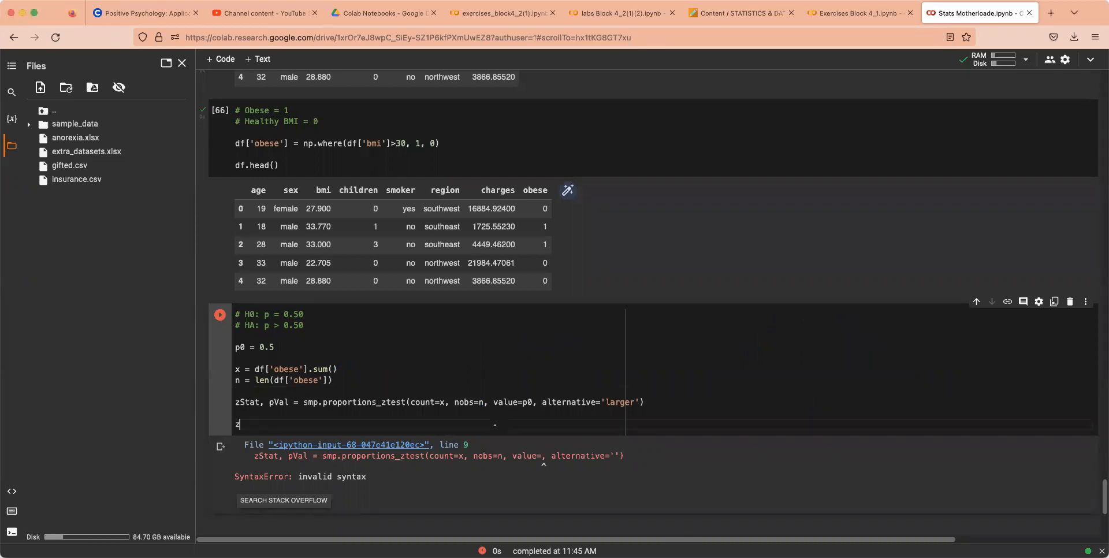
{"action": "type", "text": "Stat"}
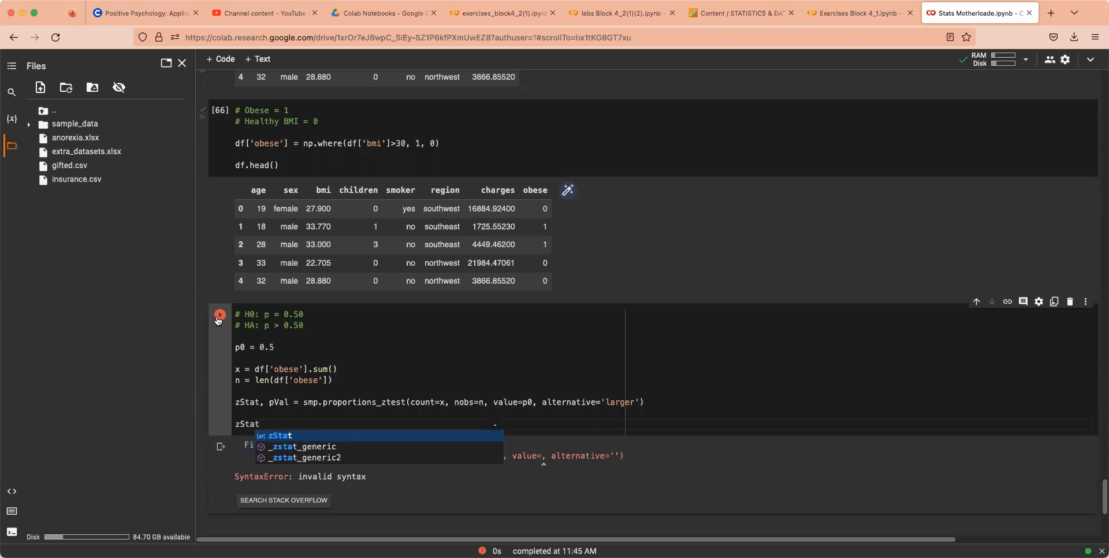
{"action": "left_click", "coordinate": [219, 314]}
{"action": "type", "text": "pVal"}
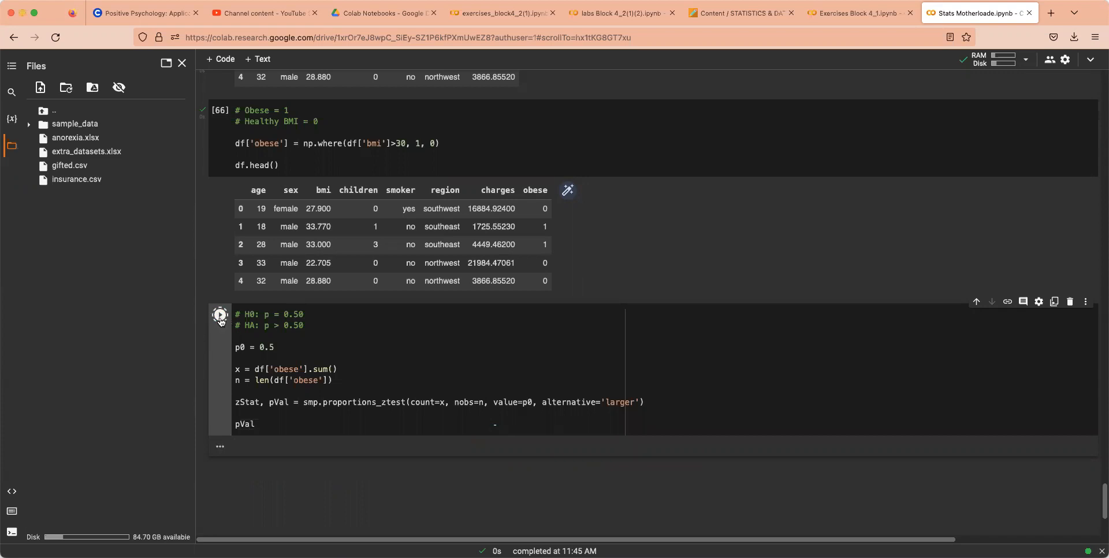
Step: Get pVal ≈ 0.0243 from the z-test and compare it with Exercises Q3's 0.0245
{"action": "left_click", "coordinate": [220, 314]}
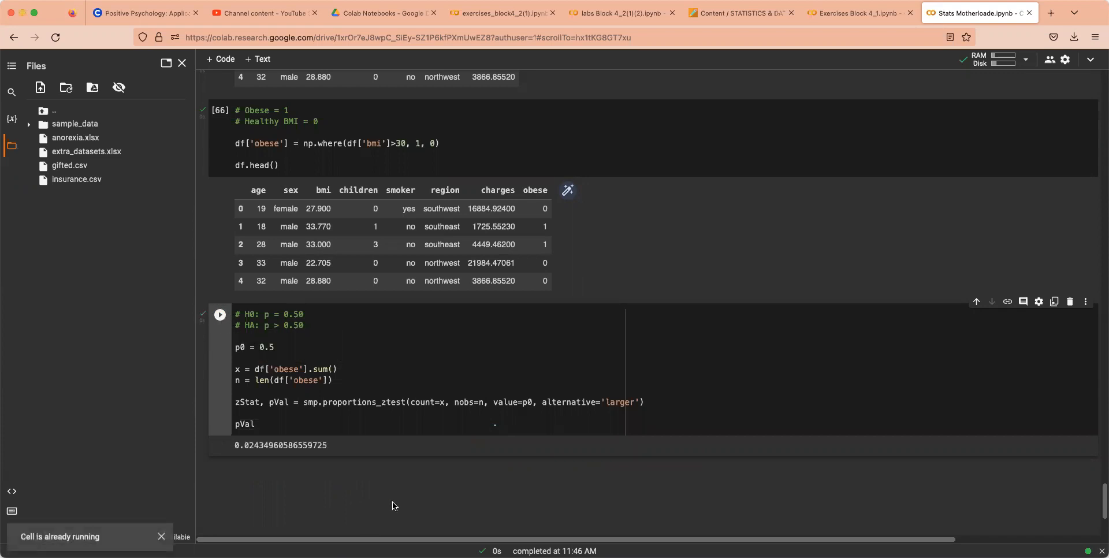
{"action": "left_click", "coordinate": [857, 13]}
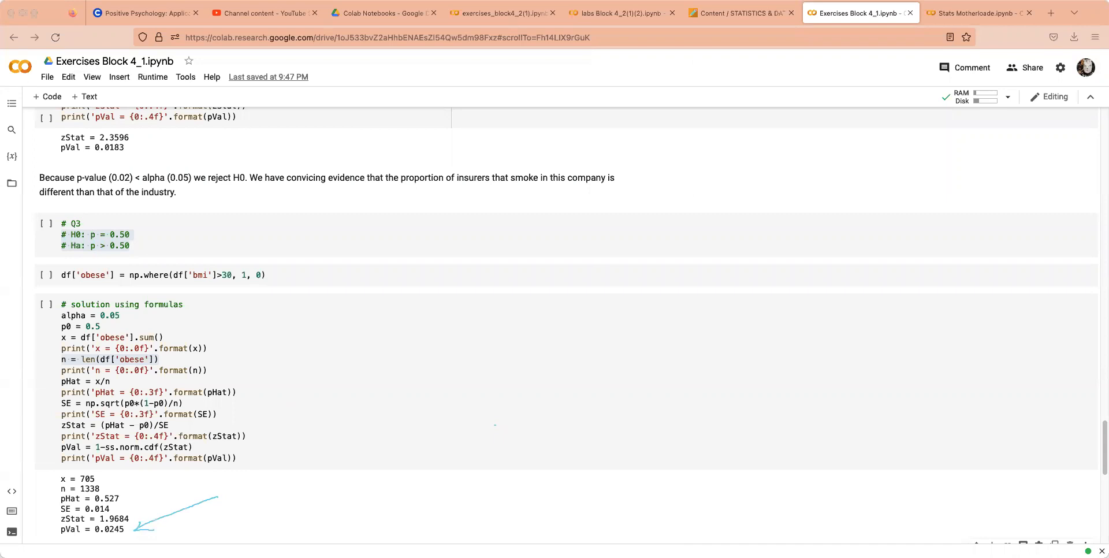
{"action": "left_click", "coordinate": [977, 13]}
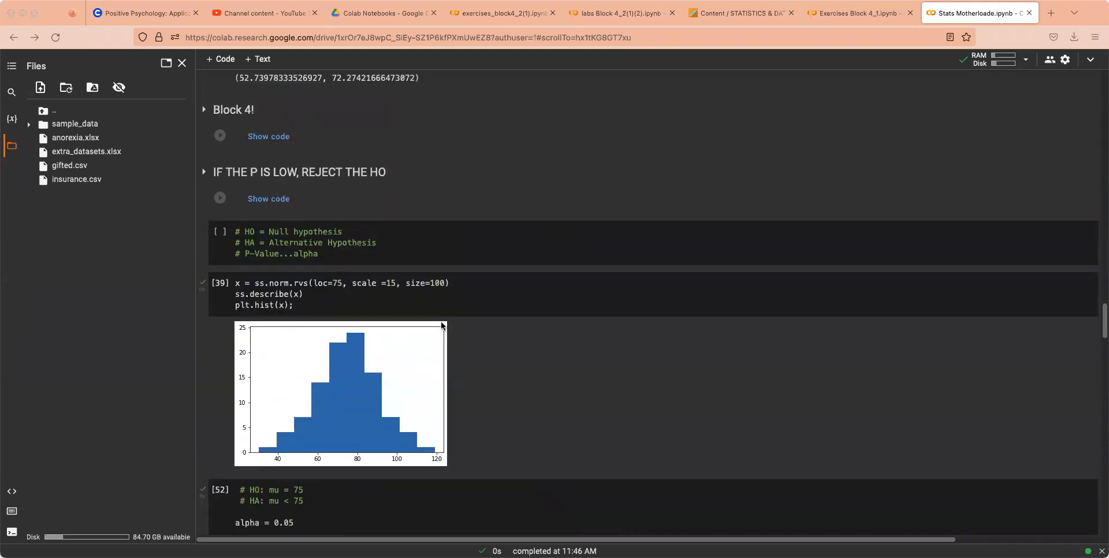
Step: Retitle the 'Block 4!' heading to 'Block 4.1!' and scroll back to the z-test cell
{"action": "left_click", "coordinate": [204, 110]}
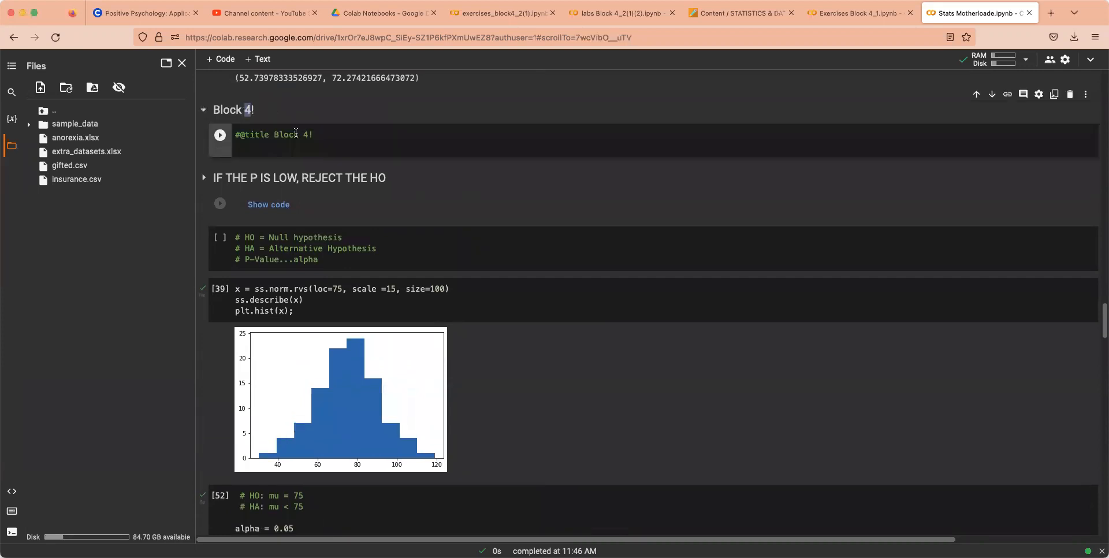
{"action": "type", "text": ".1"}
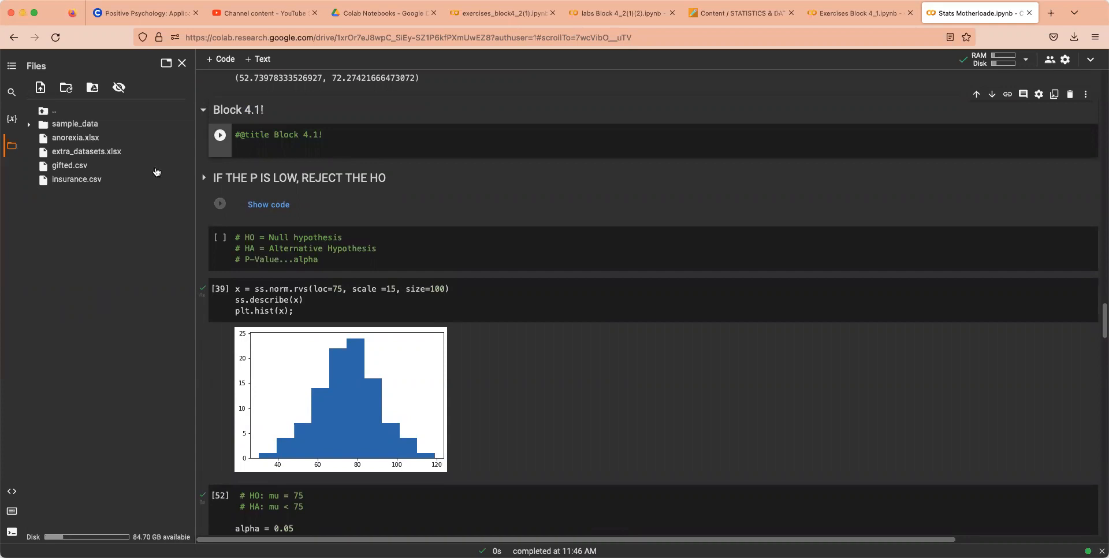
{"action": "scroll", "scroll_direction": "down", "scroll_amount": 3}
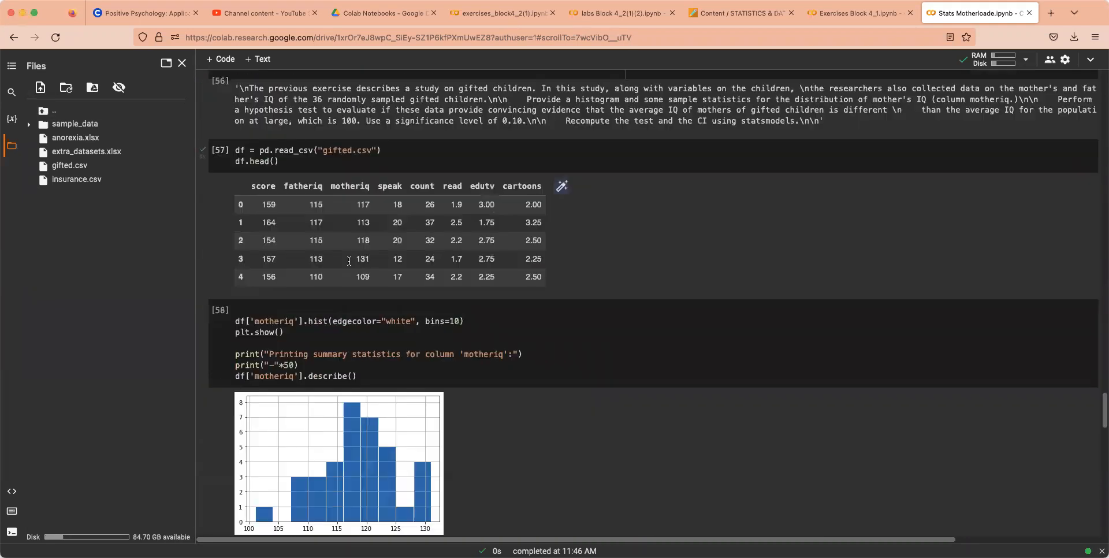
{"action": "scroll", "scroll_direction": "down", "scroll_amount": 3}
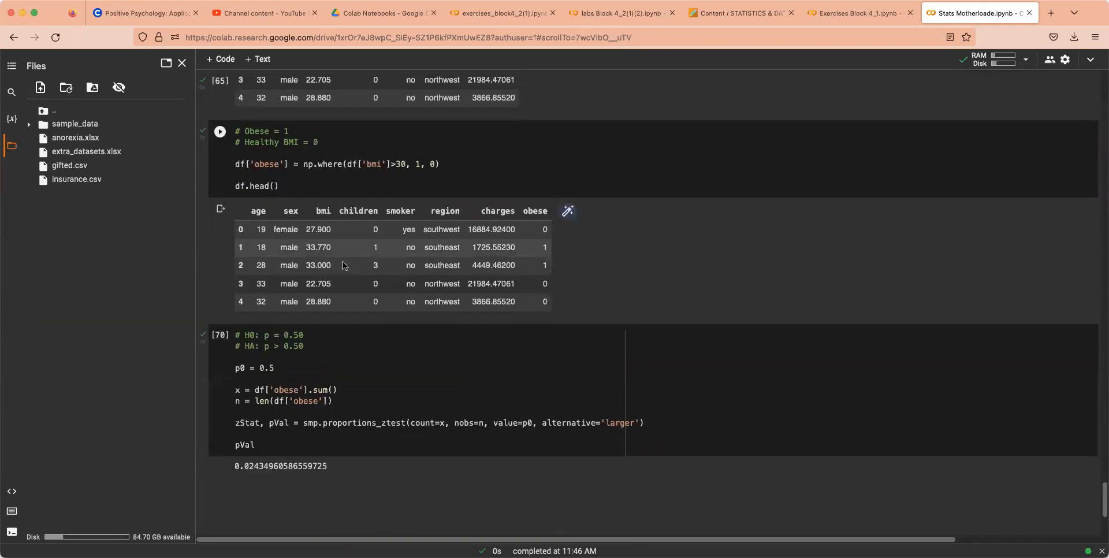
{"action": "left_click", "coordinate": [220, 132]}
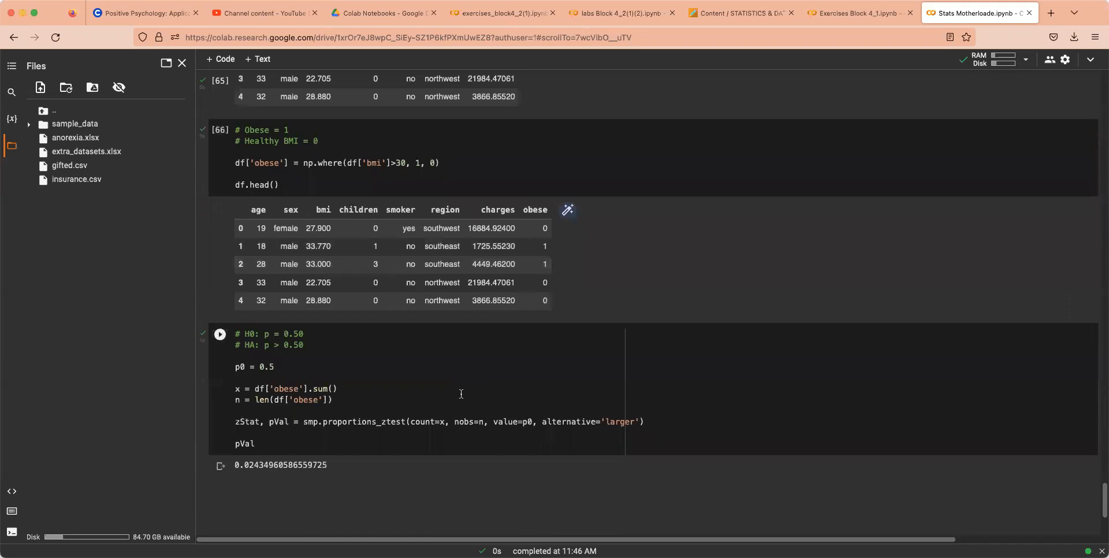
{"action": "scroll", "scroll_direction": "down", "scroll_amount": 3}
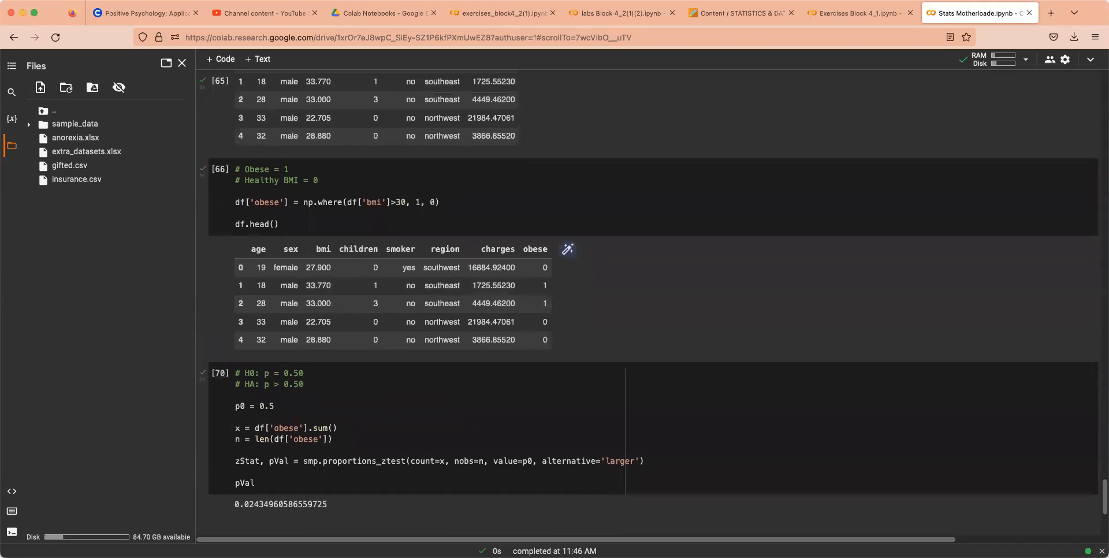
{"action": "mouse_move", "coordinate": [790, 359]}
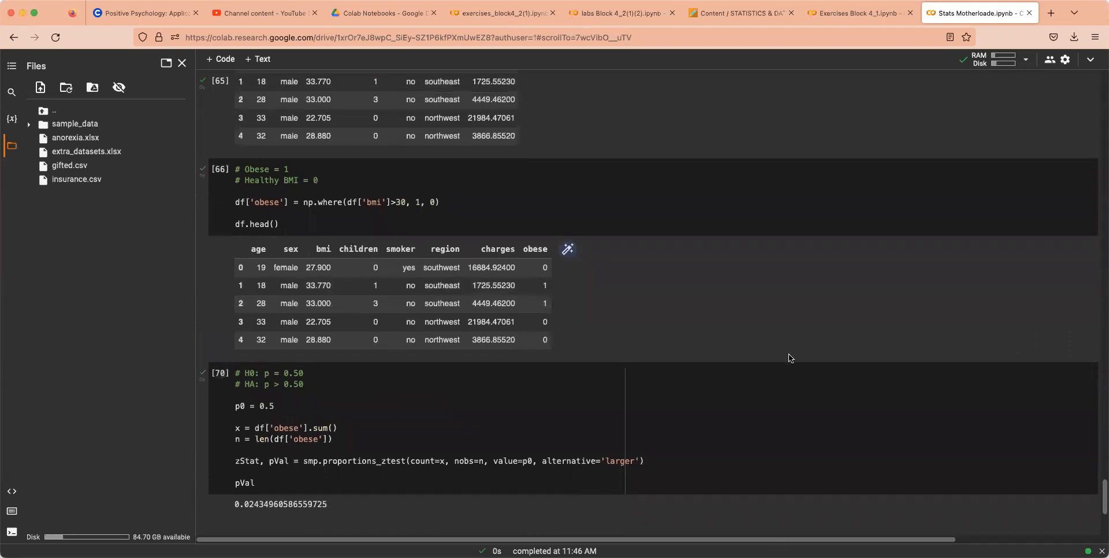